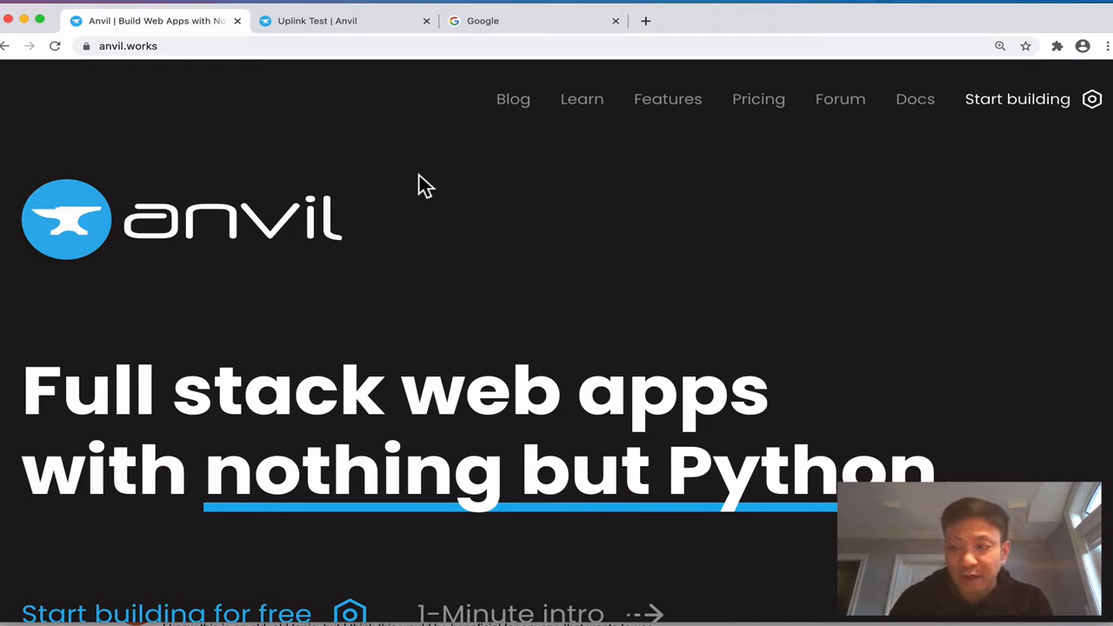
mouse_move(535, 213)
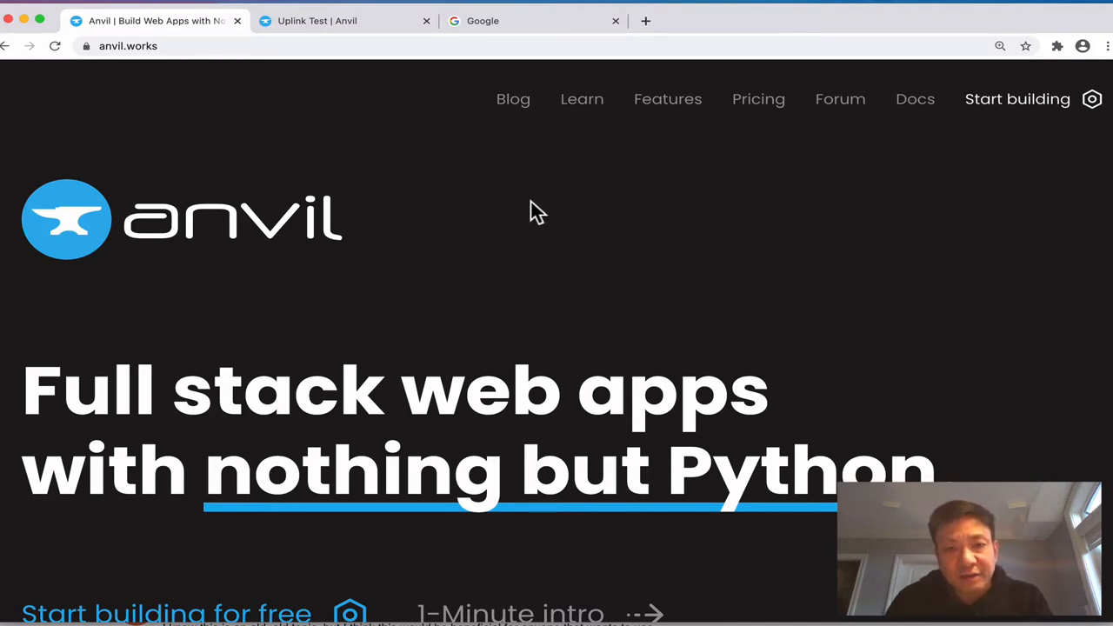
mouse_move(533, 237)
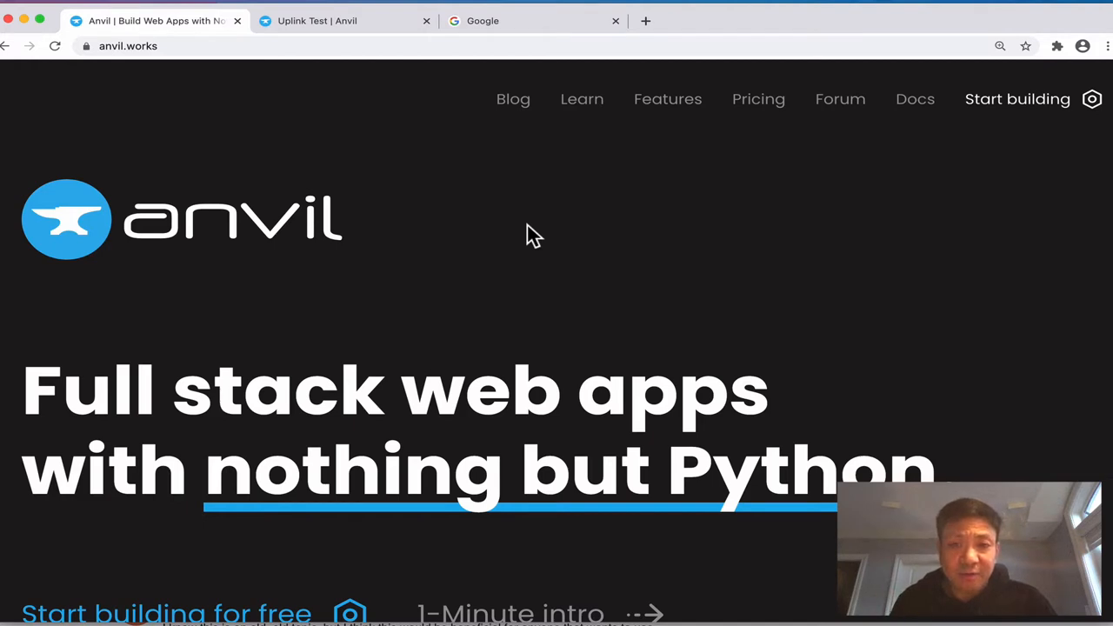
- Switch to the Uplink Test app tab and open Form1's design from Client Code
left_click(343, 20)
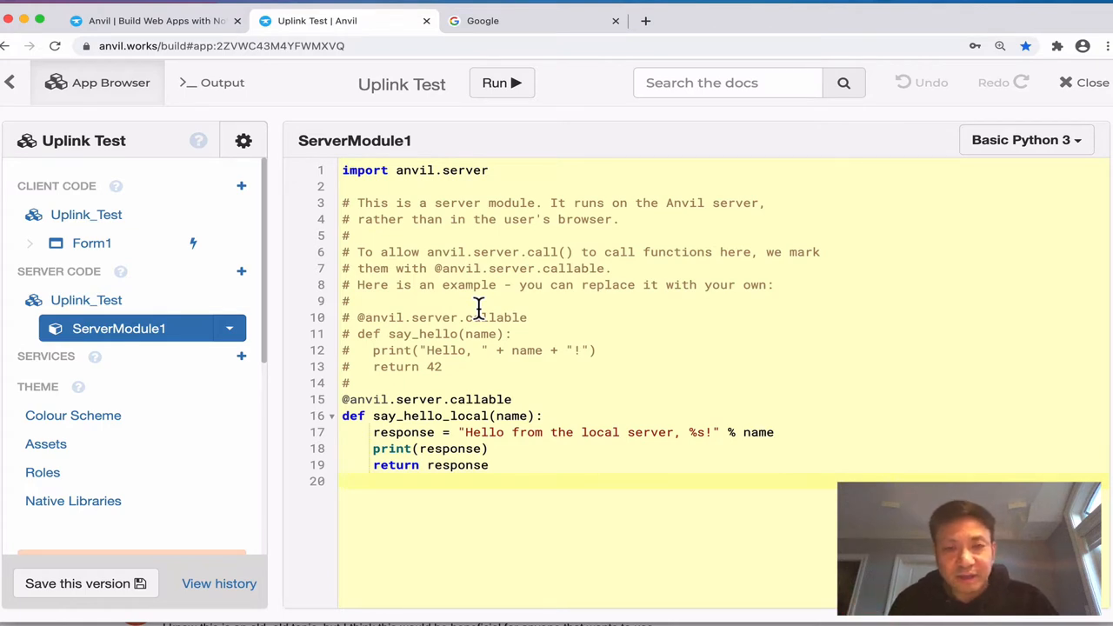
mouse_move(481, 317)
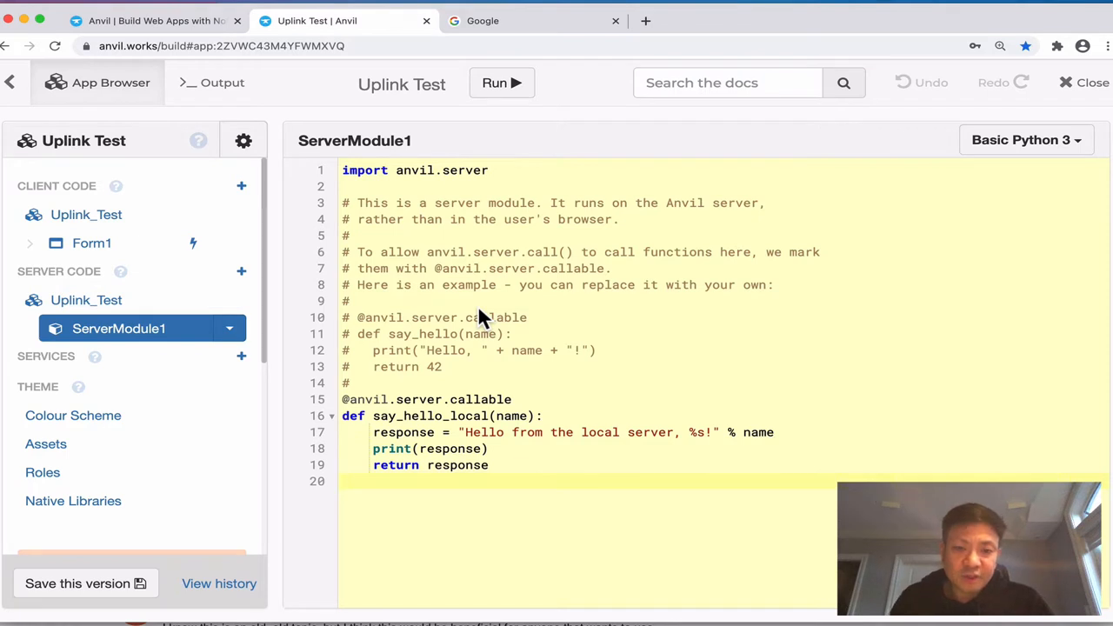
left_click(92, 242)
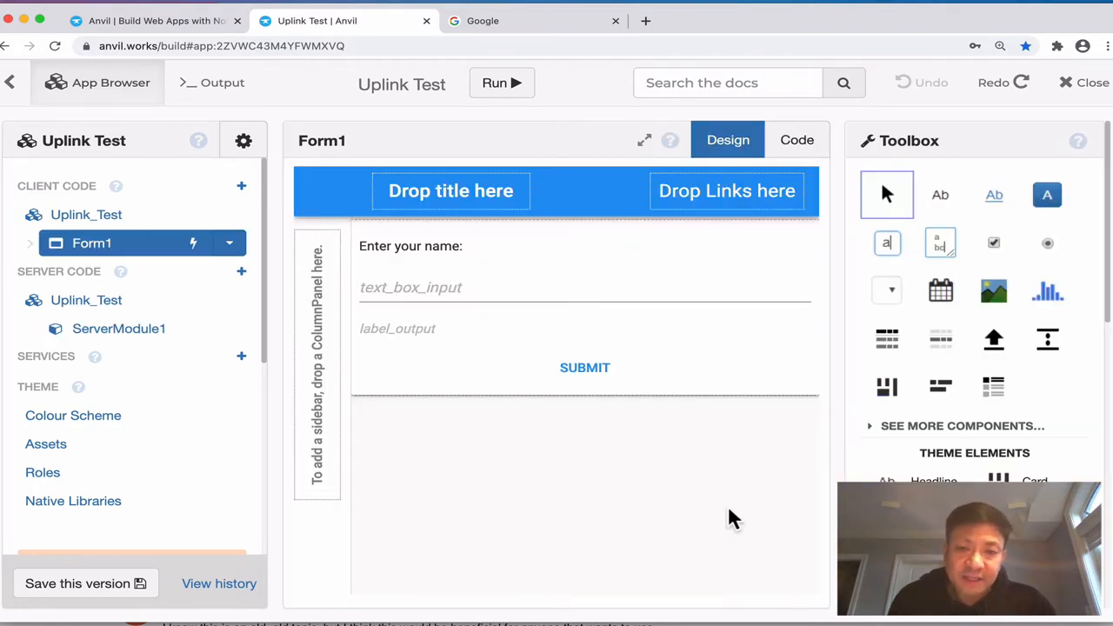
mouse_move(759, 475)
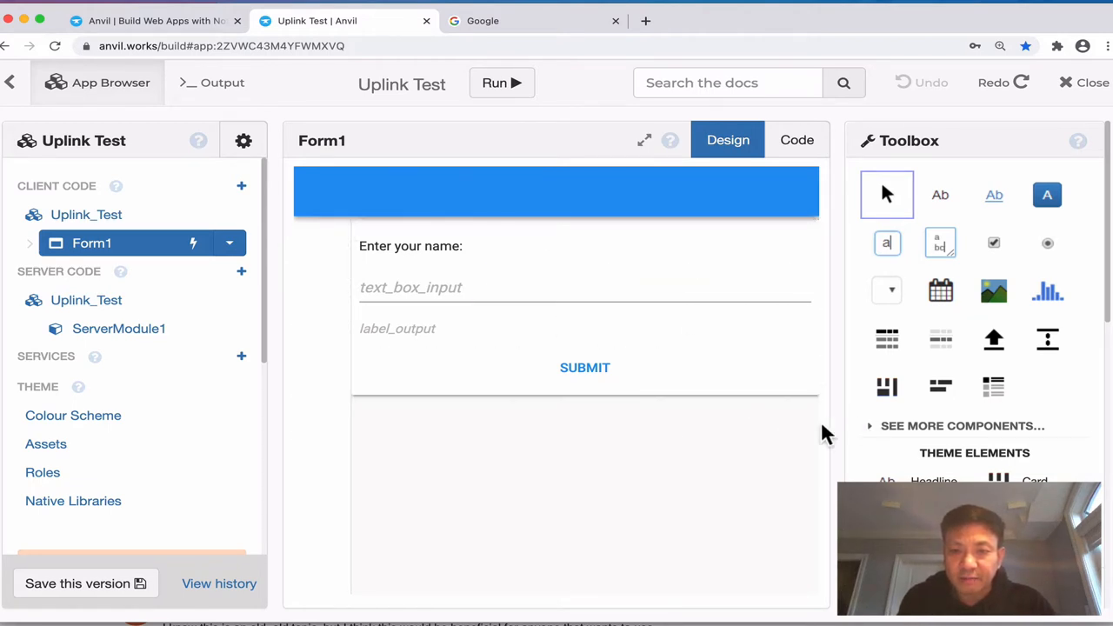
mouse_move(994, 339)
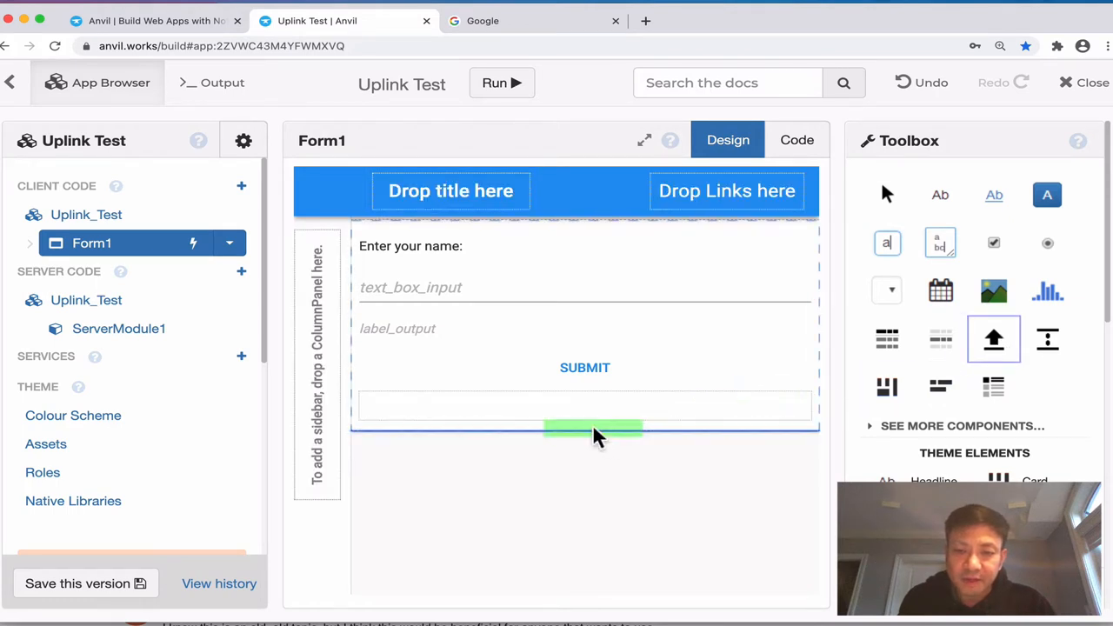
- Drag a FileLoader from the Toolbox onto Form1 below the Submit button
left_click_drag(993, 339, 584, 442)
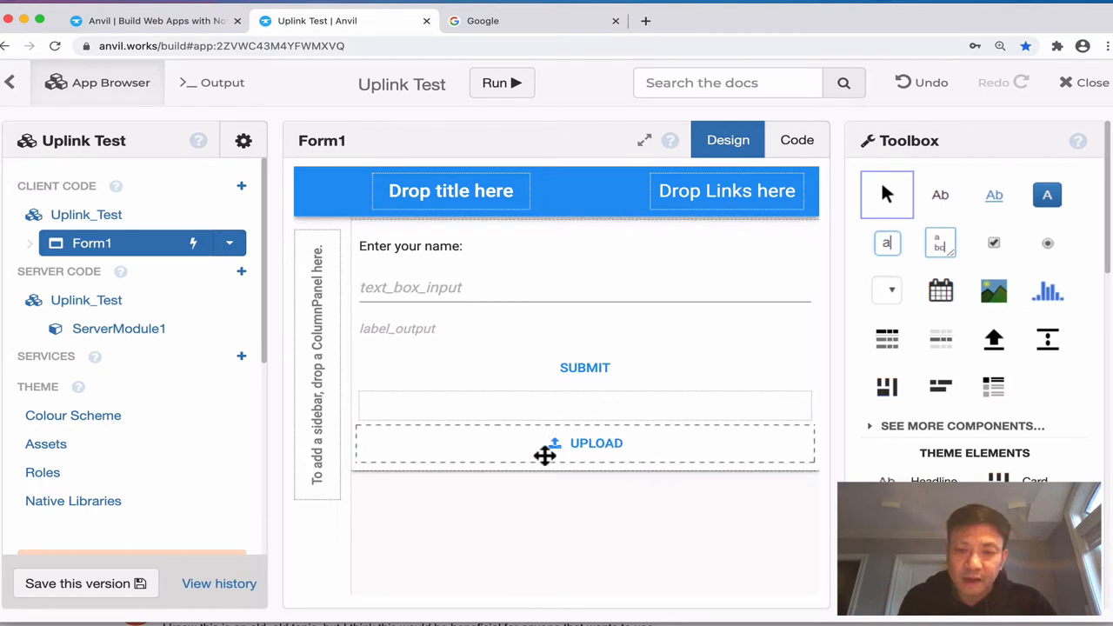
mouse_move(613, 477)
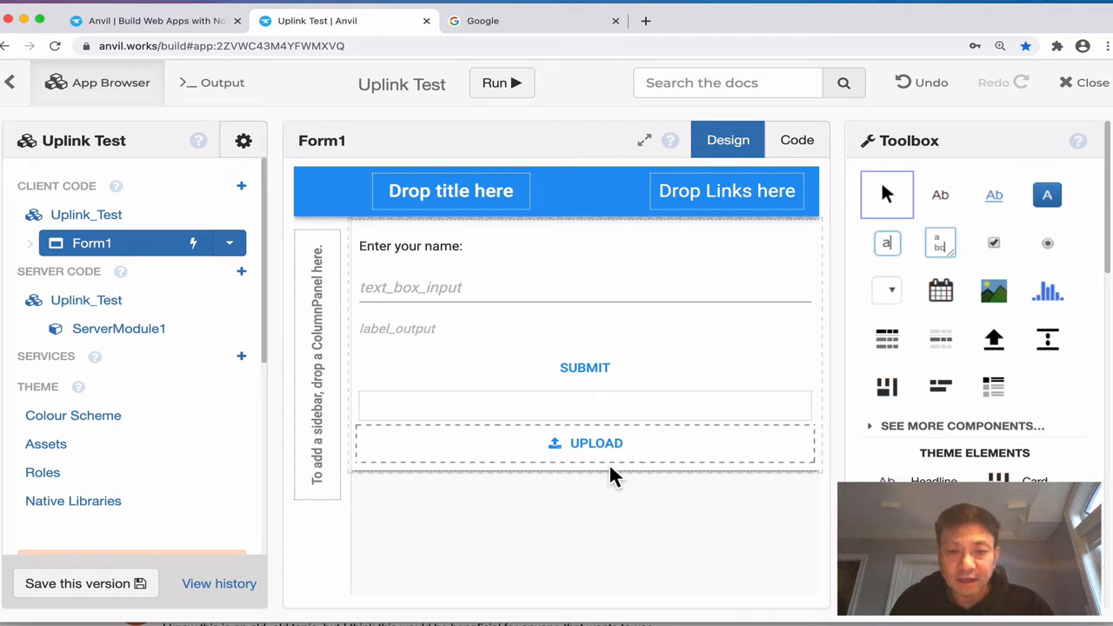
mouse_move(622, 272)
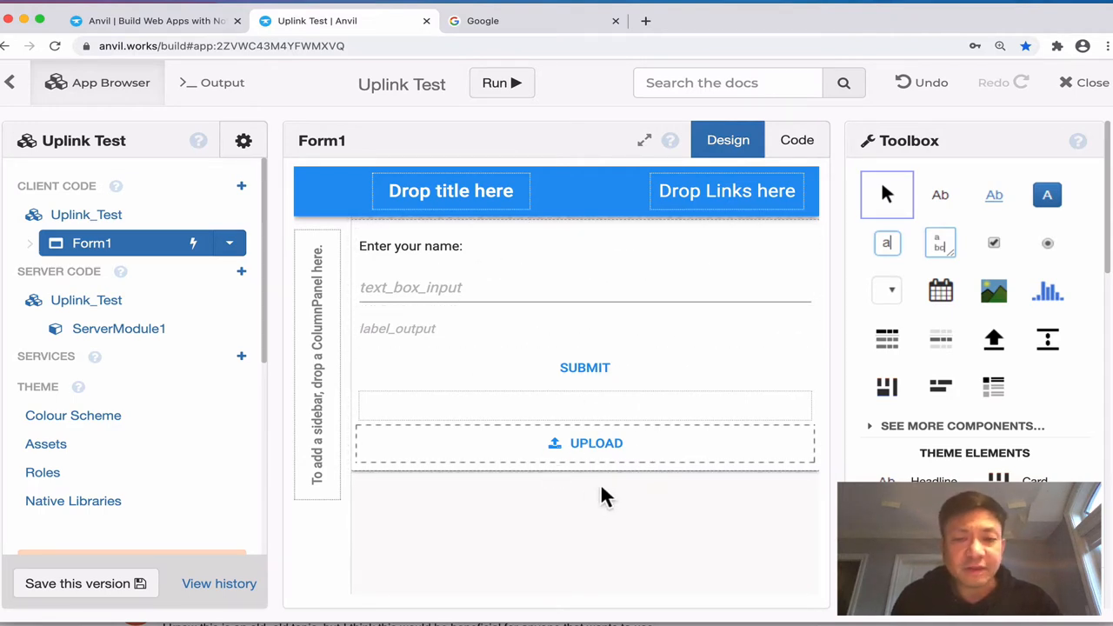
mouse_move(589, 572)
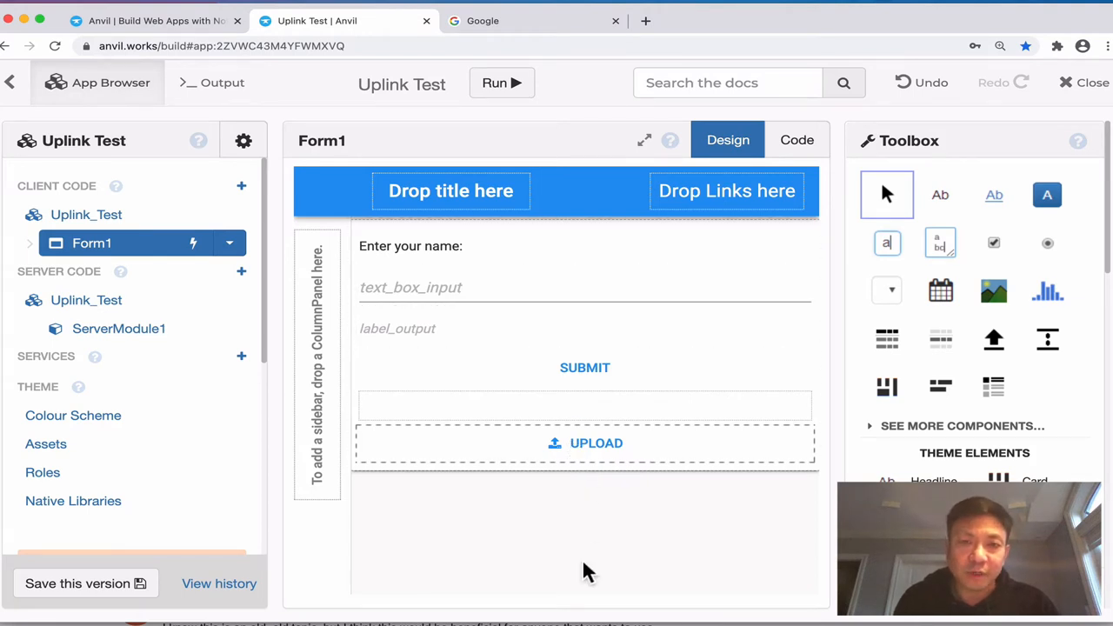
mouse_move(590, 442)
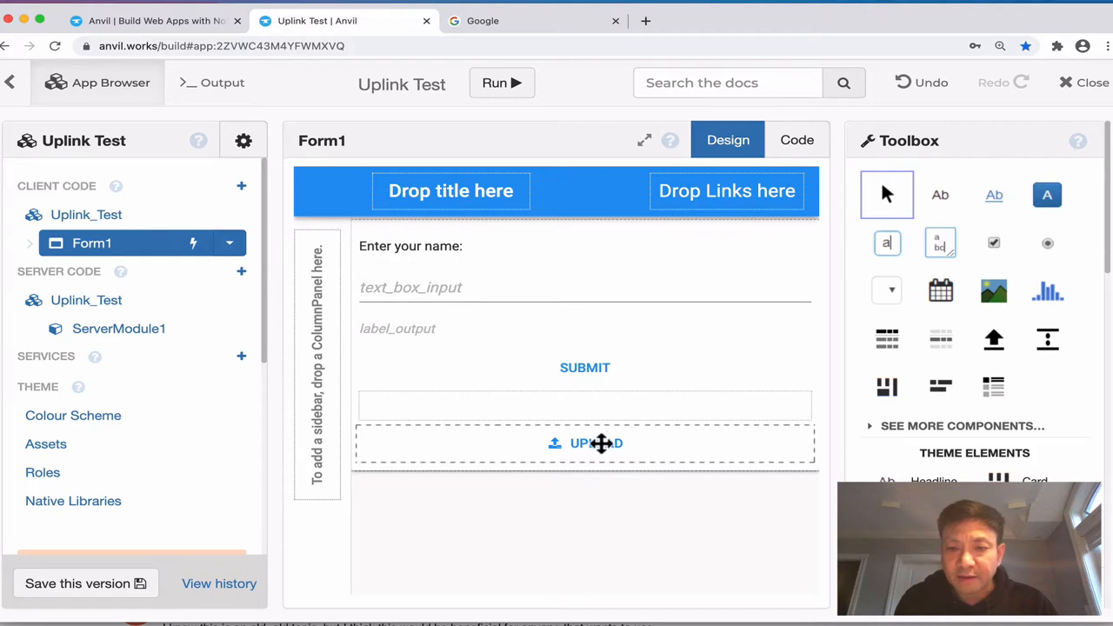
- Set the file loader's file_types property to '.jpg, .png'
left_click(596, 442)
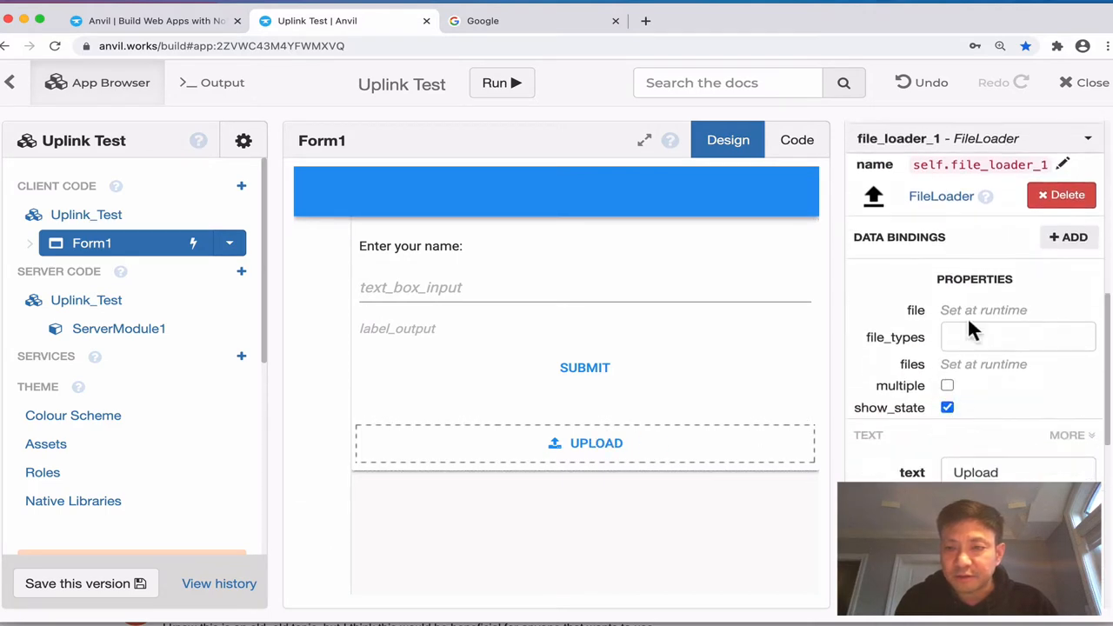
scroll("down", 3)
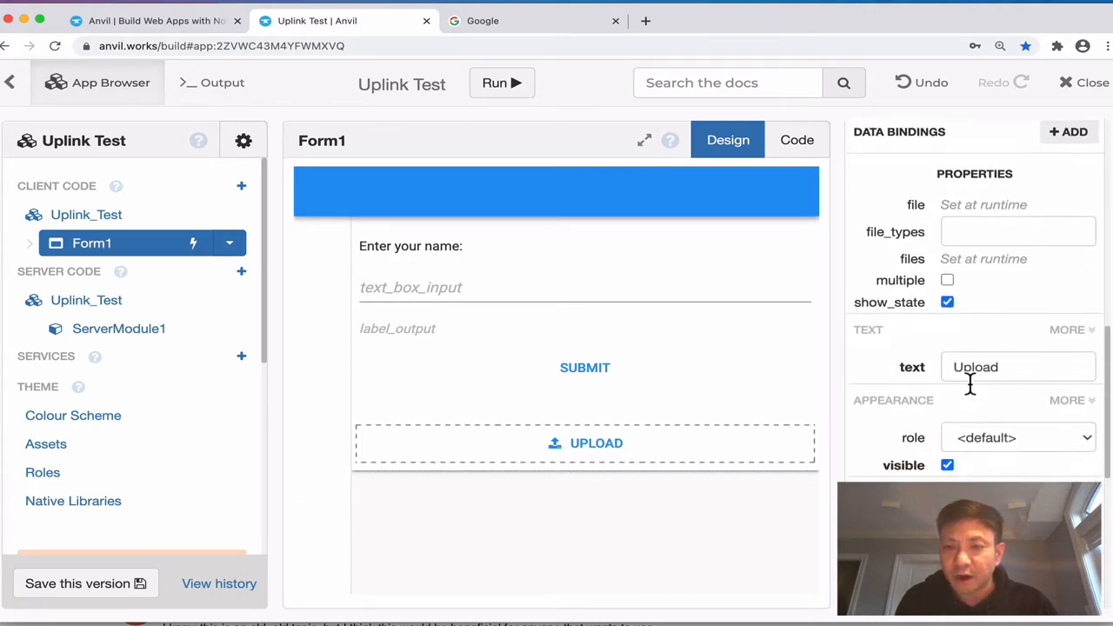
scroll("down", 3)
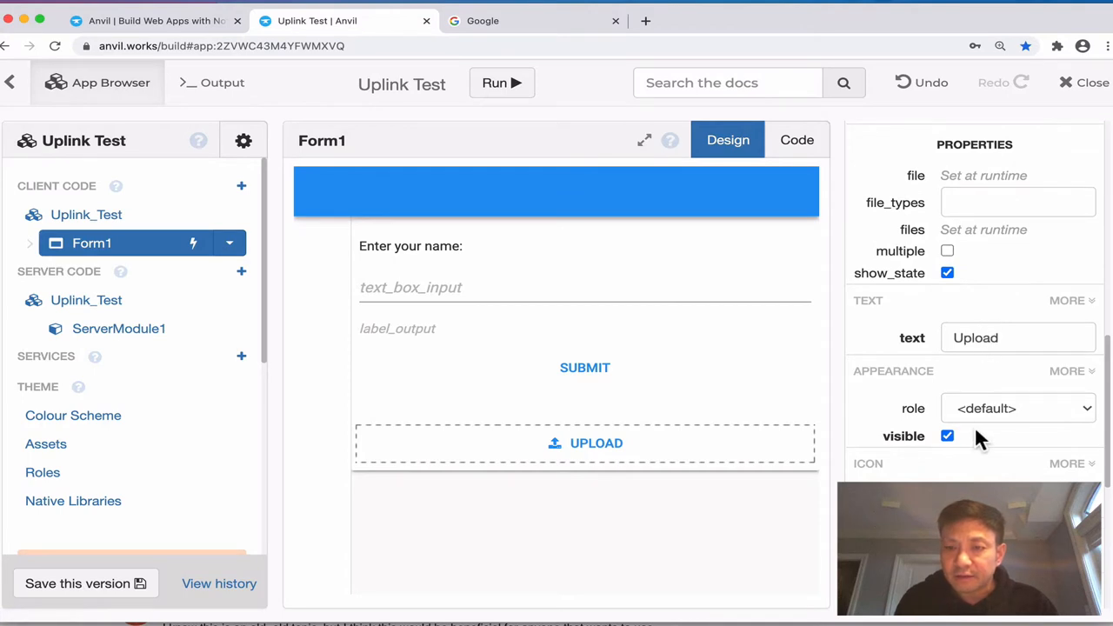
left_click(1017, 202)
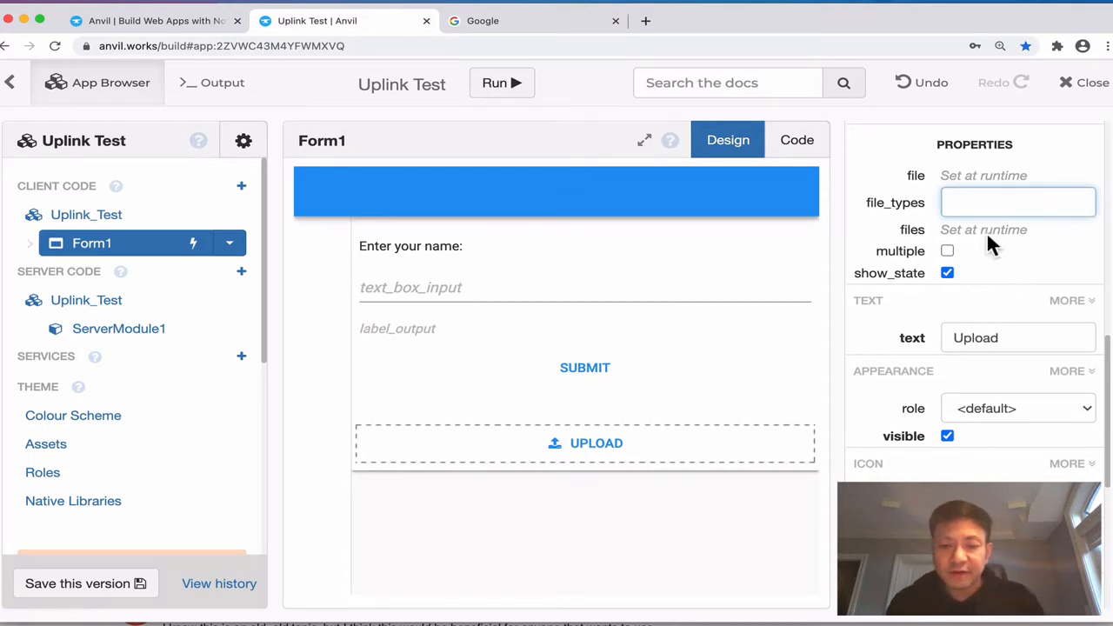
type(".jp")
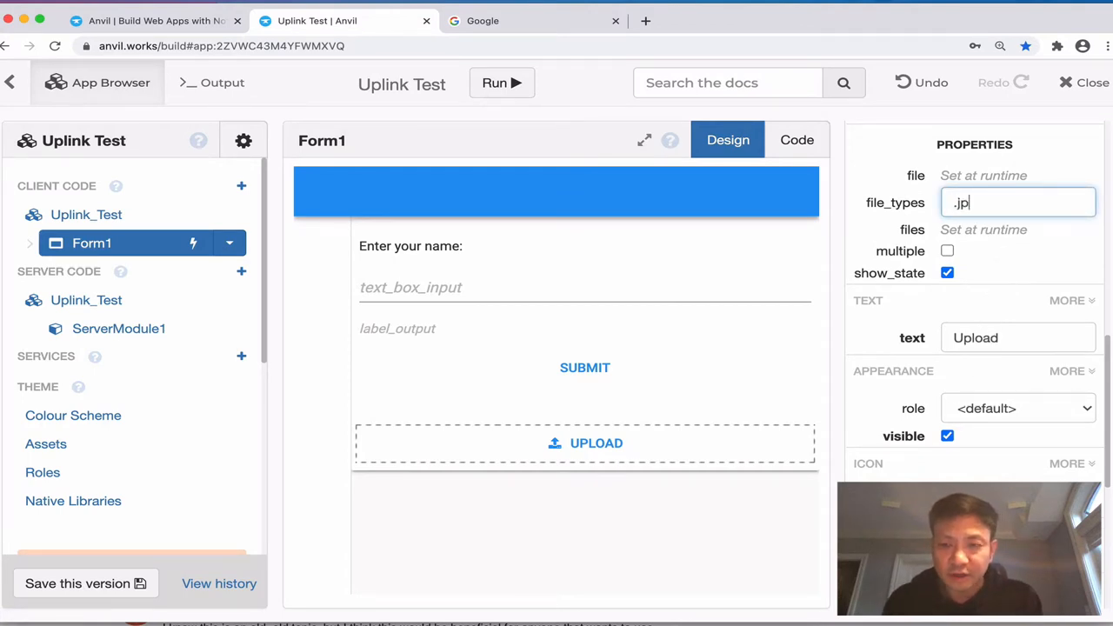
type("g, .")
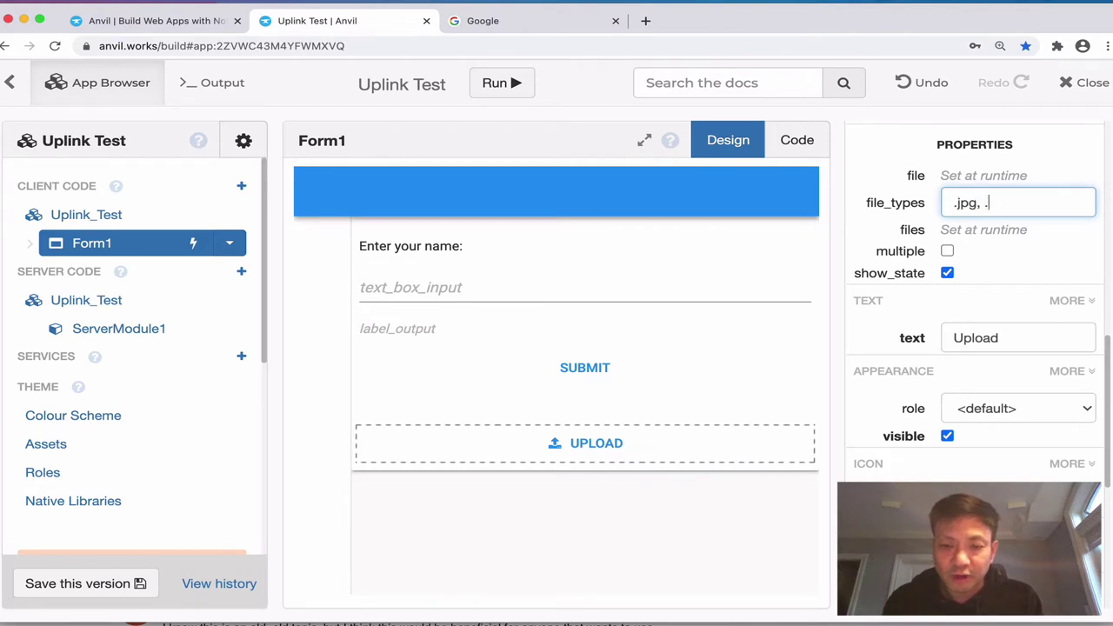
type("png")
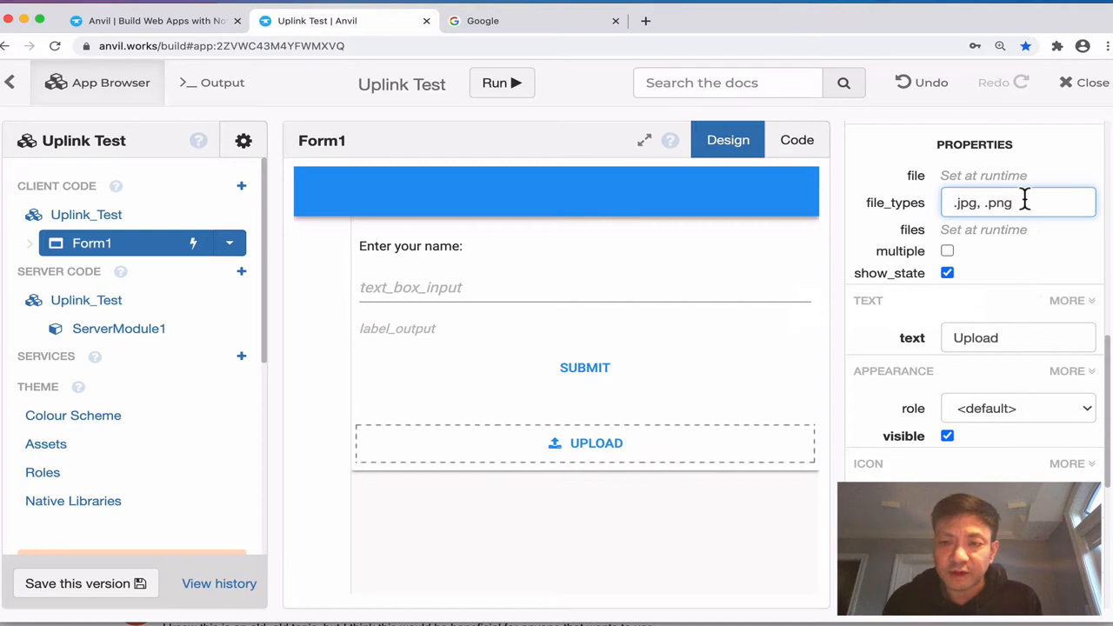
mouse_move(968, 450)
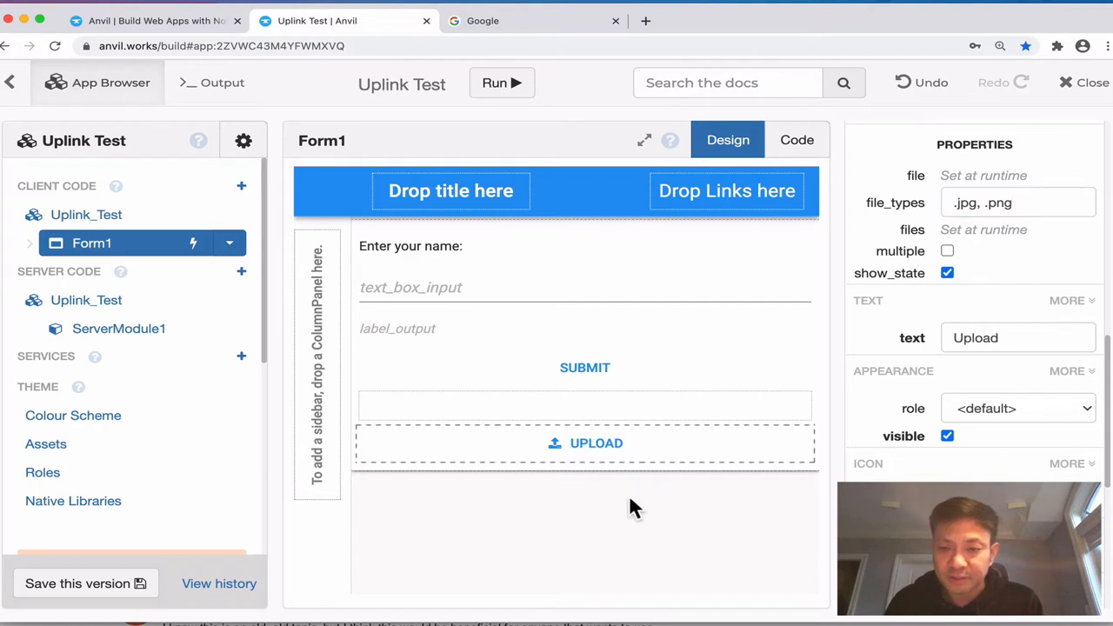
- Change the upload component's name property to file_loader_imageuploader
scroll("down", 3)
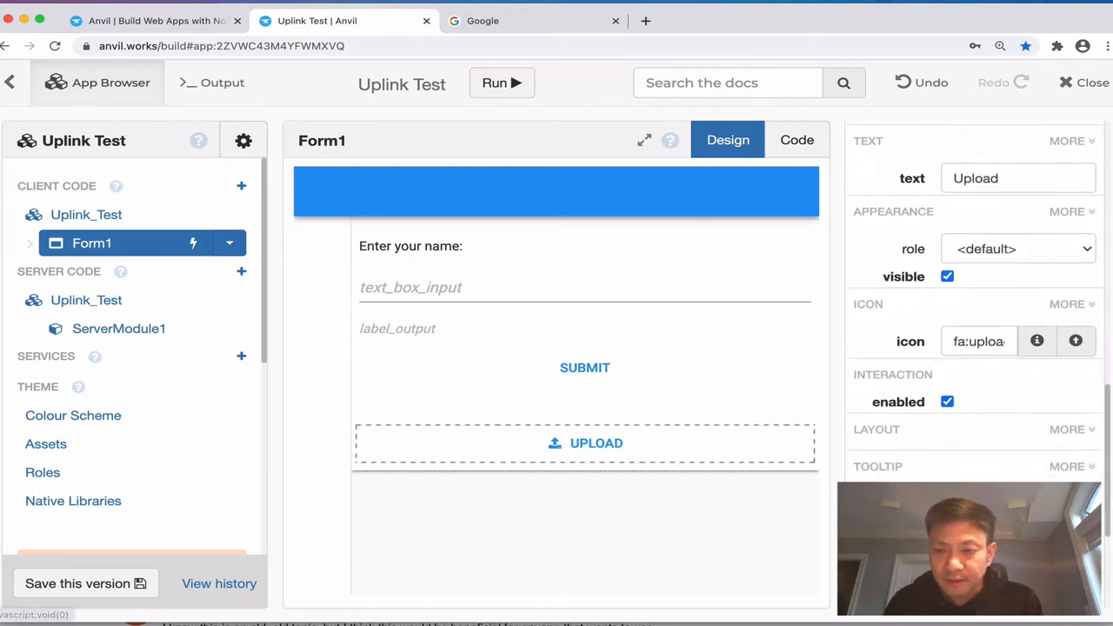
left_click(584, 442)
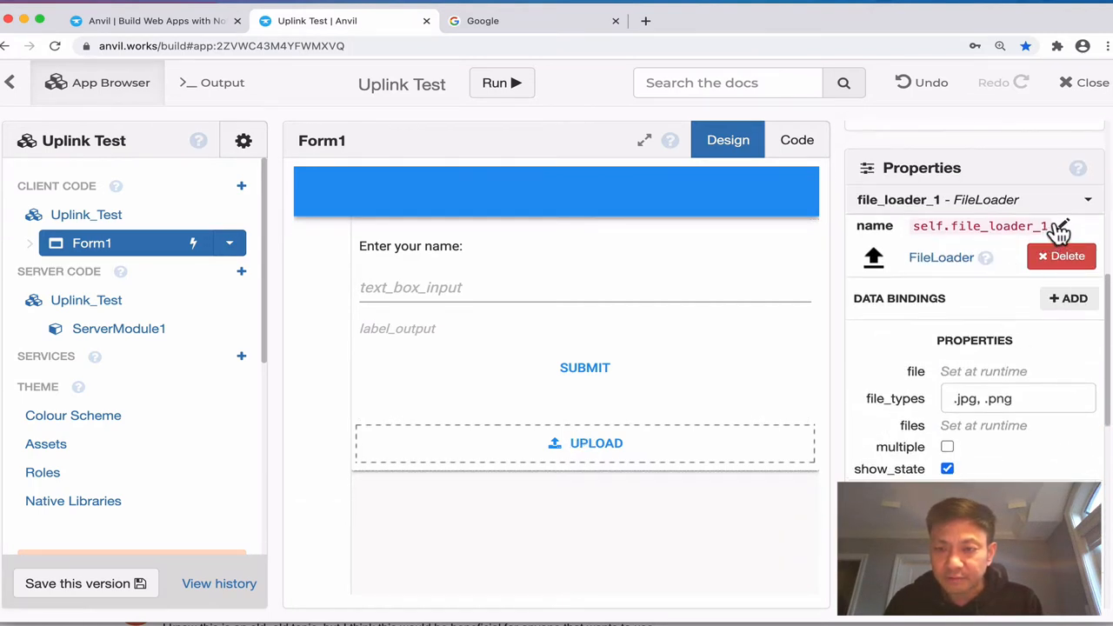
left_click(982, 226)
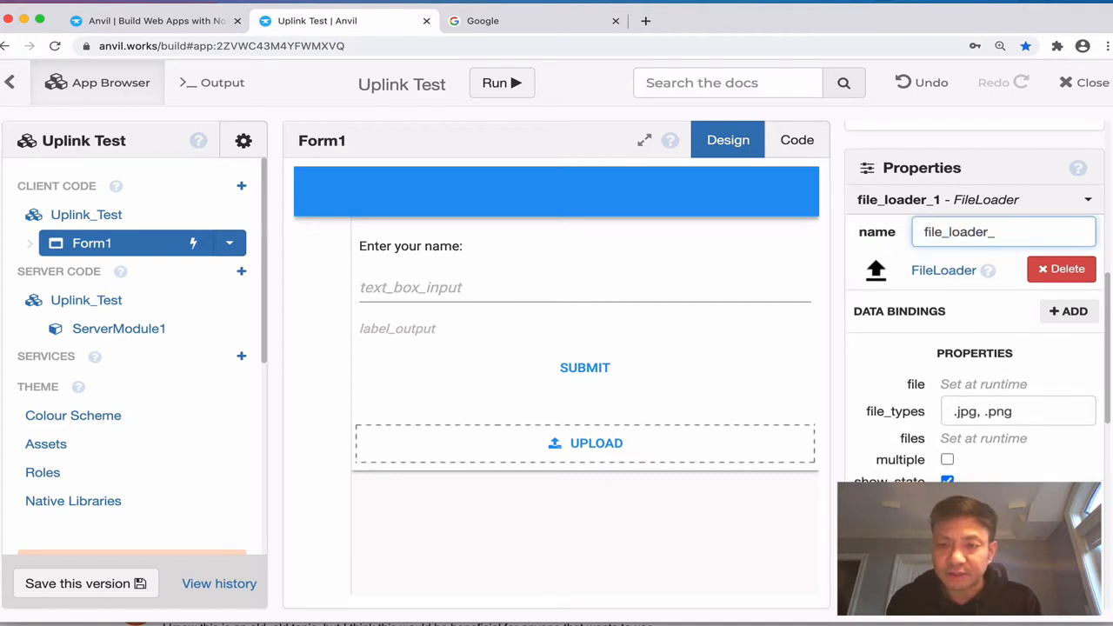
type("ima")
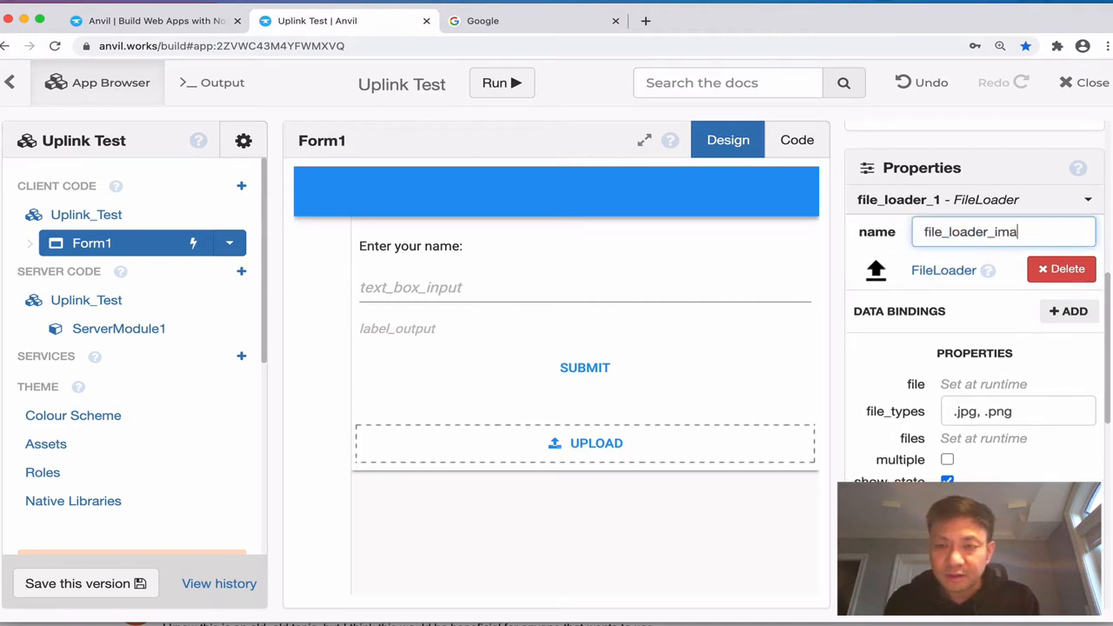
type("geuploader")
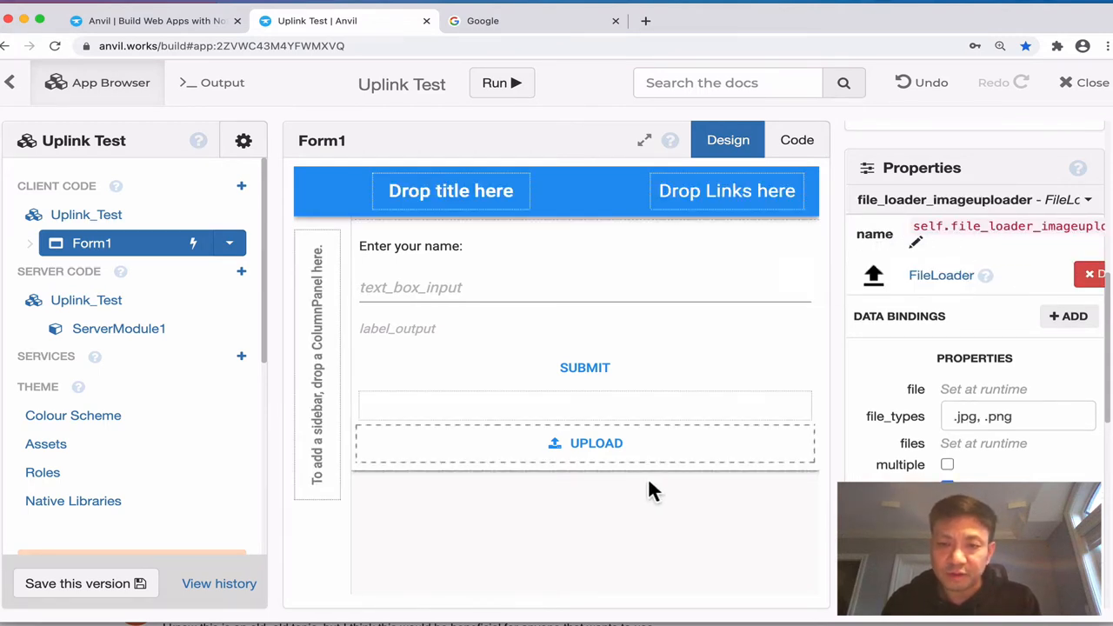
mouse_move(628, 425)
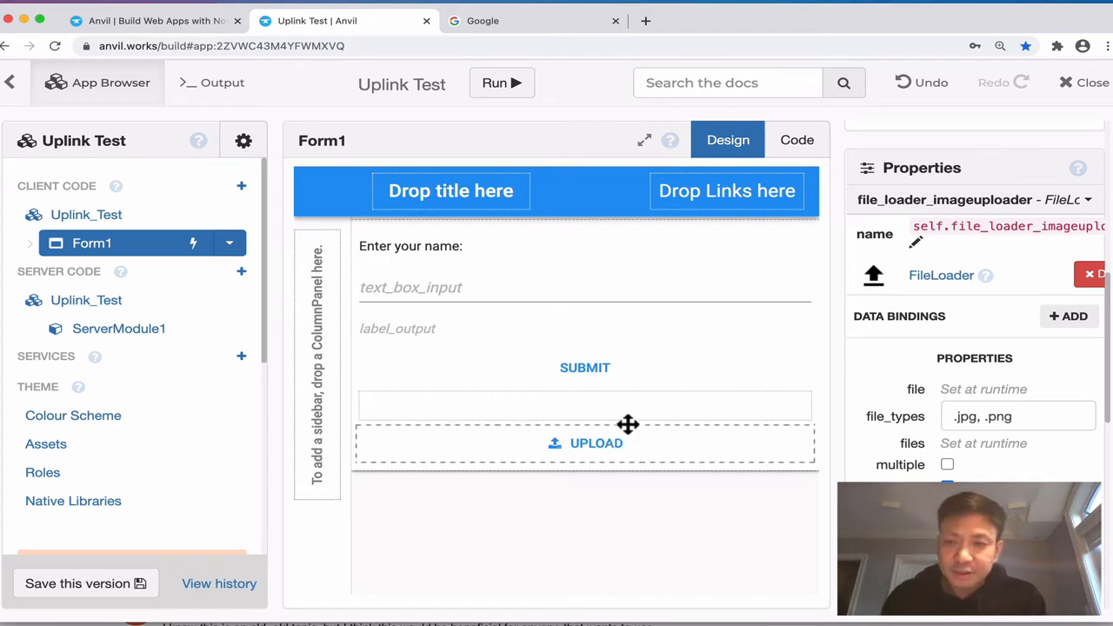
mouse_move(585, 444)
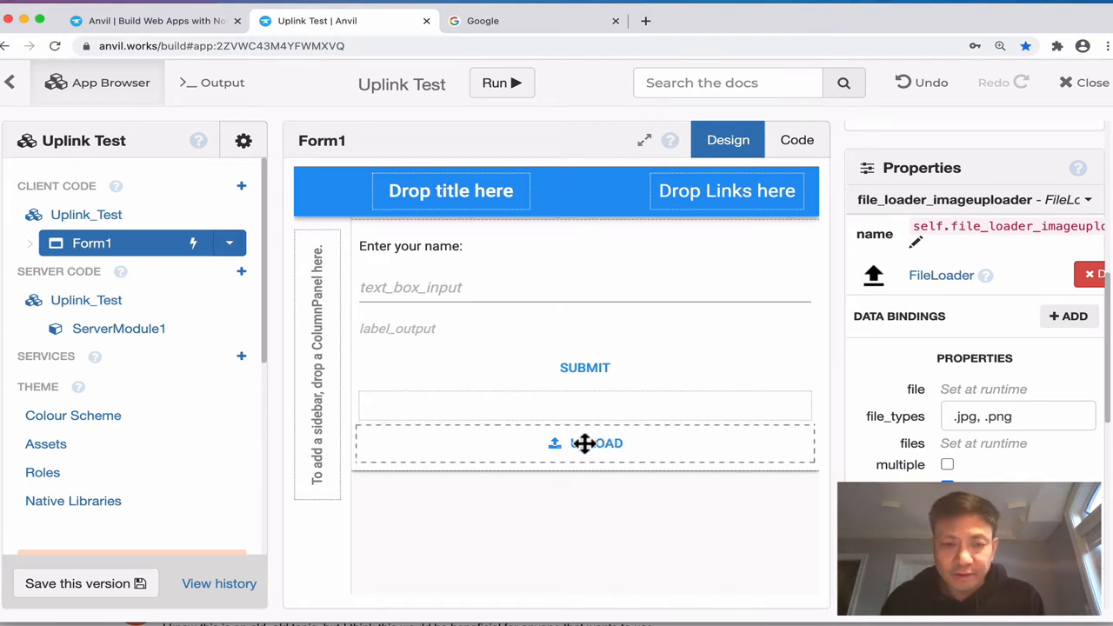
- In ServerModule1, add 'from PIL import Image' and 'import io' below the anvil.server import
left_click(119, 327)
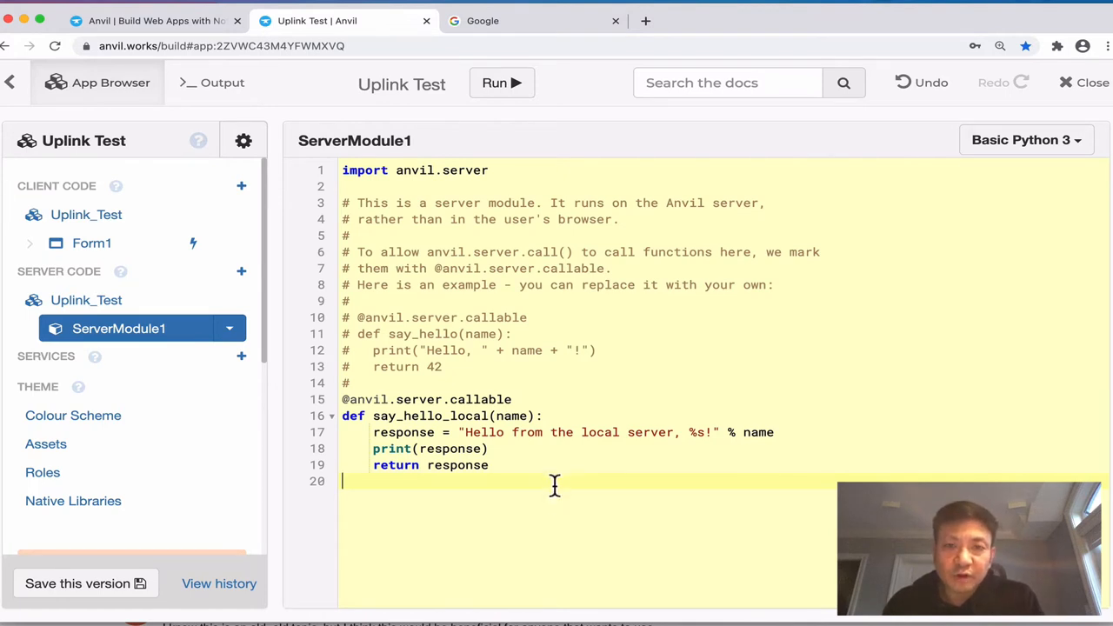
left_click(489, 170)
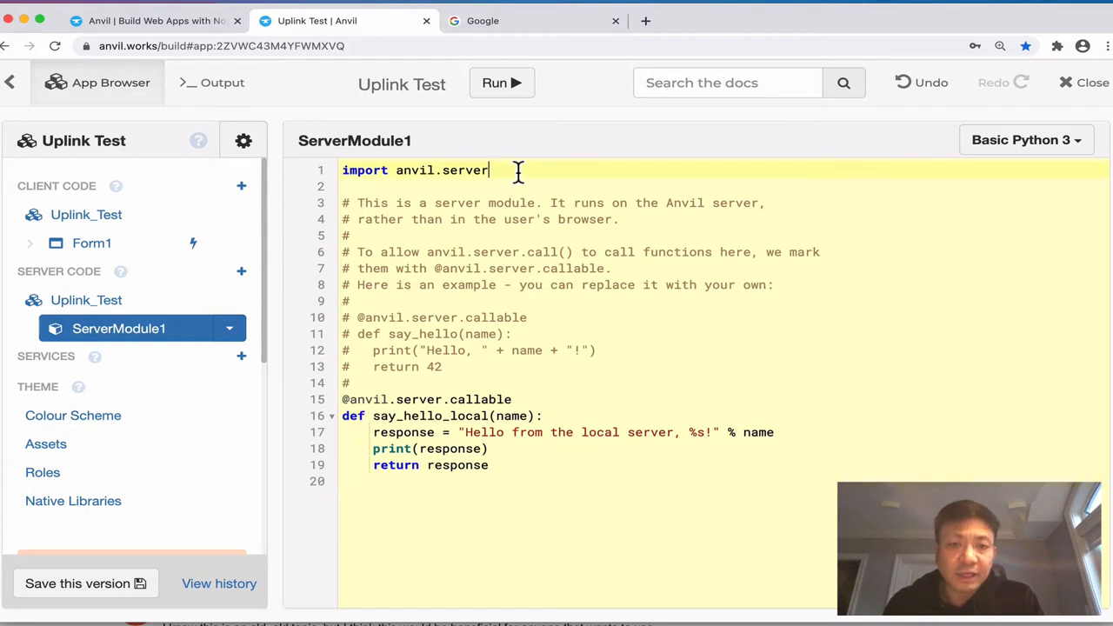
key("Return")
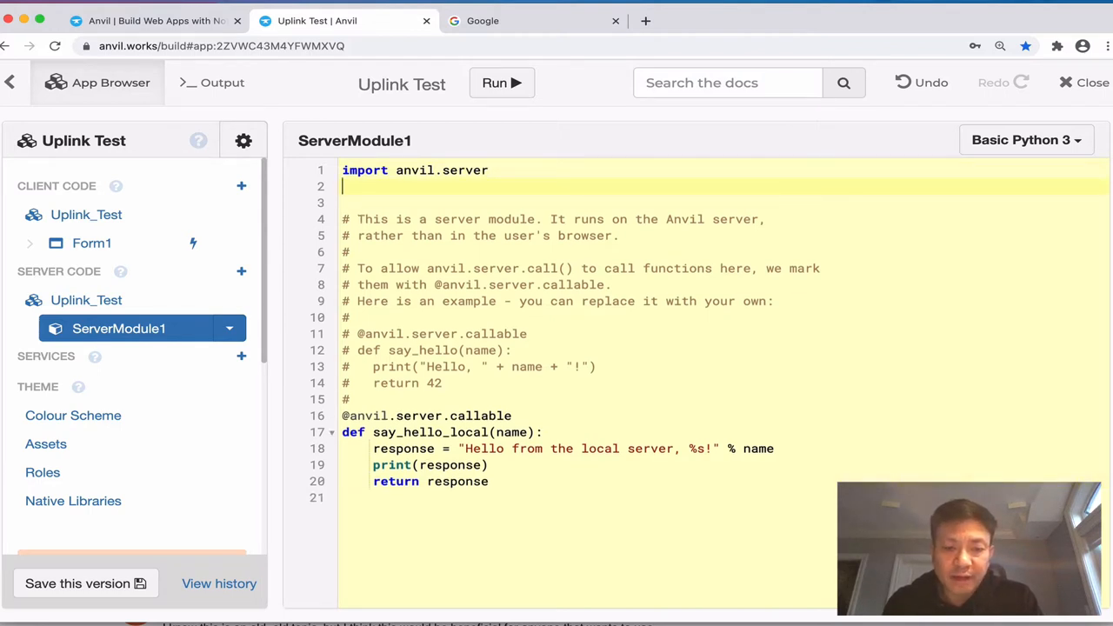
type("from PIL")
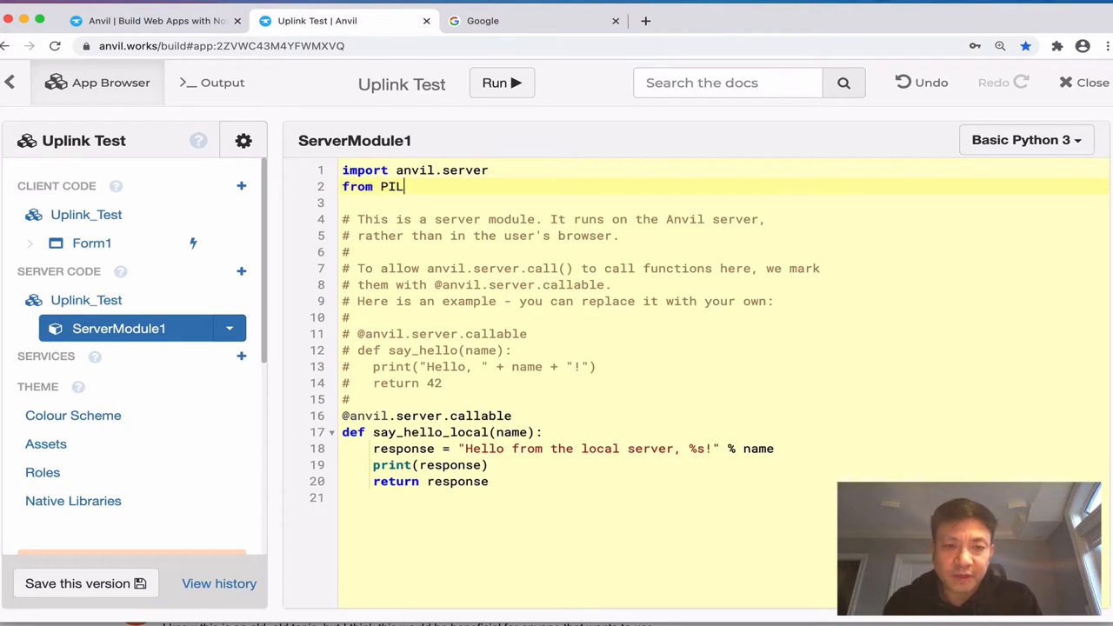
type("import")
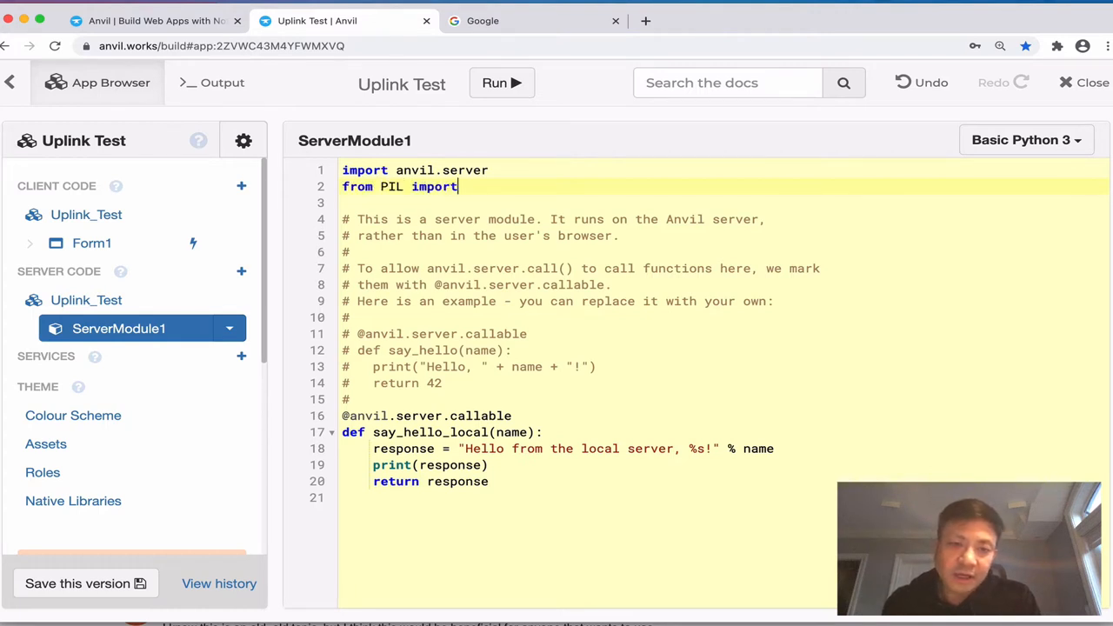
type("Image")
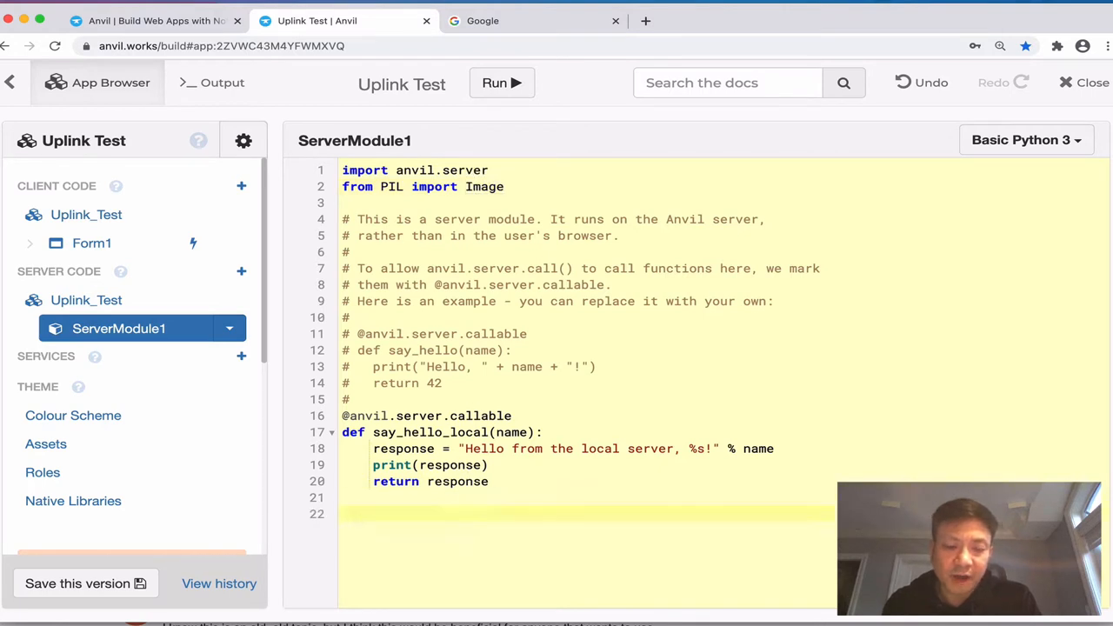
left_click(505, 187)
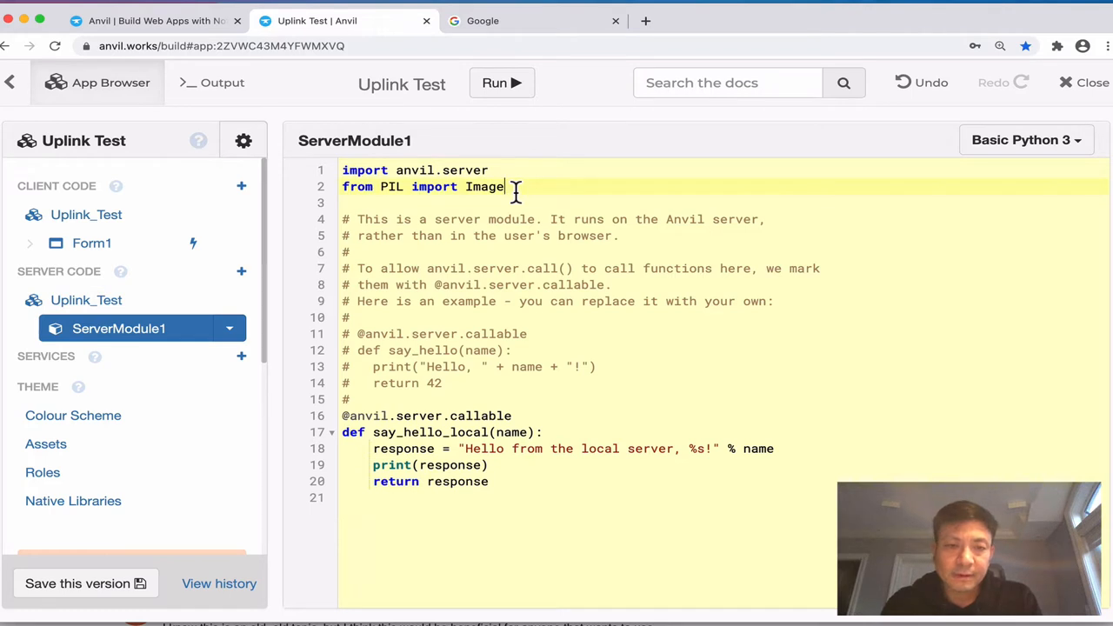
key("Return")
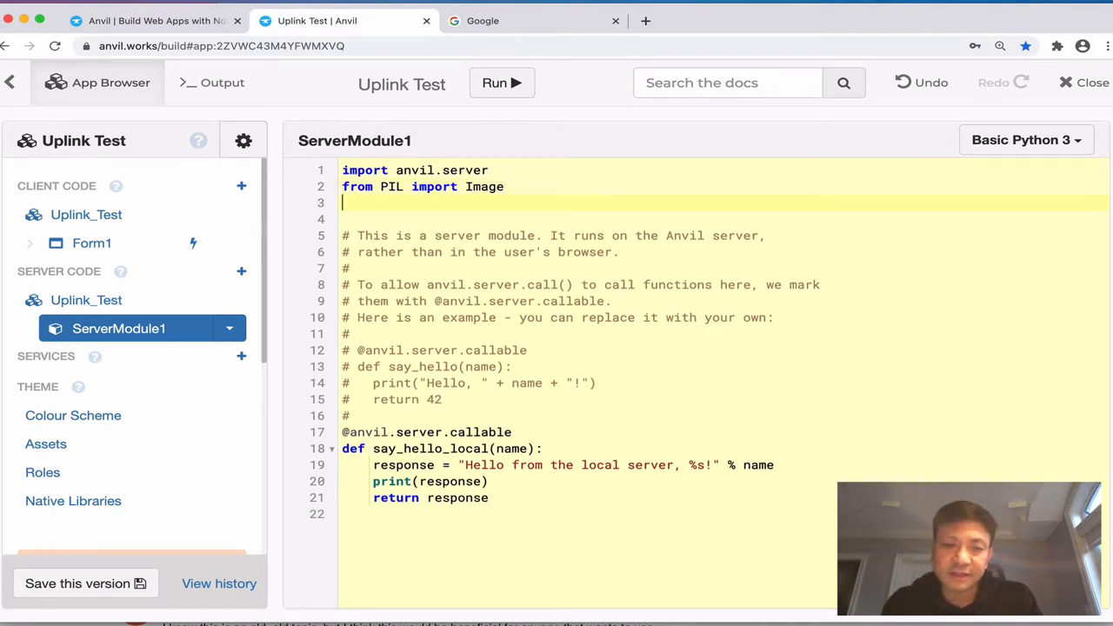
type("import io")
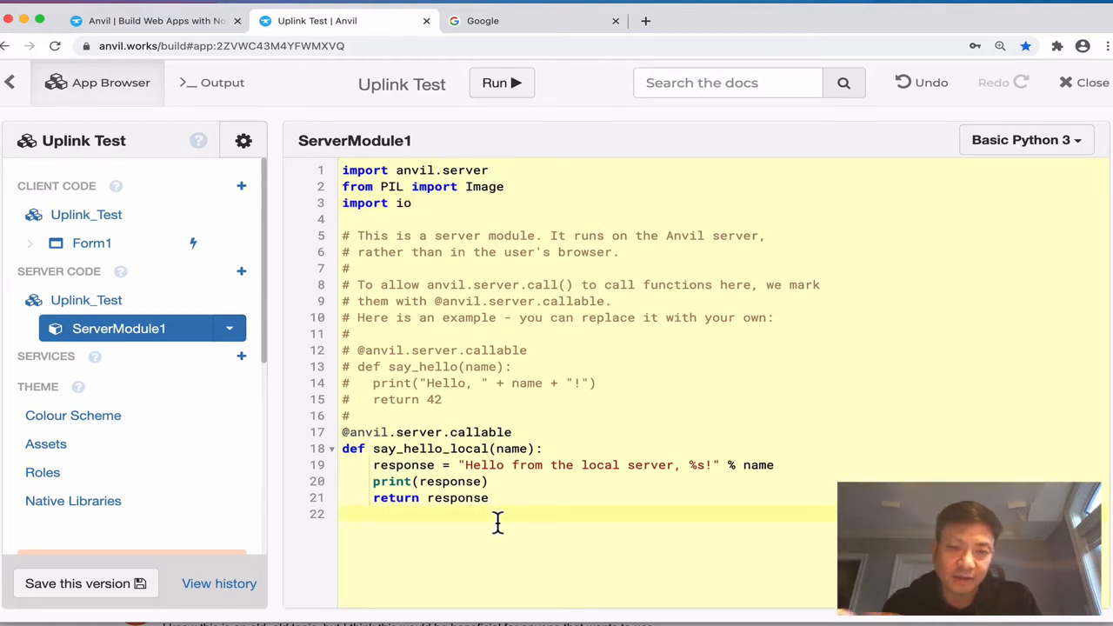
key("Return")
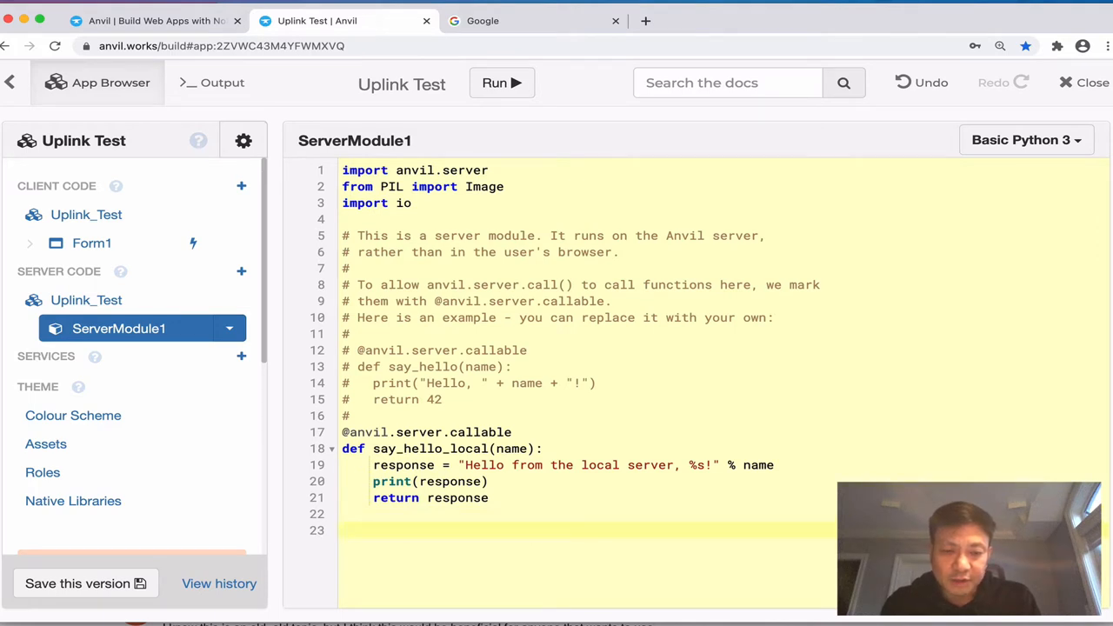
type("d")
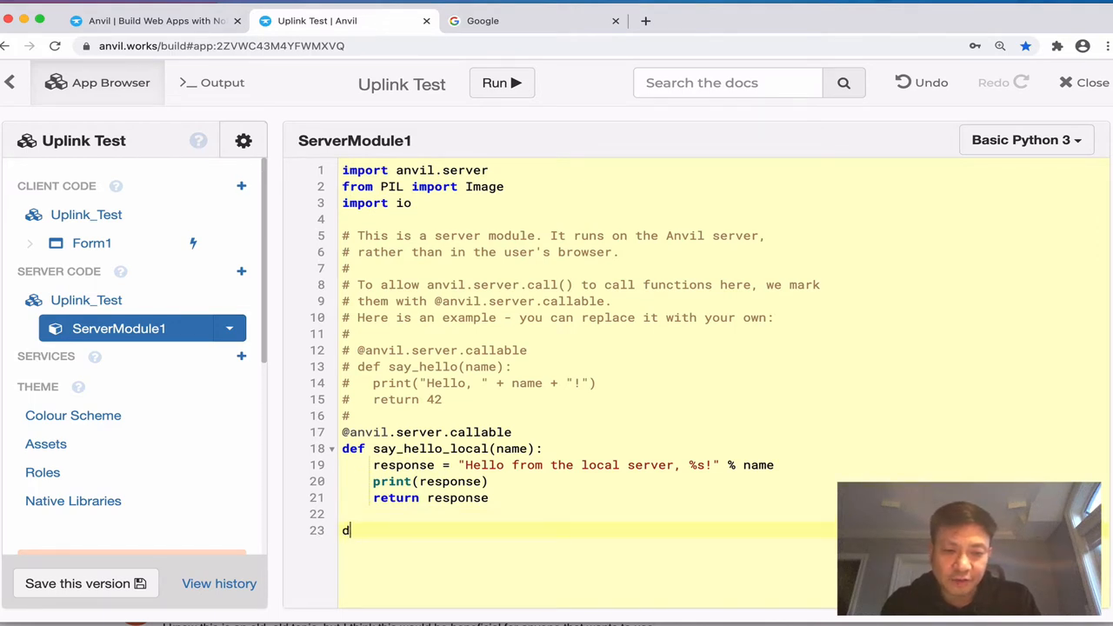
key("backspace")
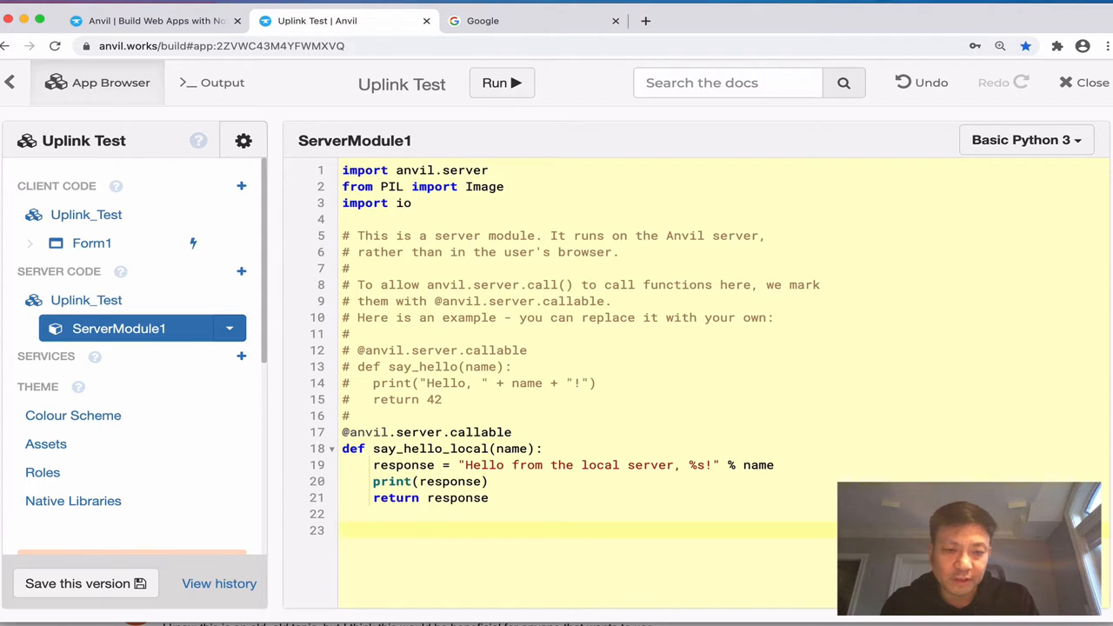
type("@anvil.server.c")
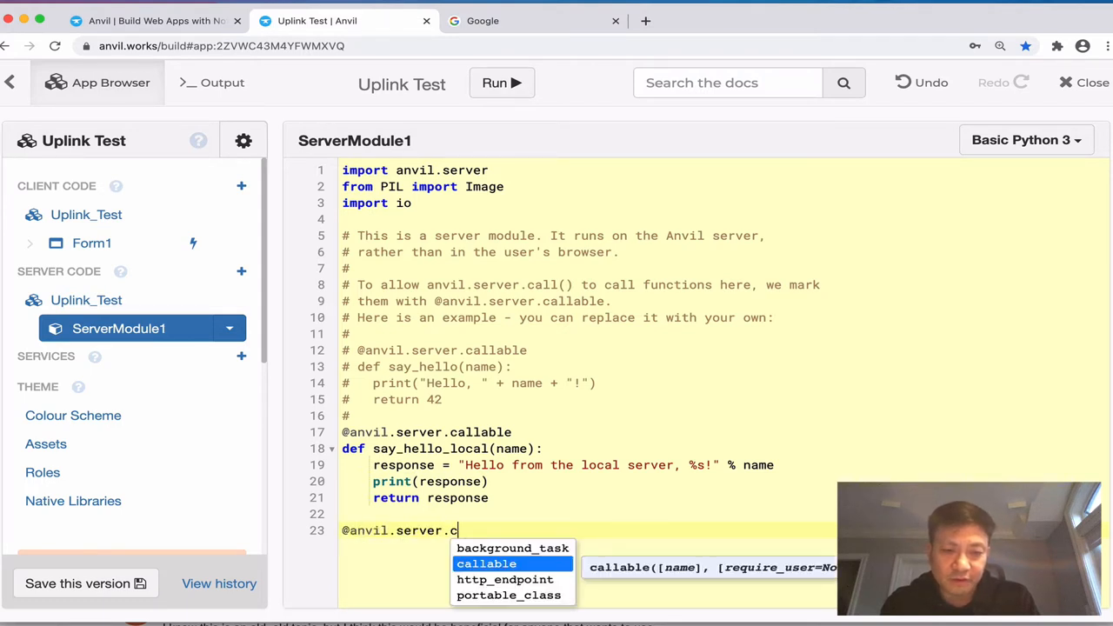
left_click(486, 564)
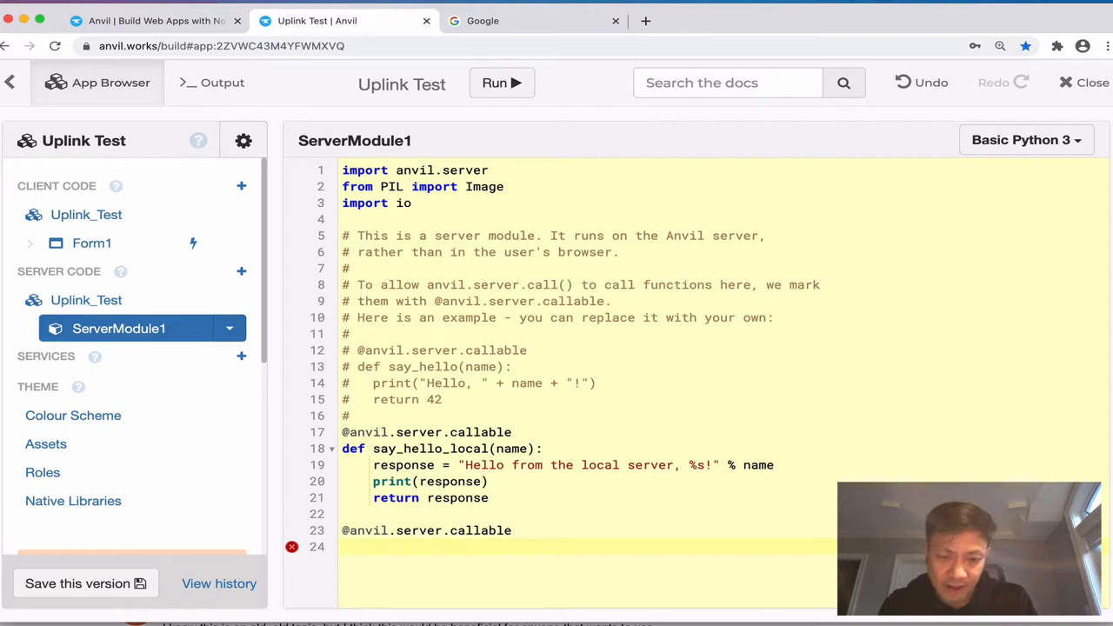
type("d")
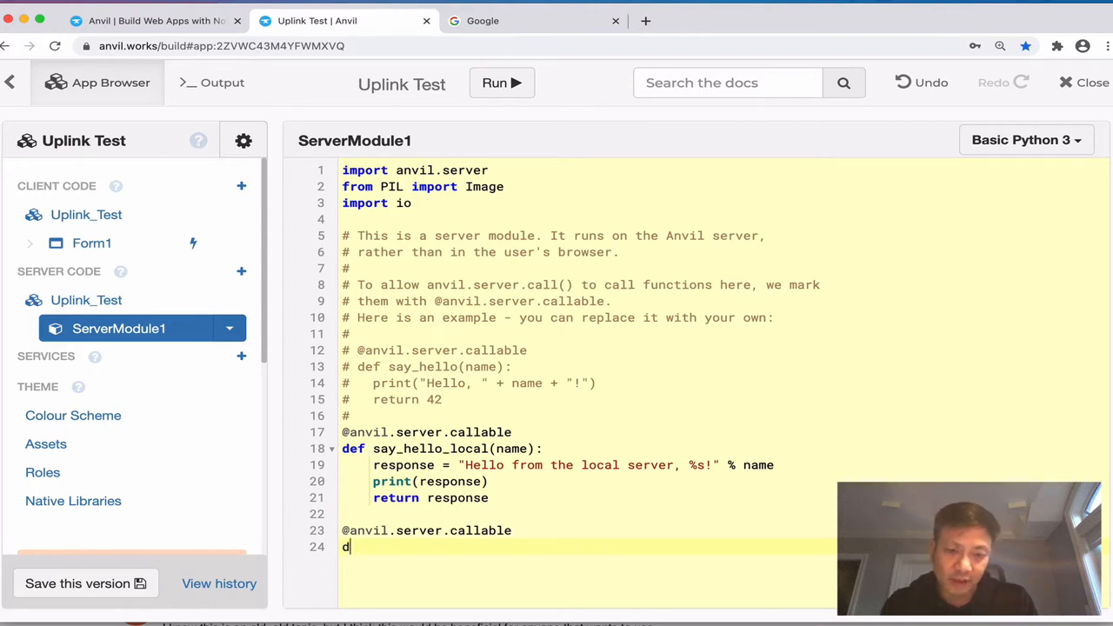
type("ef")
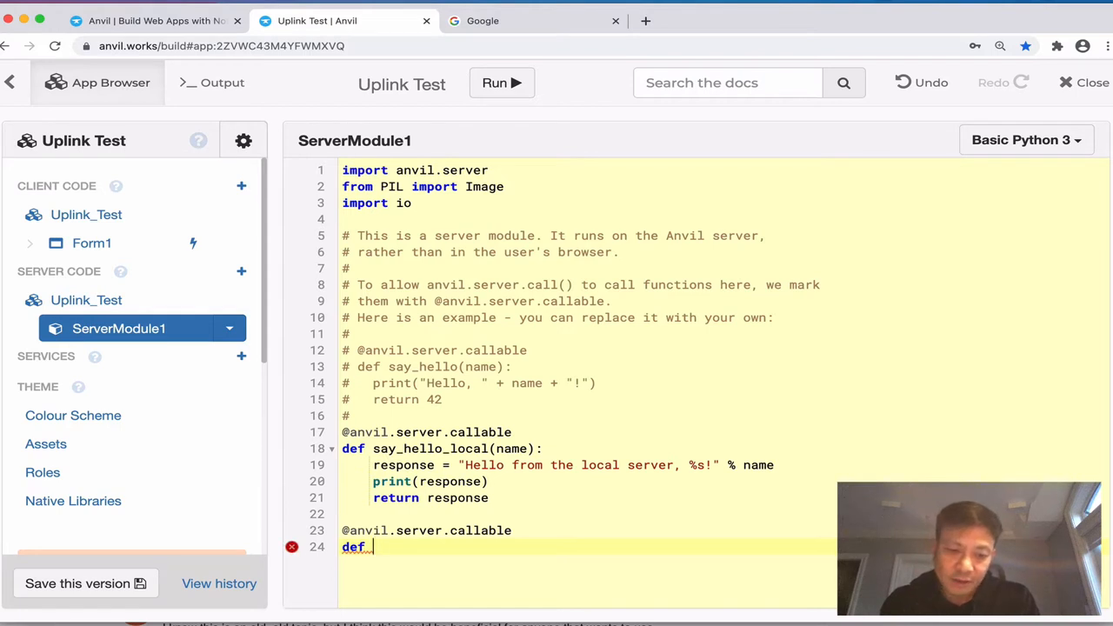
type("process_image")
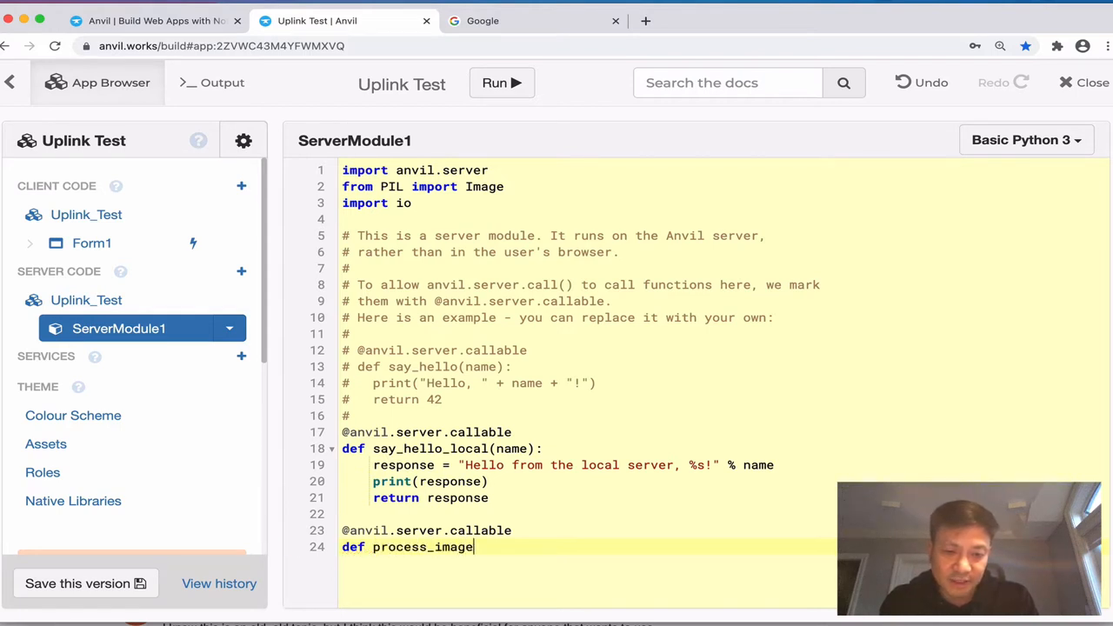
type("(image):")
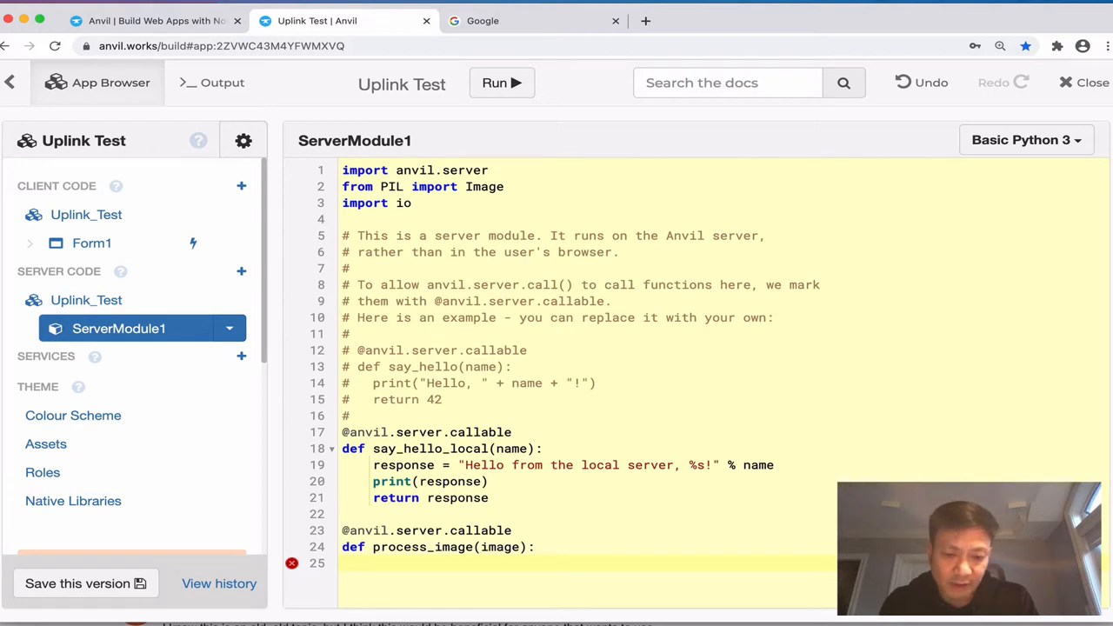
- Write 'image_object = Image.open(io.BytesIO(image.get_bytes()))' as the function's first line
type("image_object =")
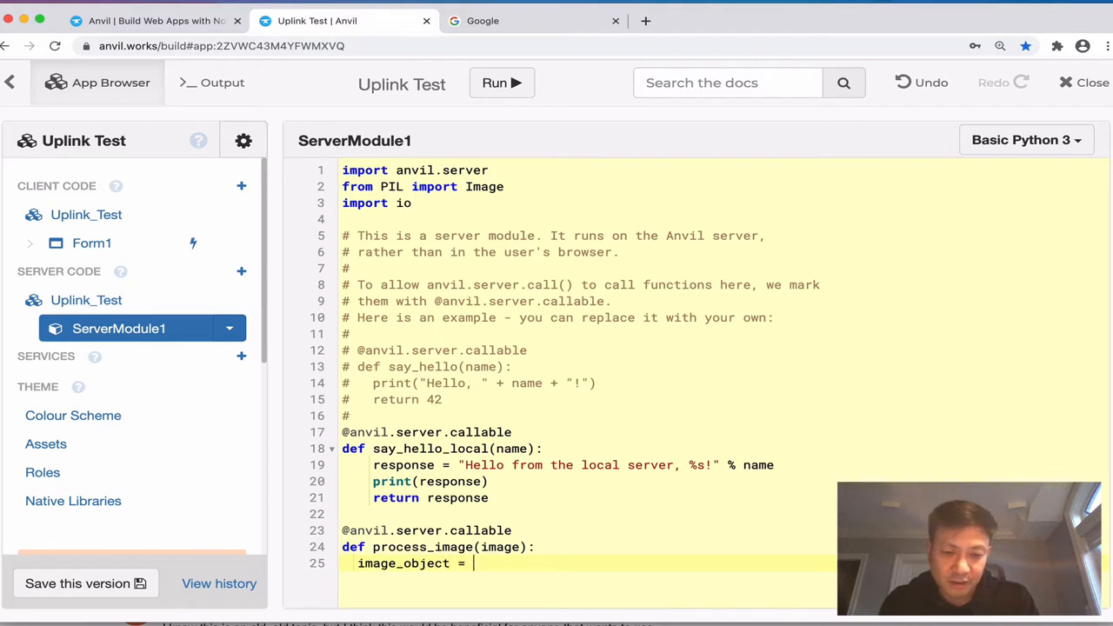
type("Image.open(io.B")
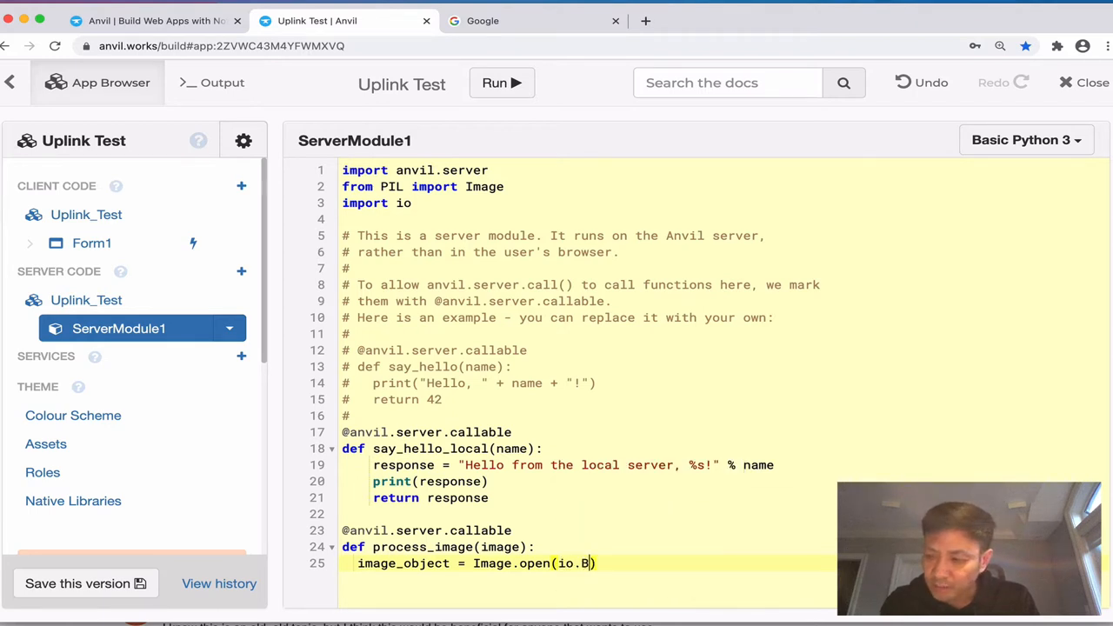
type("yes")
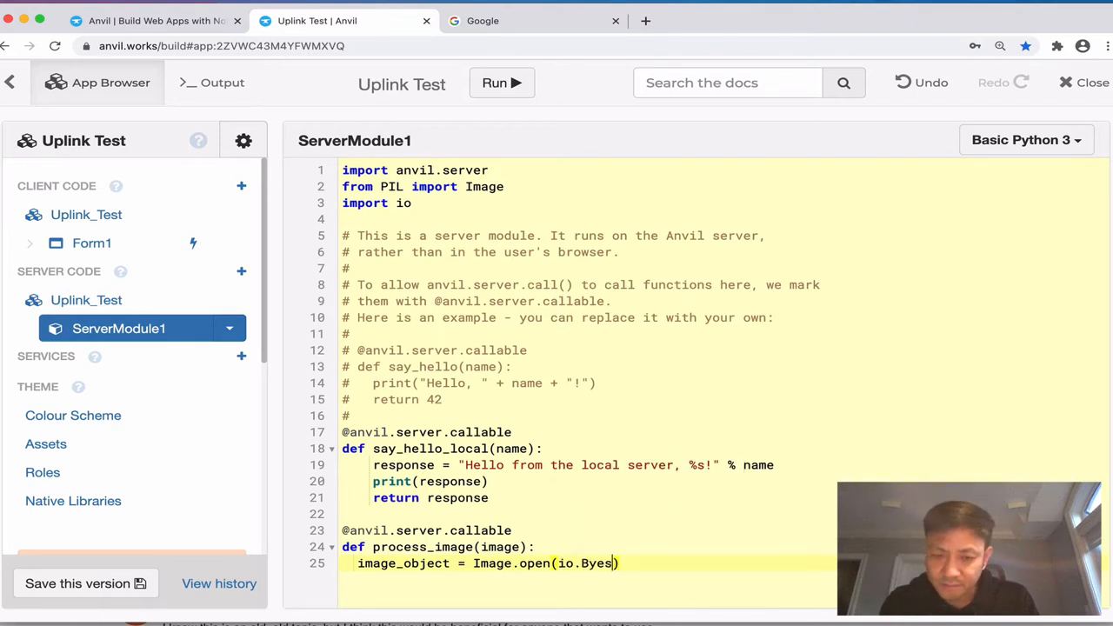
type("IO(image")
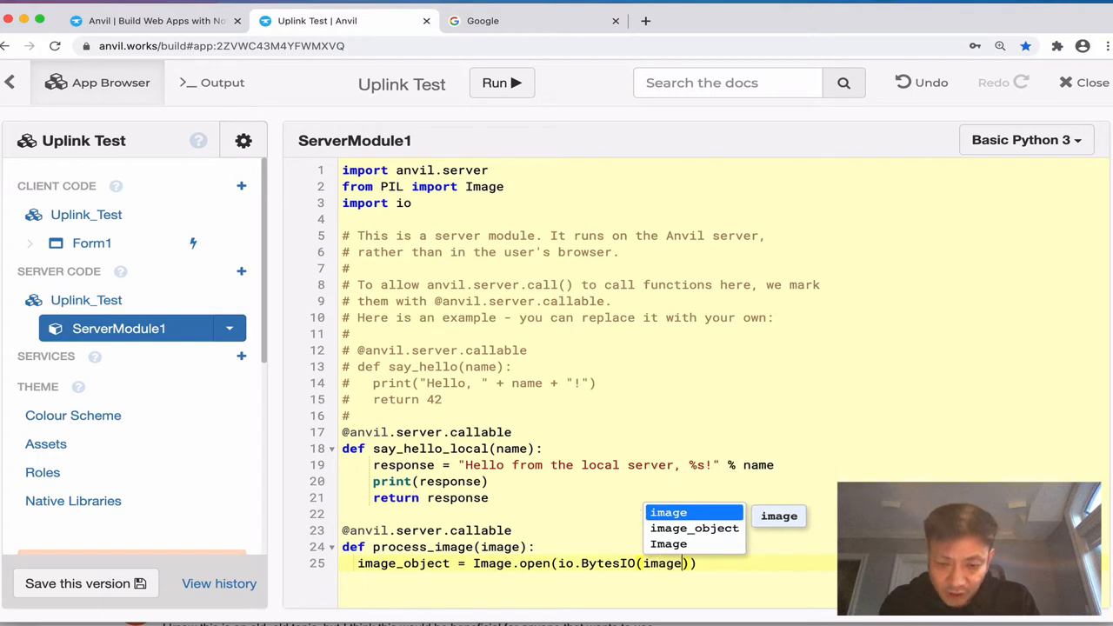
type(".")
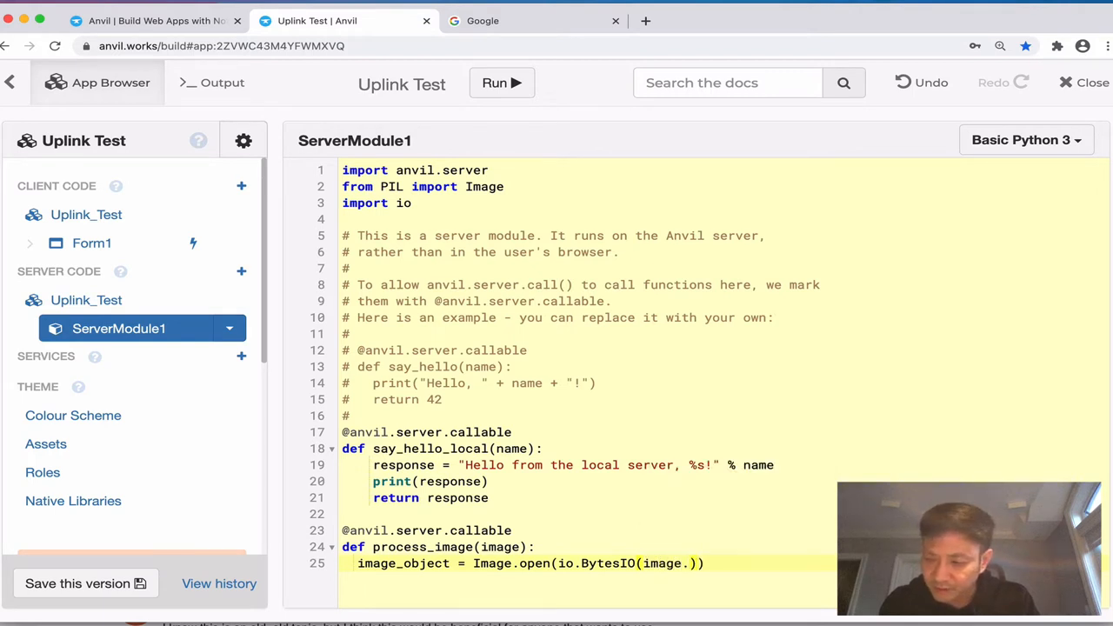
type("ge")
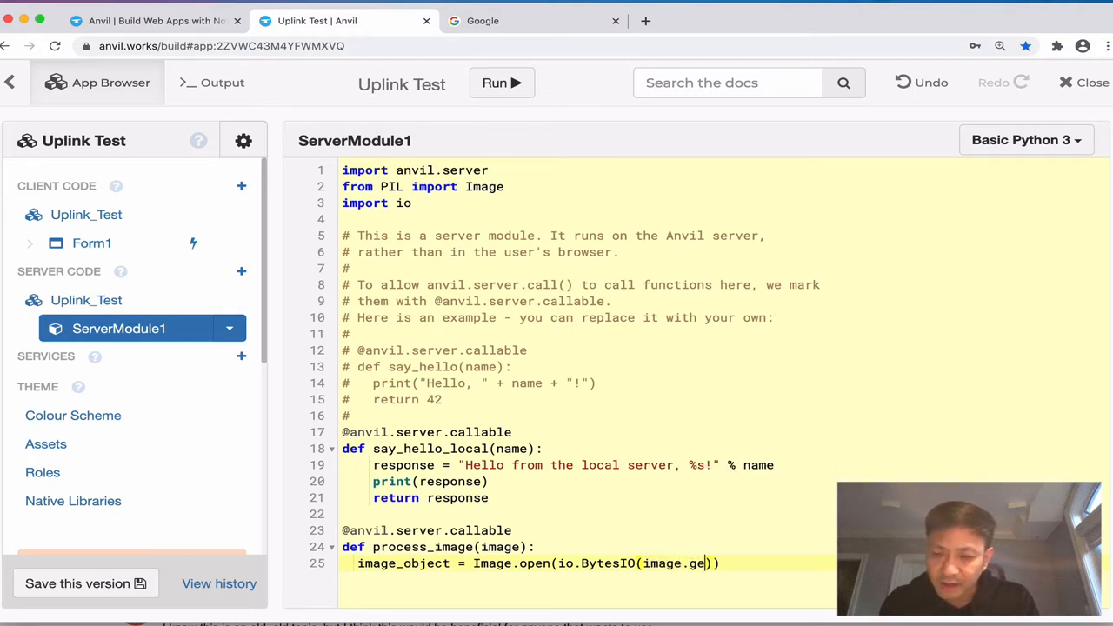
type("_bytes(")
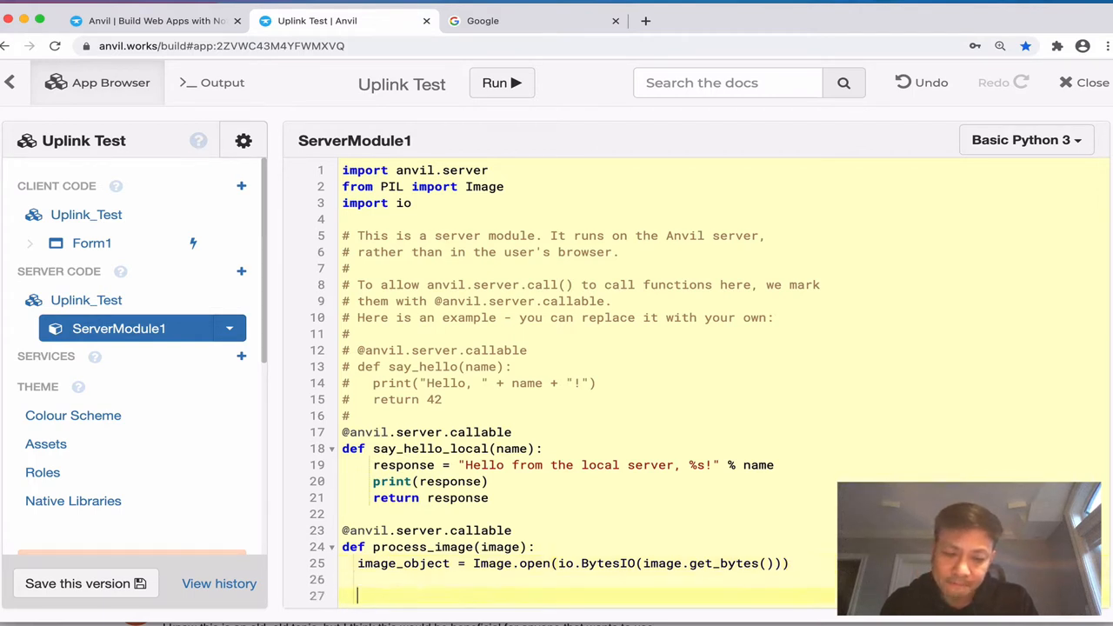
mouse_move(626, 378)
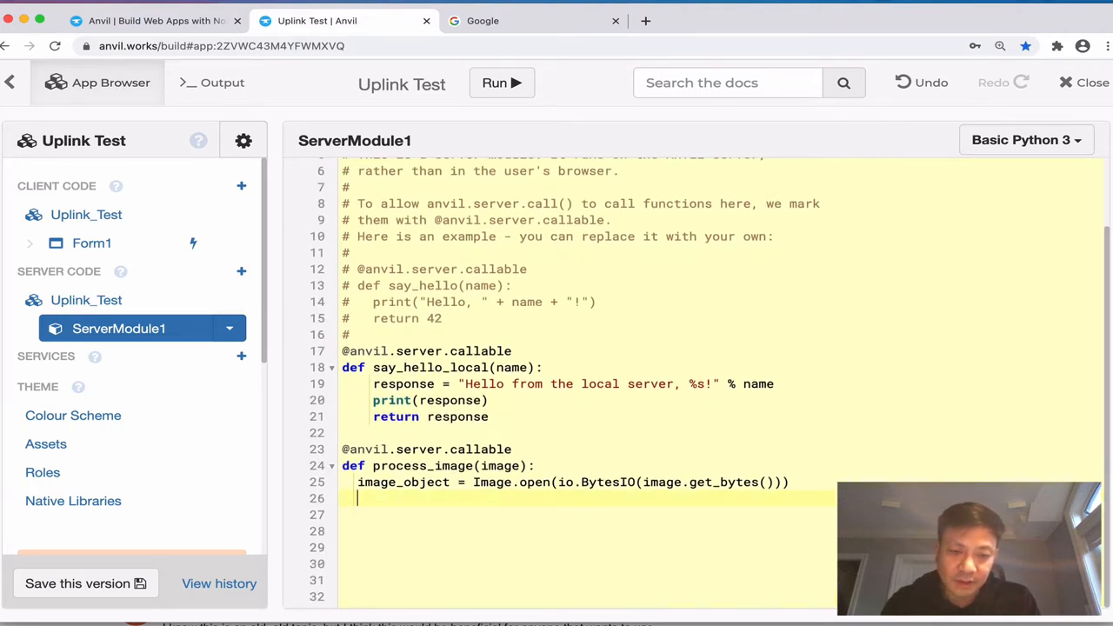
- Add 'flippedImage = image_object.transpose(Image.FLIP_LEFT_RIGHT)' inside process_image
key("Return")
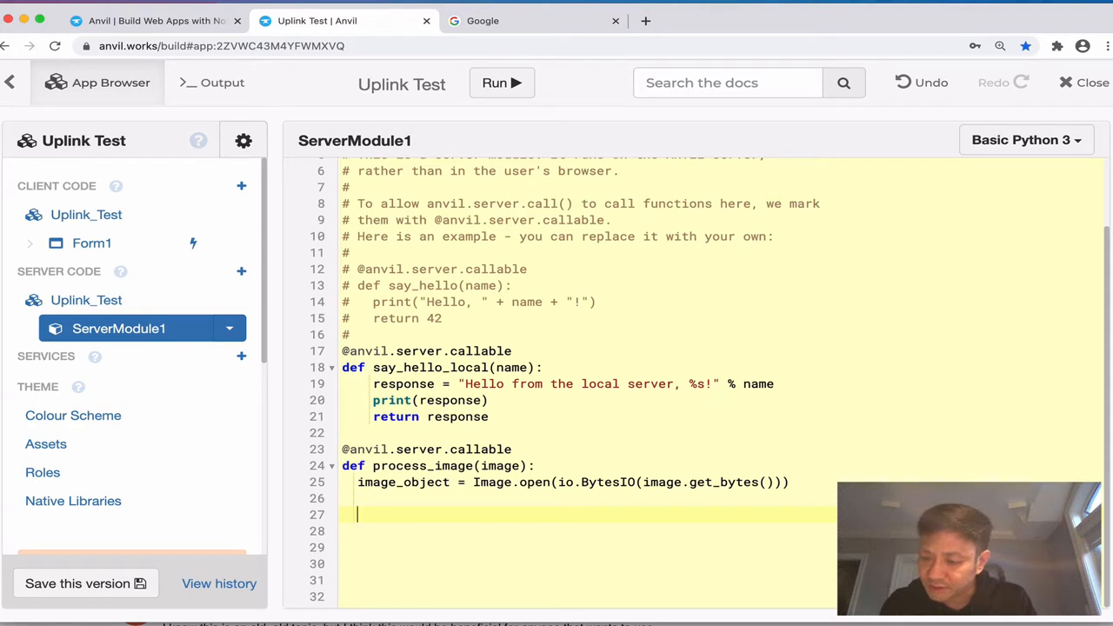
type("flipped")
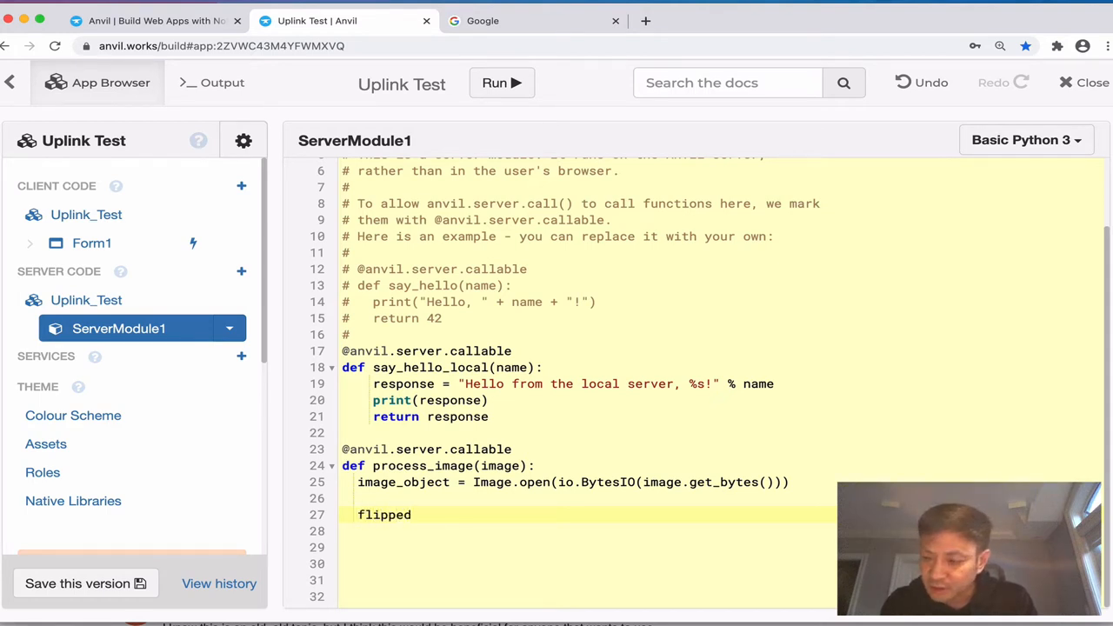
type("Image =")
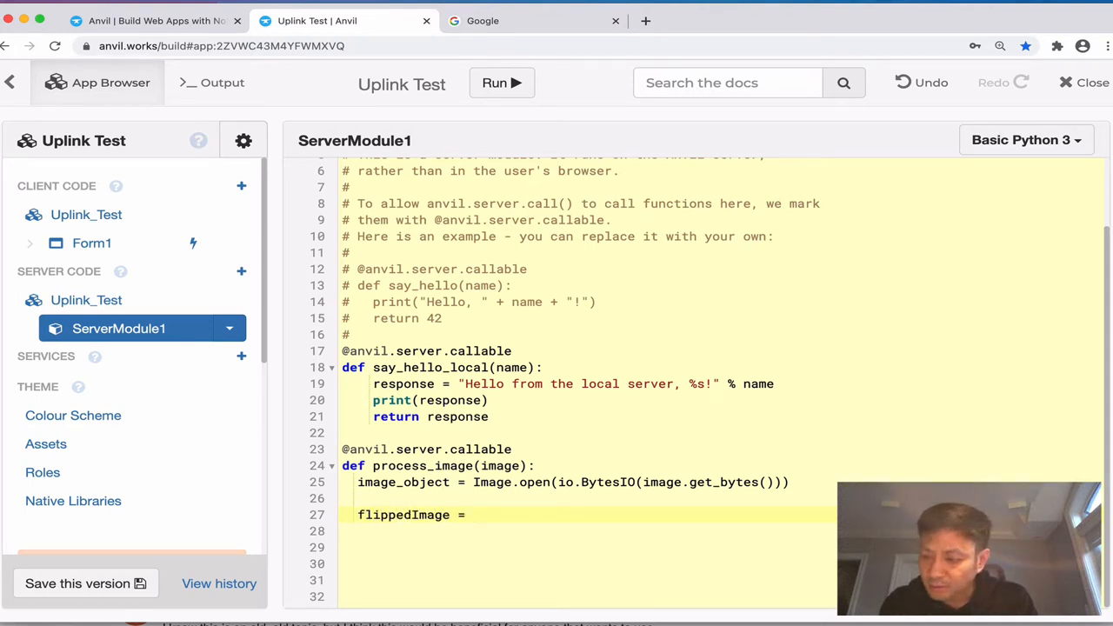
type("image_object")
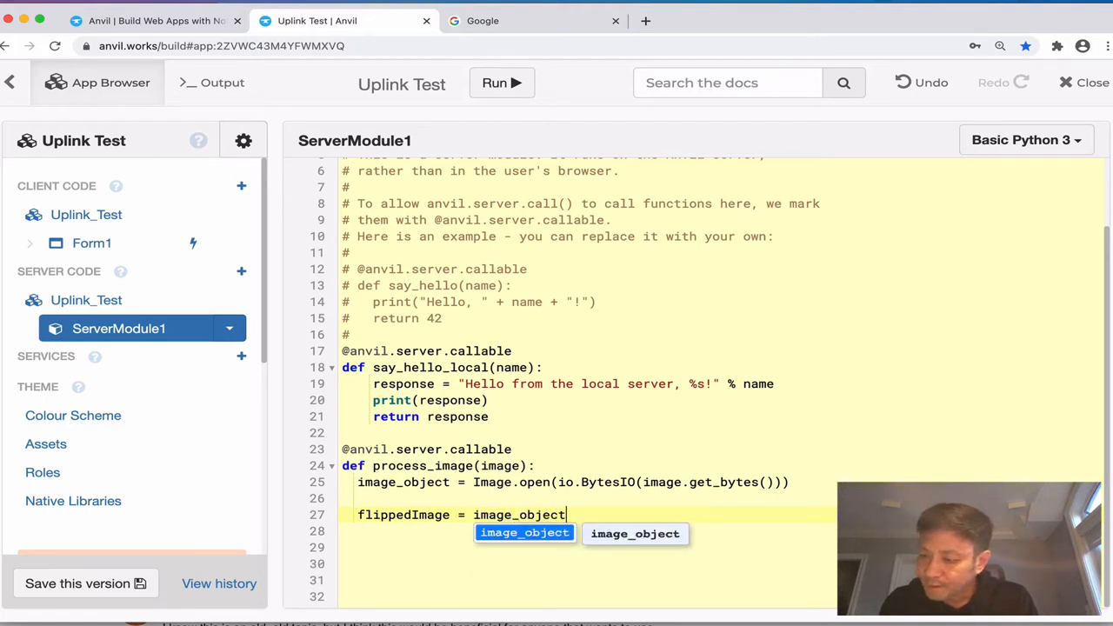
type(".transpos")
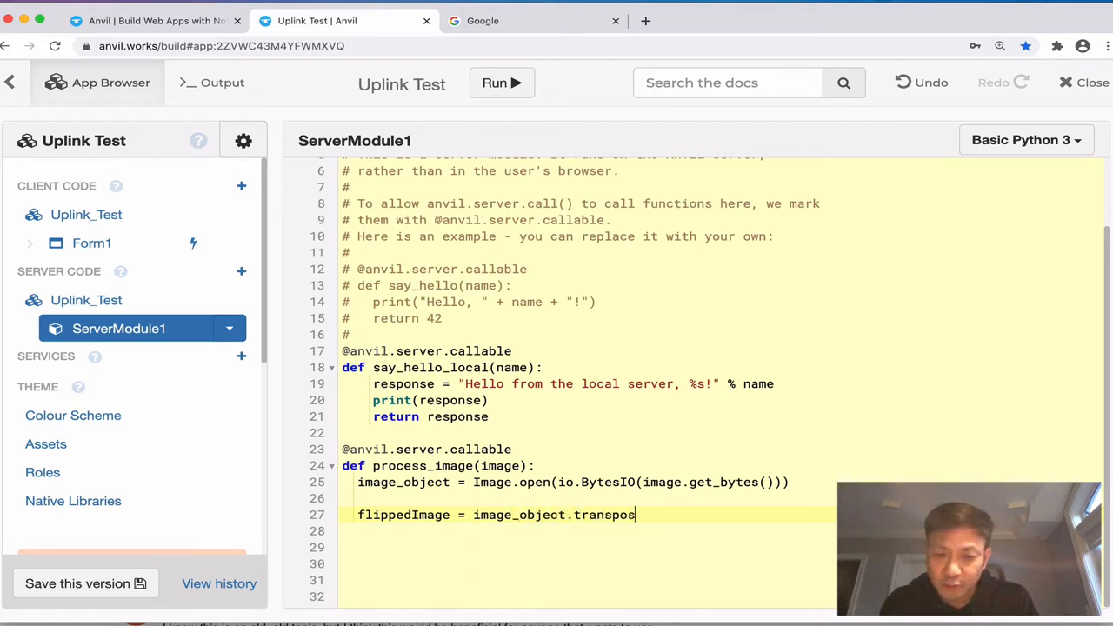
type("e()")
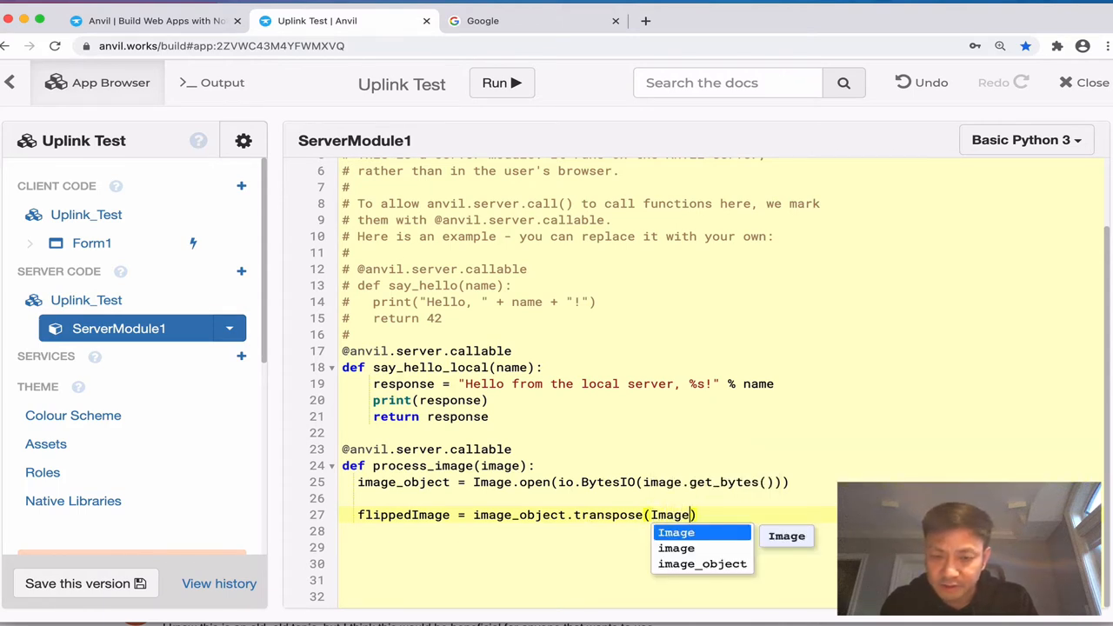
type(".F")
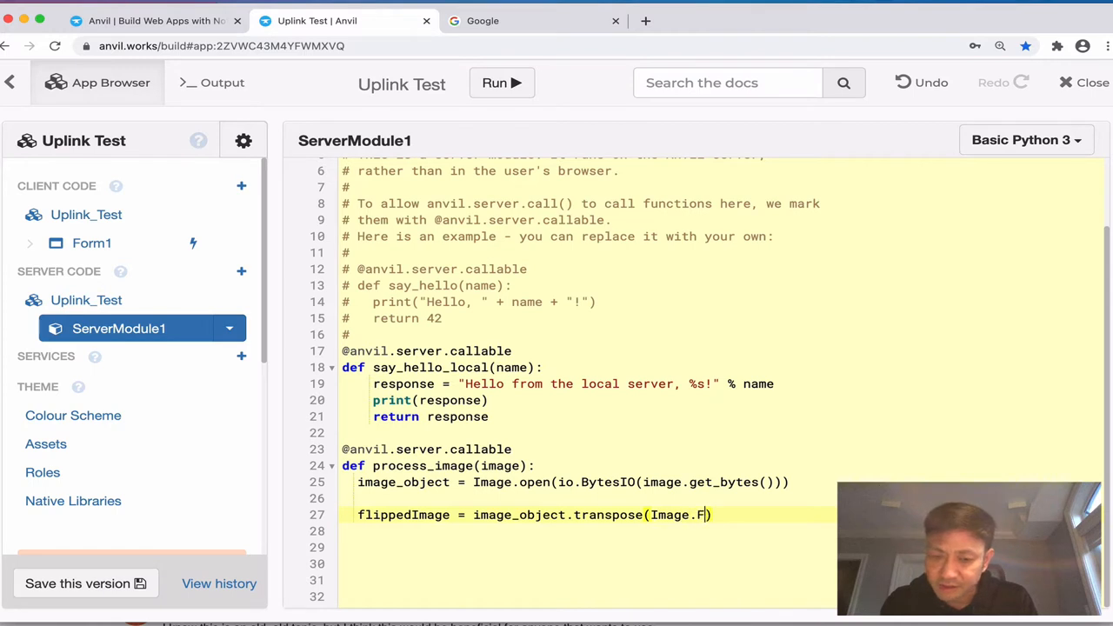
type("LIP_L")
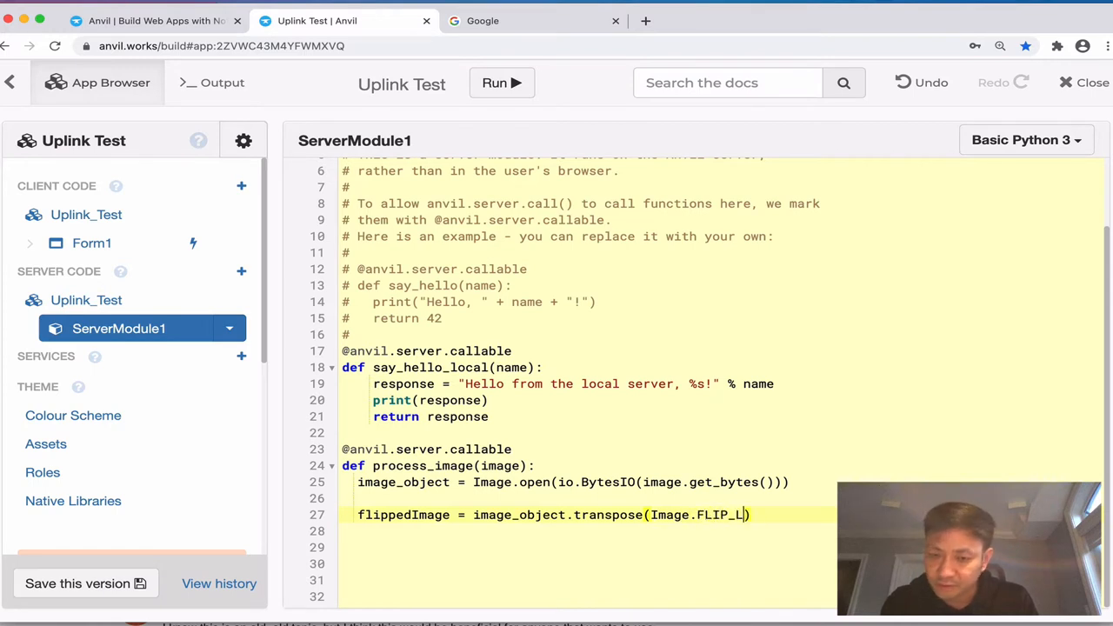
type("EFT_RIGHT")
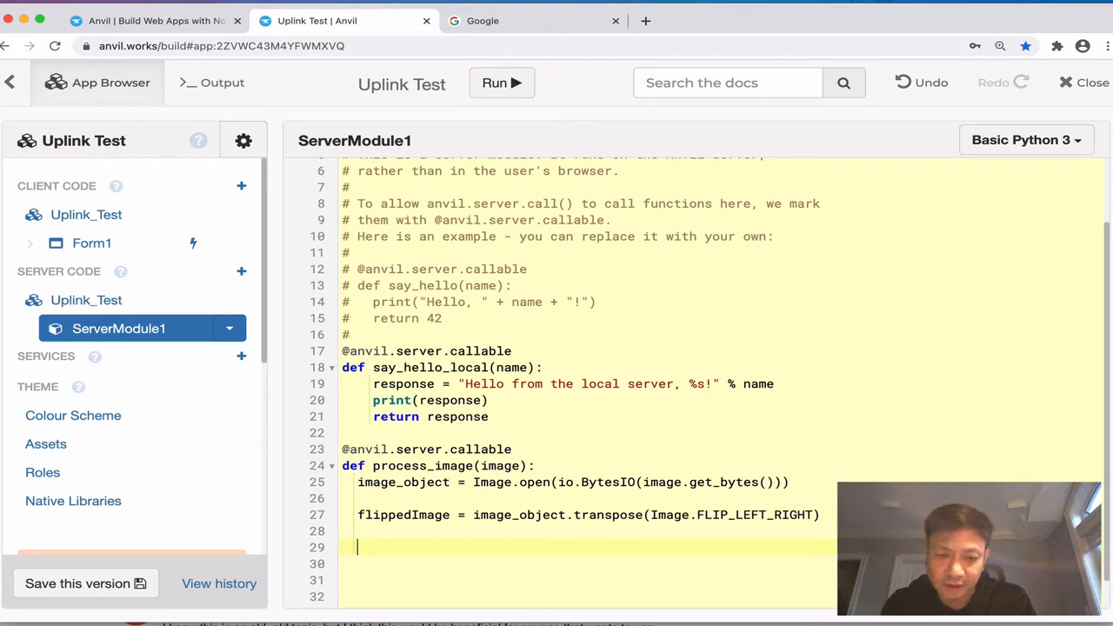
- Add 'bs = io.BytesIO()' on line 29 of process_image
type("bs")
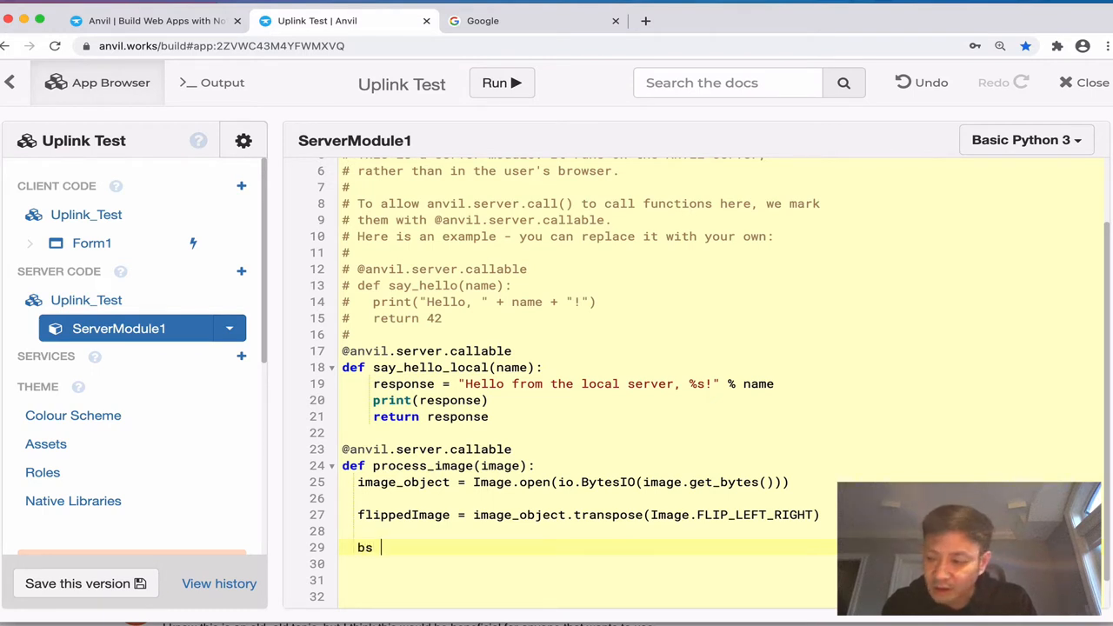
type("=")
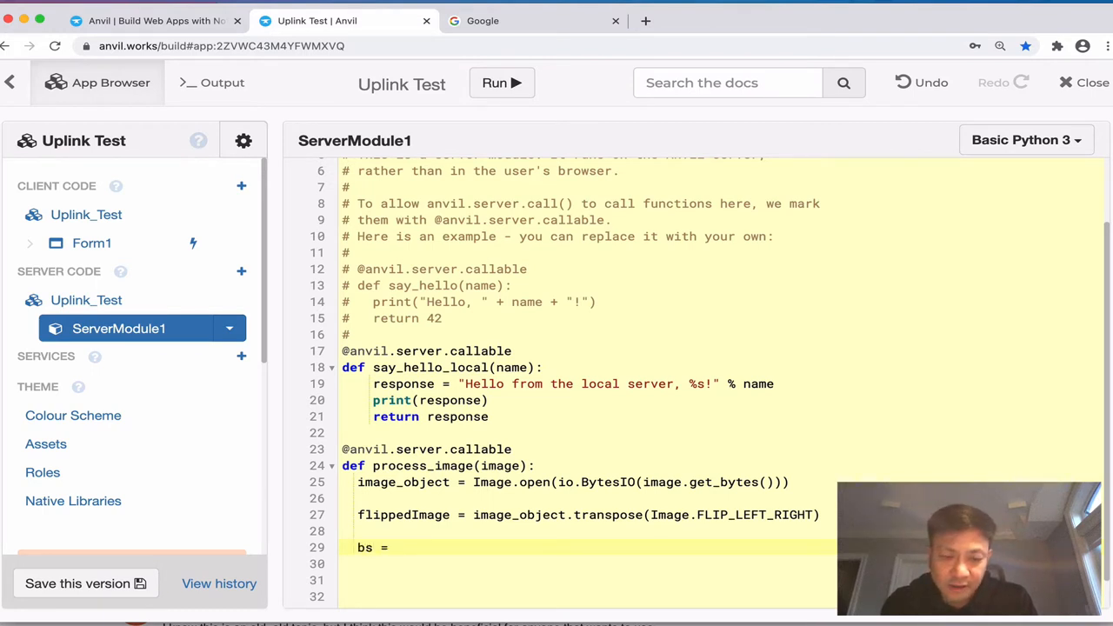
left_click(391, 547)
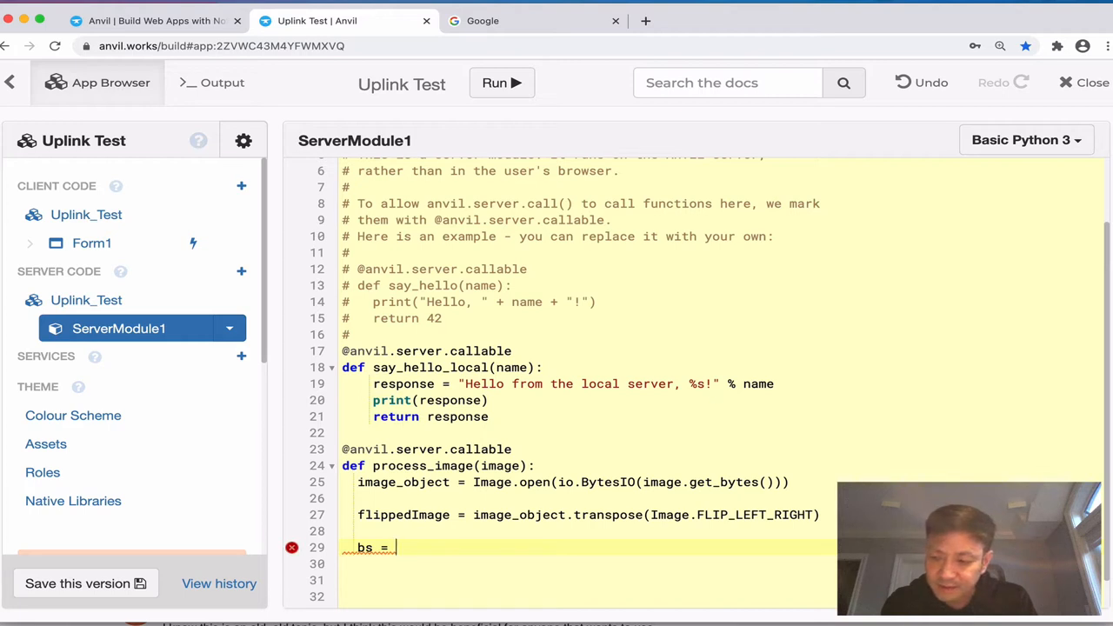
type("io.Bye")
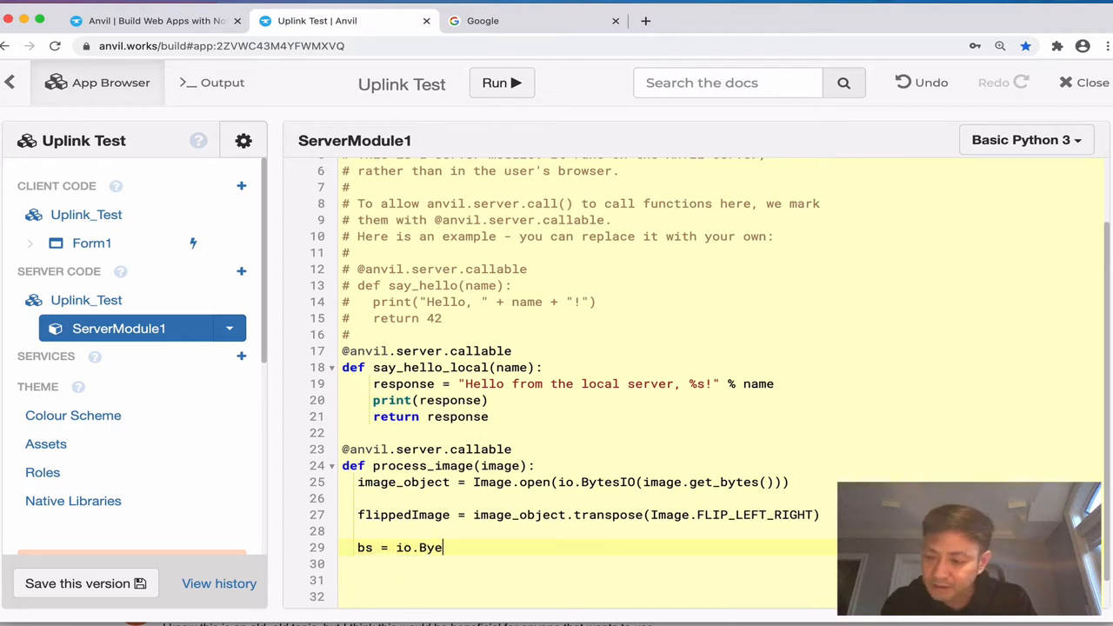
type("tesI")
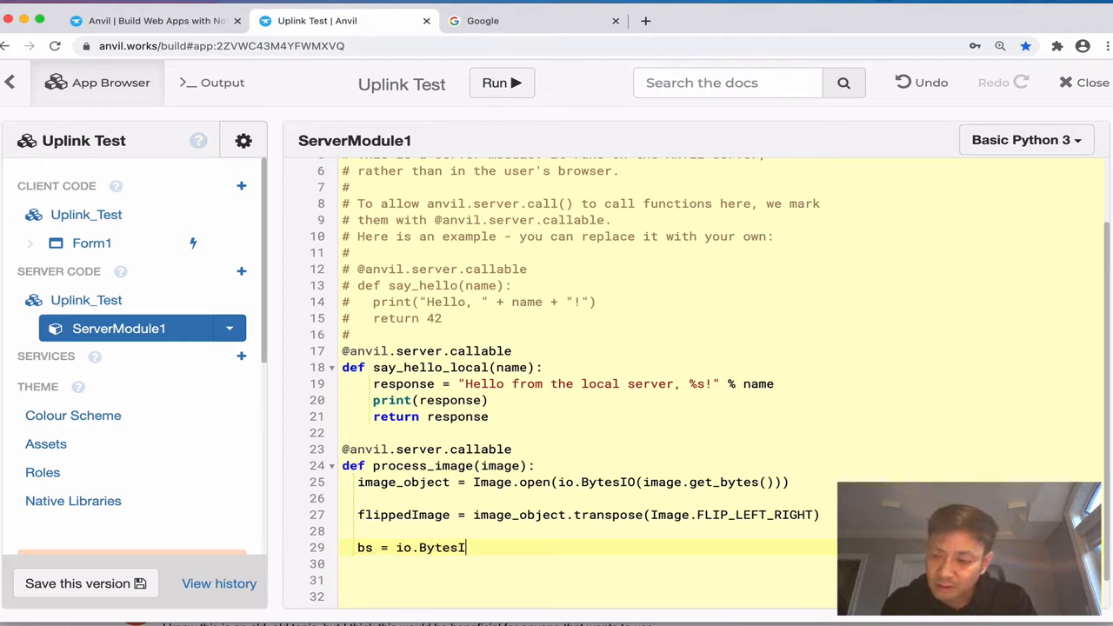
type("()")
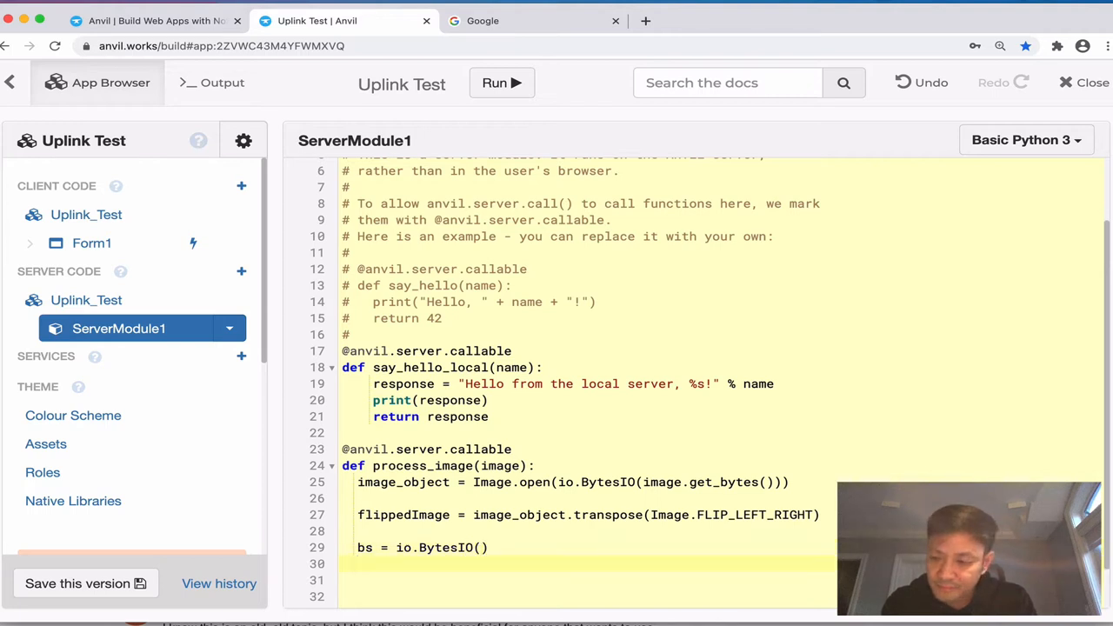
- Add 'name = "flippedimage"' on the following line
type("name = \"")
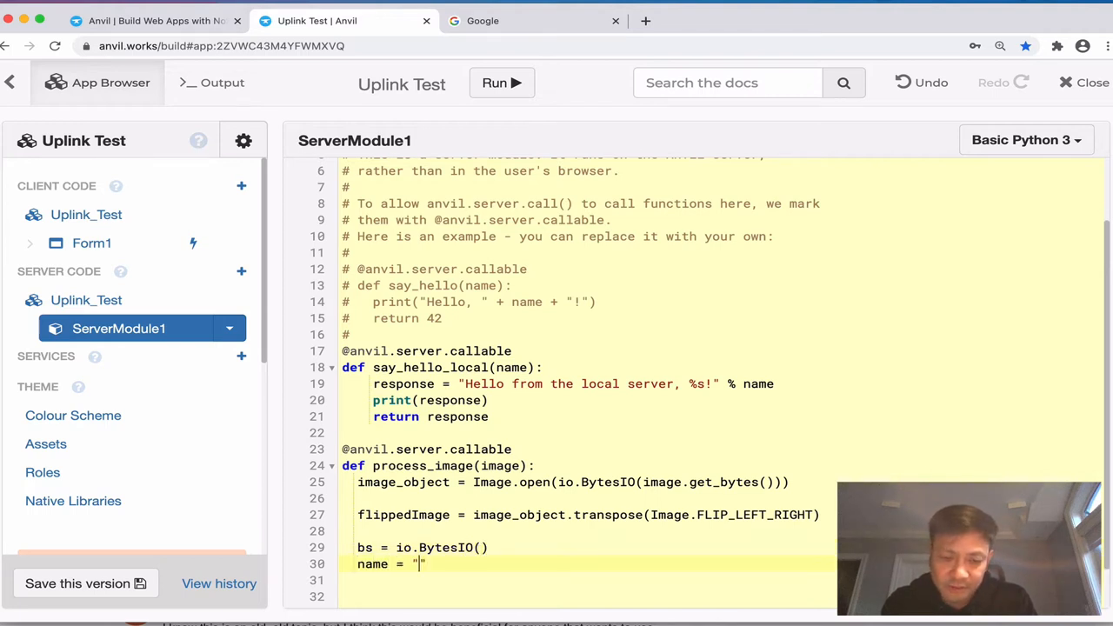
type("flip")
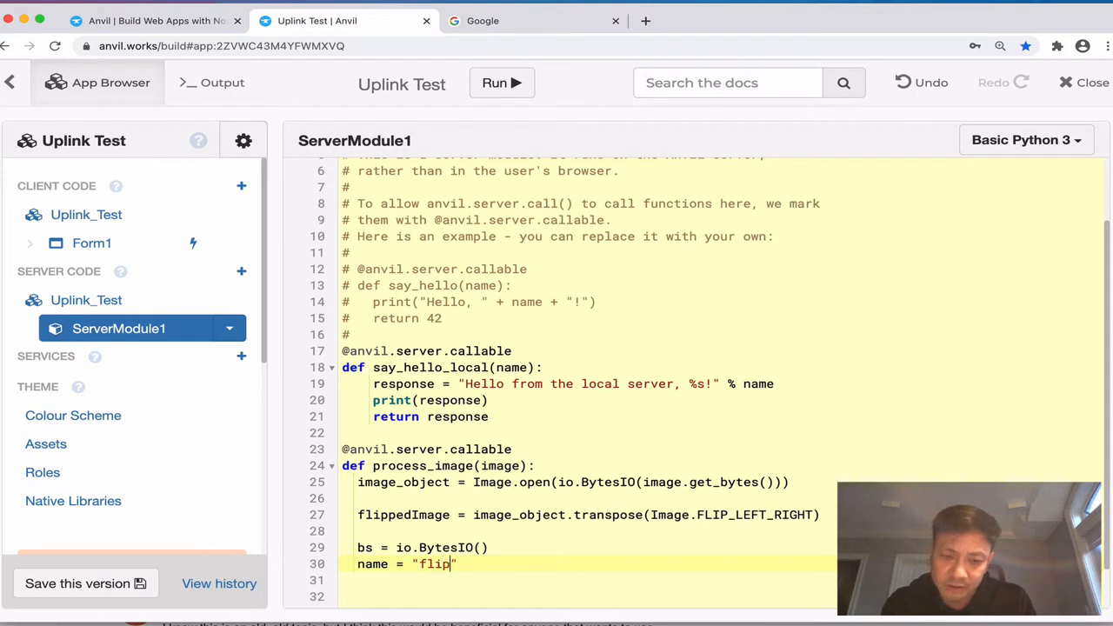
type("pedi")
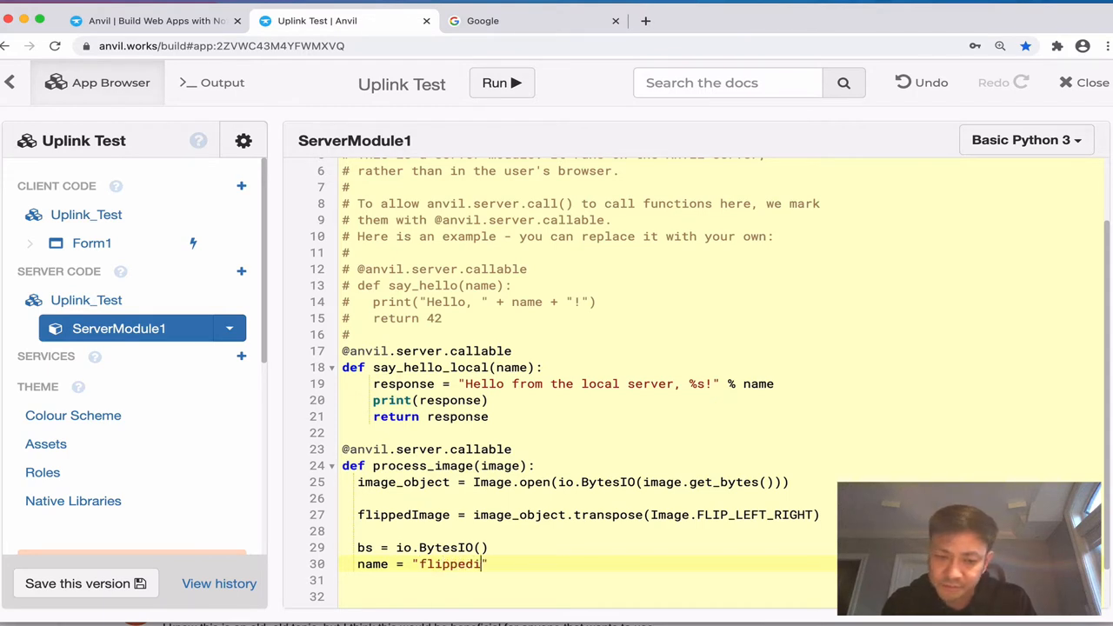
type("mage\"")
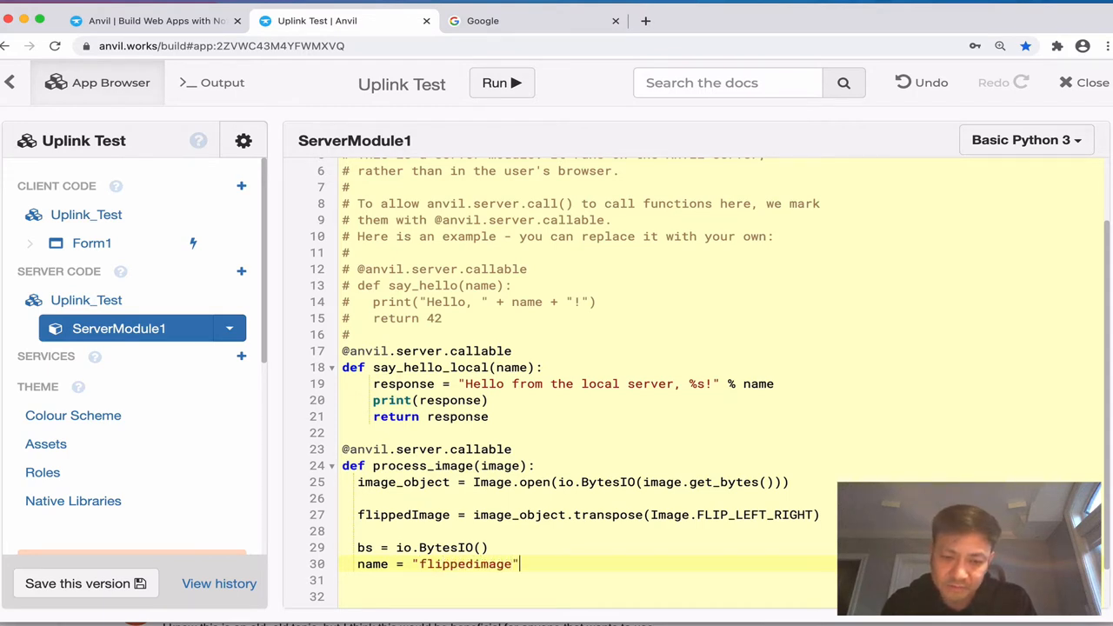
key("Return")
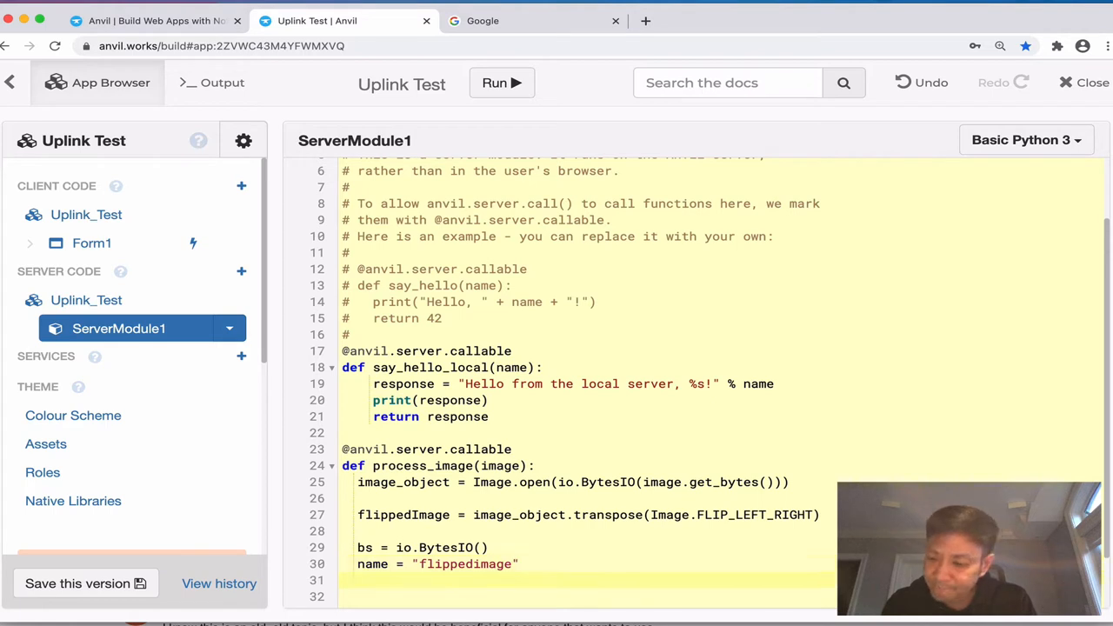
type("flippedImage =")
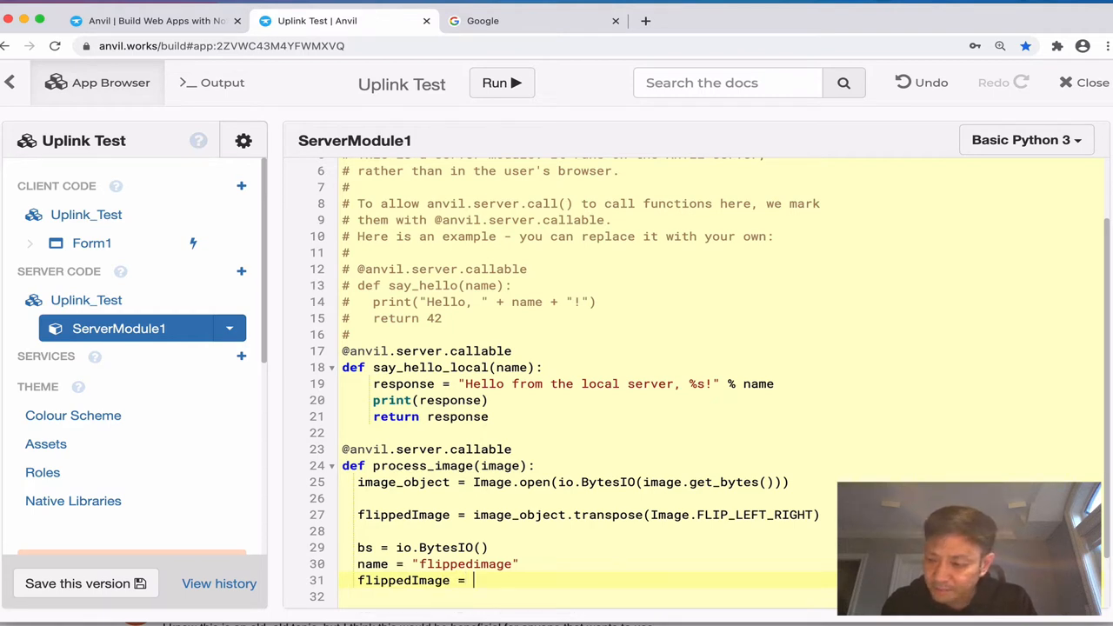
- Save the flipped image with 'flippedImage.save(bs, format="JPEG")'
type(".save")
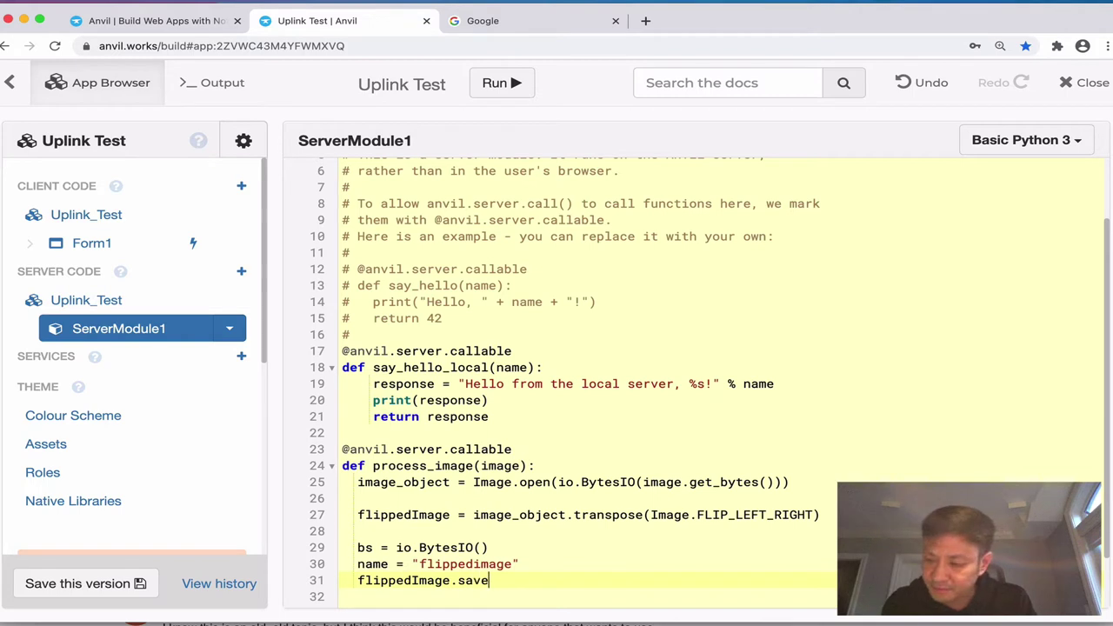
type("(bs")
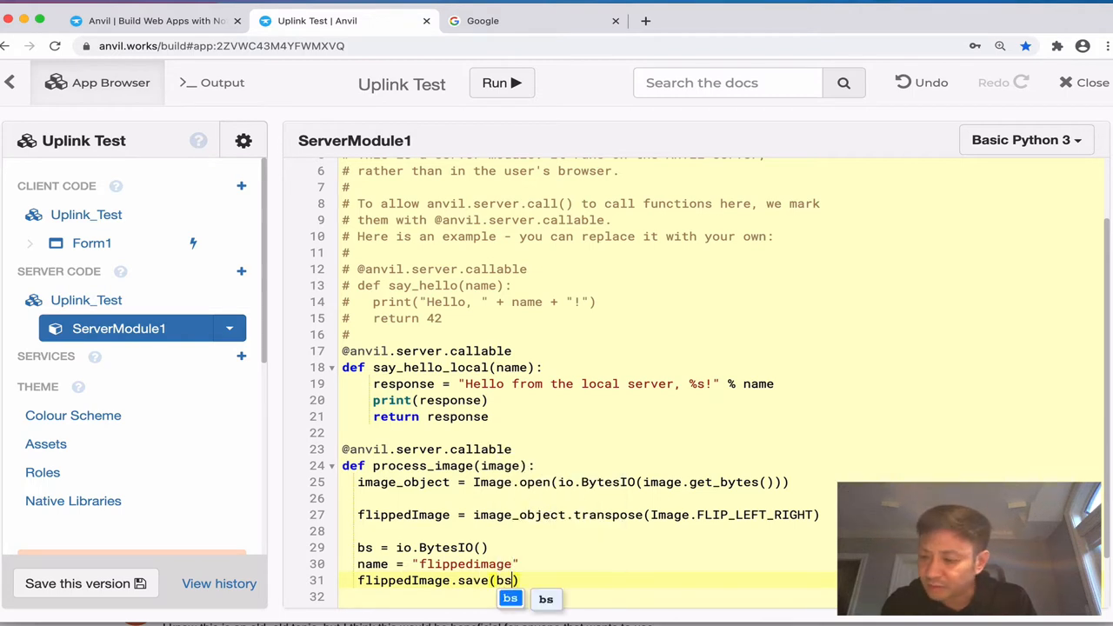
type(", format")
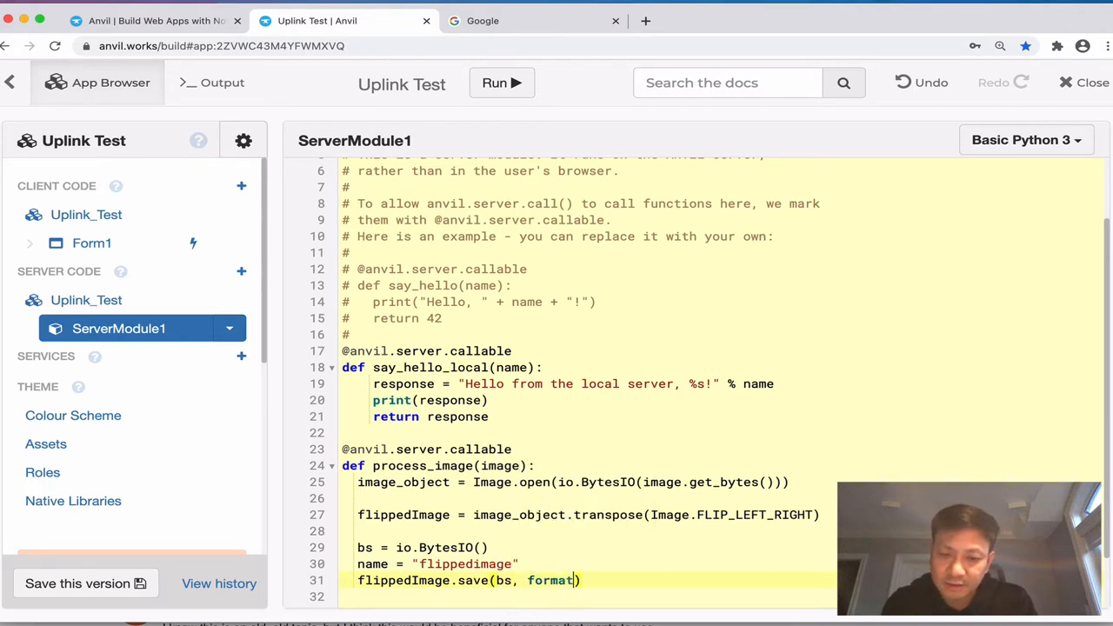
type("=")
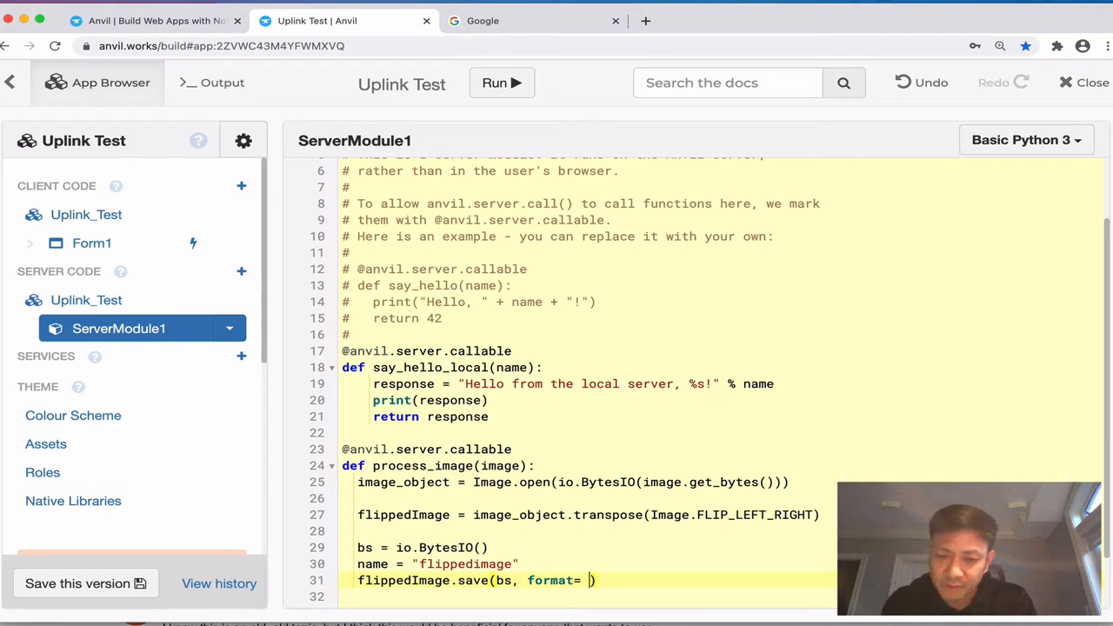
type("JPEG\"")
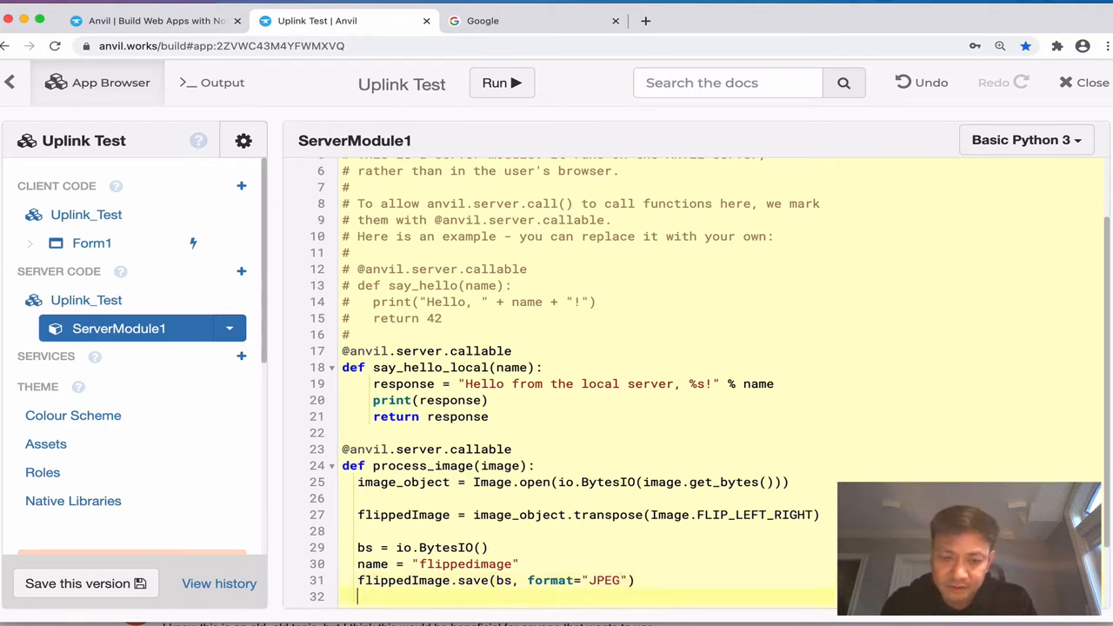
- Return anvil.BlobMedia("image/jpeg", bs.getvalue(), name=name) and review the module
type("retu")
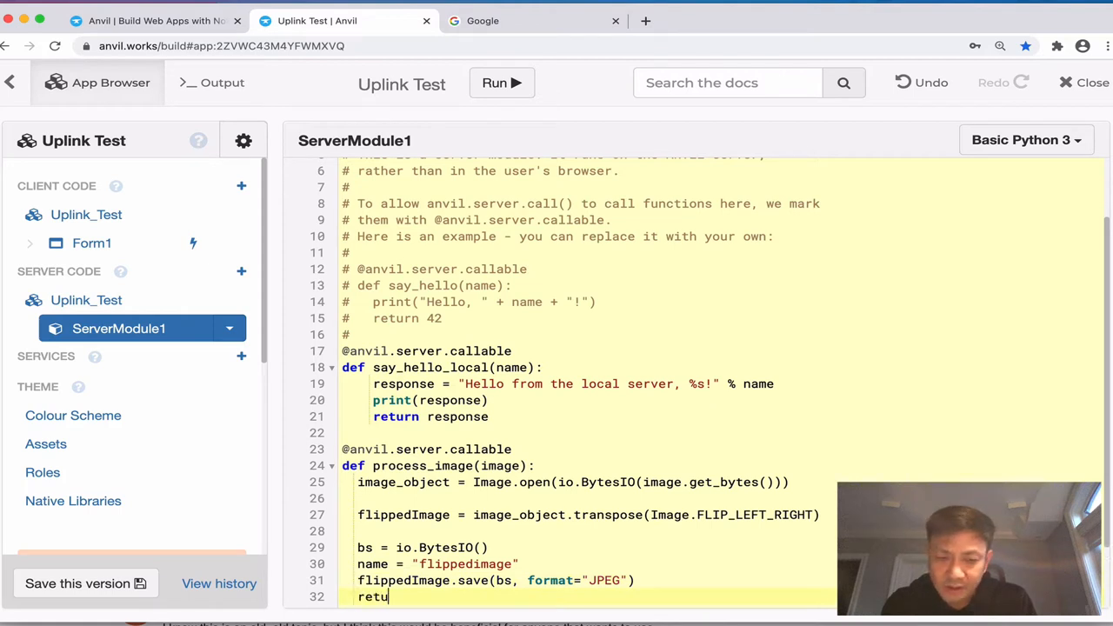
type("anvil.BlobMedia(\"")
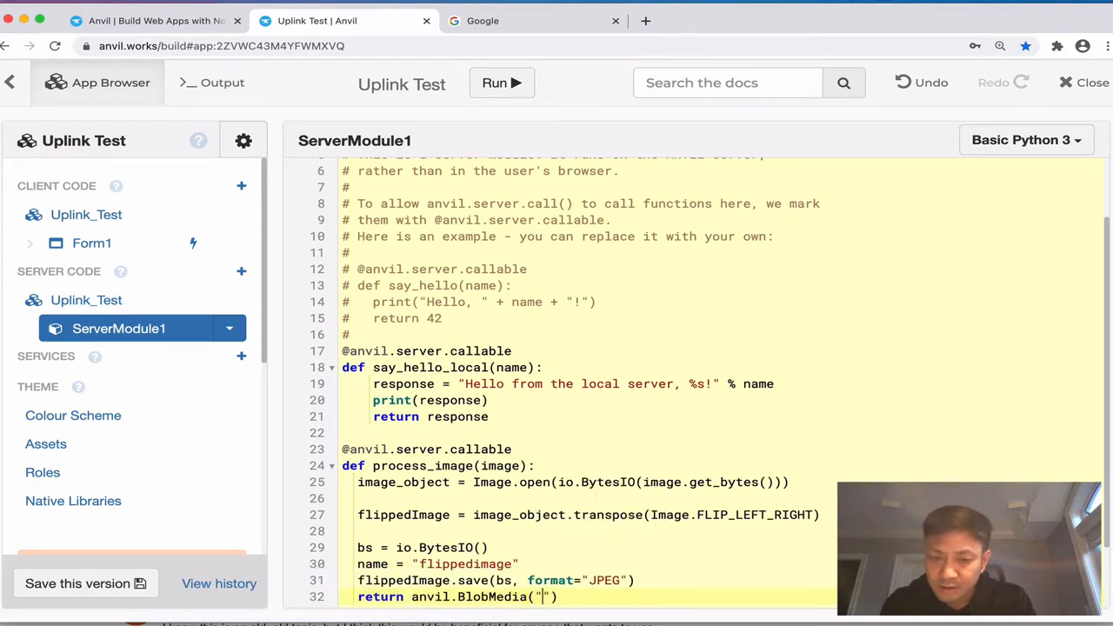
type("image/jp")
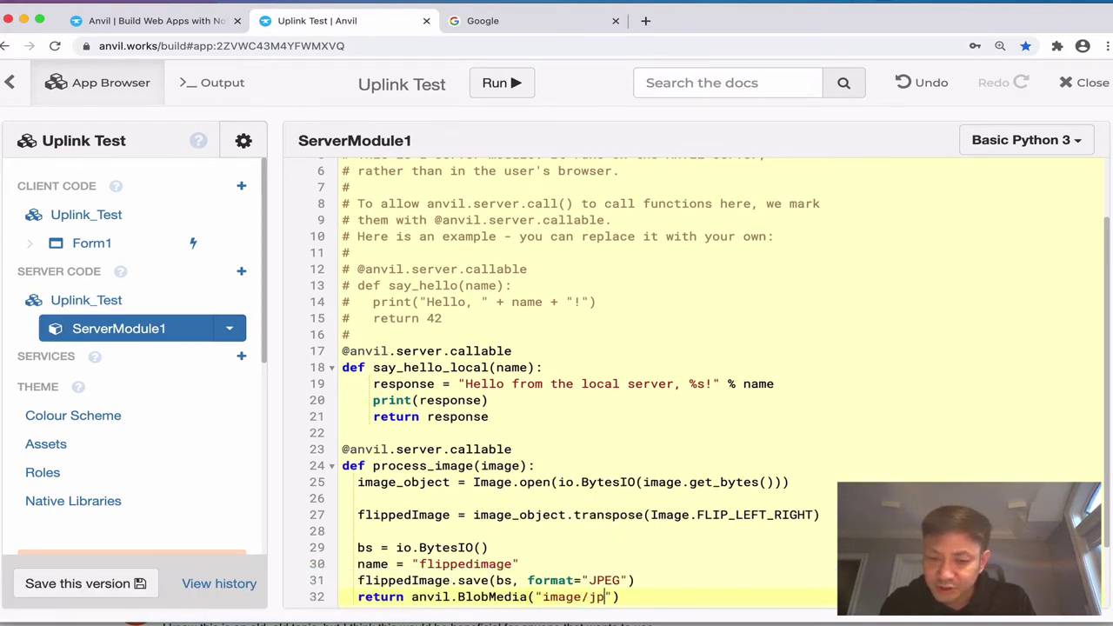
type("eg\"m")
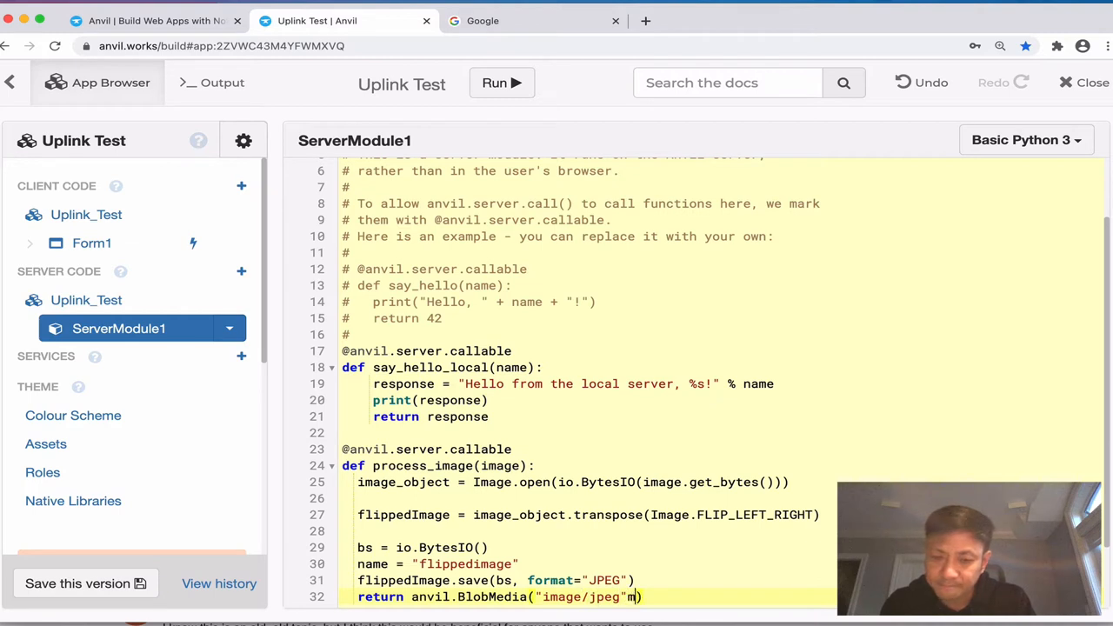
type(",")
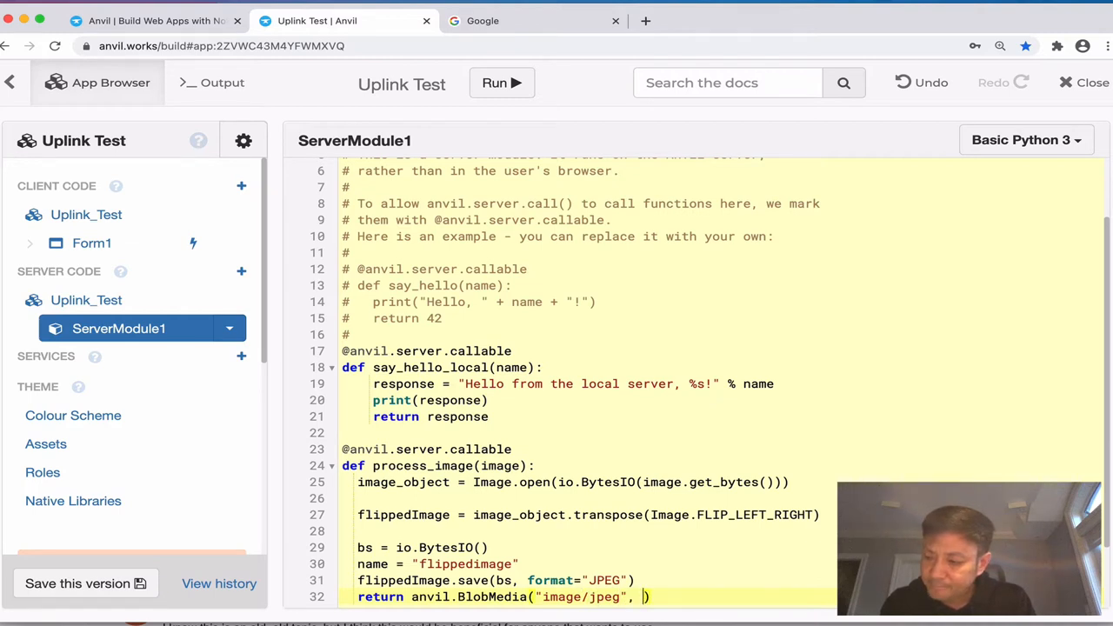
type("bs.g")
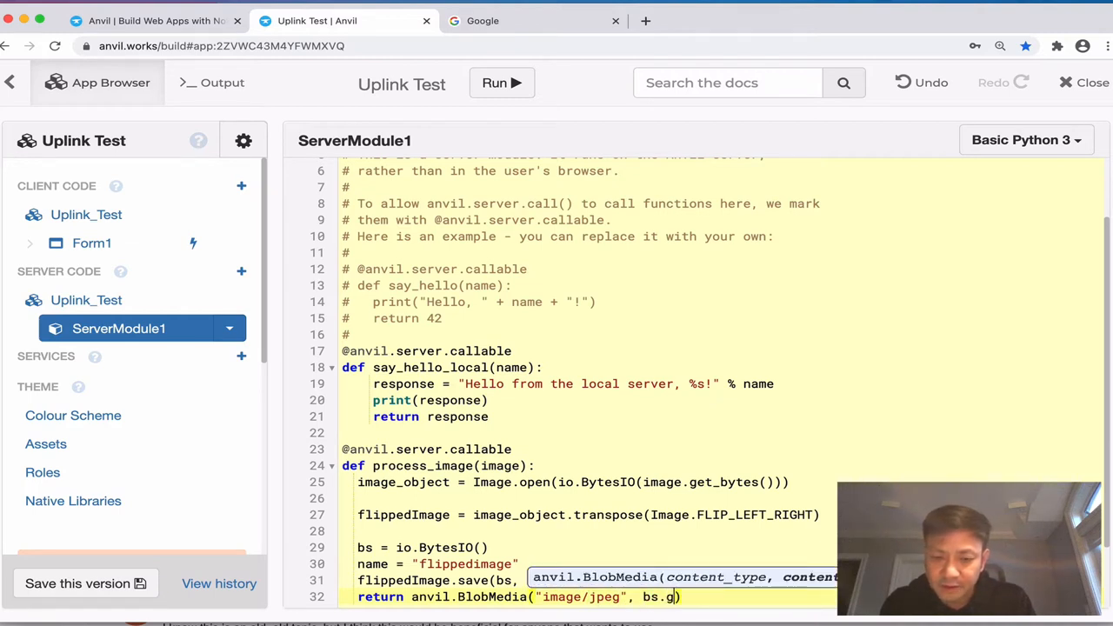
type("etvalue(),")
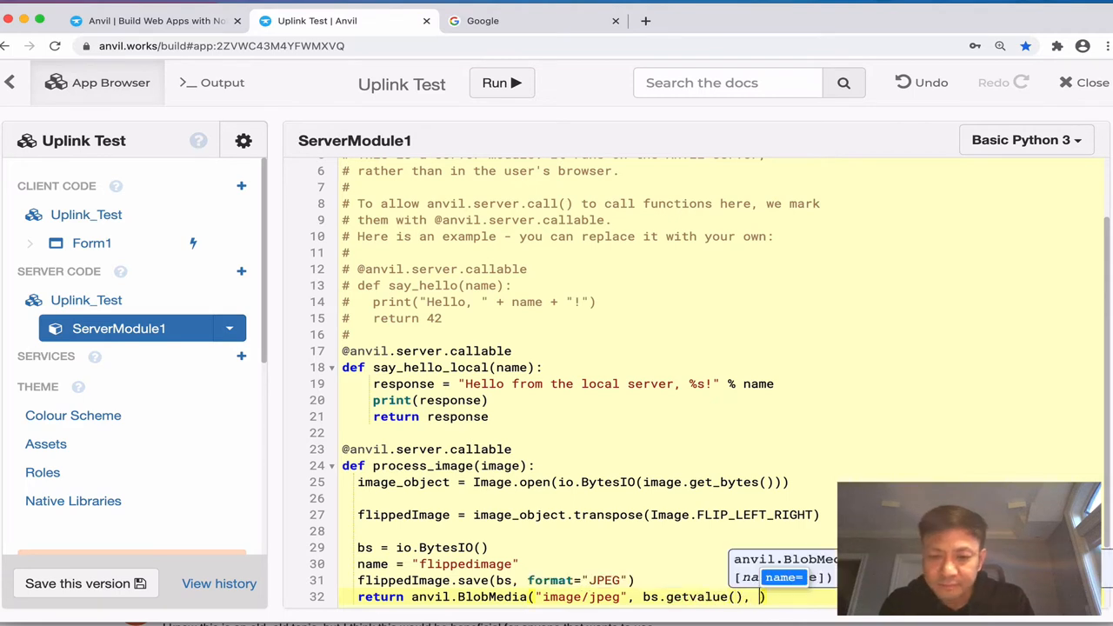
type("name=name")
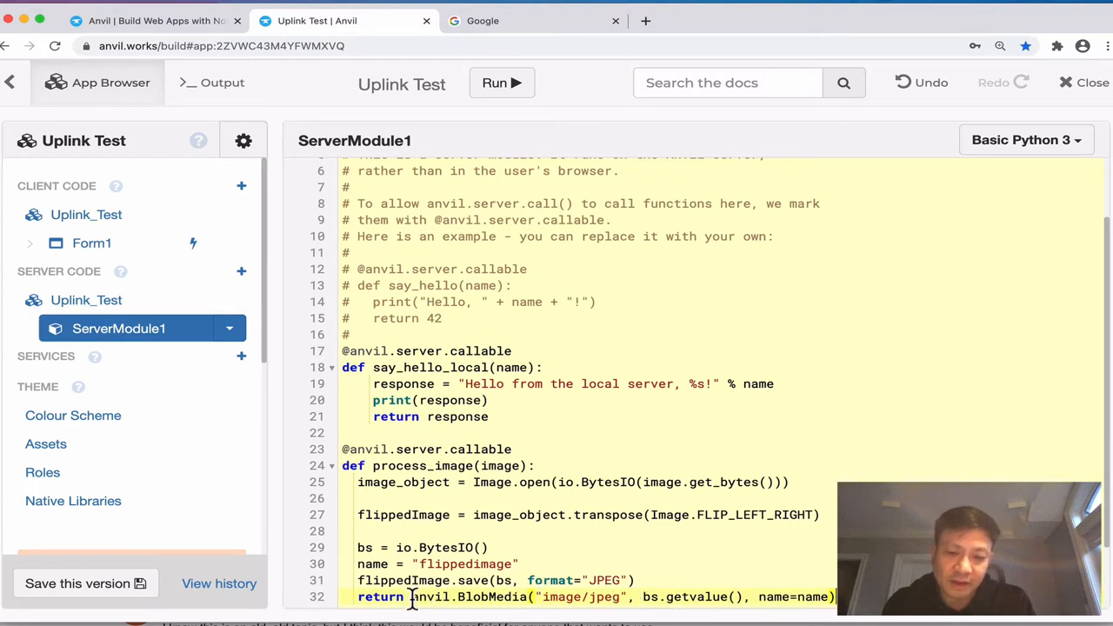
mouse_move(530, 597)
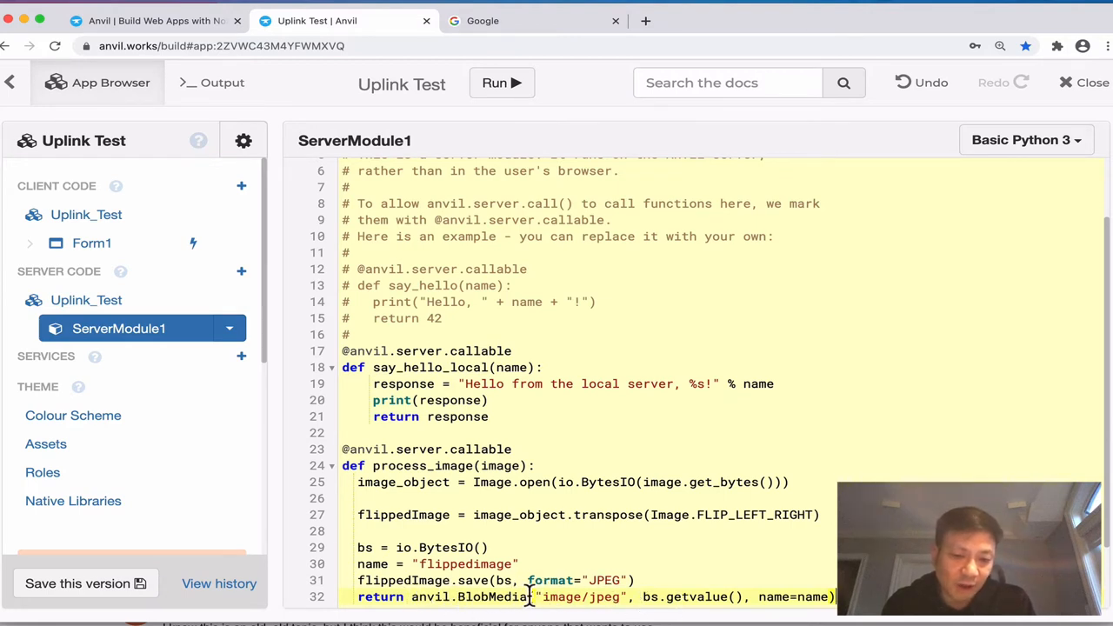
mouse_move(687, 543)
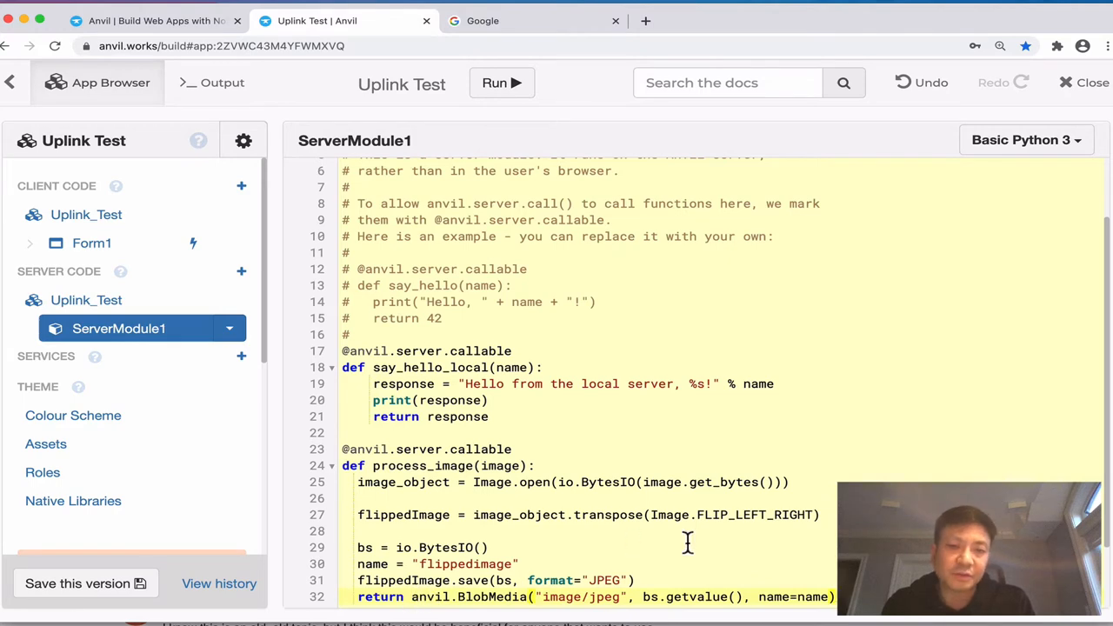
scroll("down", 3)
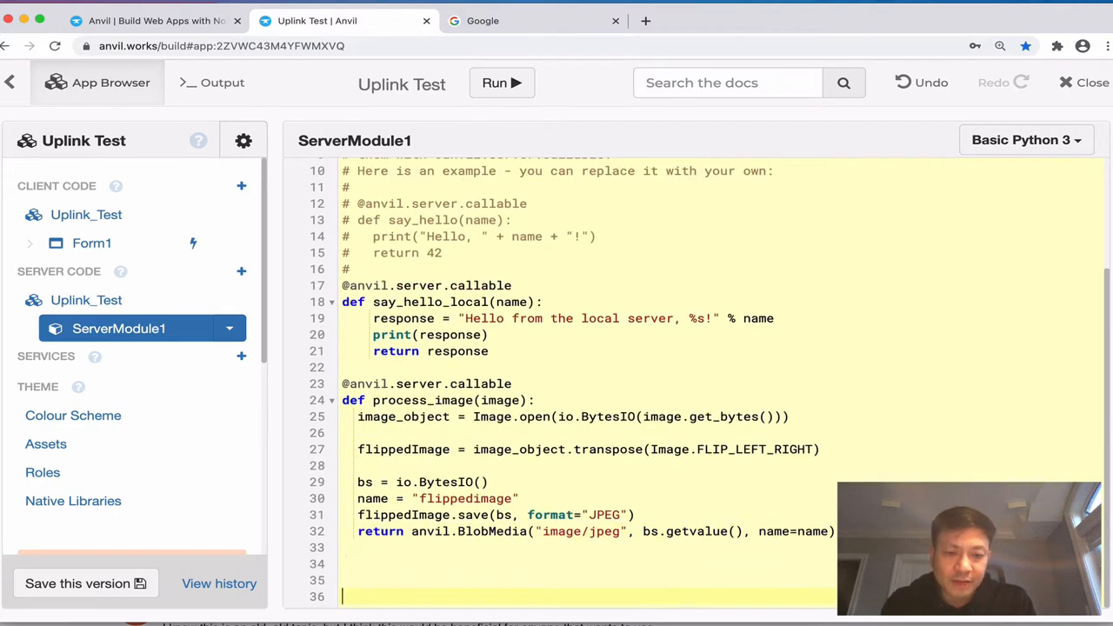
scroll("up", 3)
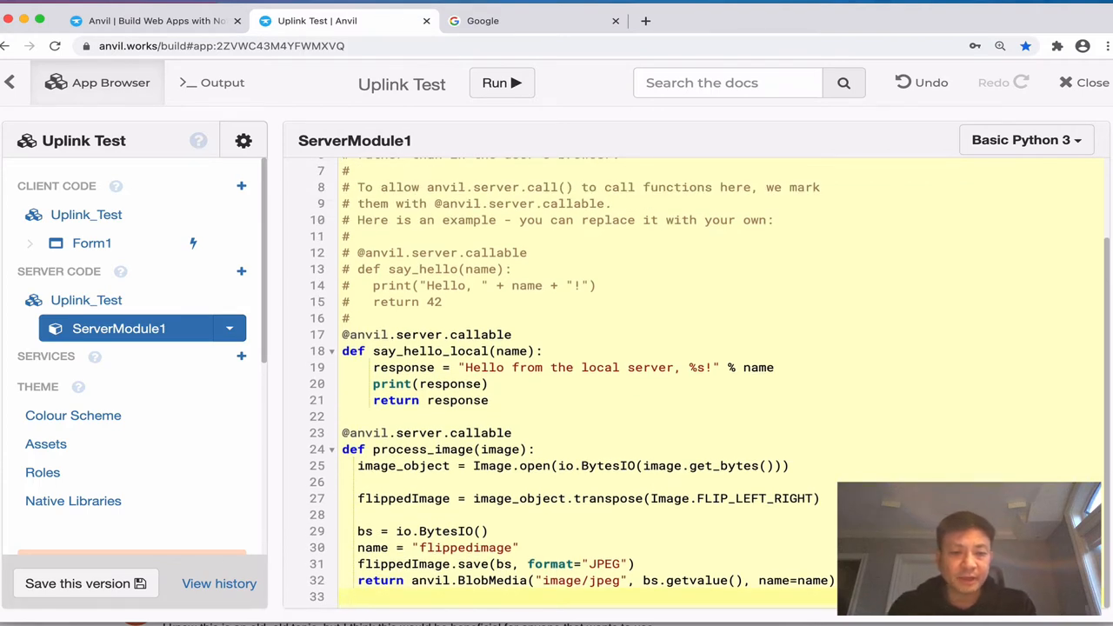
scroll("up", 3)
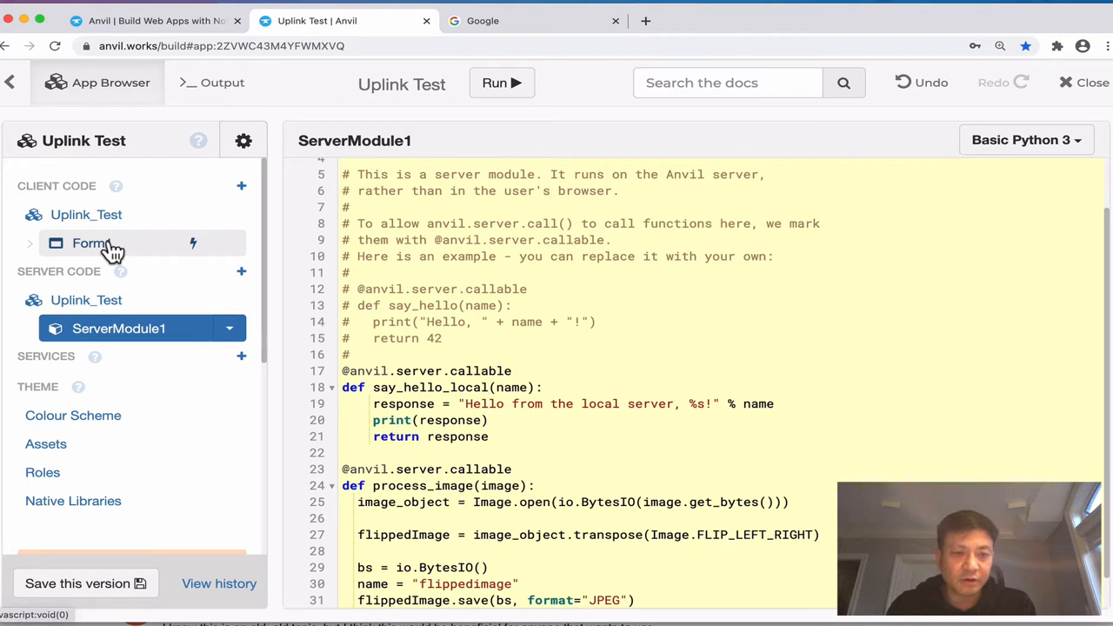
- Open Form1 from Client Code and select the file_loader_imageuploader component in Design view
left_click(91, 243)
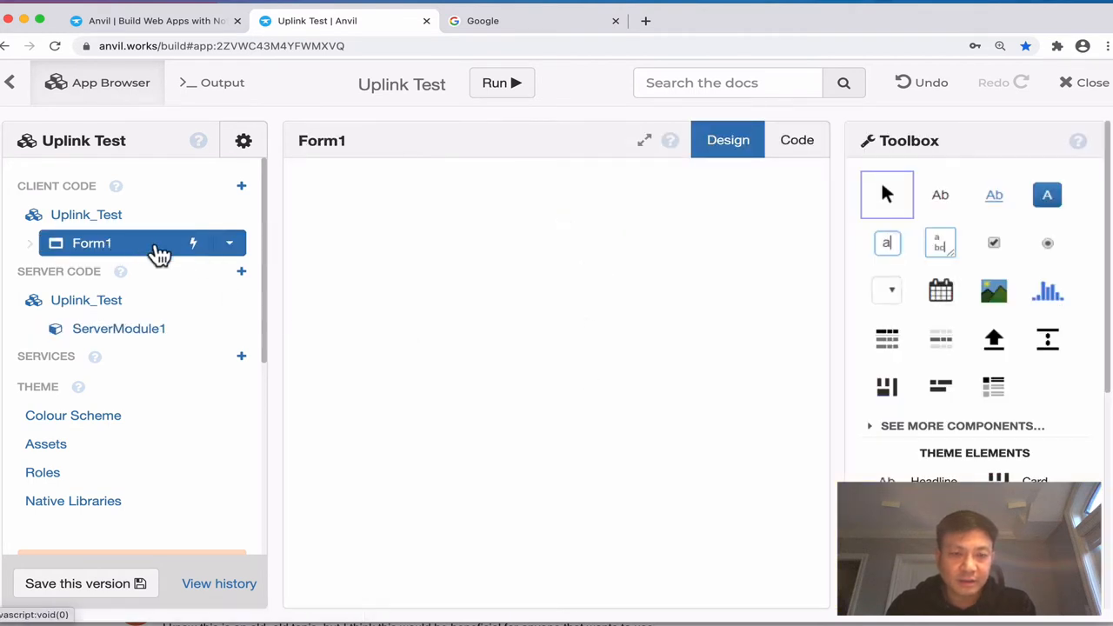
left_click(92, 242)
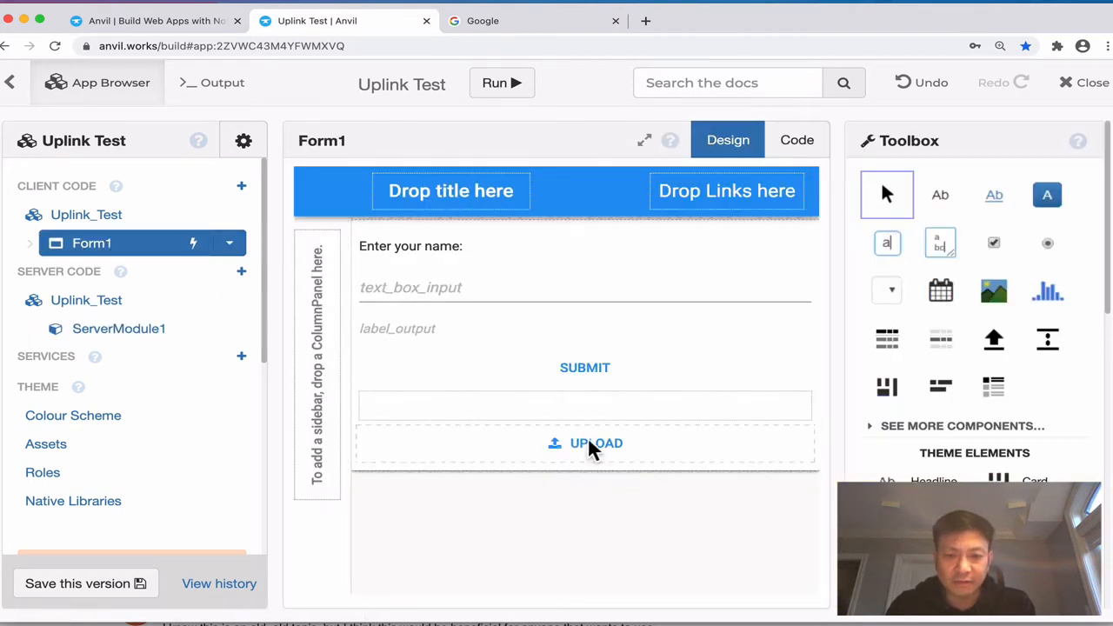
left_click(584, 442)
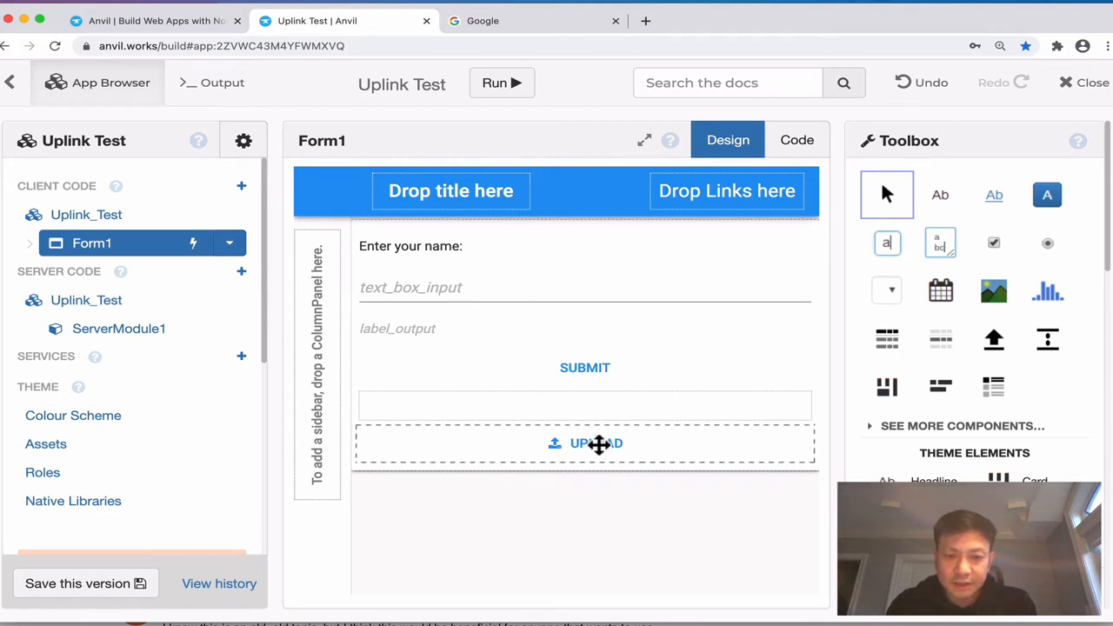
left_click(796, 140)
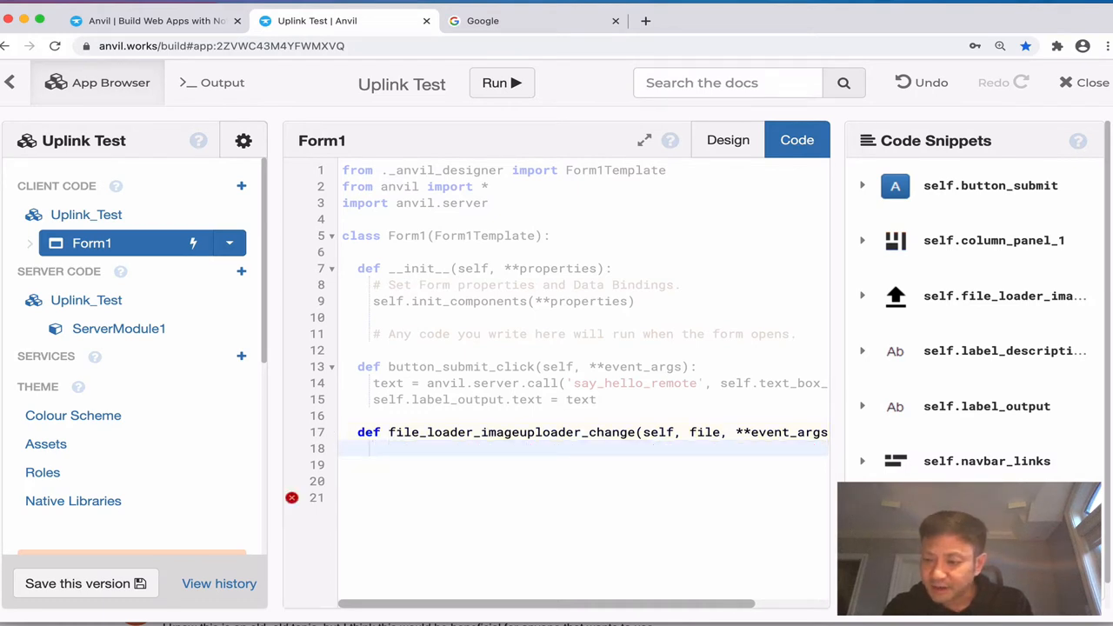
- Add uploaded_image = self.file_loader_imageuploader.file as the upload change handler's first line
type("u")
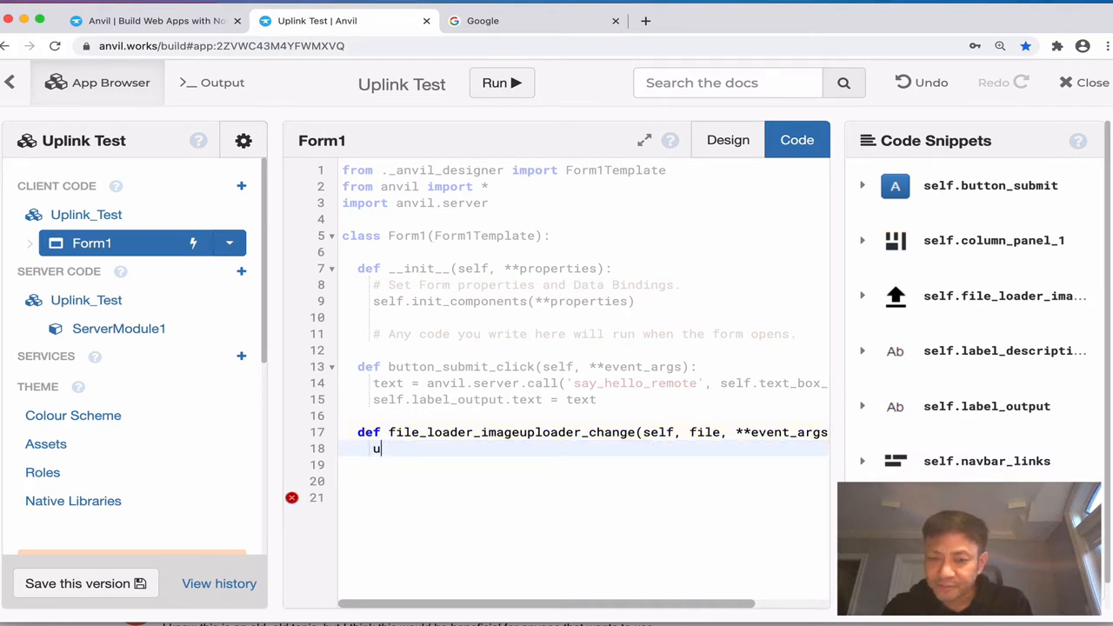
type("ploaded_image")
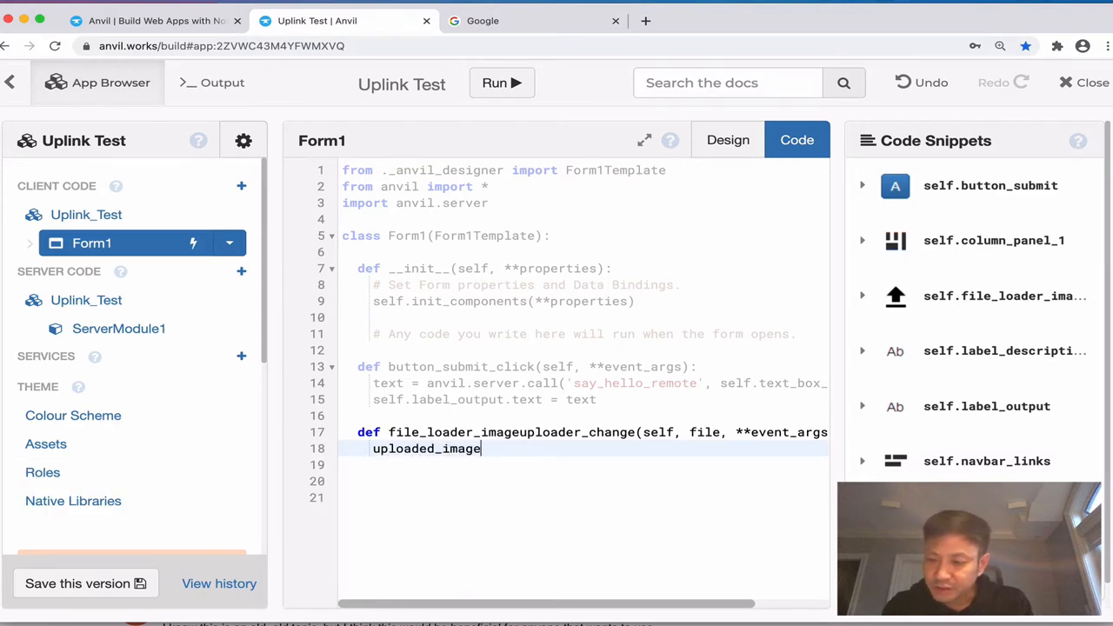
type("= self.file_loader_imageuploader")
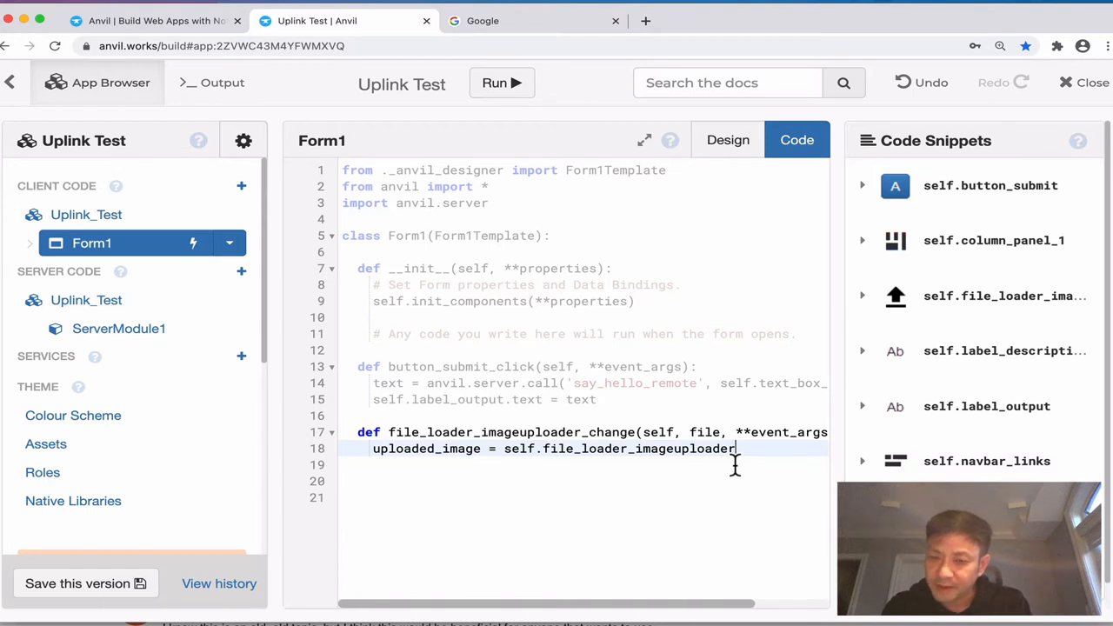
type(".file")
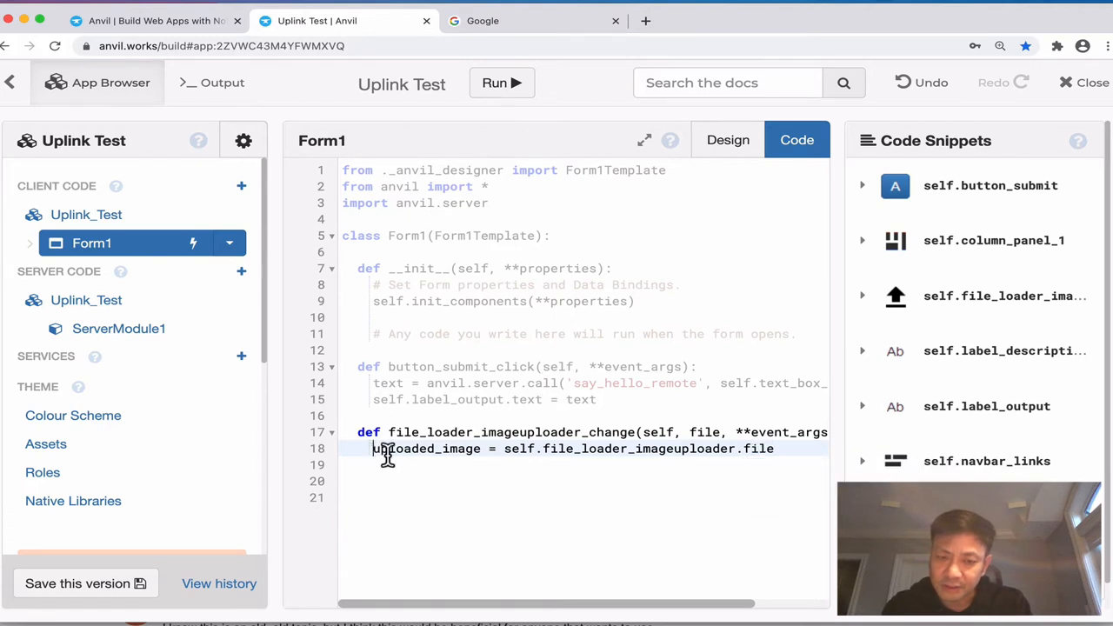
left_click(774, 448)
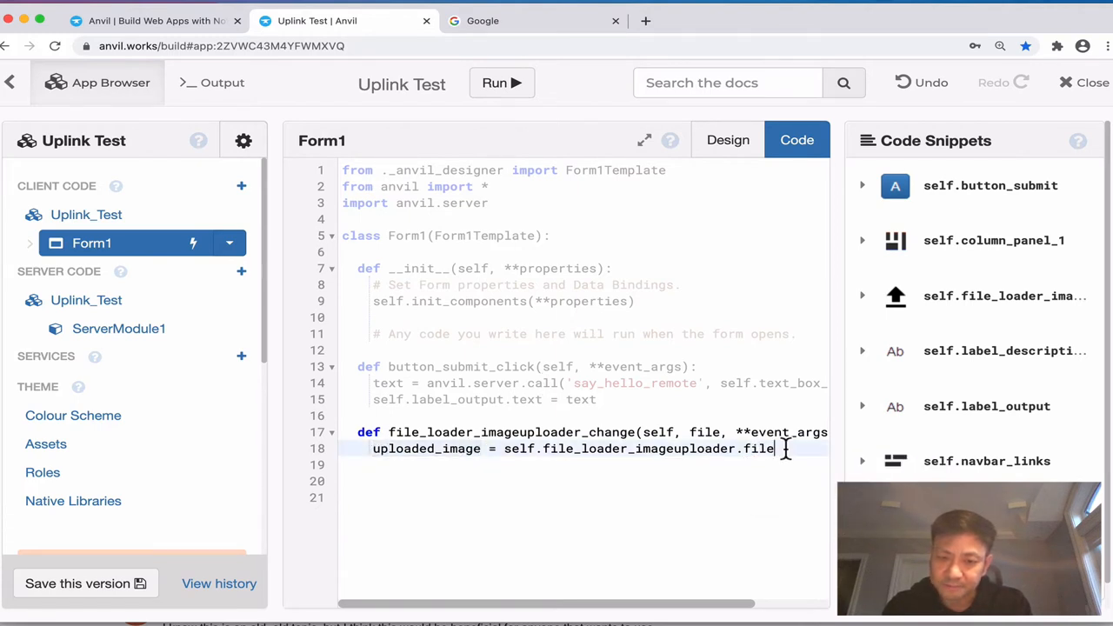
mouse_move(519, 155)
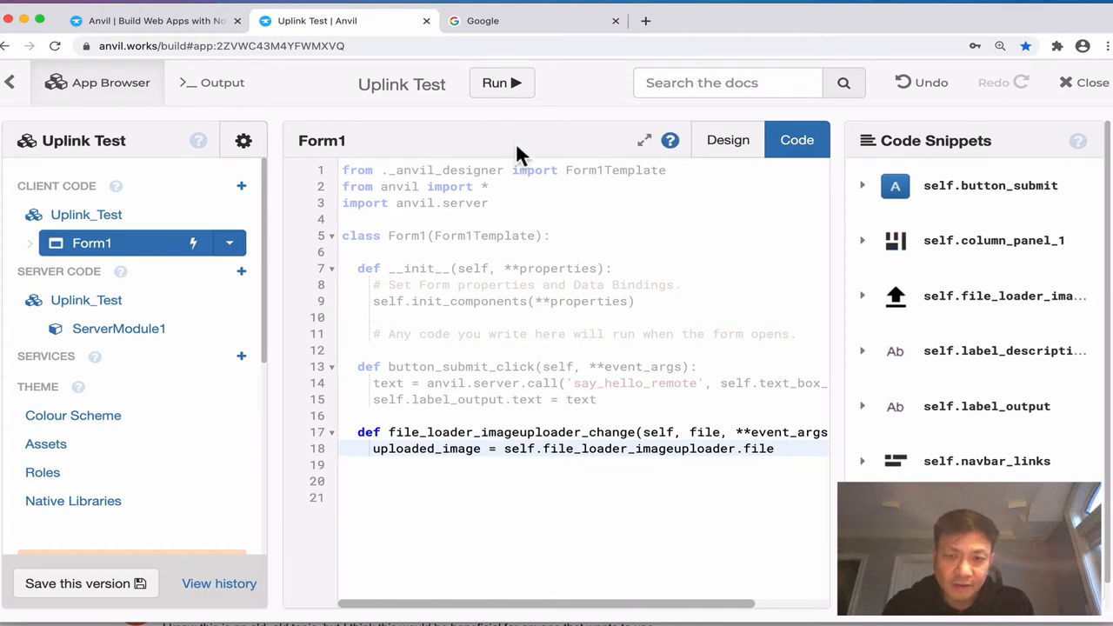
- Drop Image components below the FileLoader on Form1, naming the first image_origImage
left_click(728, 140)
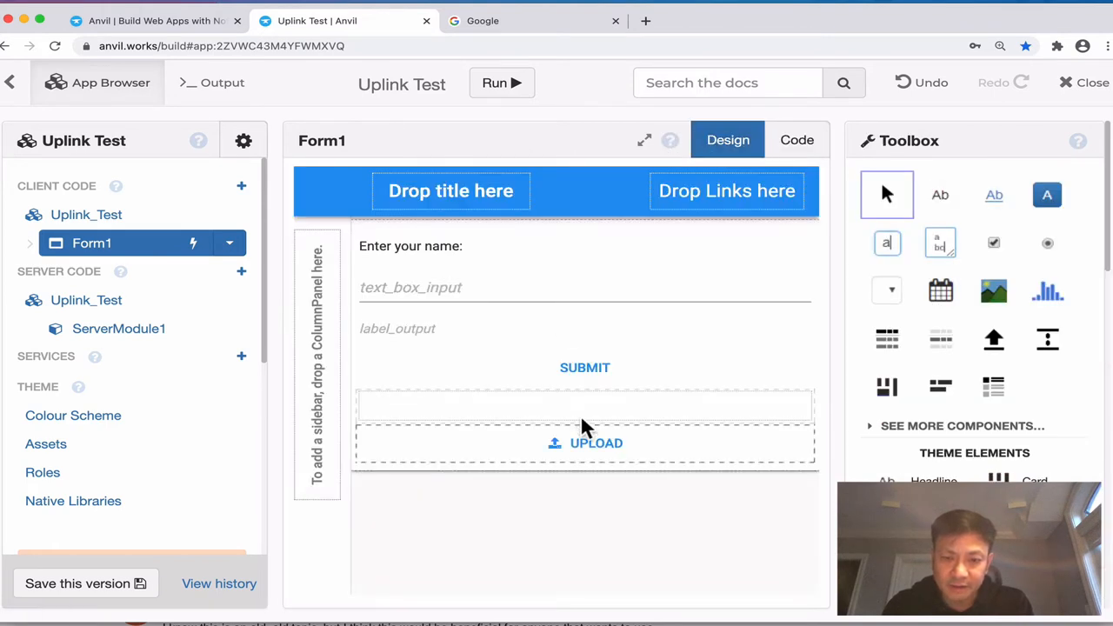
mouse_move(647, 487)
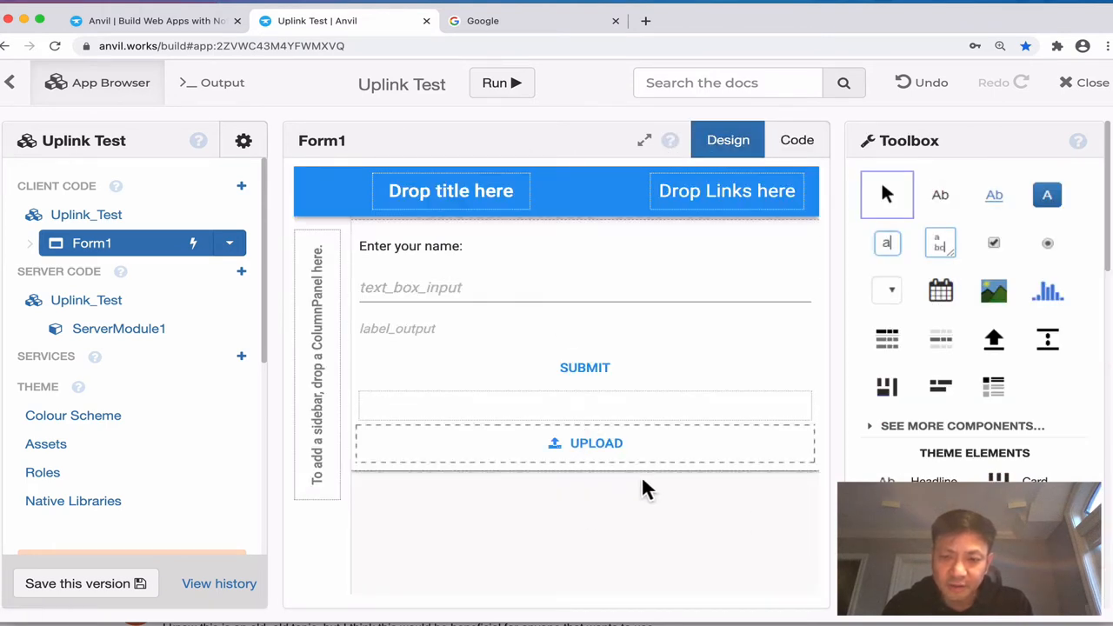
mouse_move(713, 504)
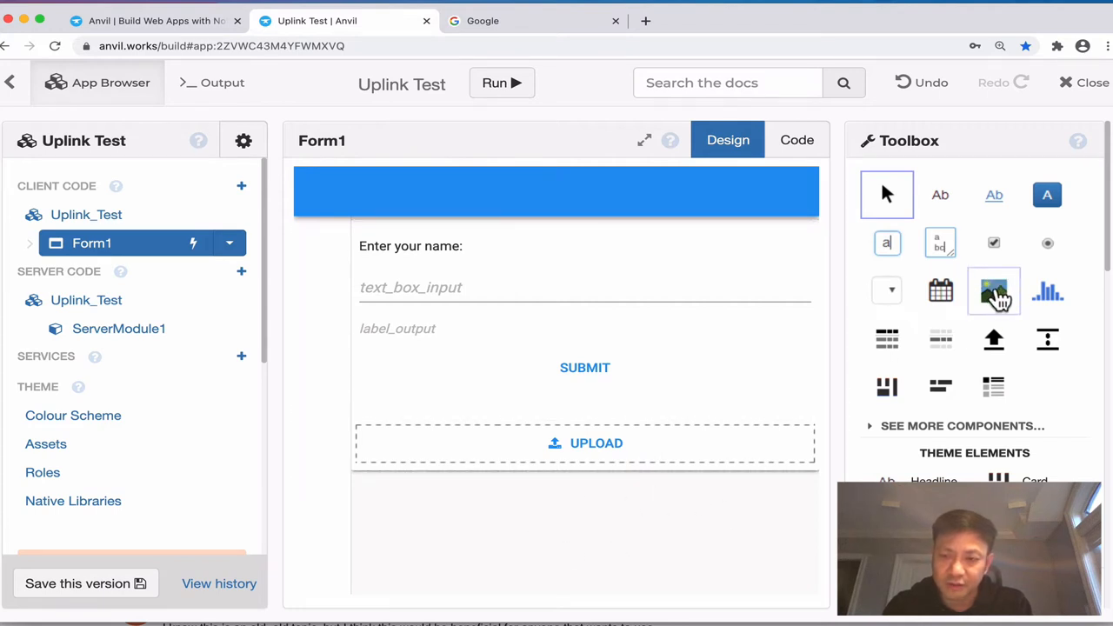
left_click_drag(993, 291, 609, 461)
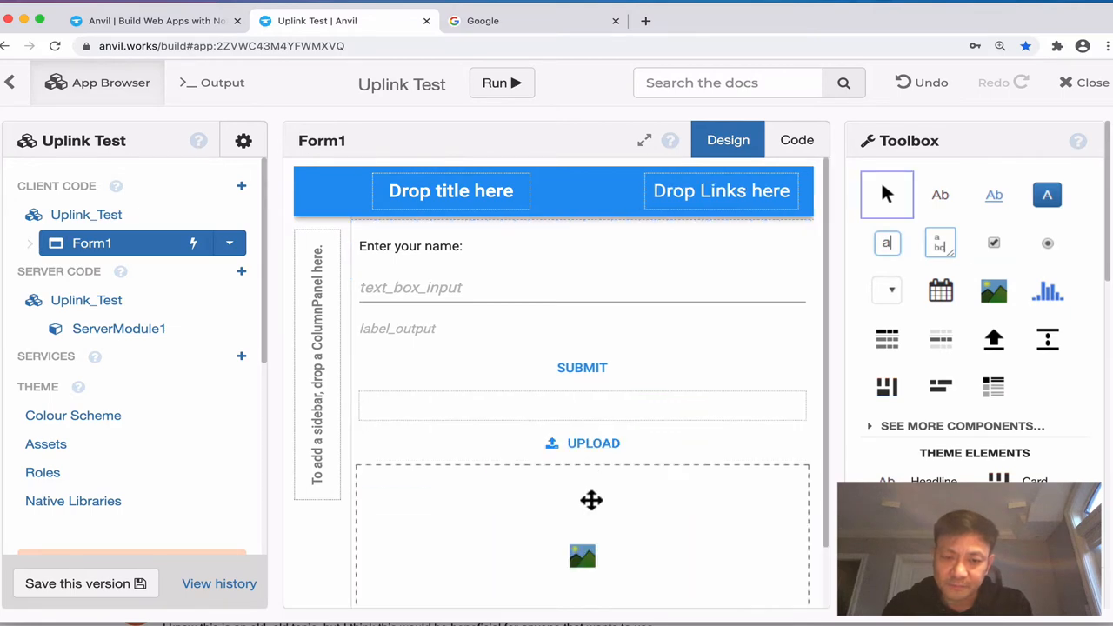
scroll("down", 3)
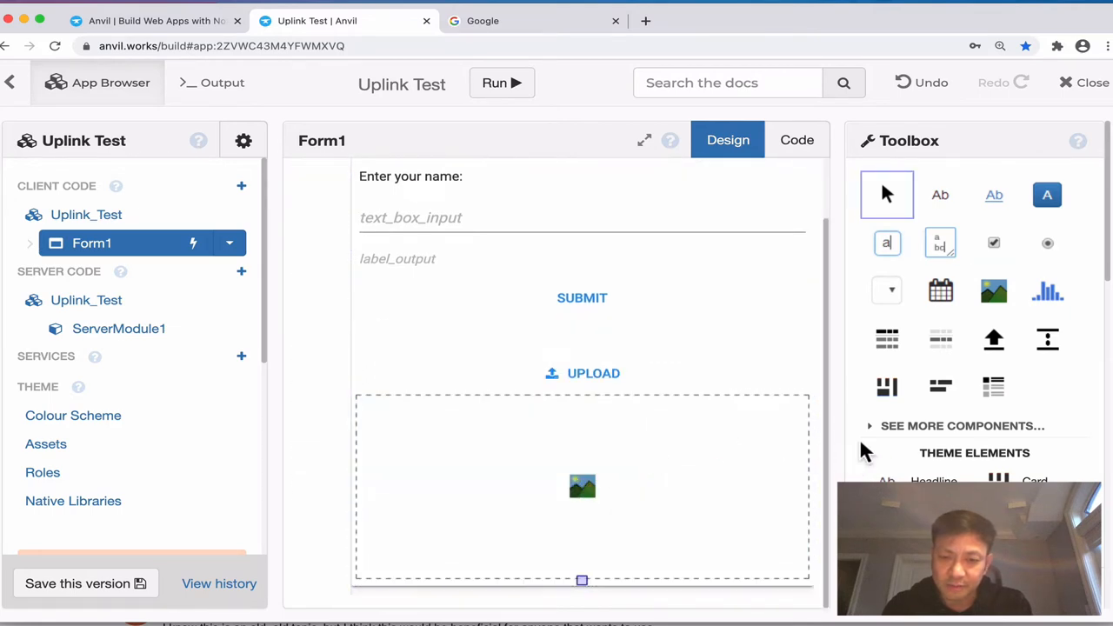
left_click(582, 485)
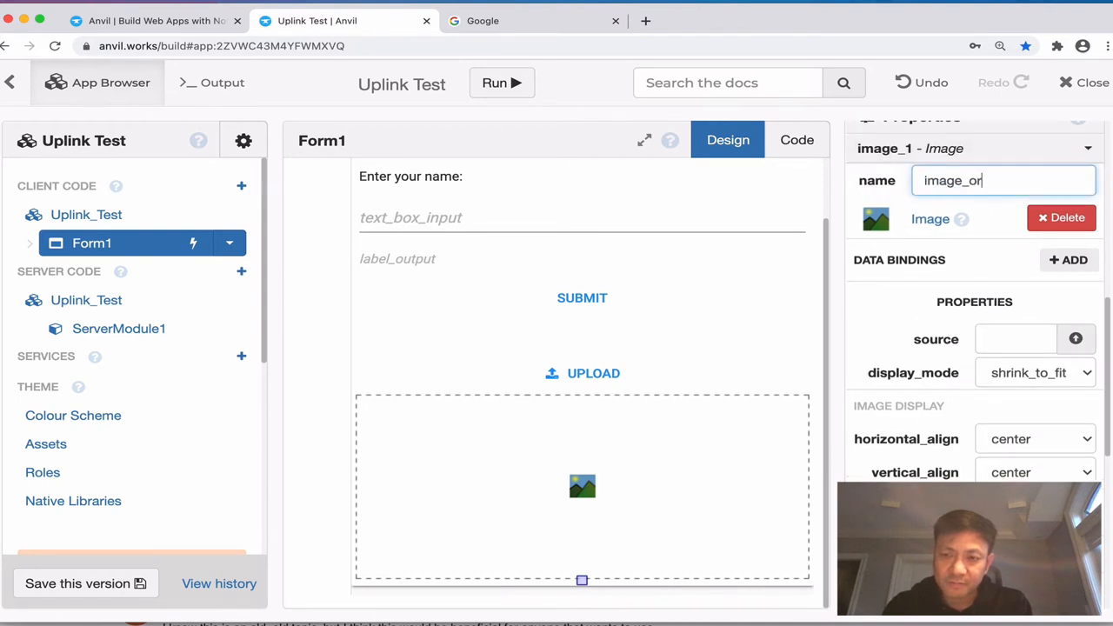
type("igImage")
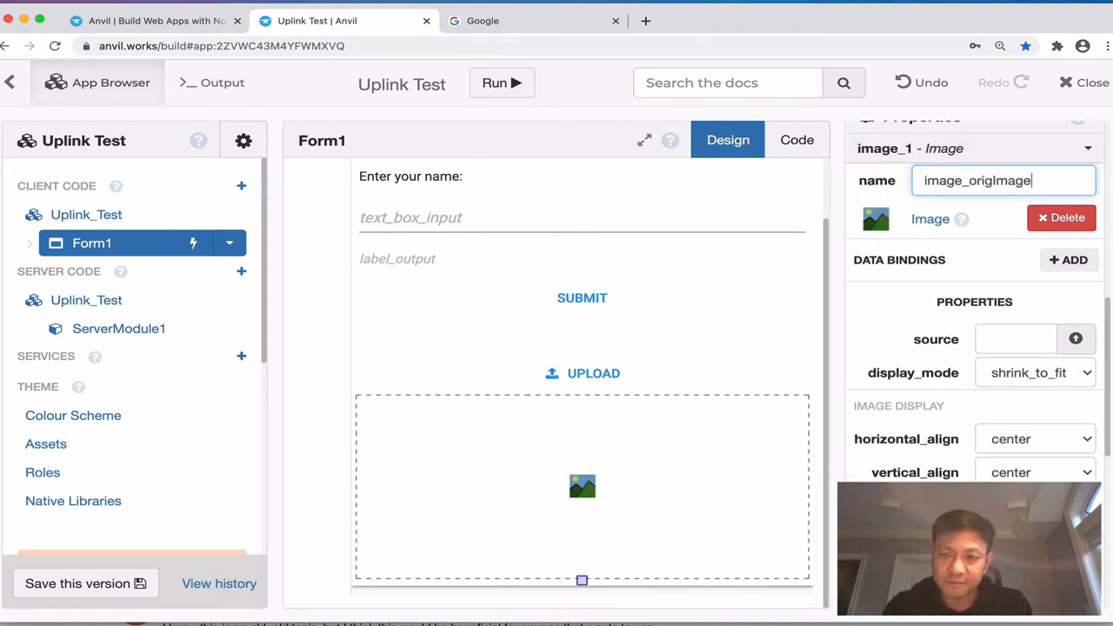
left_click(582, 373)
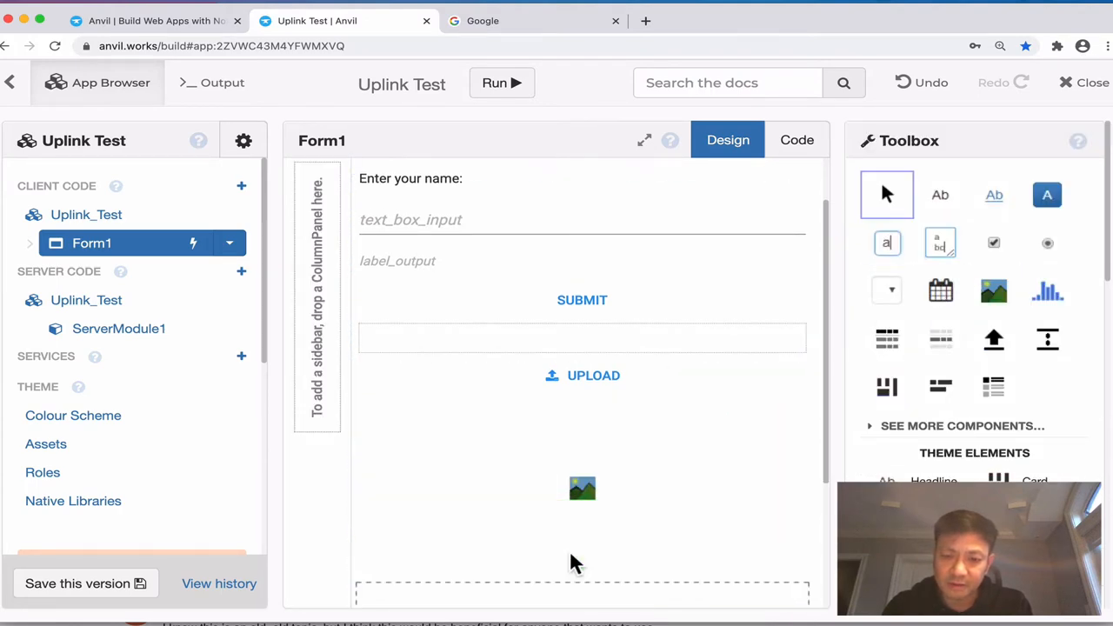
scroll("down", 3)
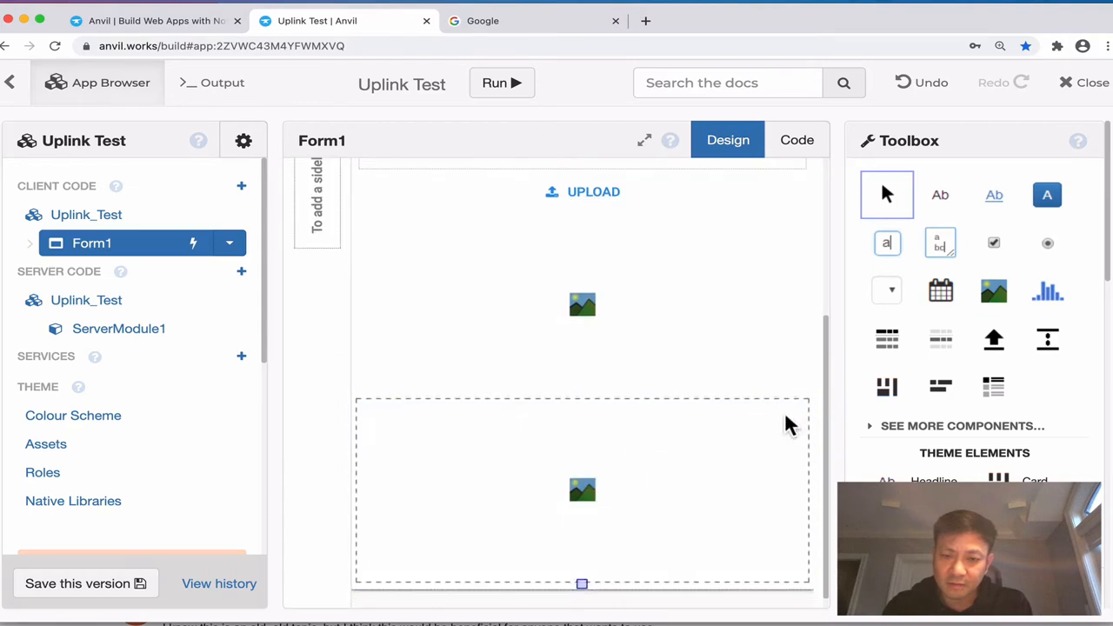
left_click(581, 489)
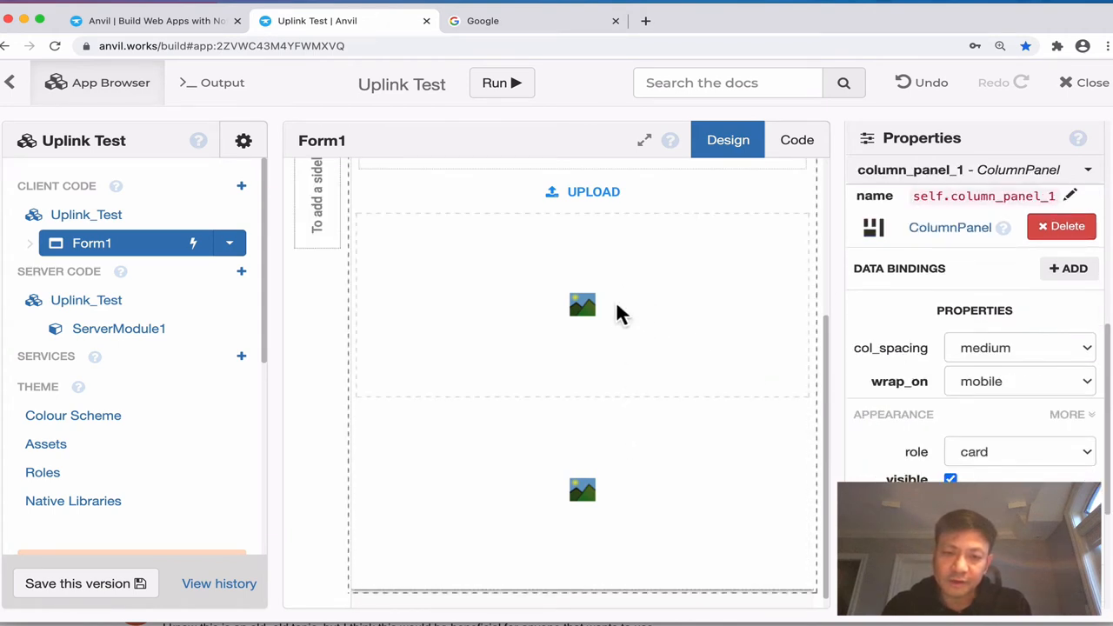
mouse_move(629, 288)
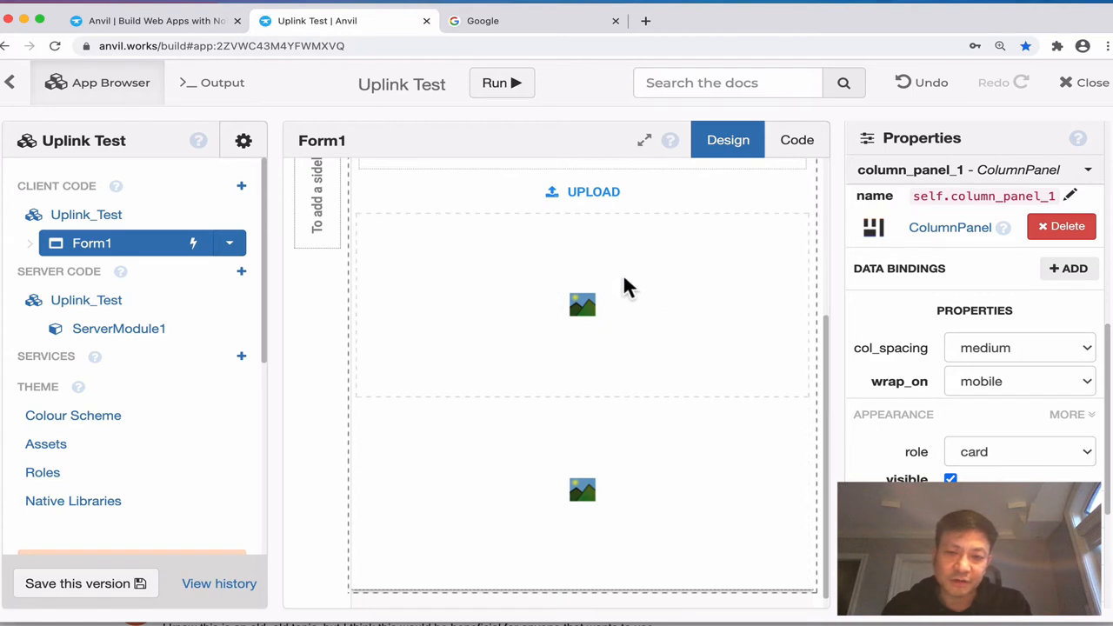
mouse_move(581, 481)
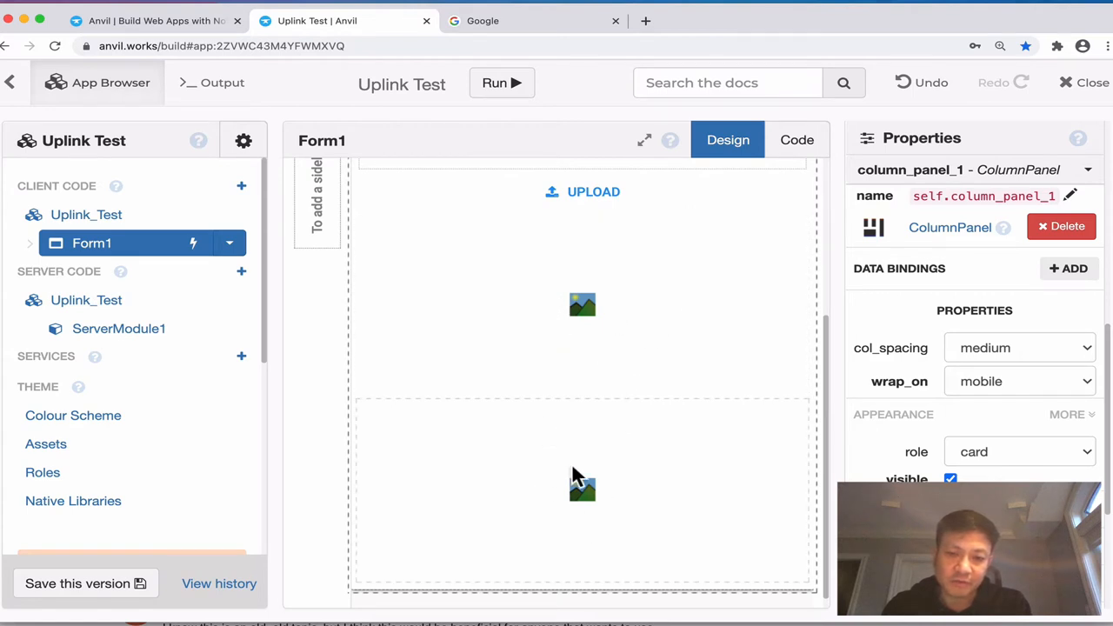
- Add self.image_origImage.source = uploaded_image on a new line of the upload handler
left_click(796, 140)
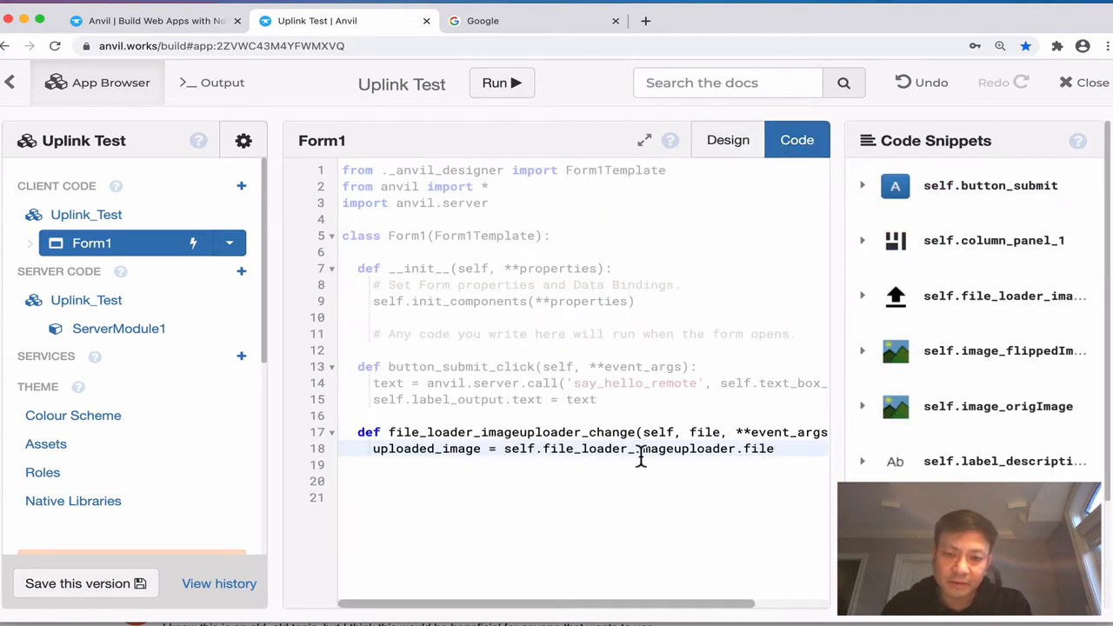
mouse_move(663, 449)
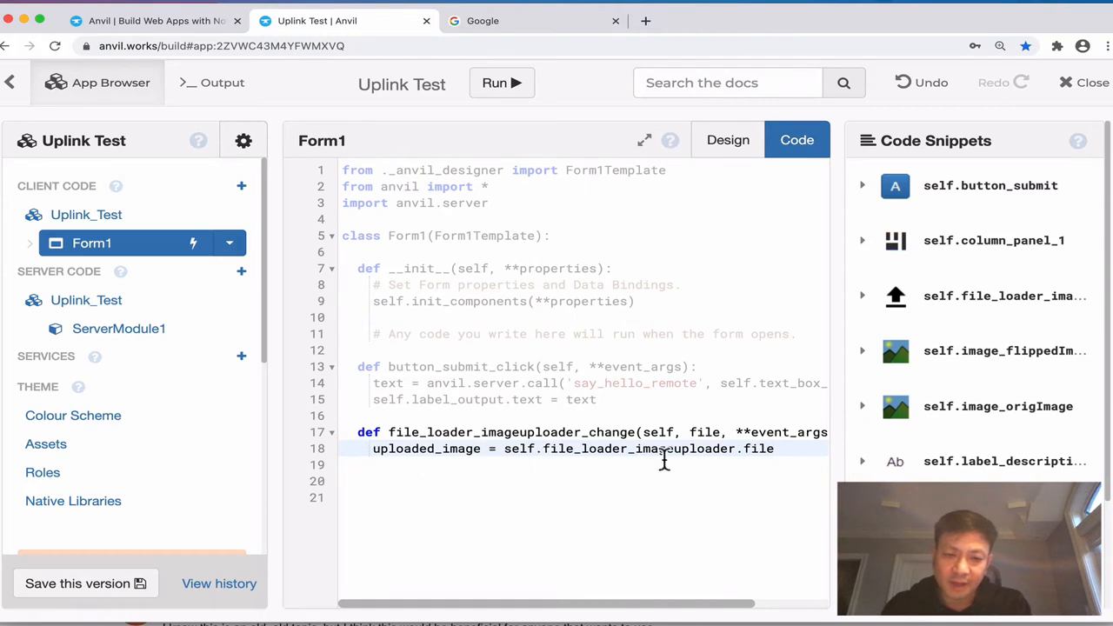
key("Return")
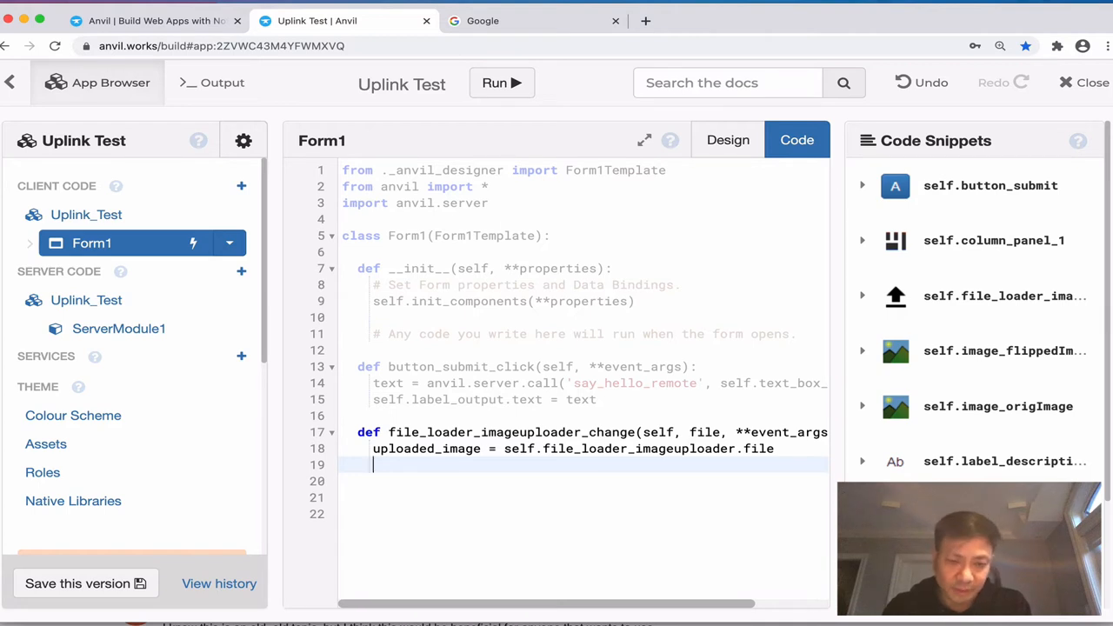
type("sel")
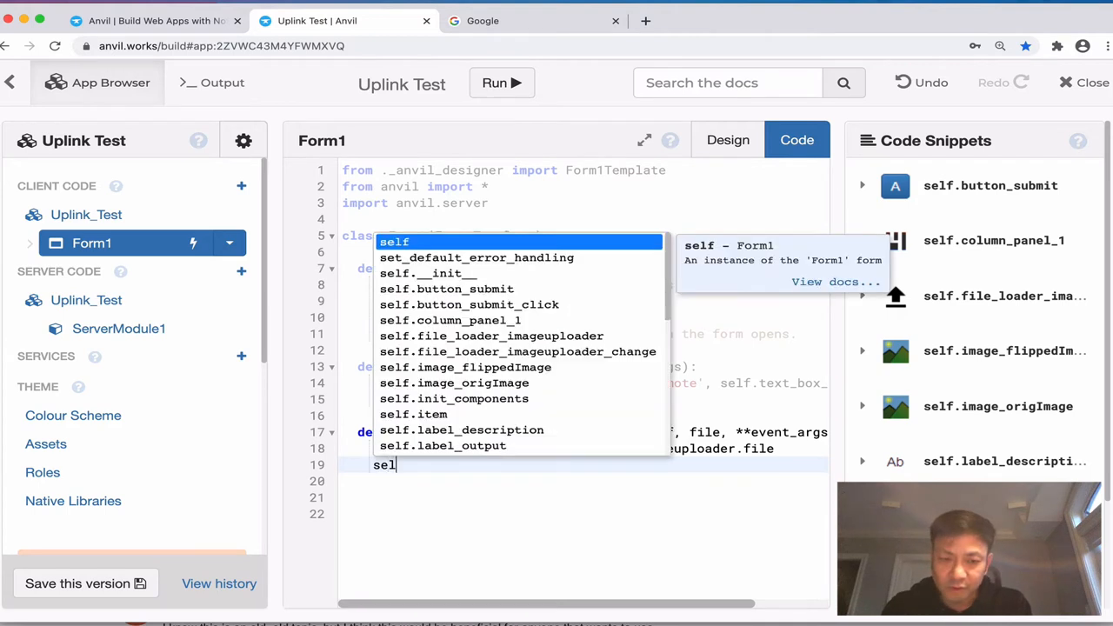
type("image_origImage")
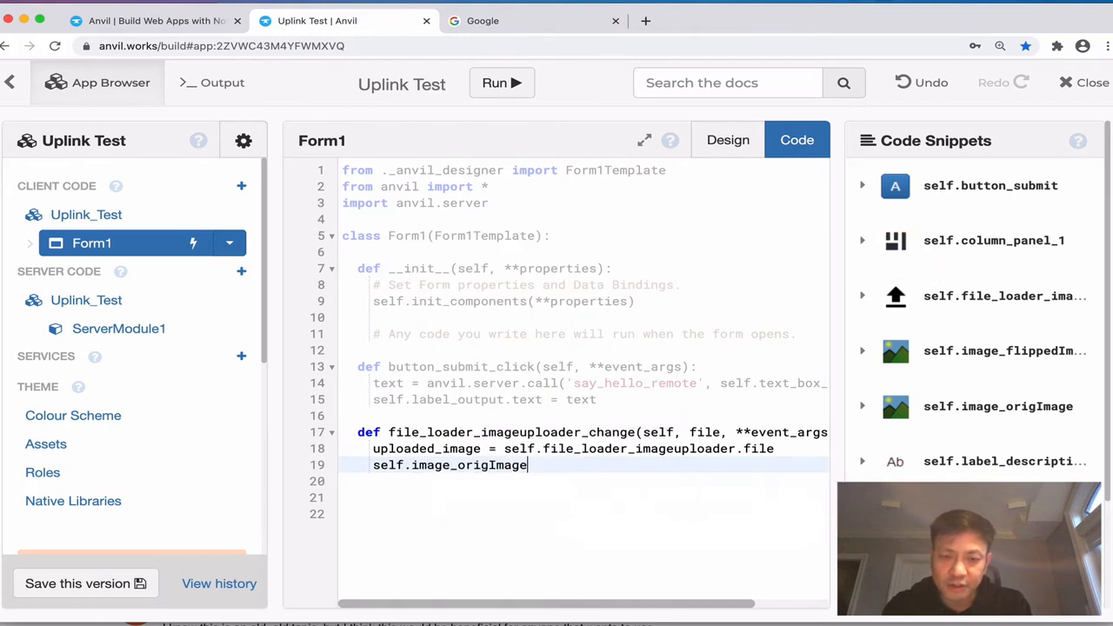
type(".")
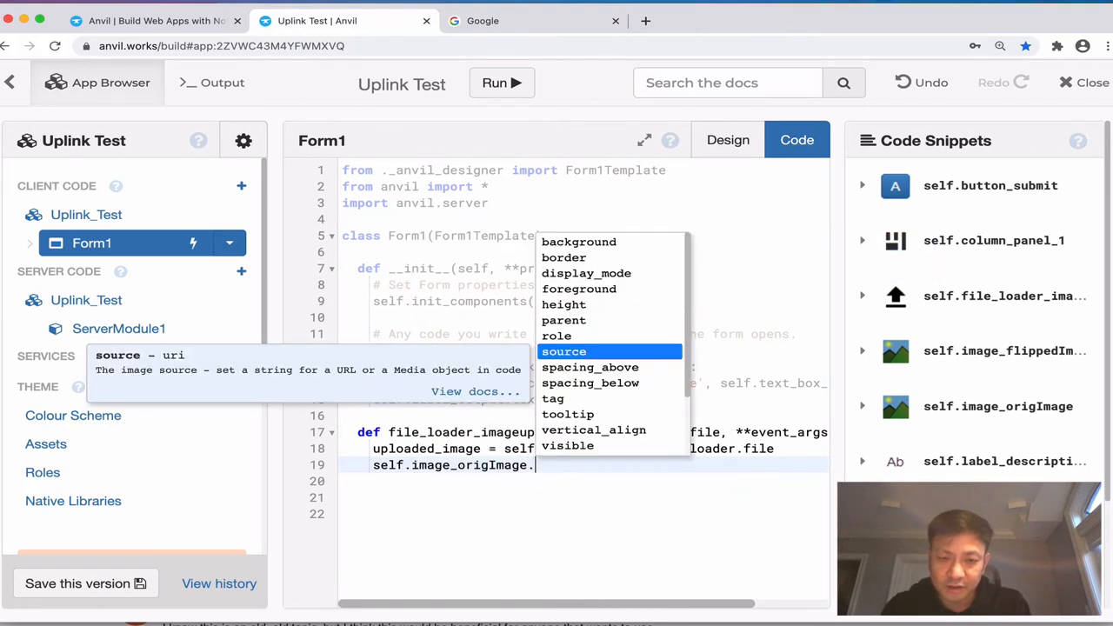
left_click(564, 351)
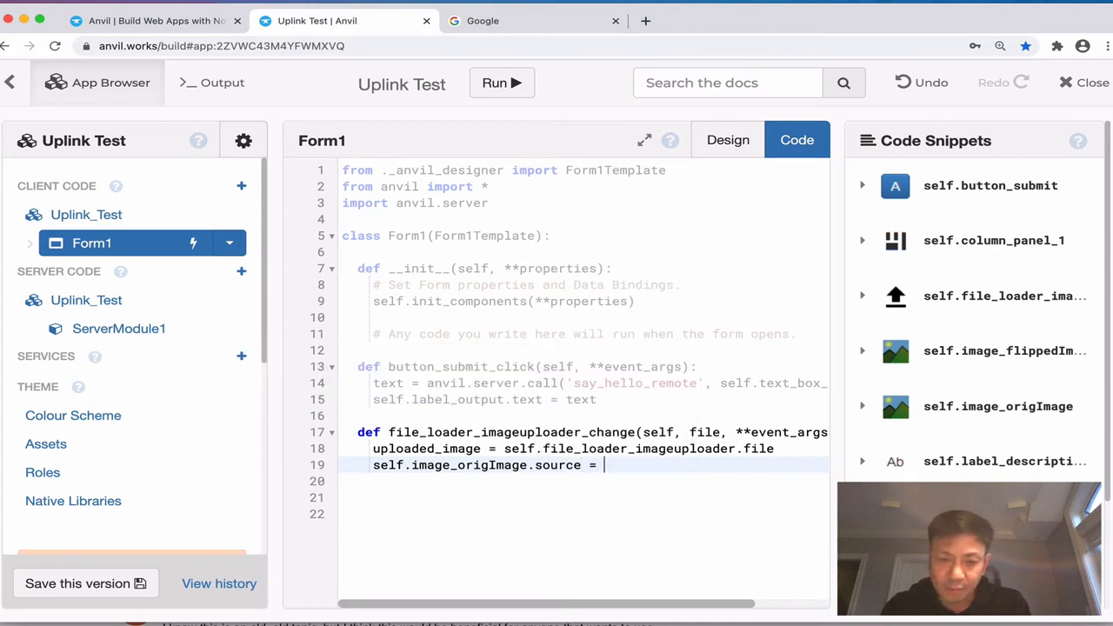
type("uploaded_image")
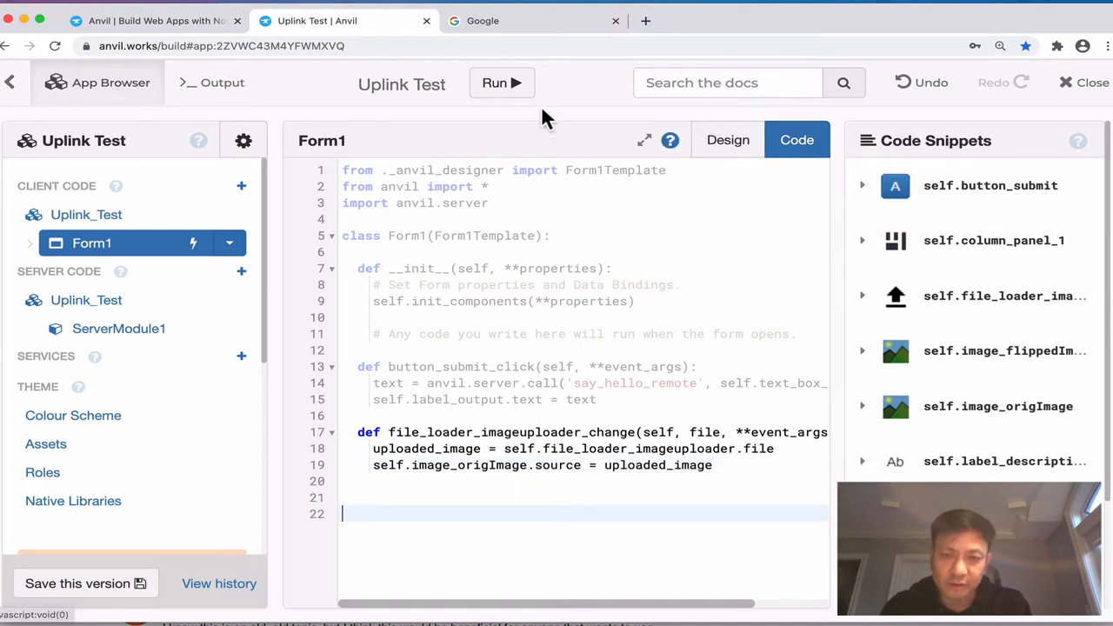
left_click(502, 82)
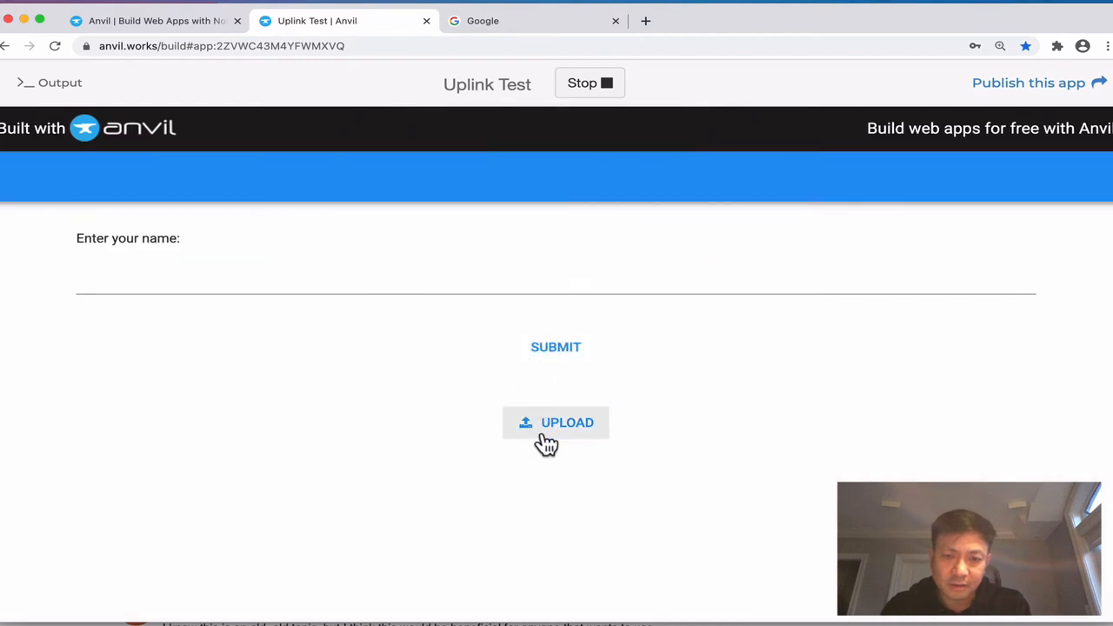
mouse_move(432, 276)
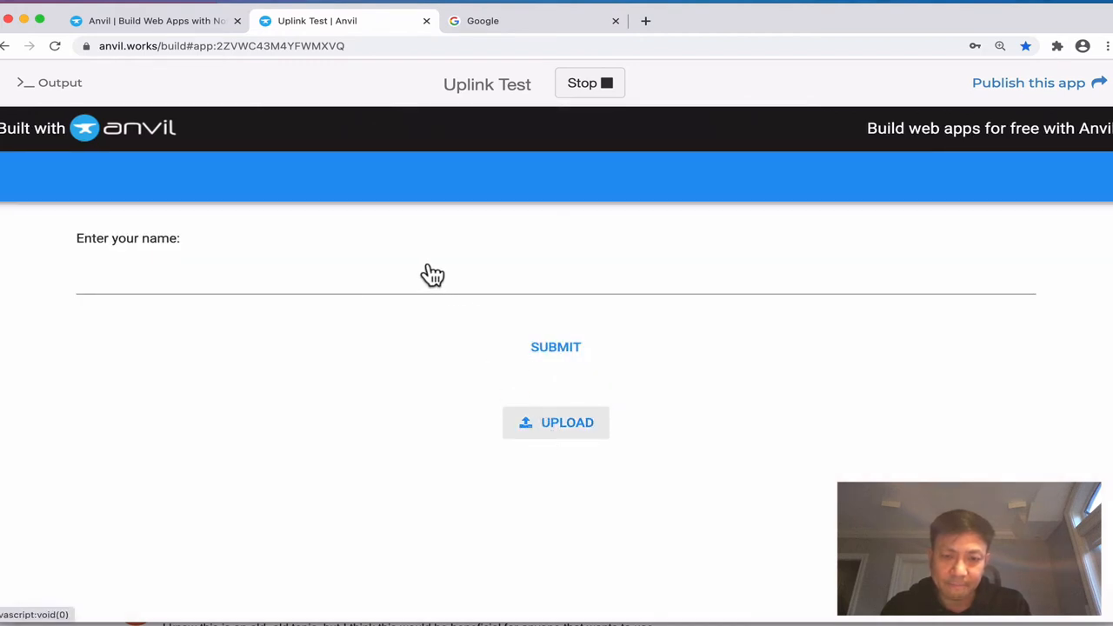
left_click(555, 422)
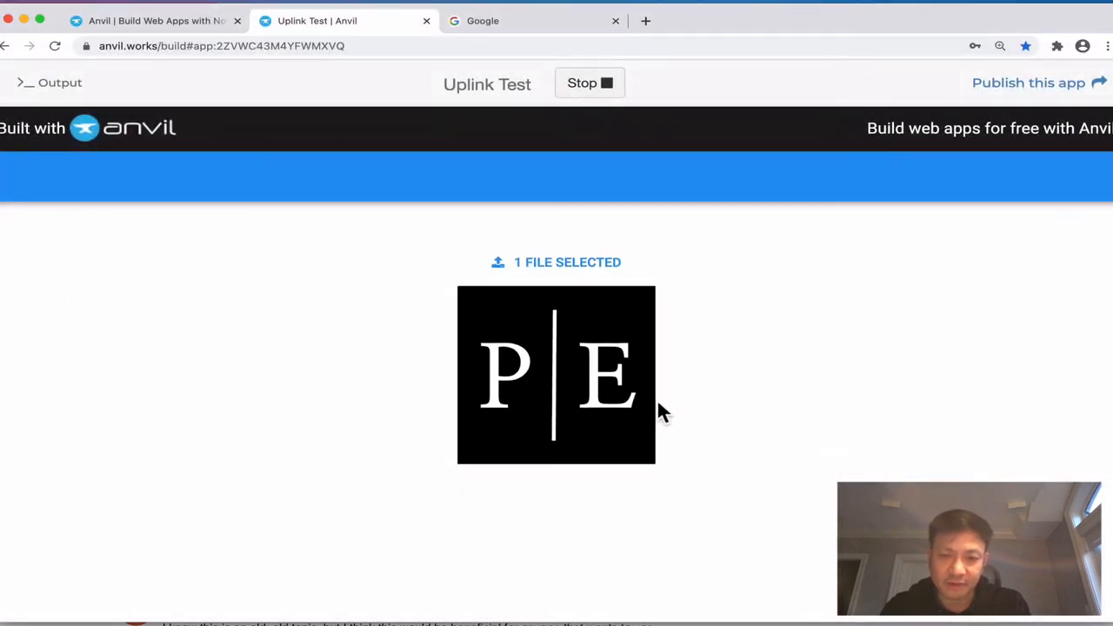
mouse_move(609, 408)
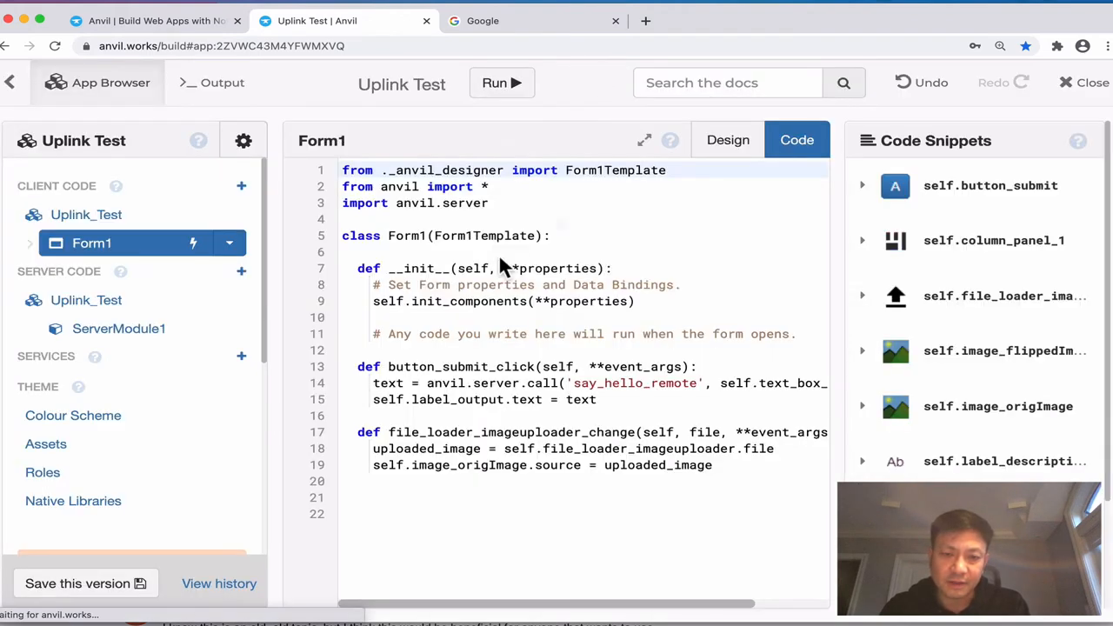
- Stop the app and add flipped_image = anvil.server.call('process_image', uploaded_image) to the handler
left_click(714, 464)
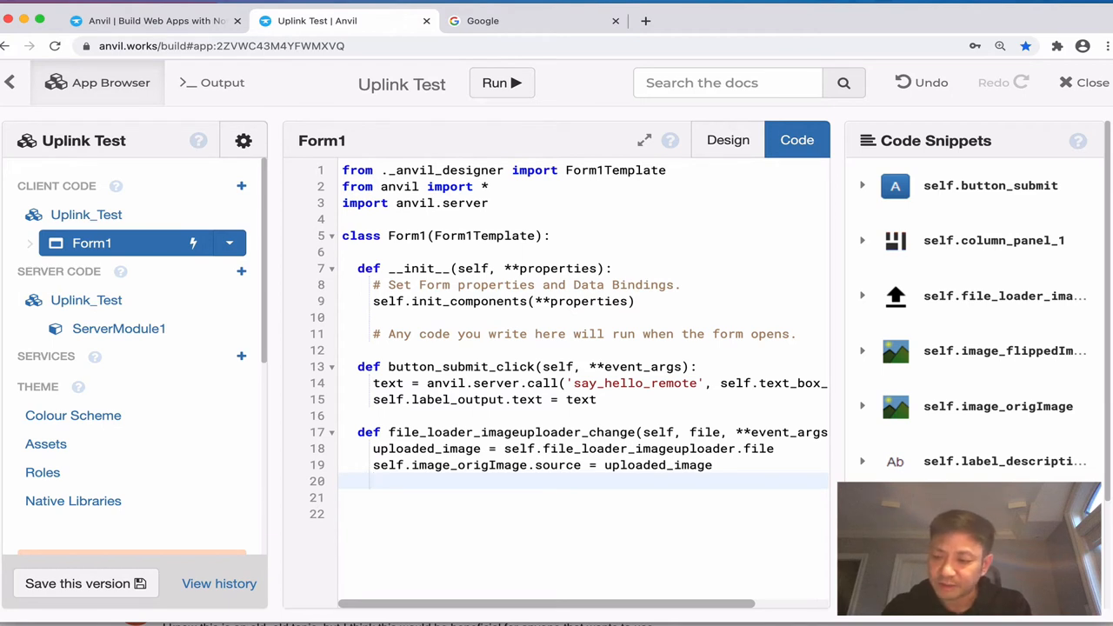
type("flipped")
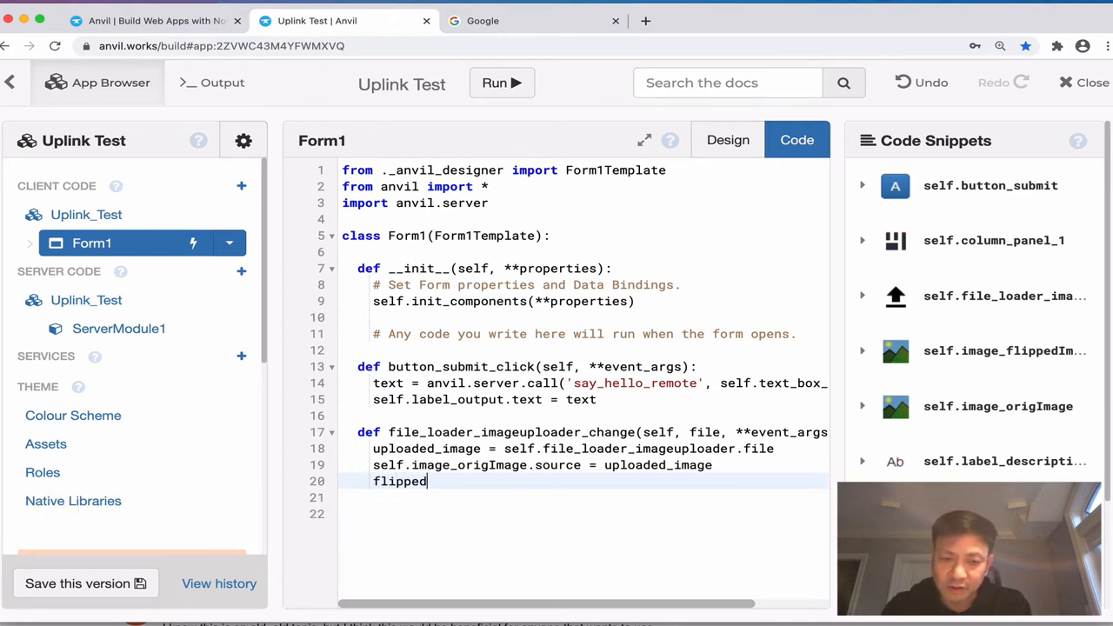
type("_image =")
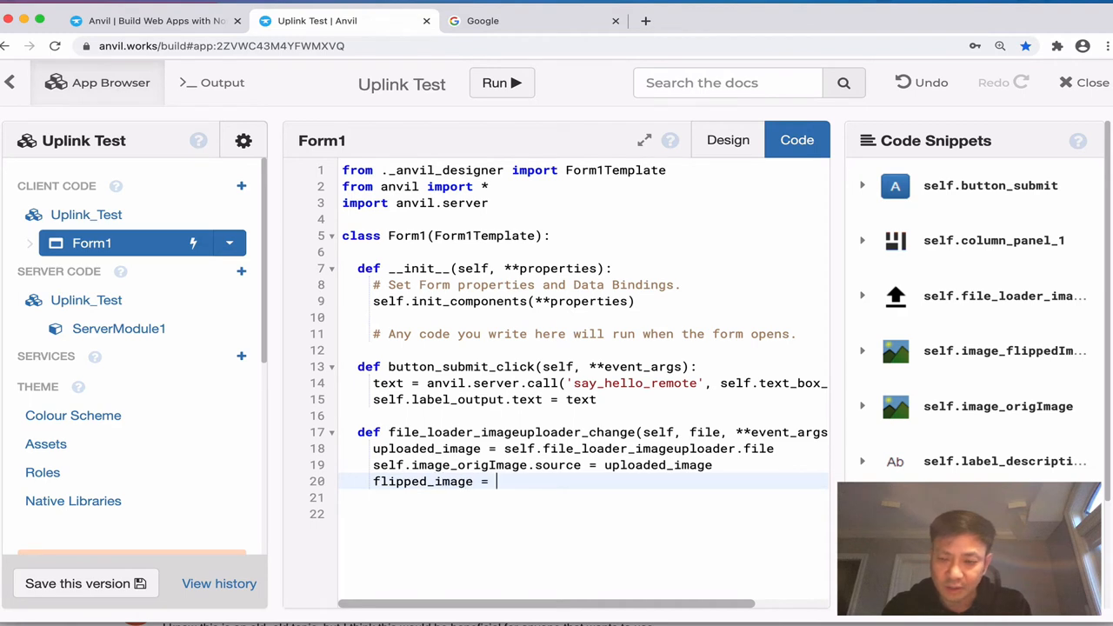
type("anvil.server")
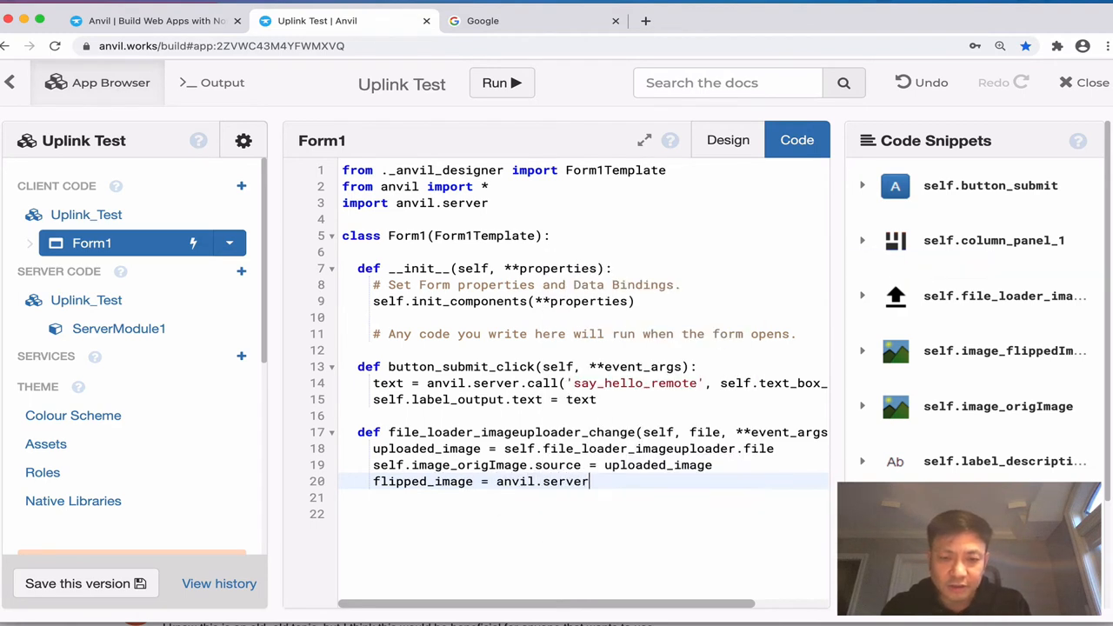
type(".call('")
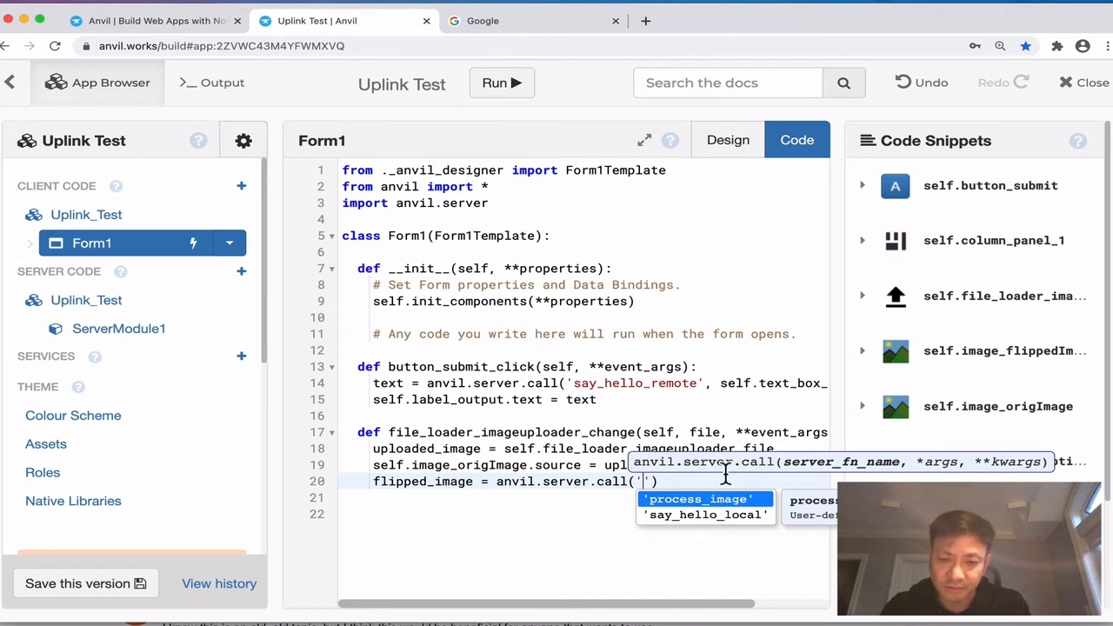
left_click(698, 498)
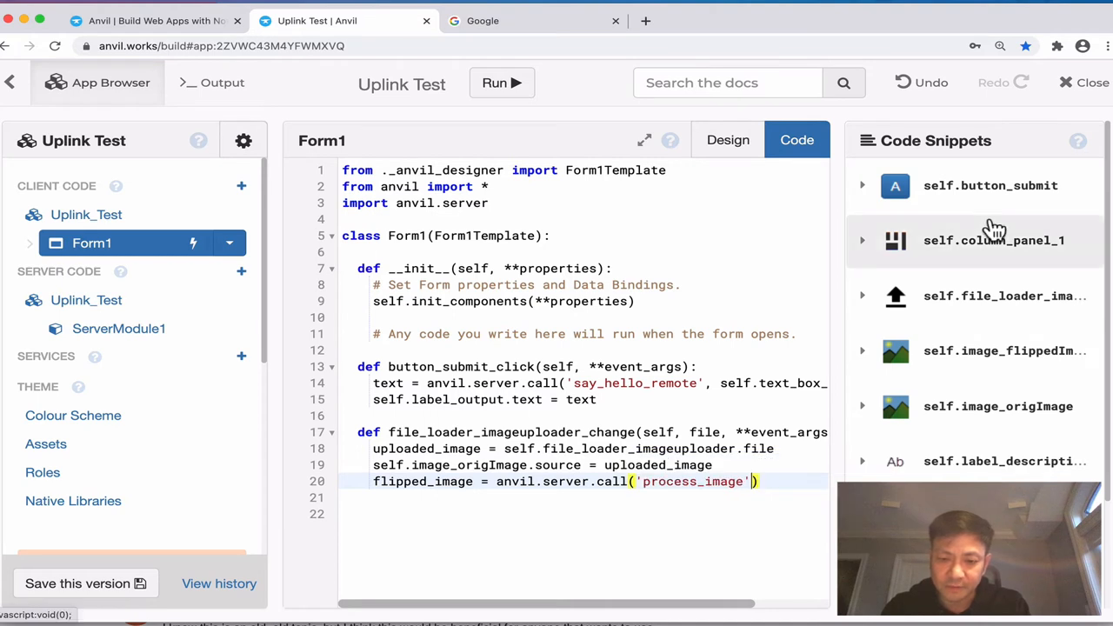
type(",")
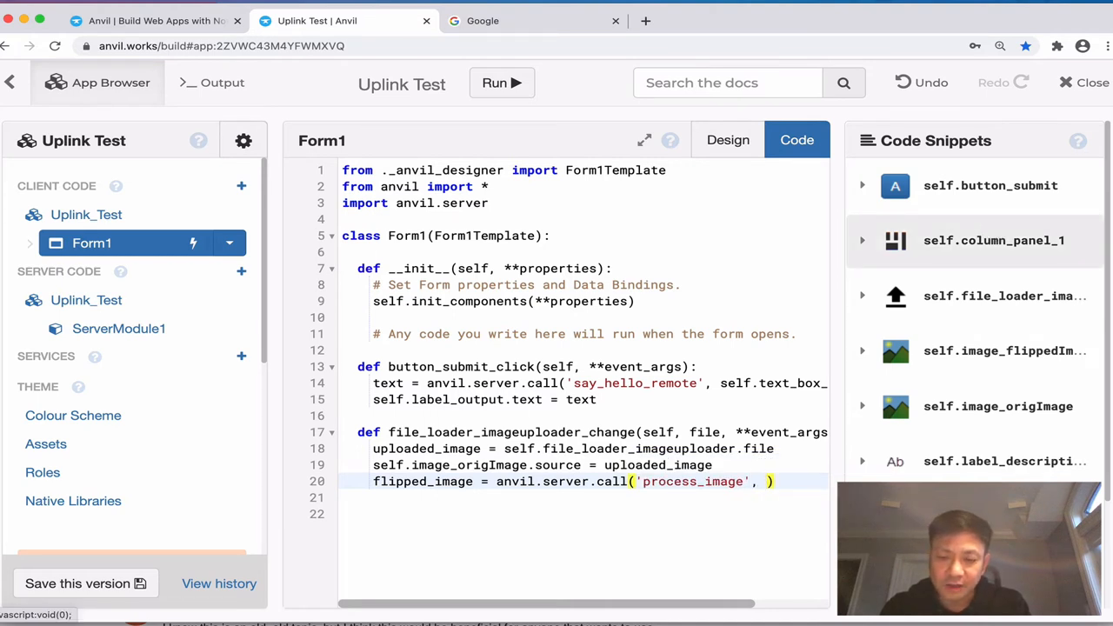
type("uploaded_ima")
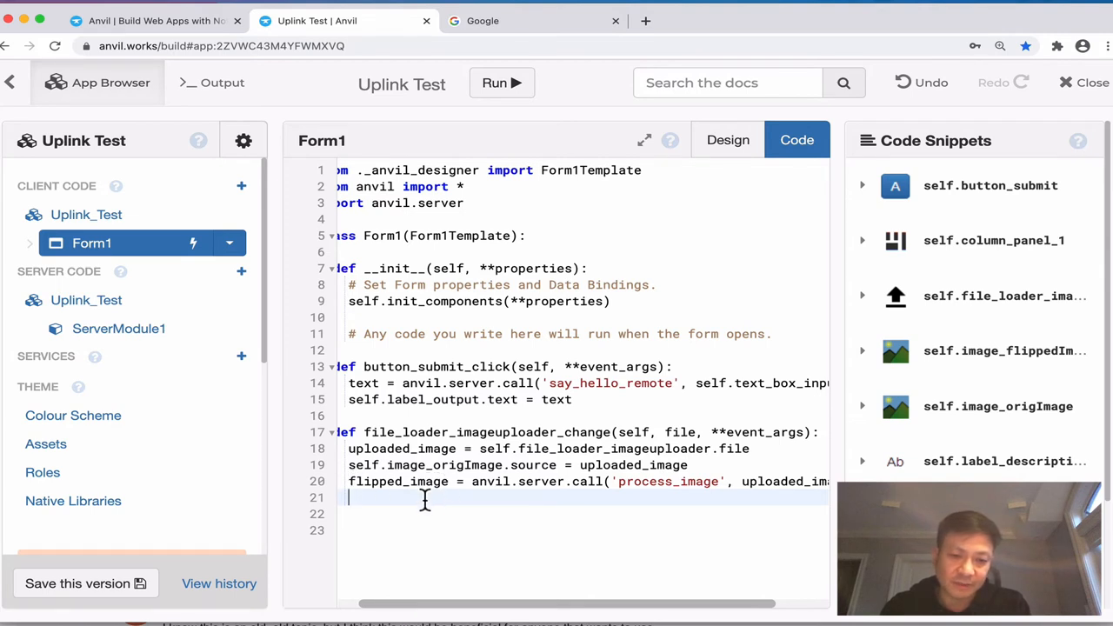
- Set self.image_flippedImage.source to flipped_image
type("self")
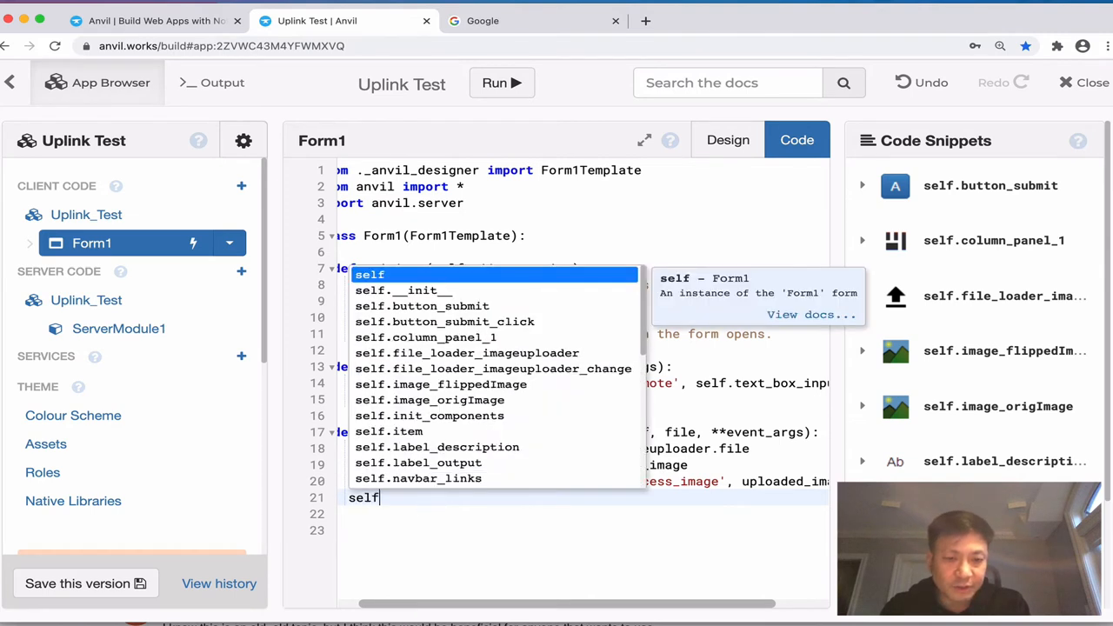
type(".image_flippedImage.source = f")
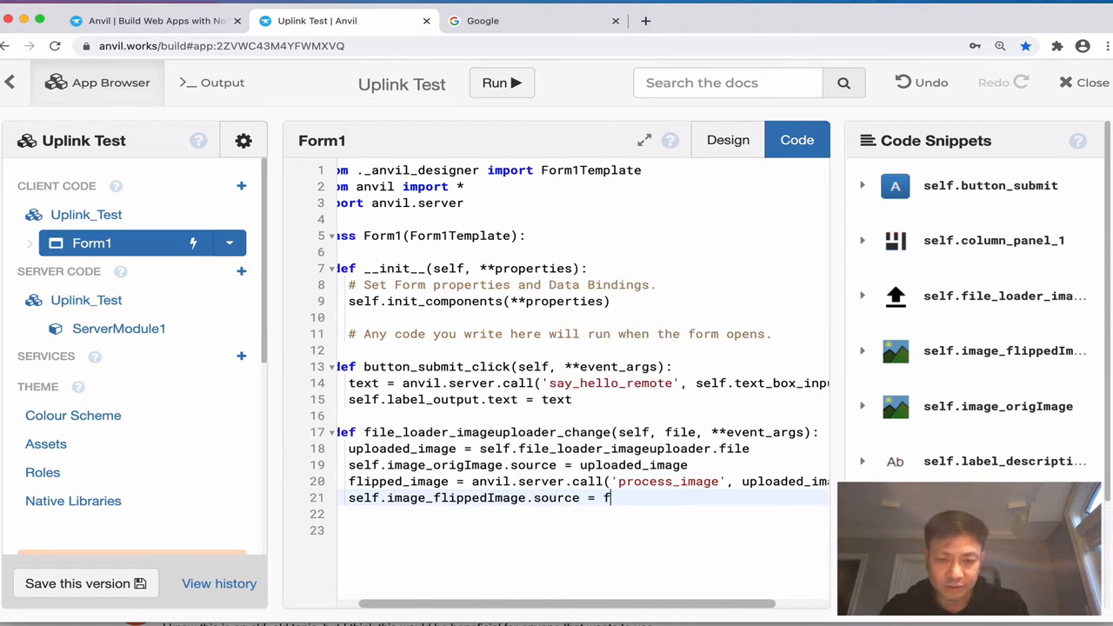
type("lipped_image")
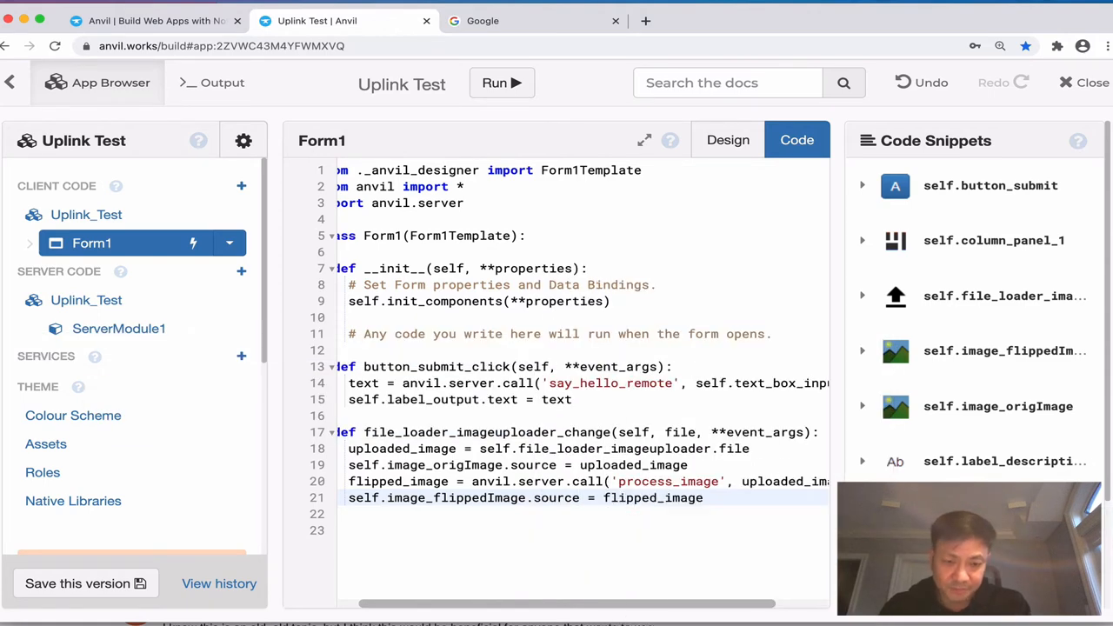
mouse_move(584, 382)
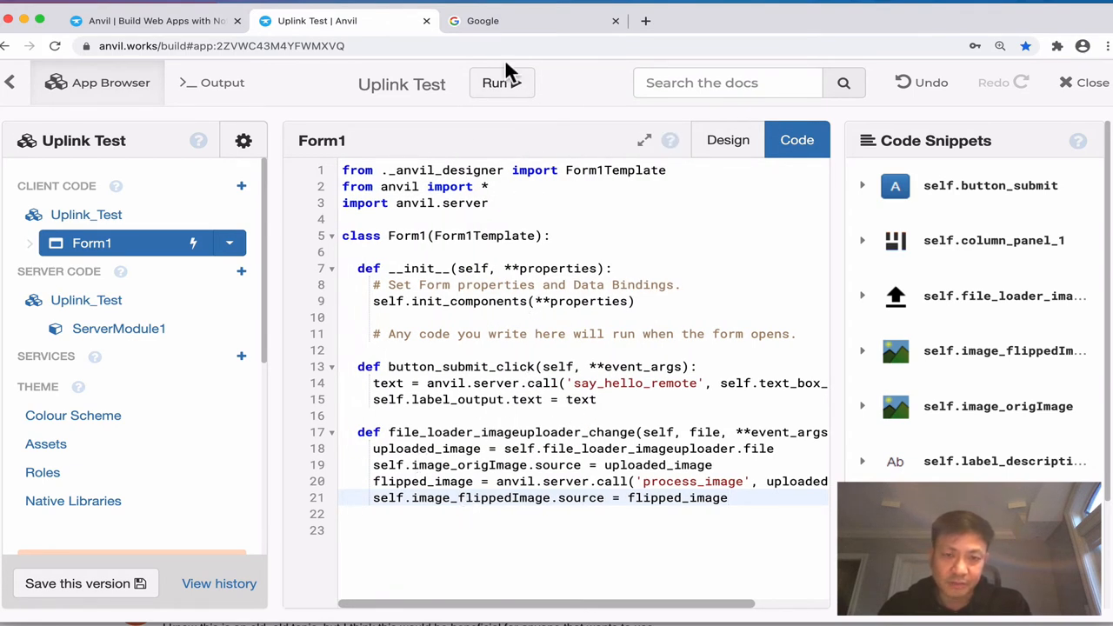
- Run the app, upload an image, and dismiss the paid-plan upgrade notice for PIL
left_click(502, 83)
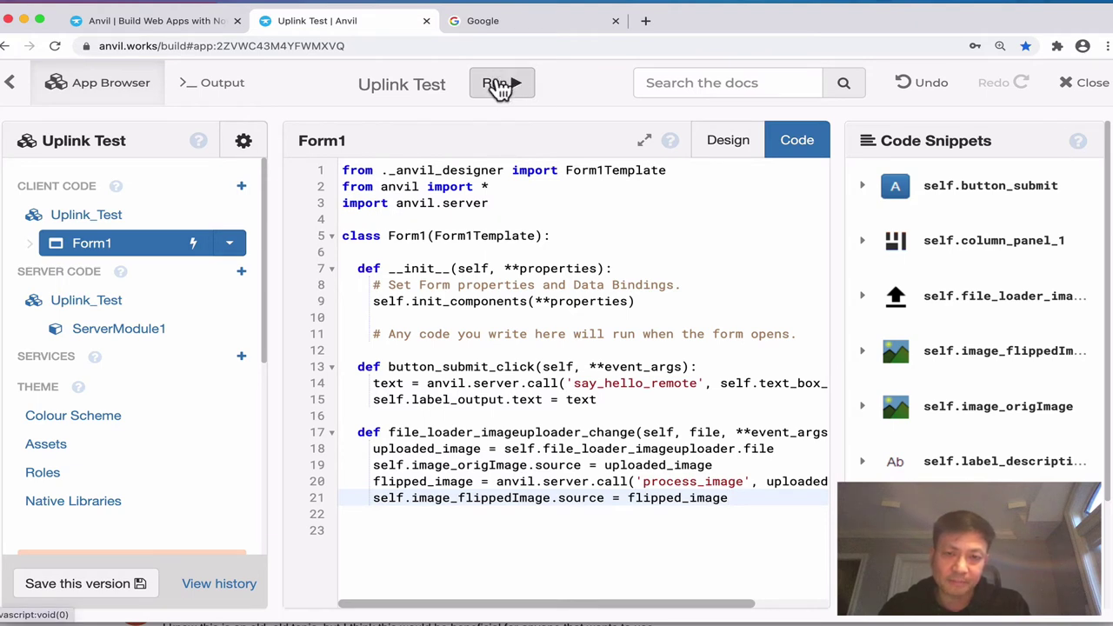
left_click(502, 83)
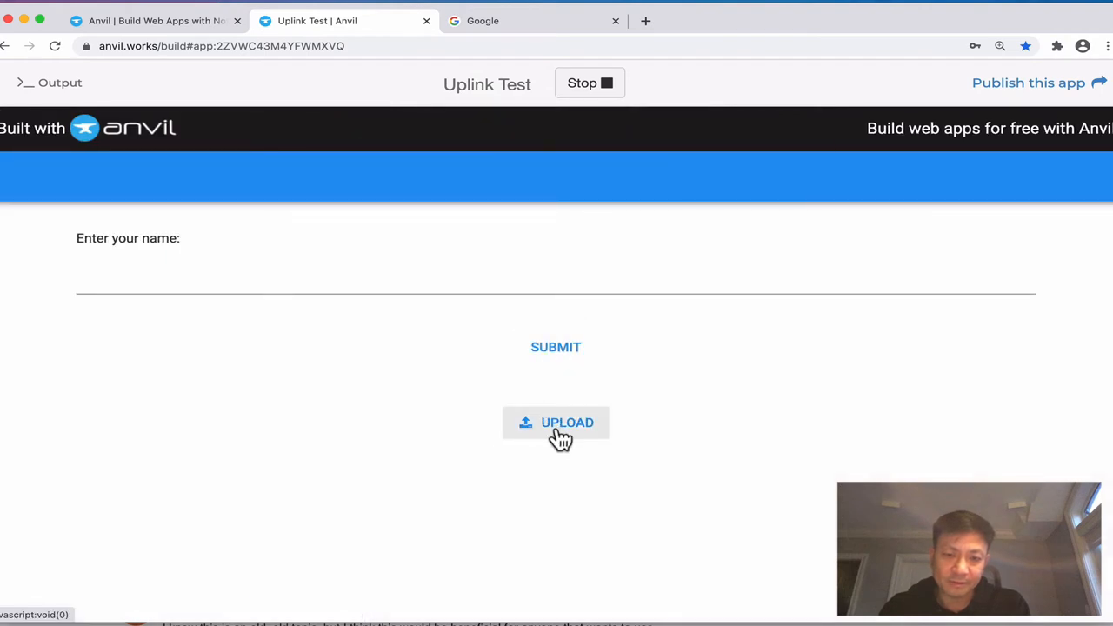
left_click(556, 422)
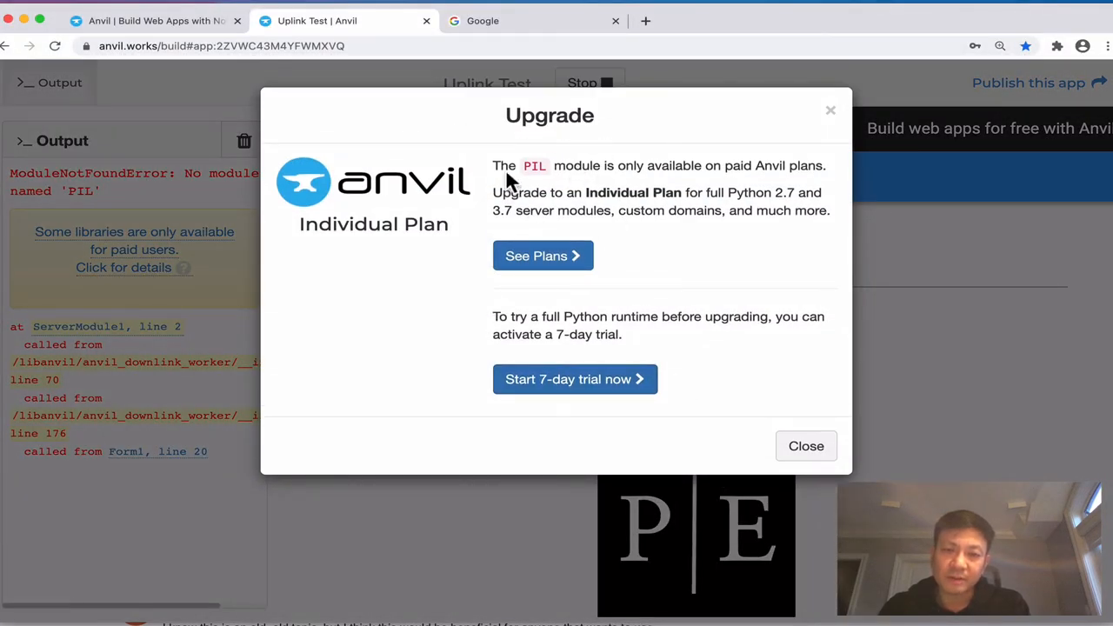
mouse_move(704, 174)
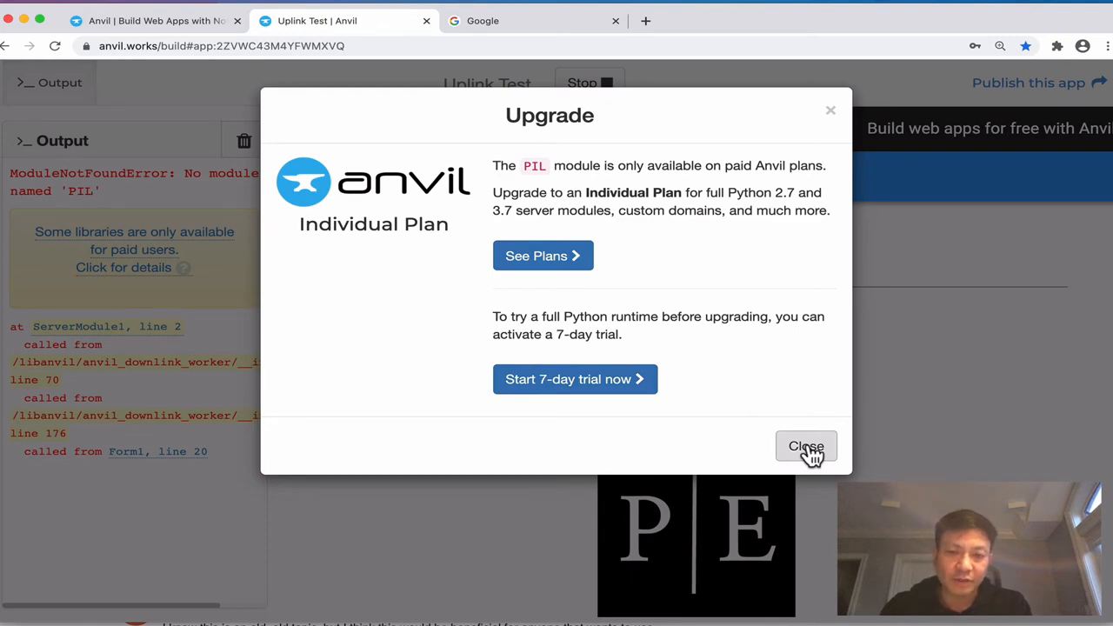
left_click(806, 446)
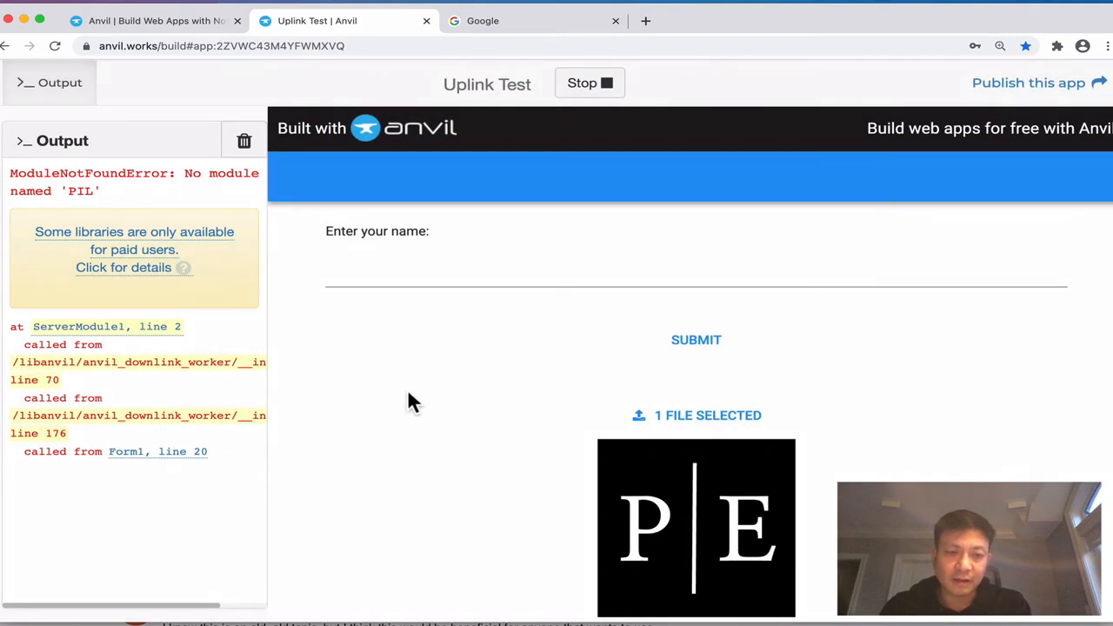
mouse_move(465, 378)
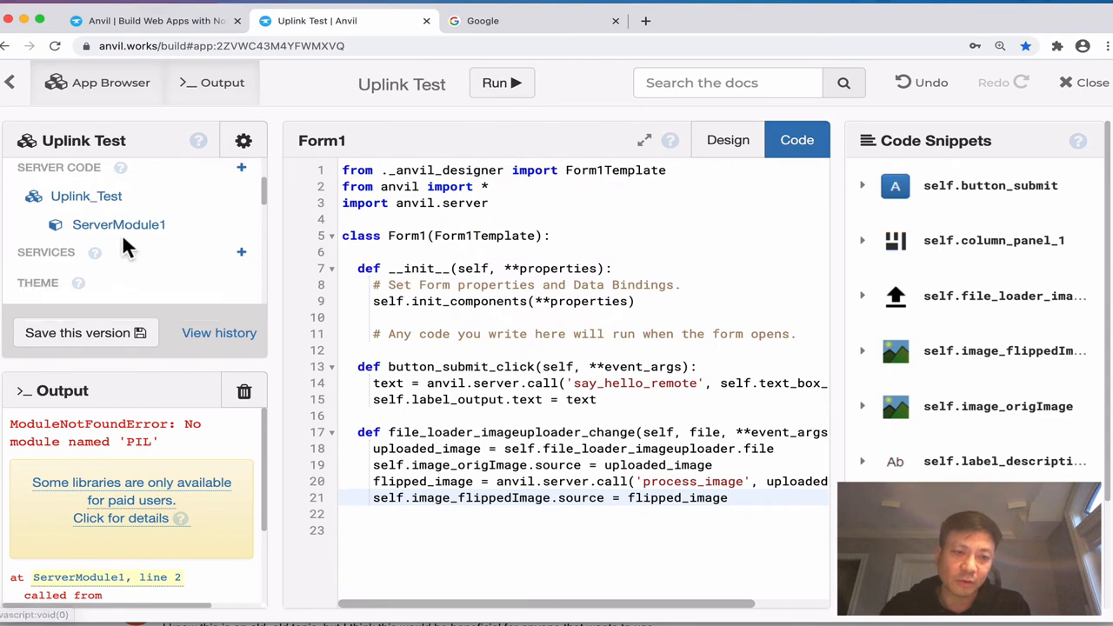
- Open ServerModule1 and scroll down to the process_image function
left_click(119, 225)
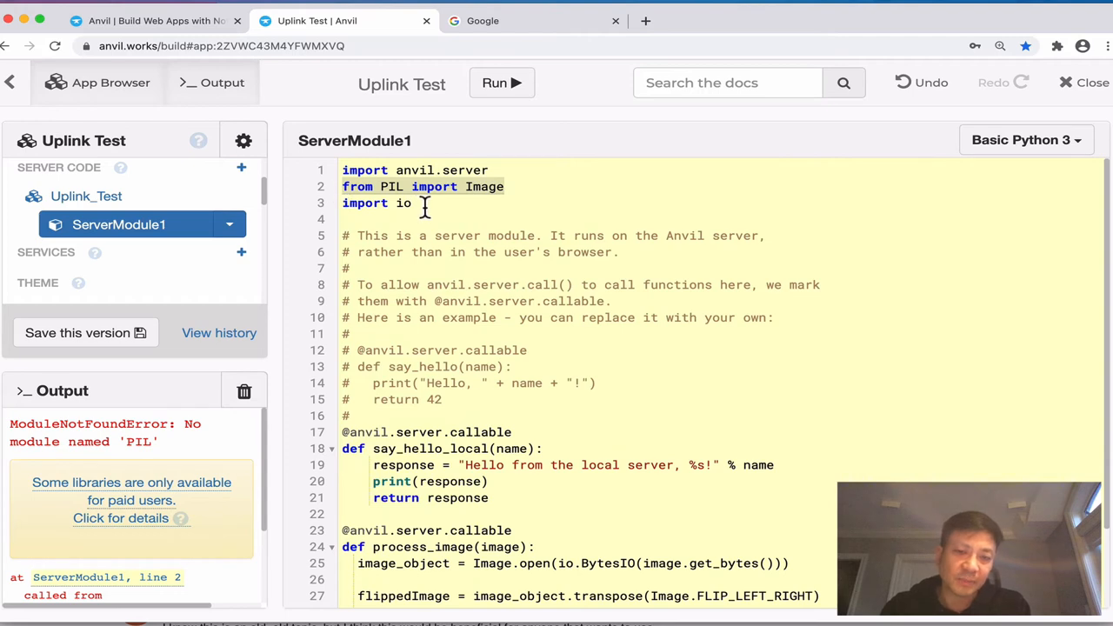
scroll("down", 3)
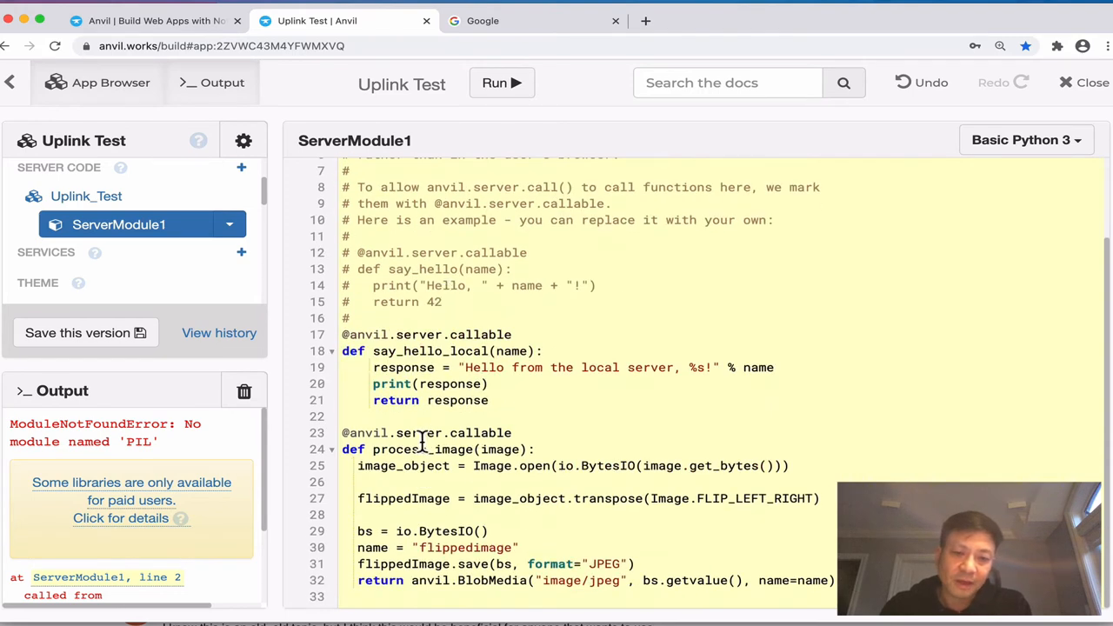
mouse_move(792, 580)
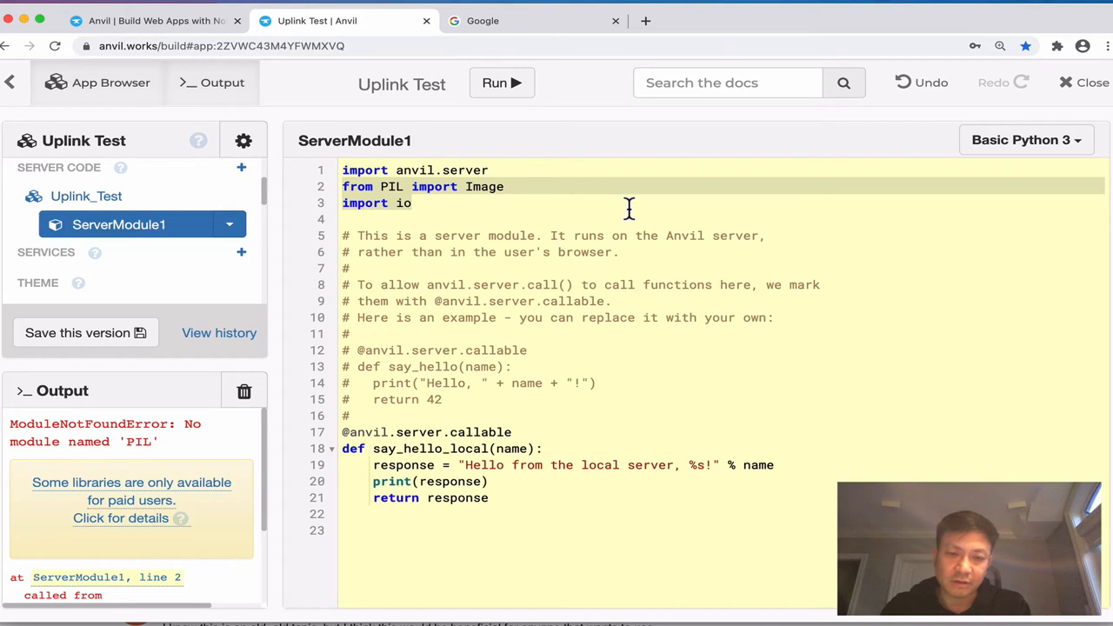
mouse_move(542, 488)
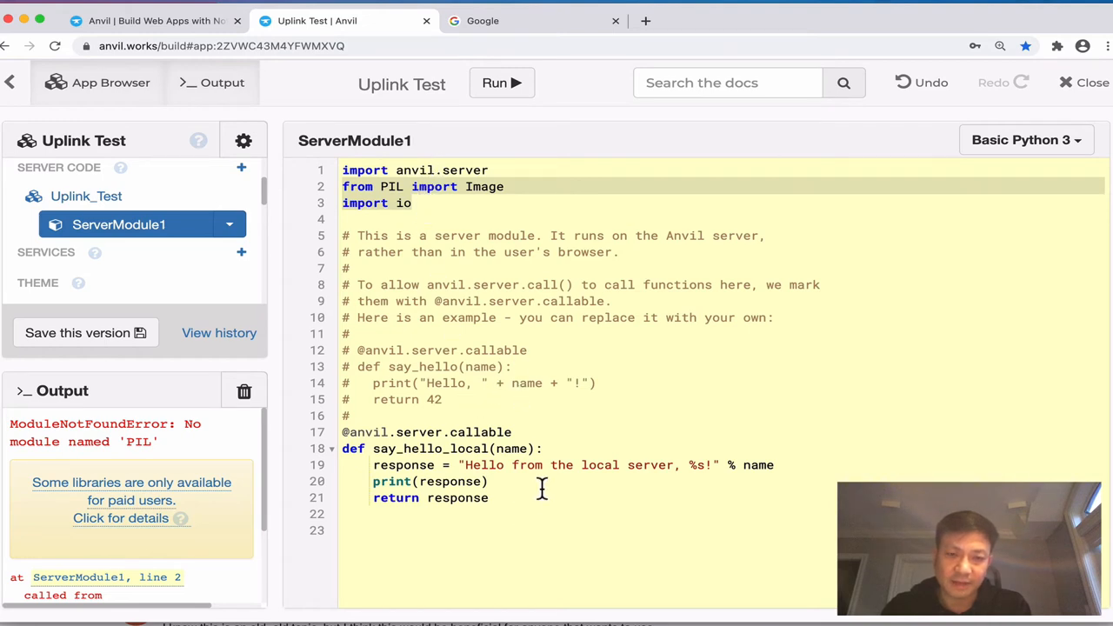
mouse_move(637, 585)
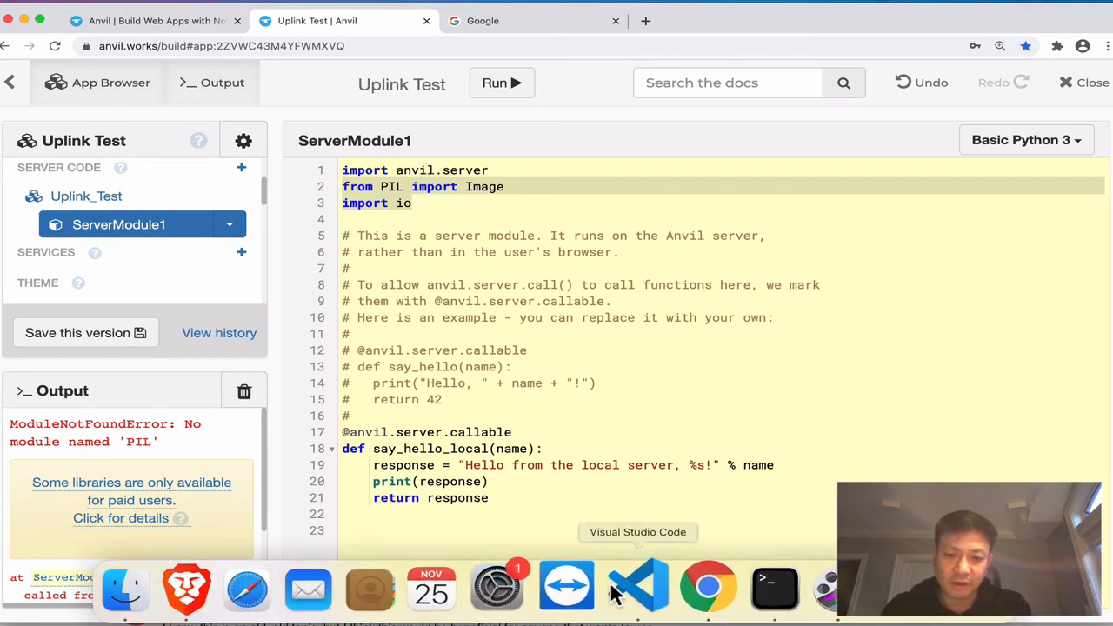
- Add the image-mirroring function to uplink.py, renamed to process_image_remote
left_click(637, 587)
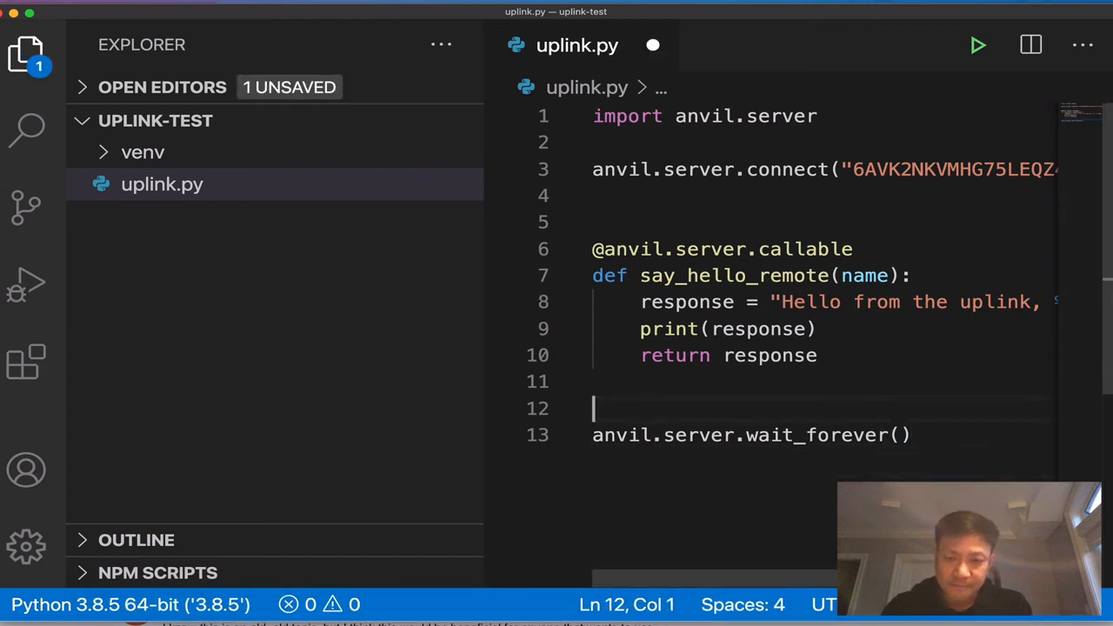
key("enter")
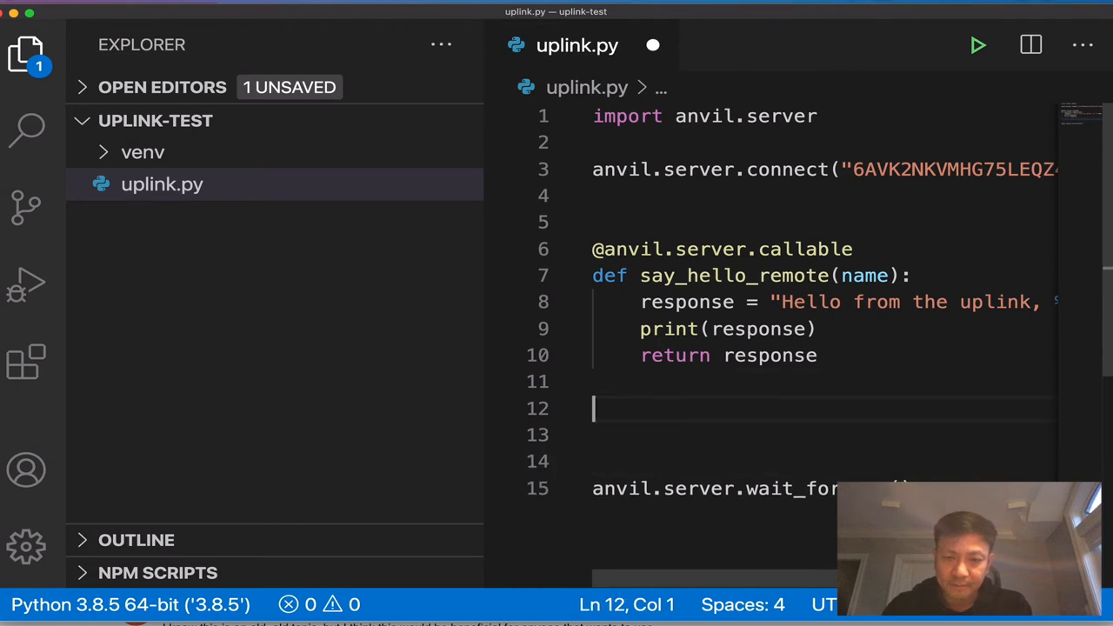
scroll("down", 3)
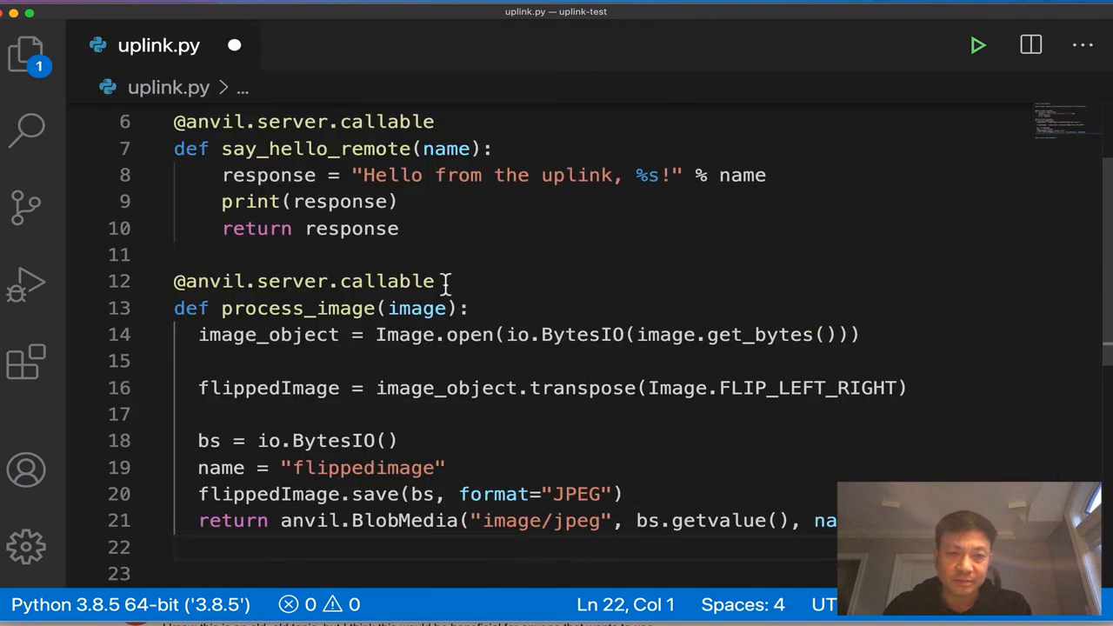
scroll("up", 3)
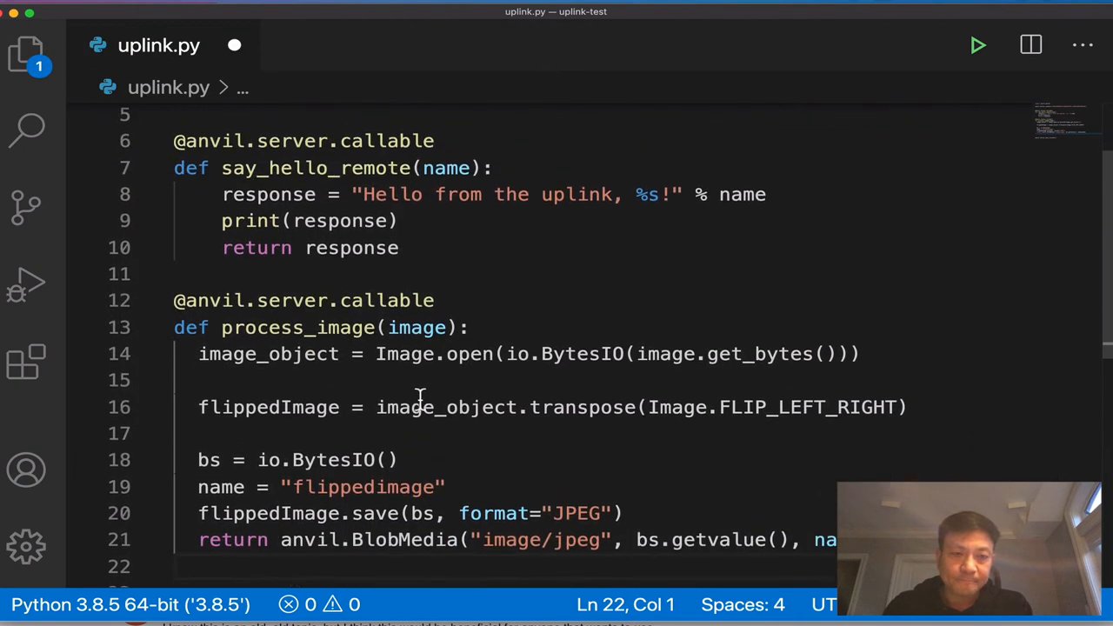
scroll("up", 3)
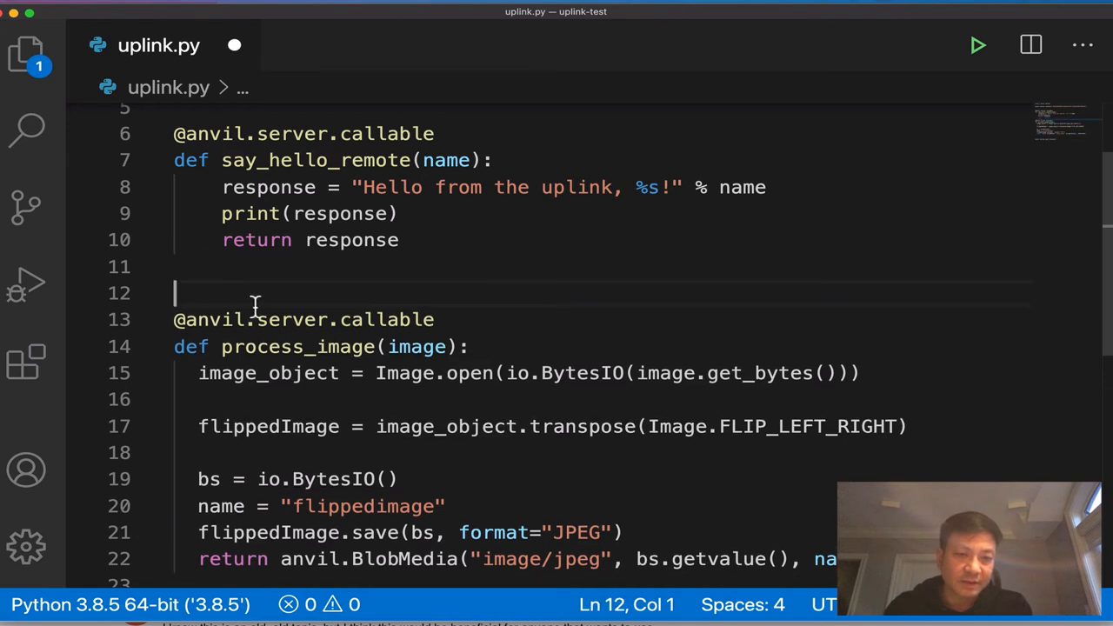
scroll("down", 3)
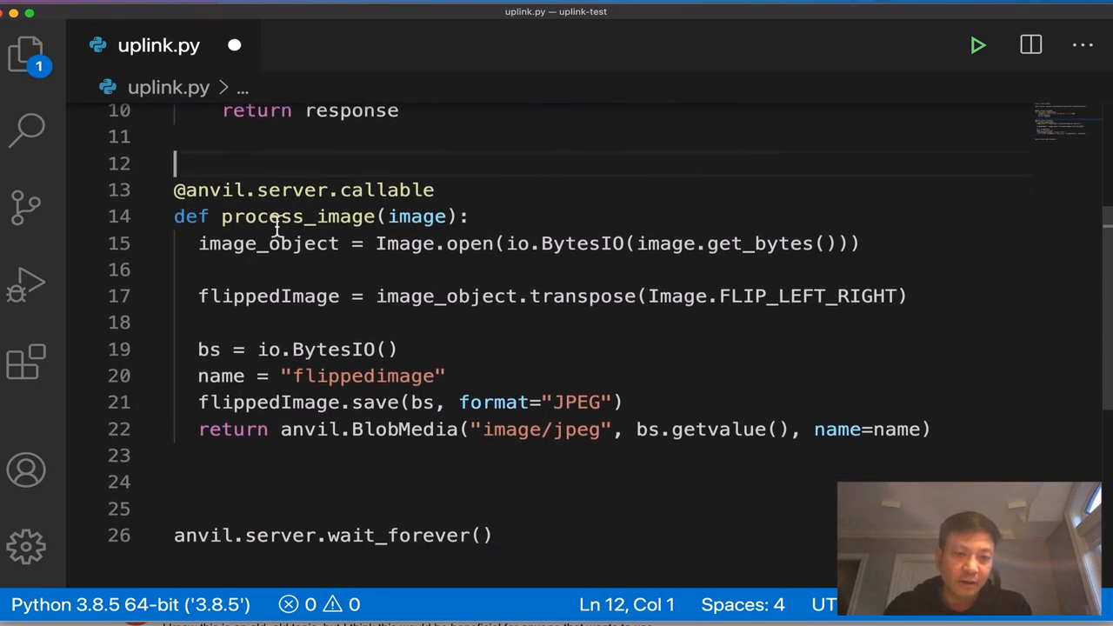
left_click(448, 216)
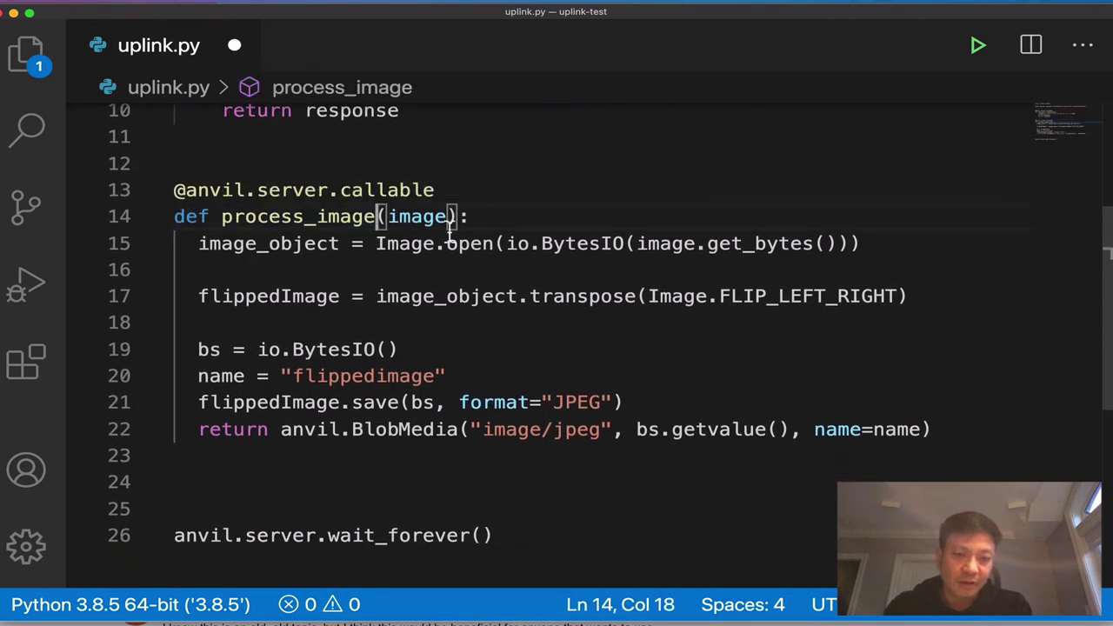
type("_remote")
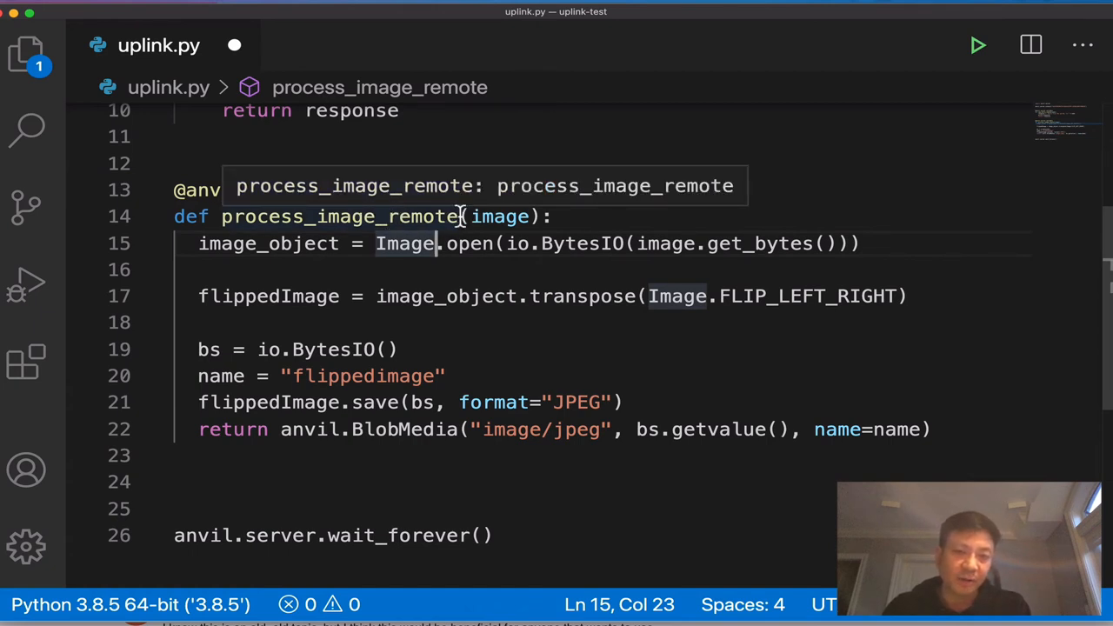
left_click(191, 481)
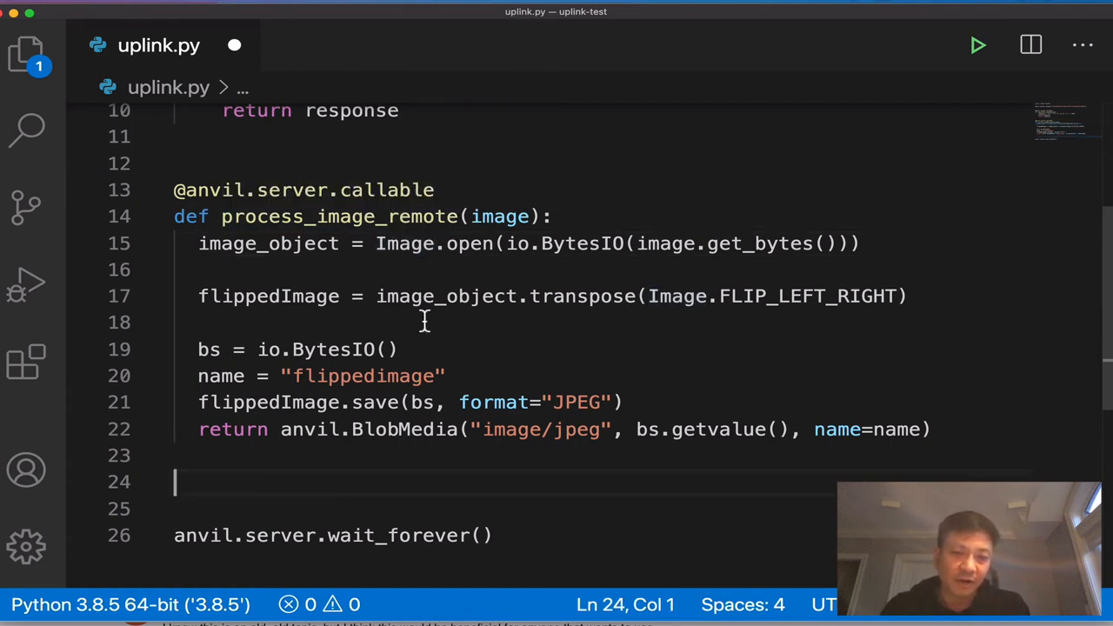
mouse_move(643, 448)
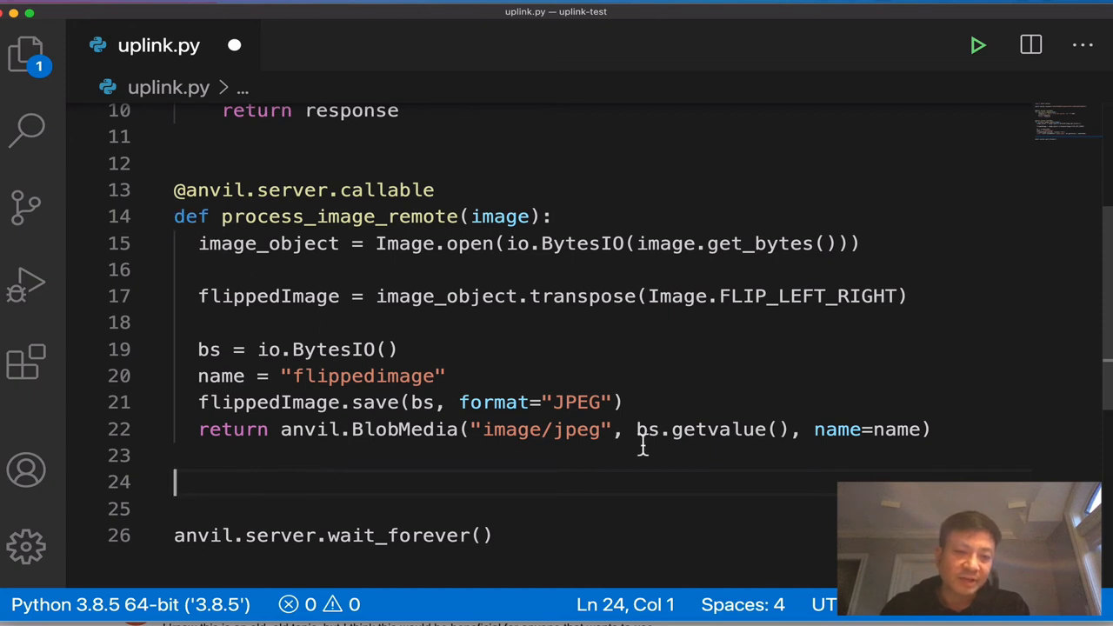
mouse_move(310, 415)
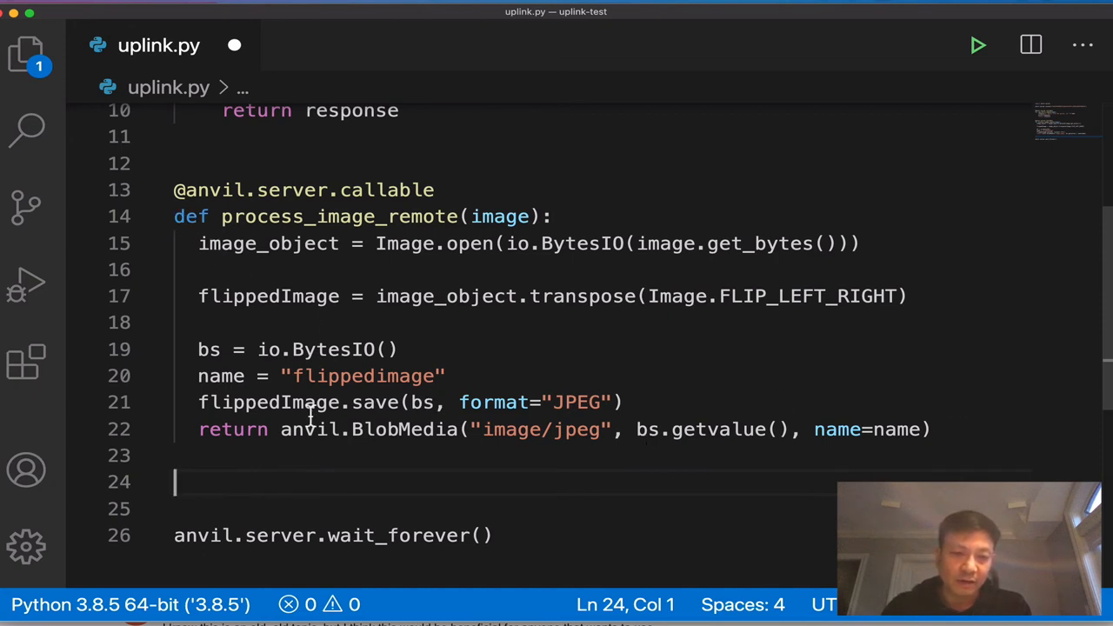
mouse_move(656, 405)
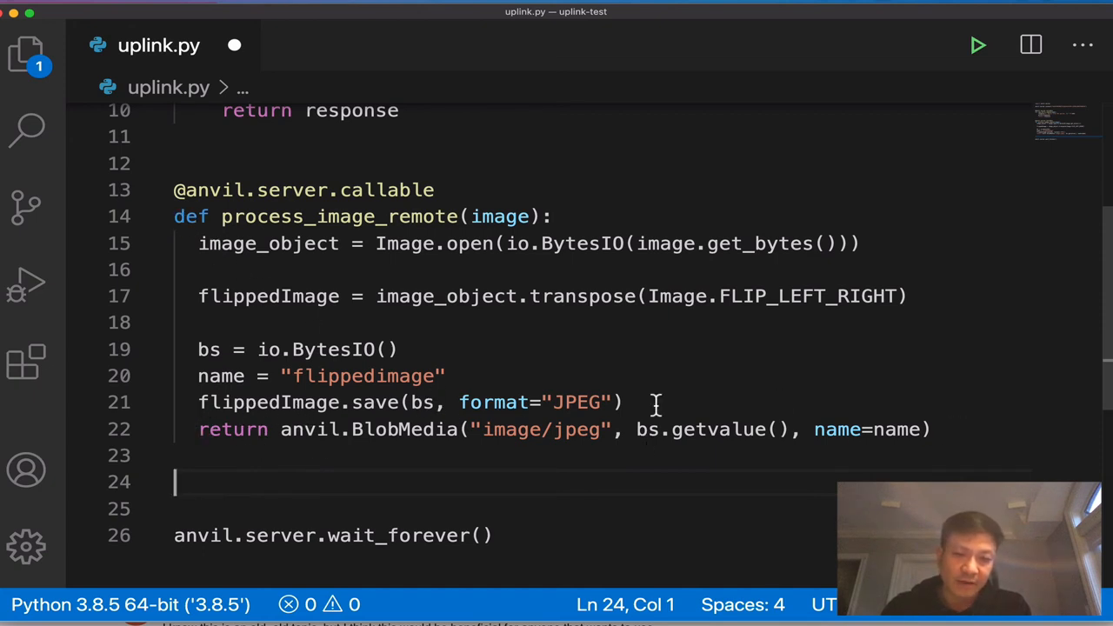
mouse_move(313, 472)
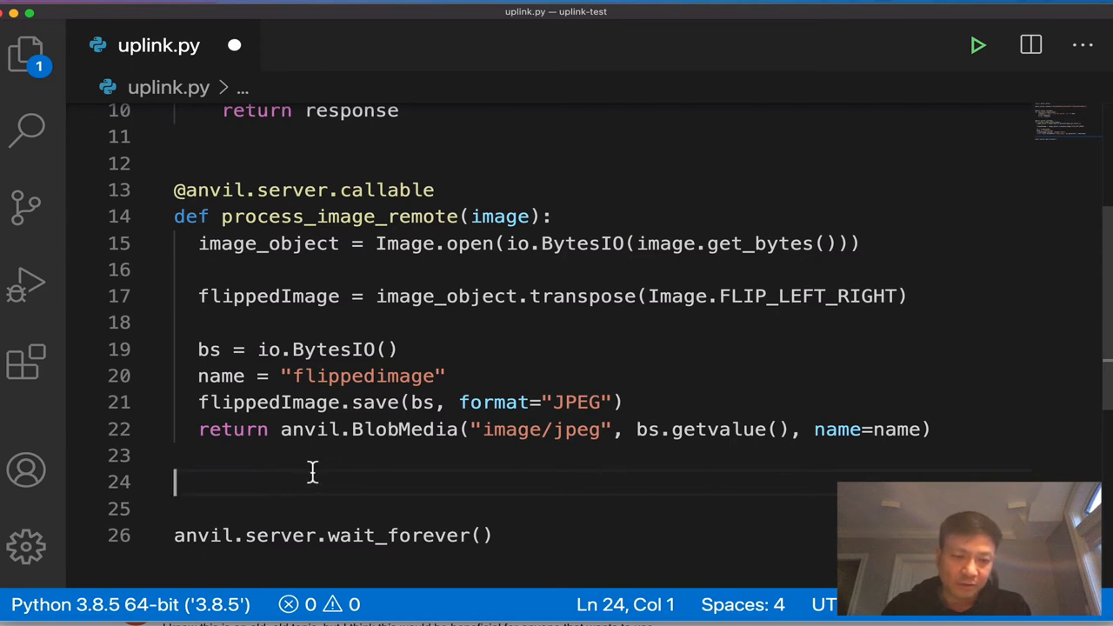
mouse_move(311, 281)
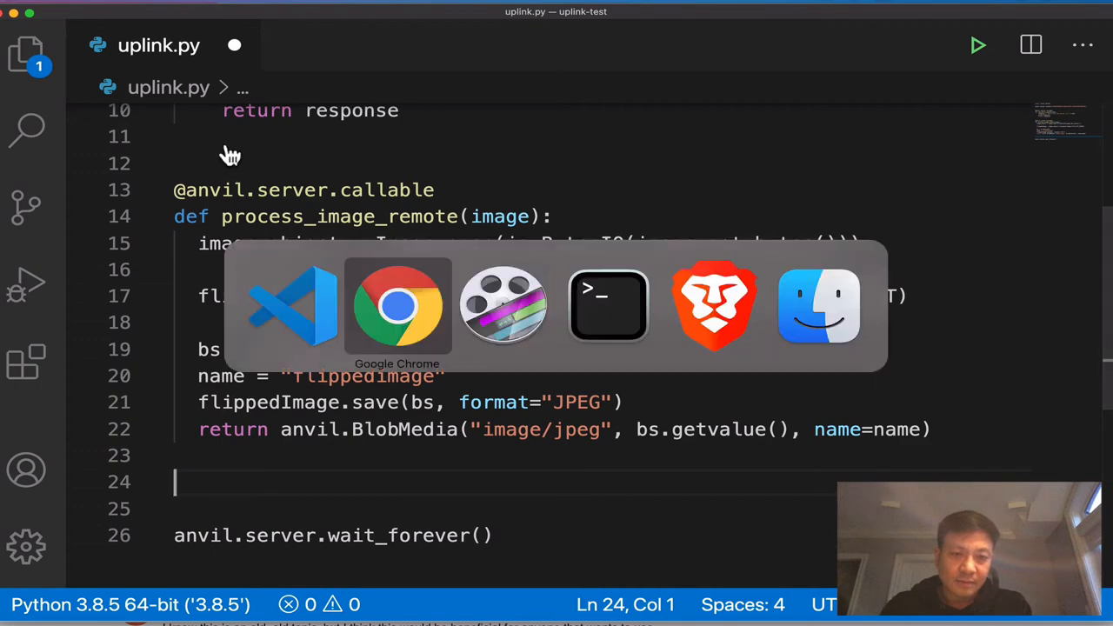
- Copy the PIL Image and io import lines from ServerModule1 to the top of uplink.py
left_click(397, 304)
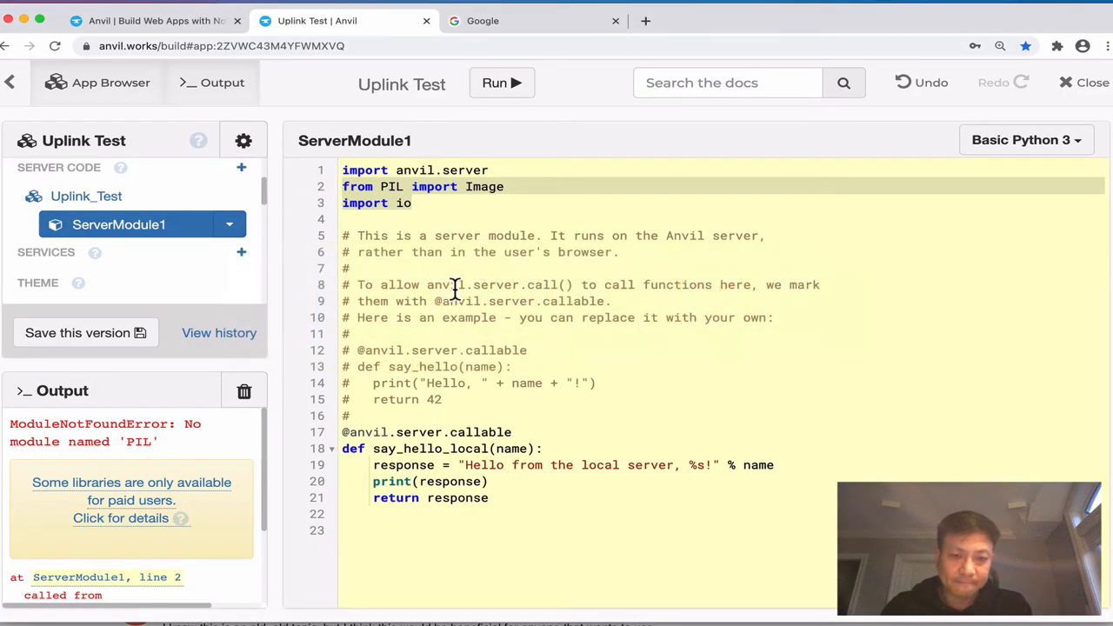
mouse_move(332, 198)
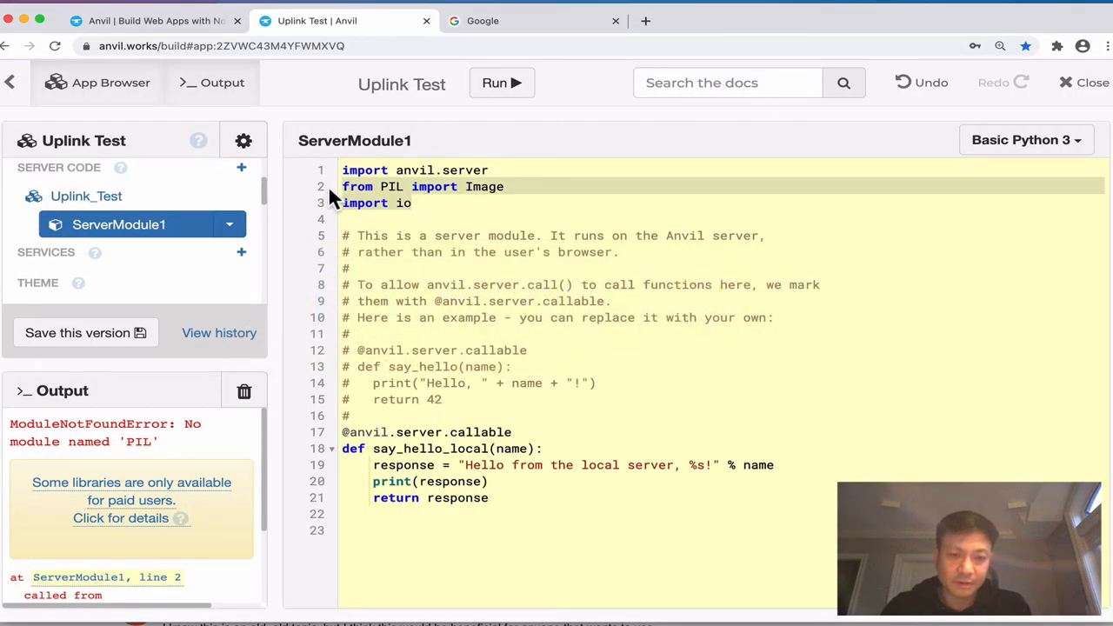
mouse_move(326, 186)
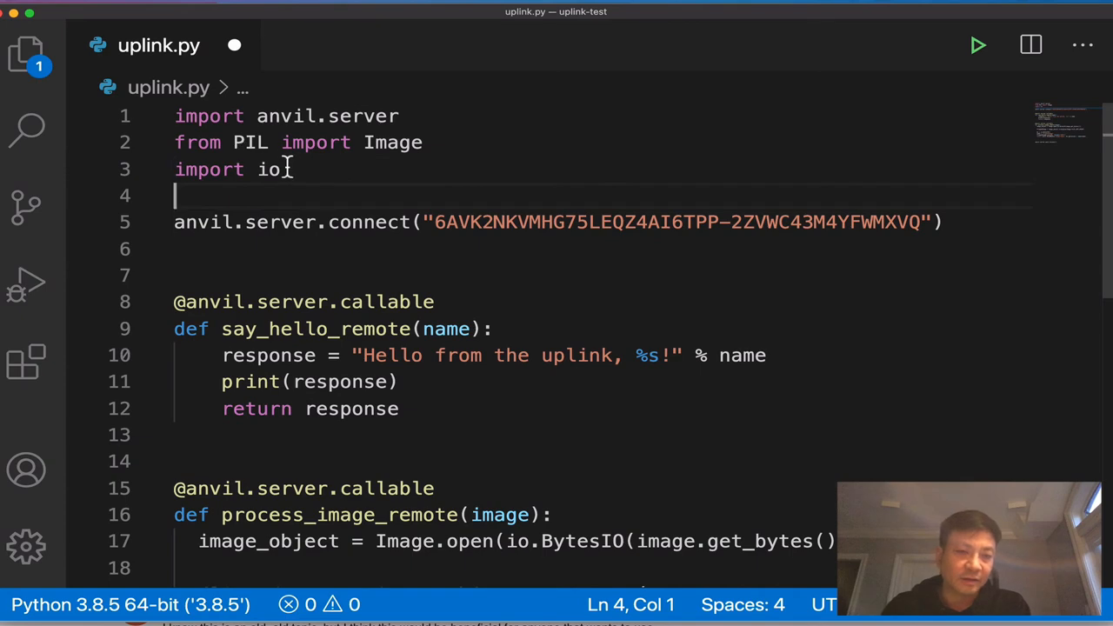
mouse_move(318, 180)
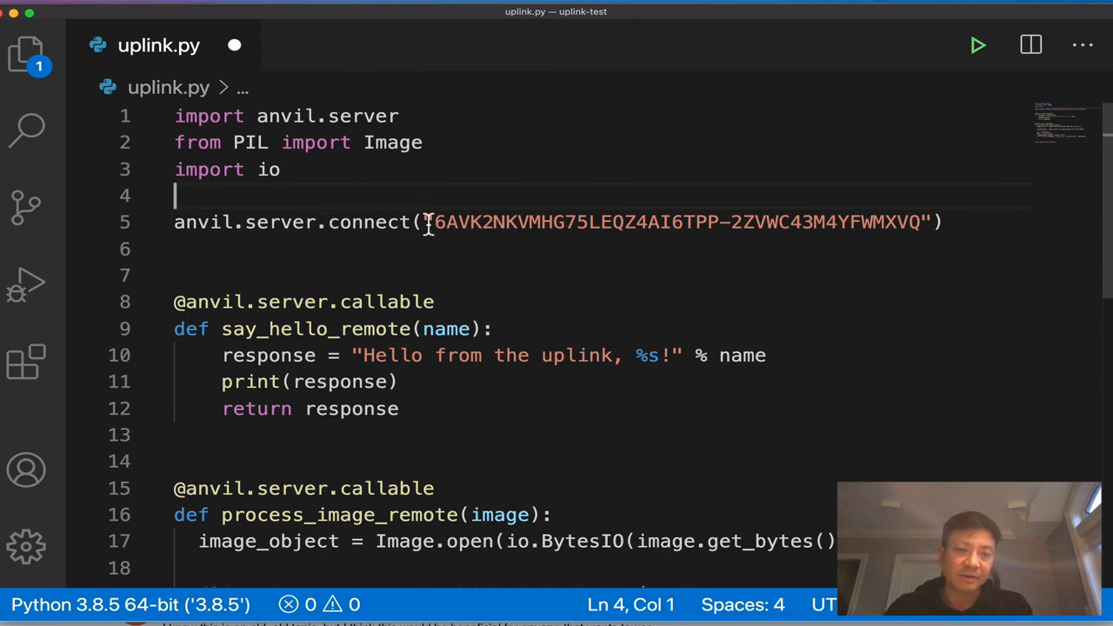
left_click_drag(434, 221, 660, 221)
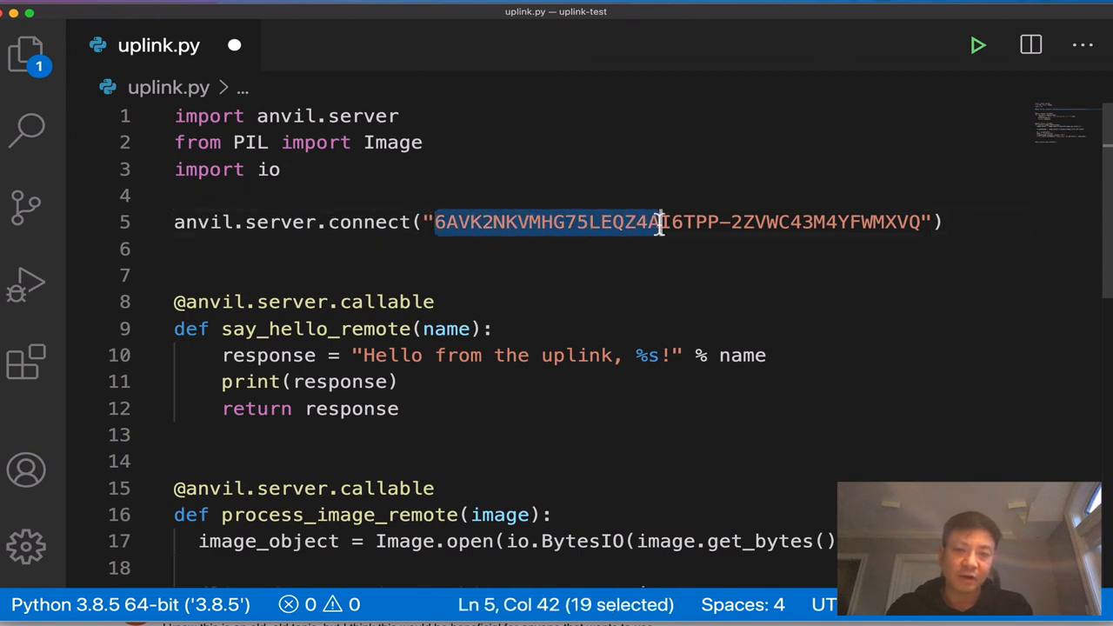
scroll("down", 3)
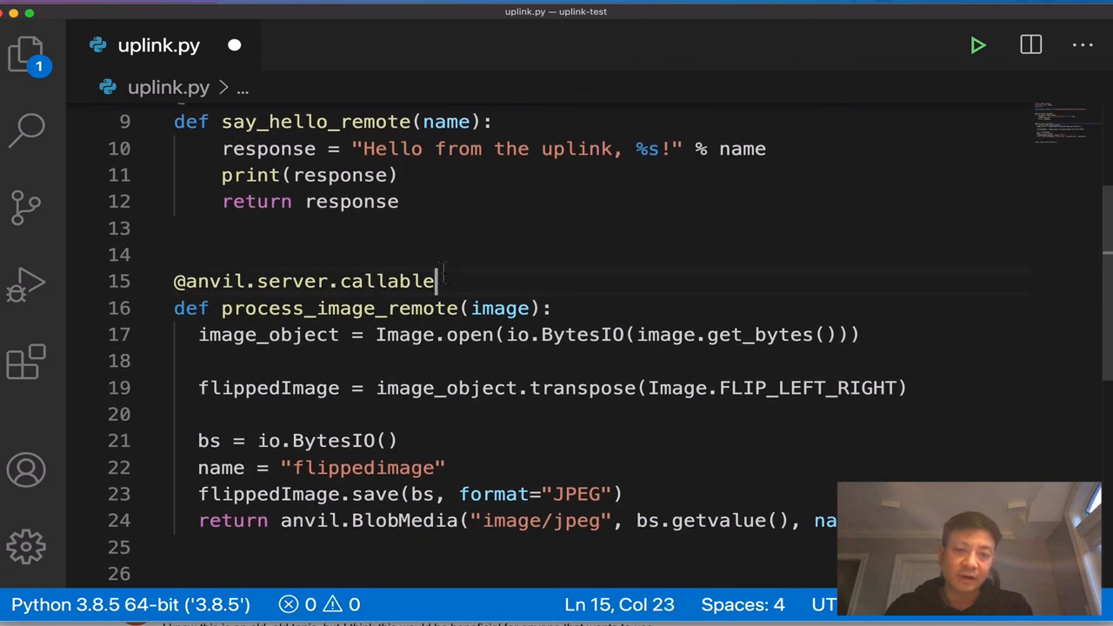
scroll("down", 3)
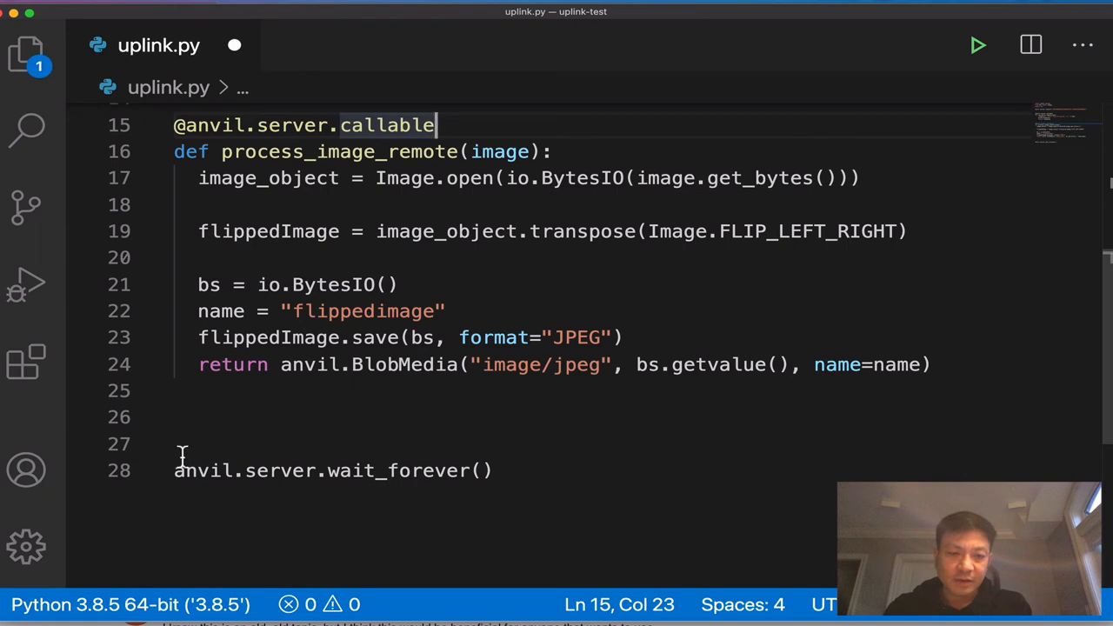
mouse_move(541, 471)
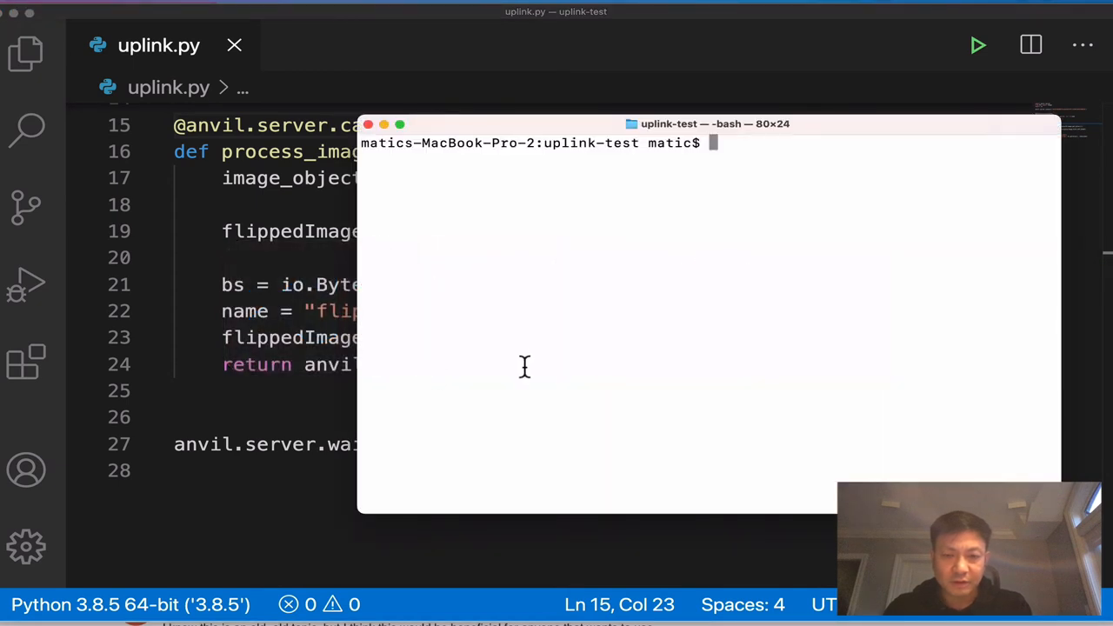
- Run python uplink.py until it connects as server, then stop it with Ctrl+C
type("pyton")
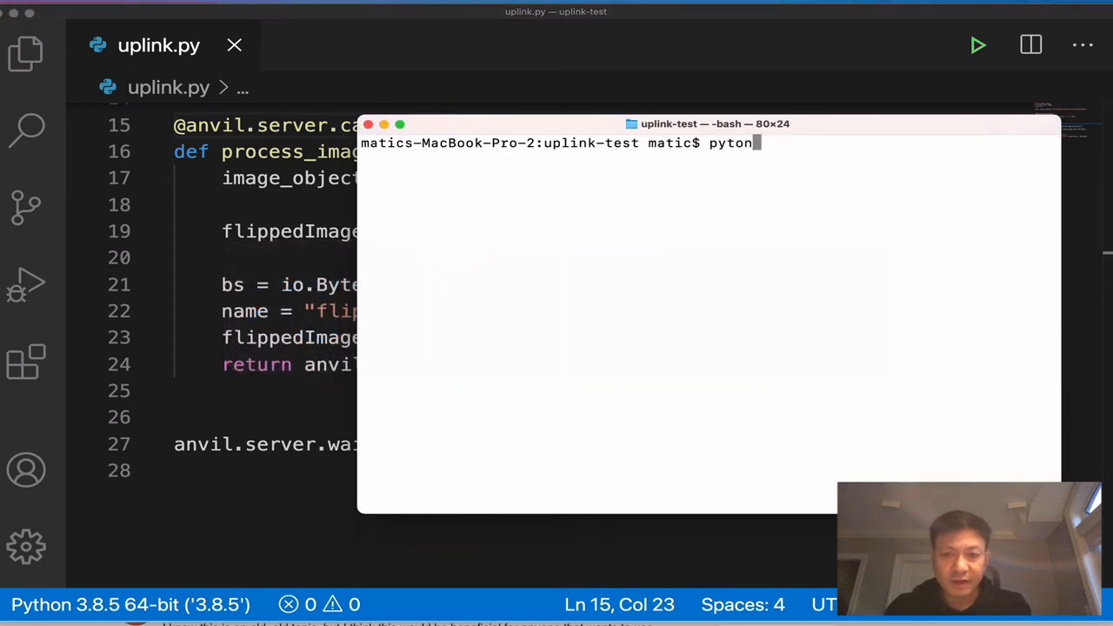
type("hon upl")
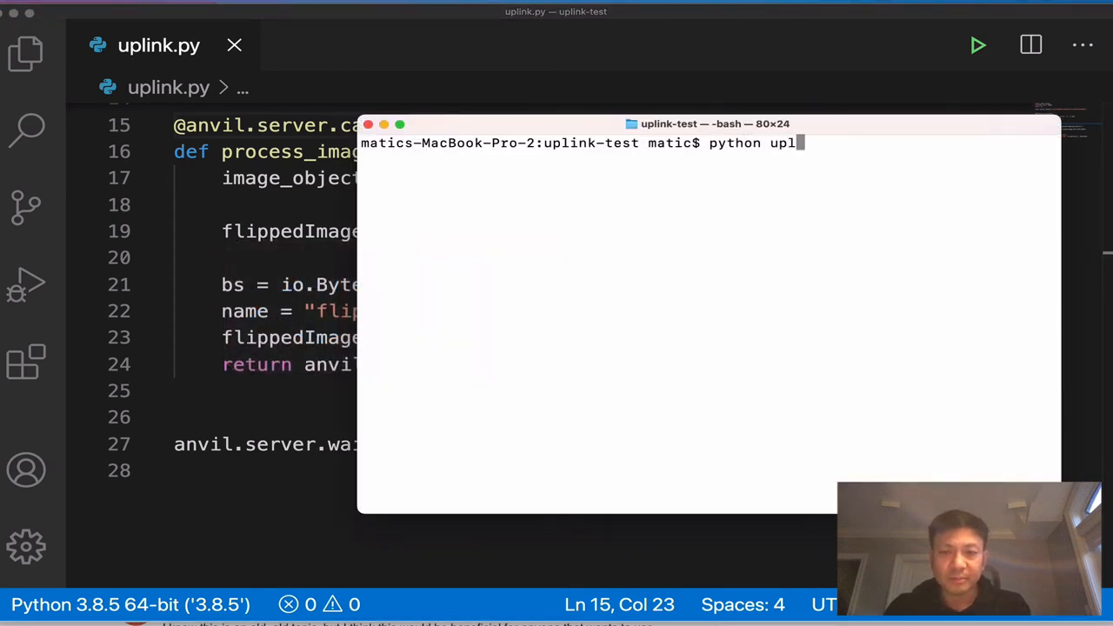
key("Return")
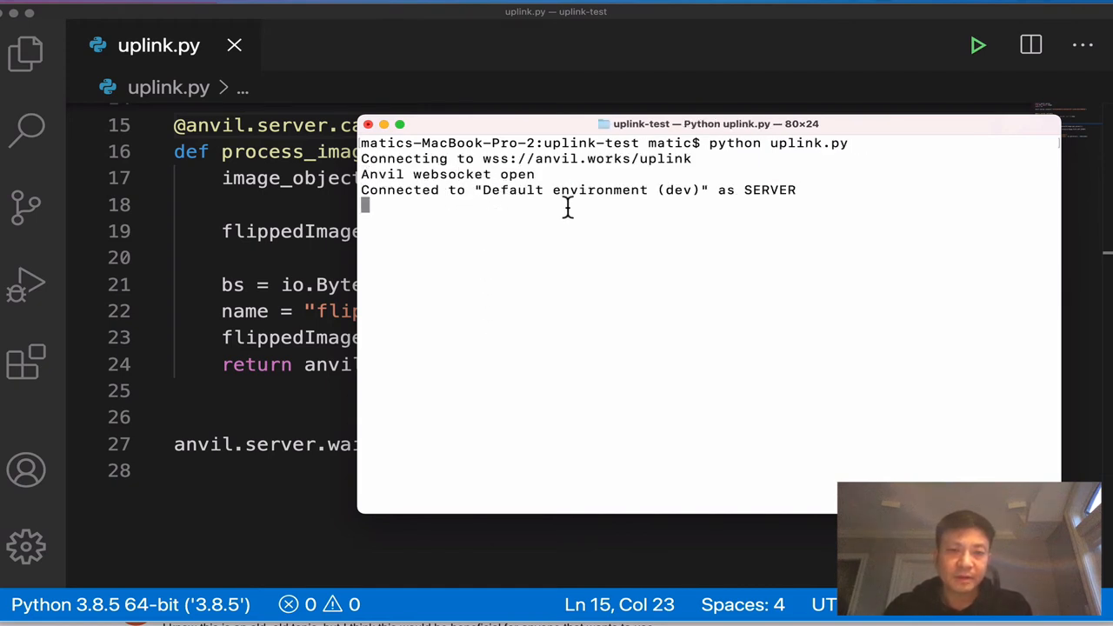
mouse_move(248, 434)
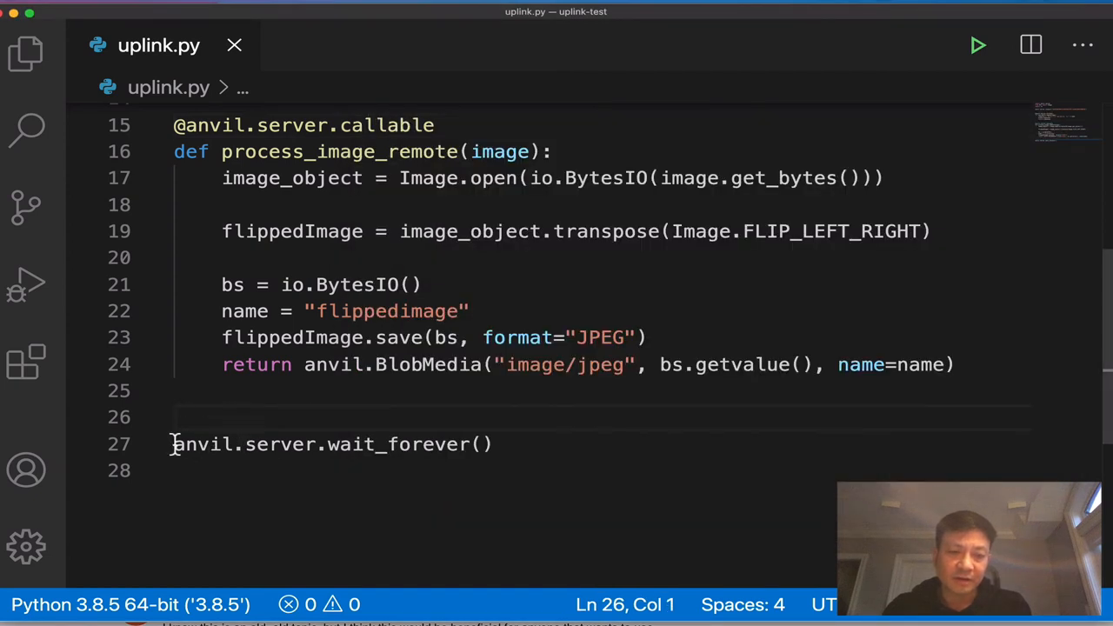
mouse_move(476, 443)
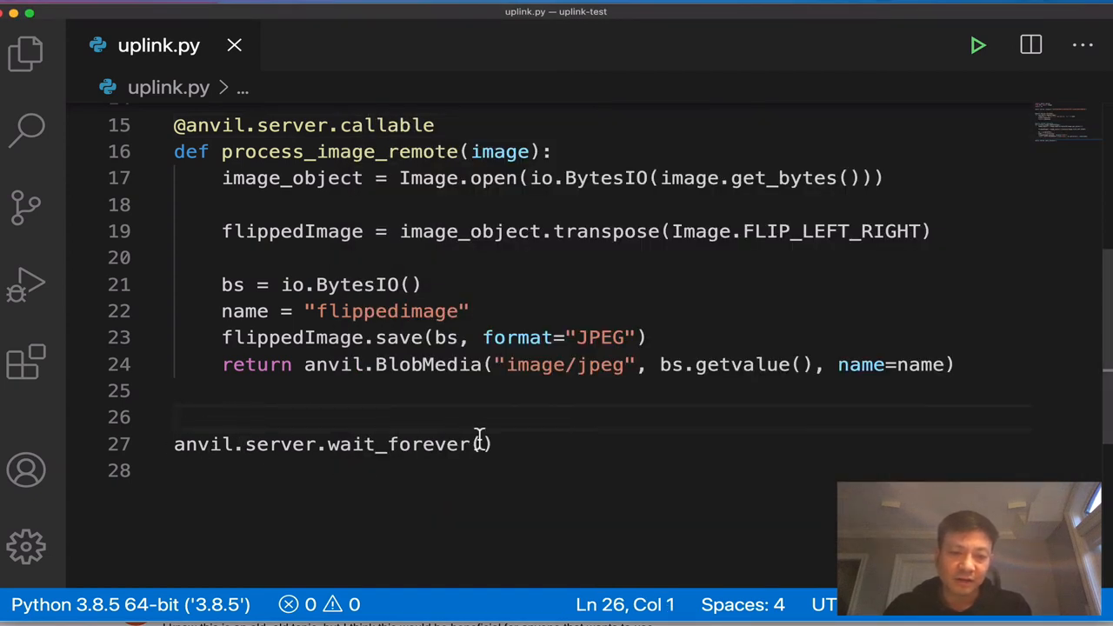
left_click(494, 444)
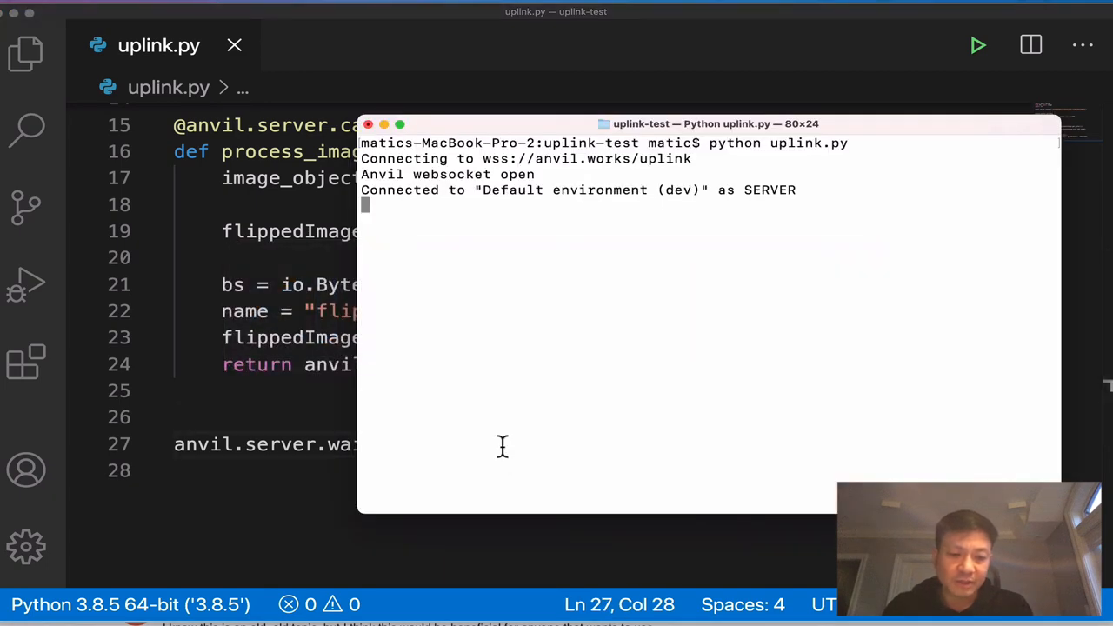
key("ctrl+c")
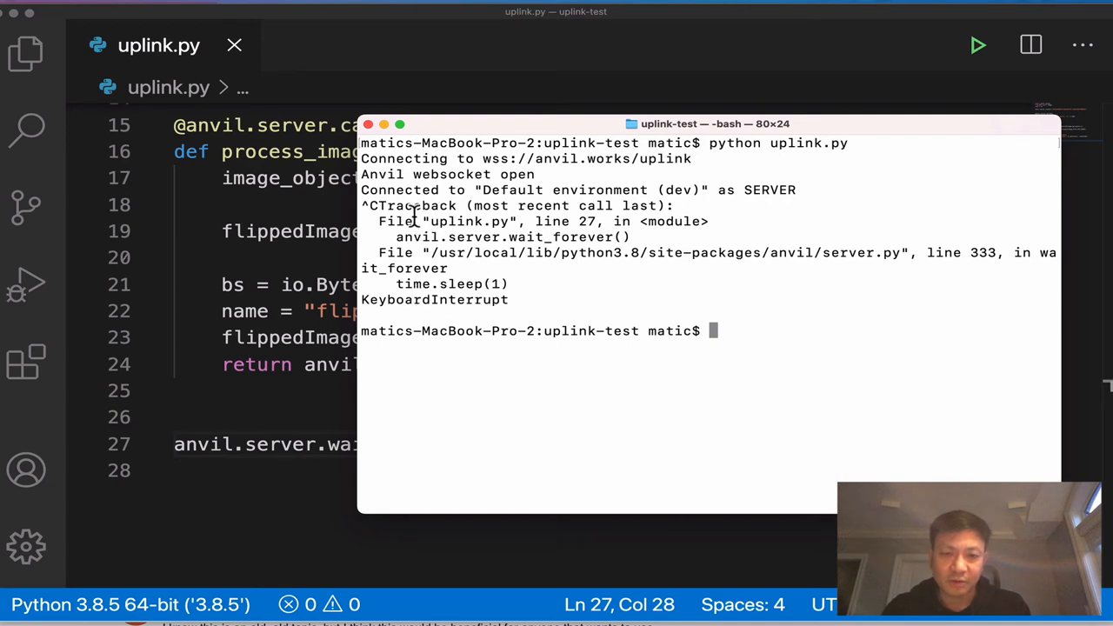
mouse_move(502, 276)
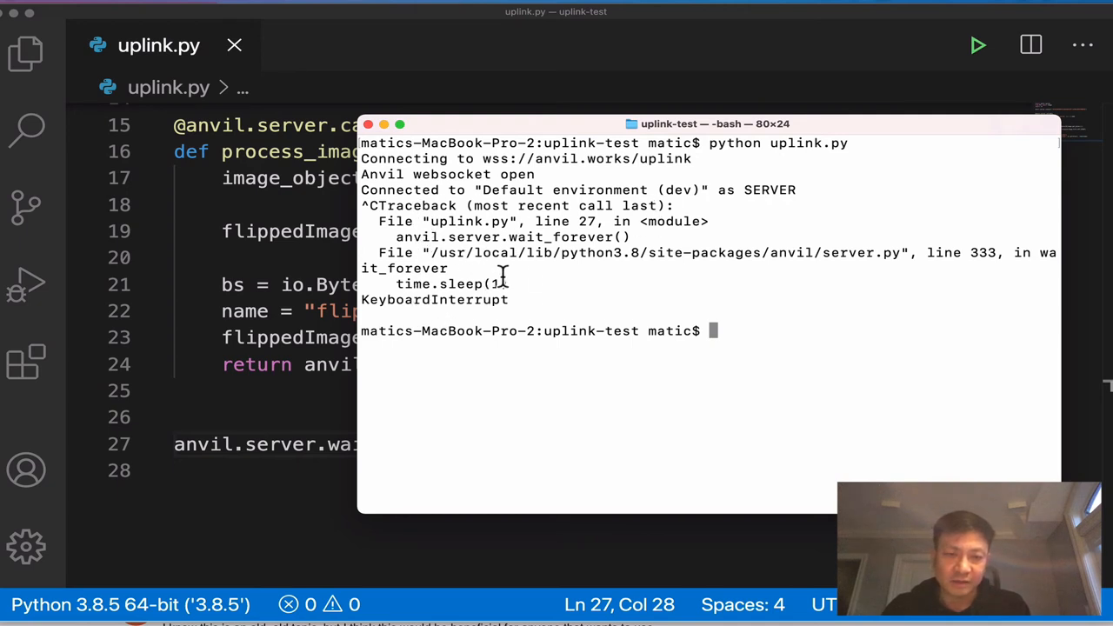
mouse_move(263, 372)
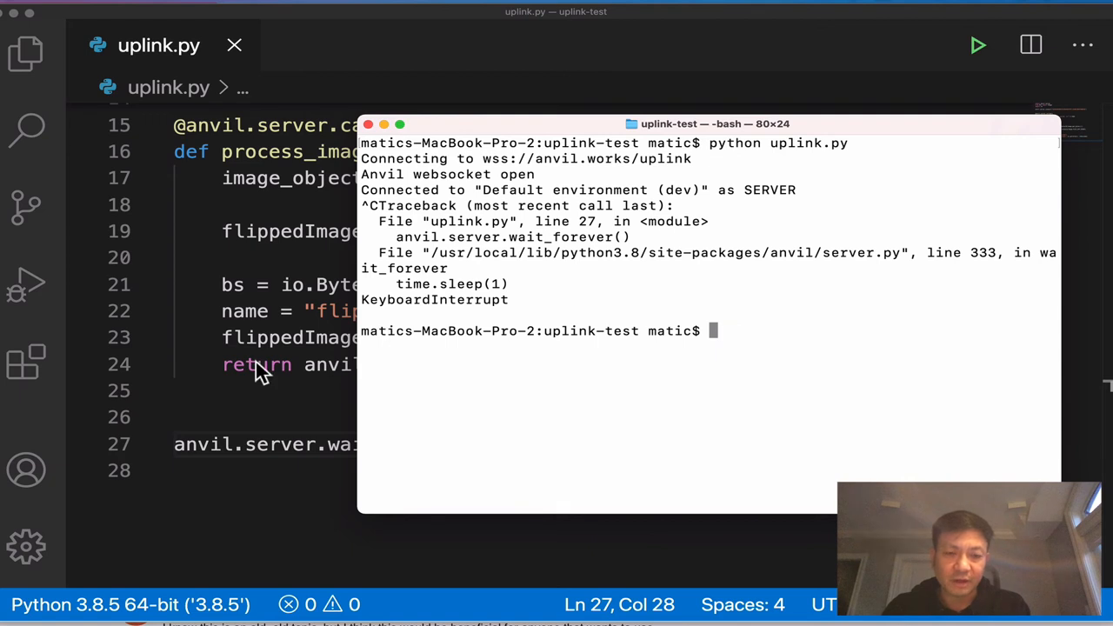
mouse_move(291, 393)
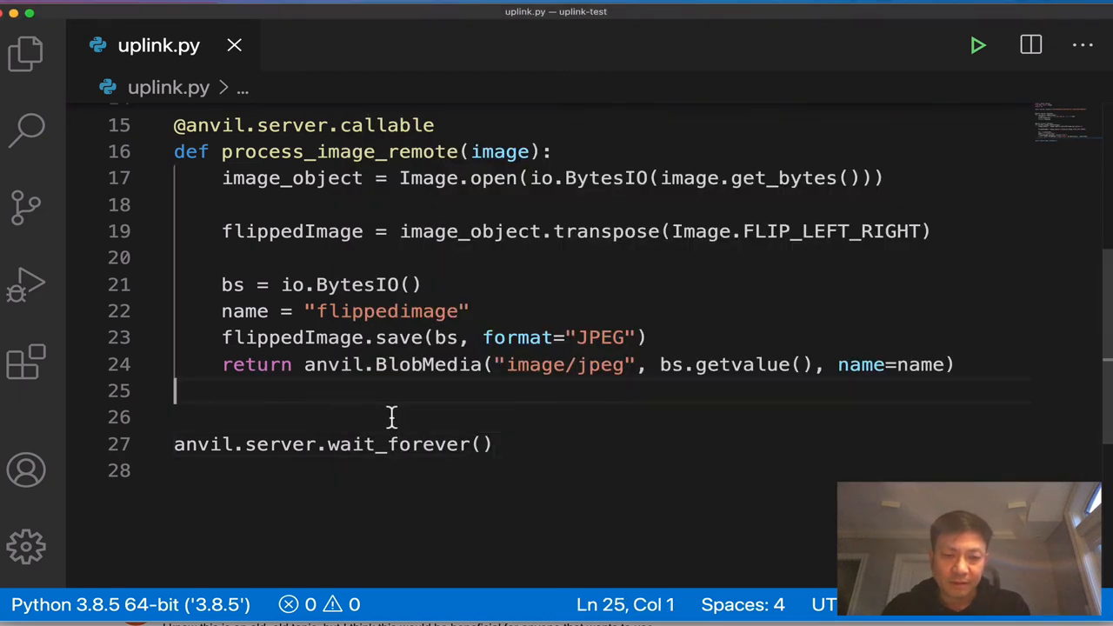
- Add an if __name__ == "__main__": guard before the wait_forever line in uplink.py
left_click(257, 416)
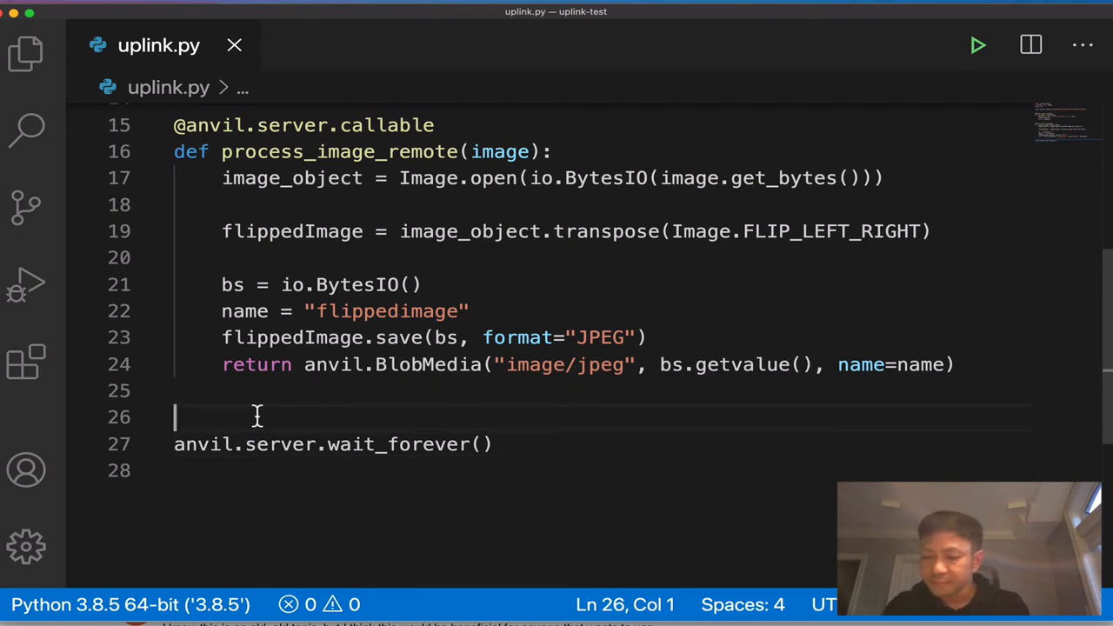
type("if ))")
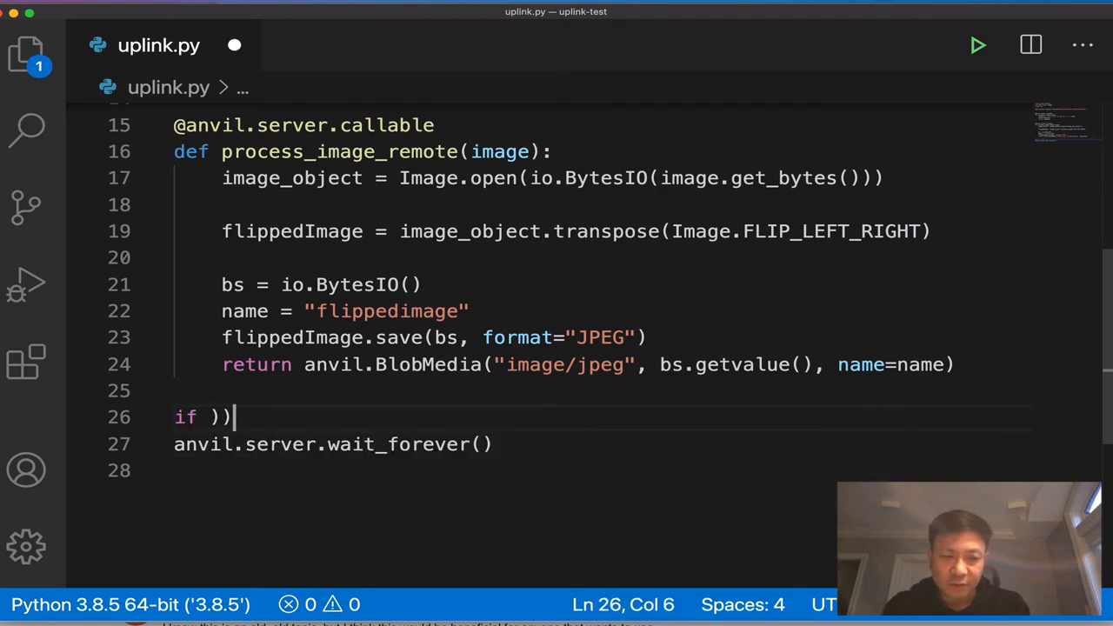
type("__name__ =")
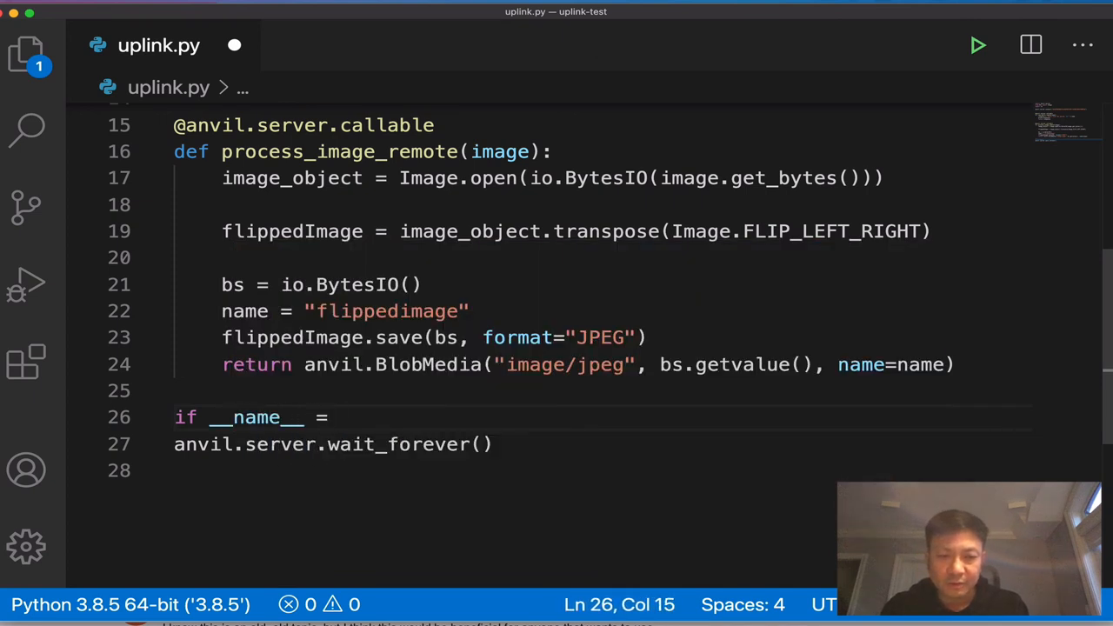
type("\"__\"")
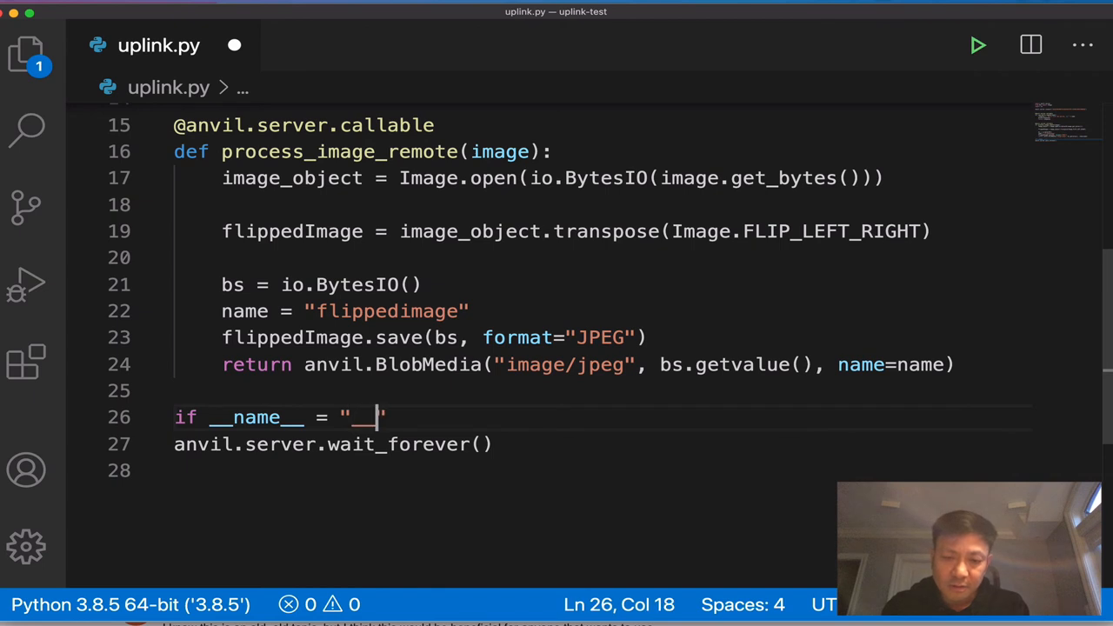
type("main__")
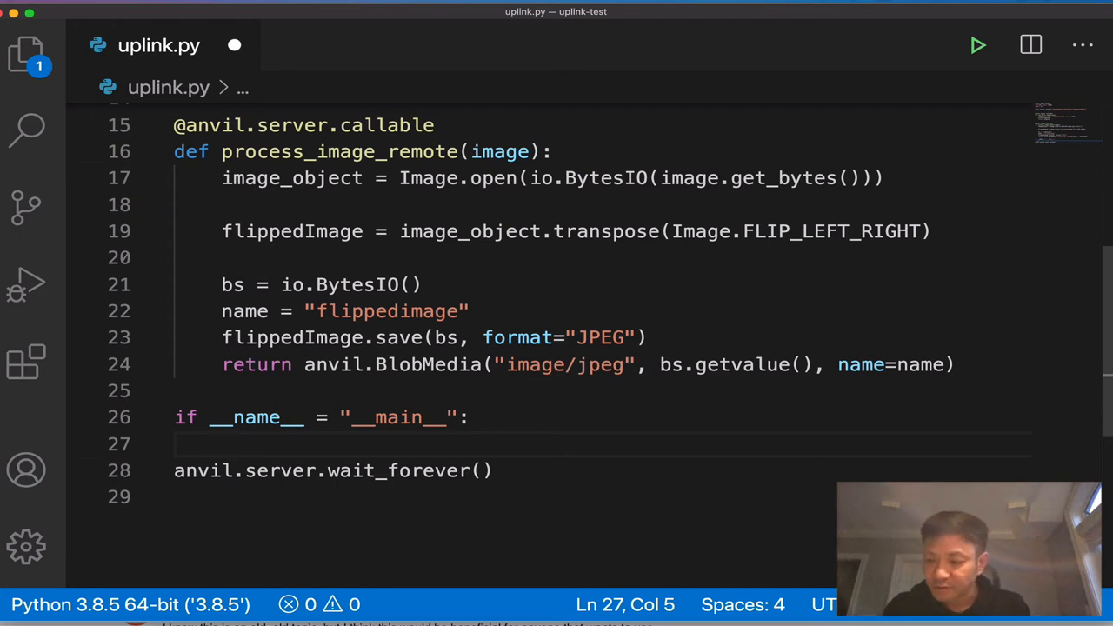
- Wrap anvil.server.wait_forever() in try/except KeyboardInterrupt that prints "... exiting."
type("try:")
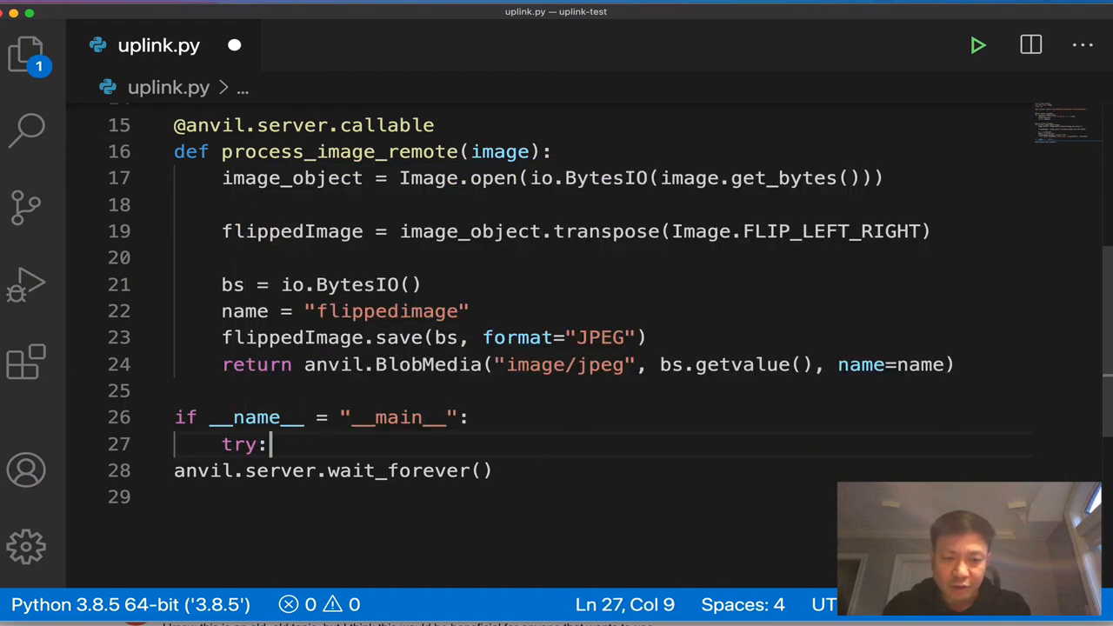
type("except:")
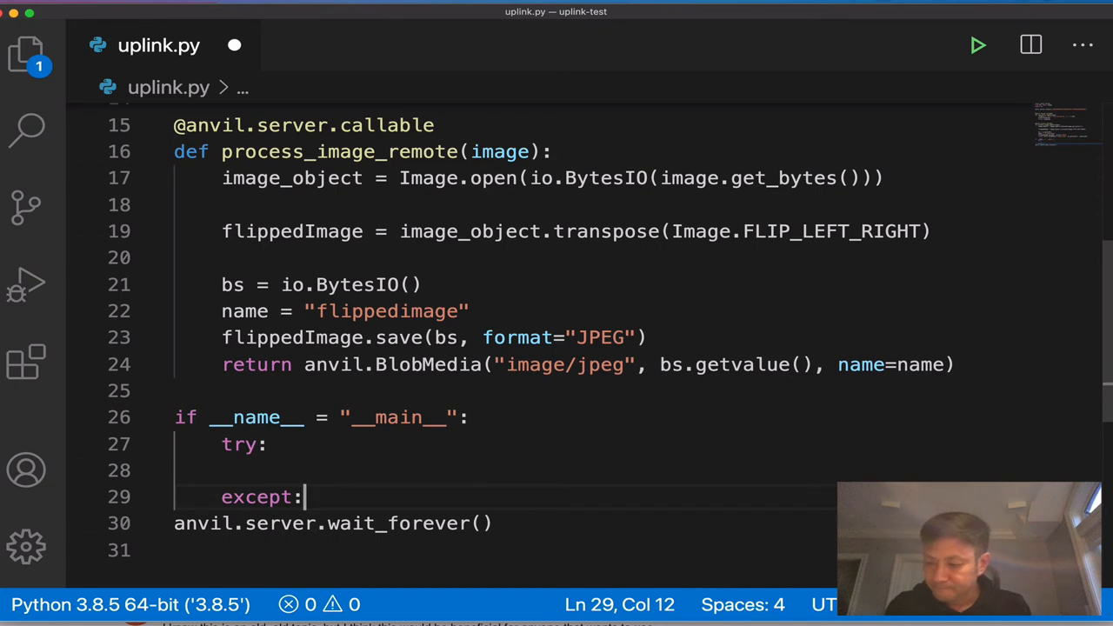
type("KeyboardInterrupt")
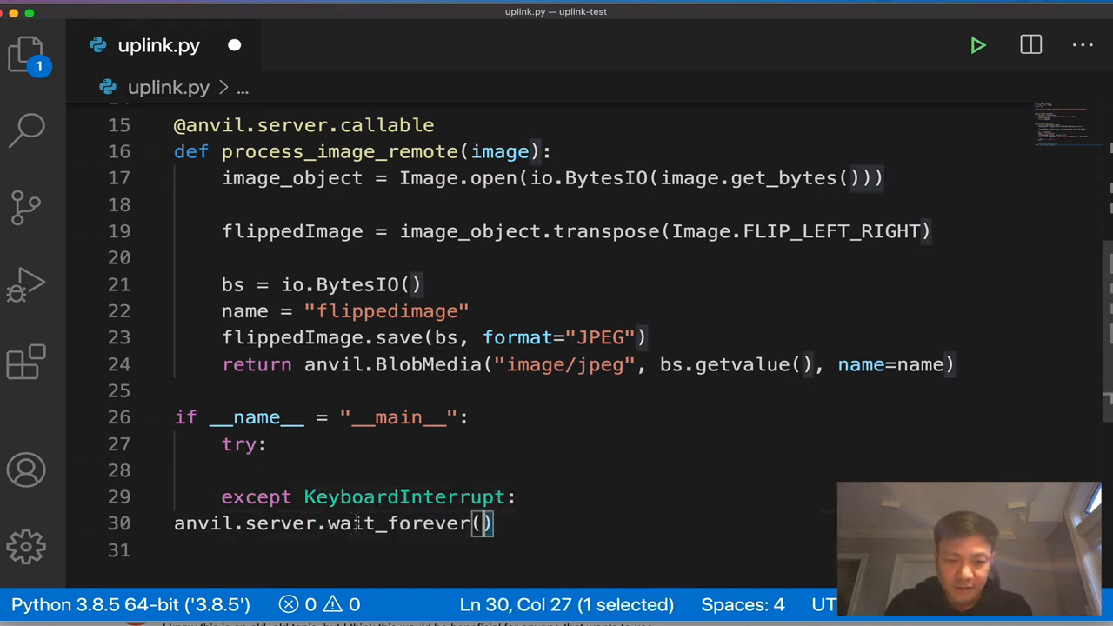
key("Backspace")
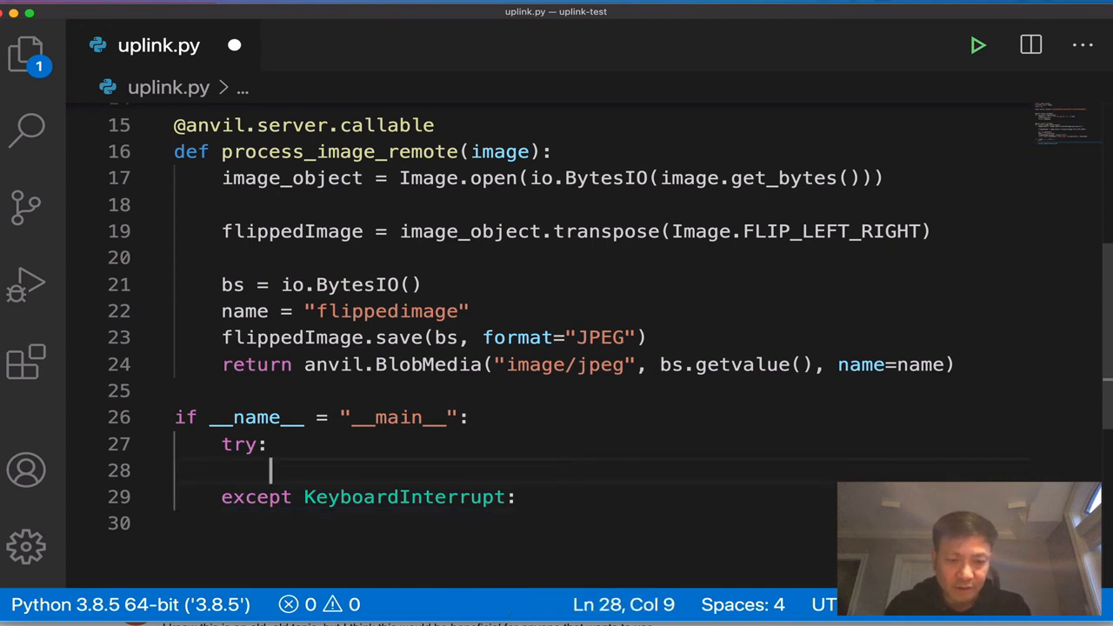
type("anvil.server.wait_forever()")
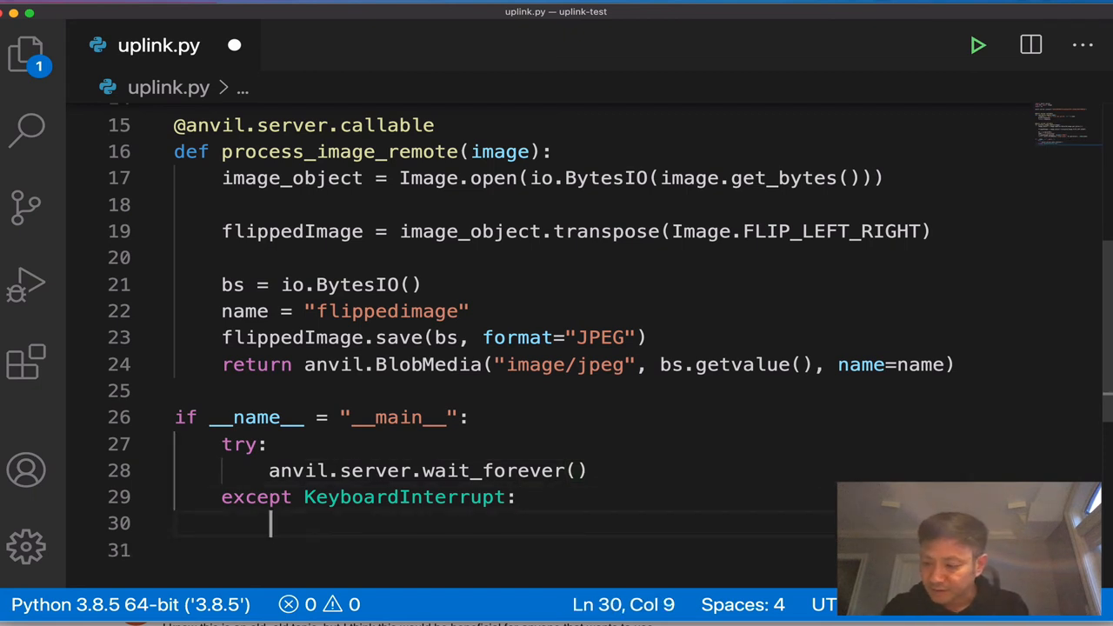
type("prin")
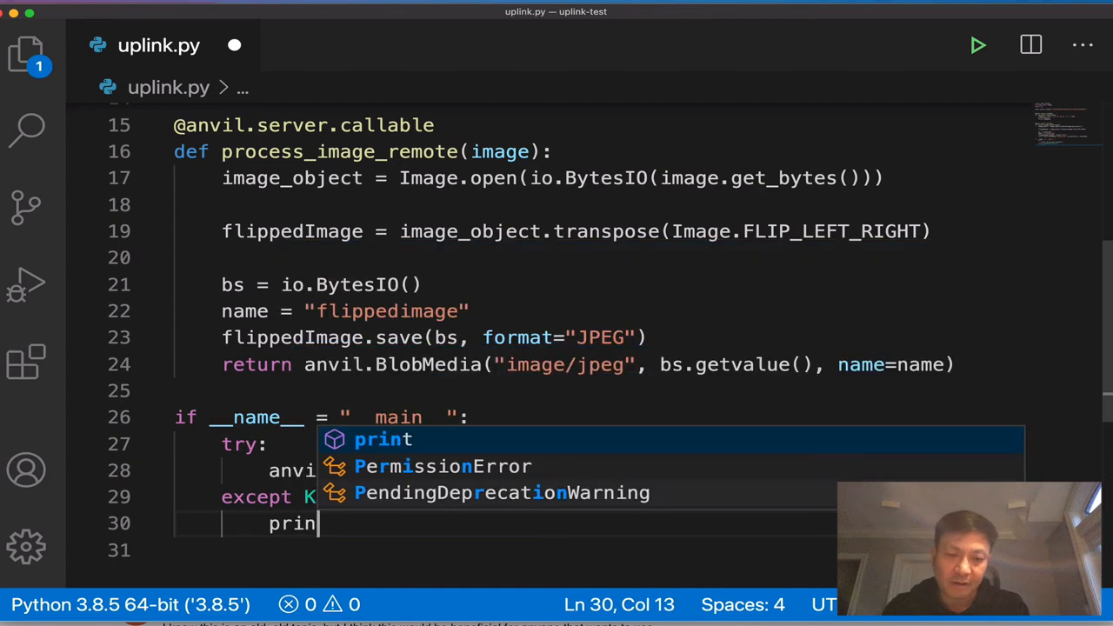
type("t(.")
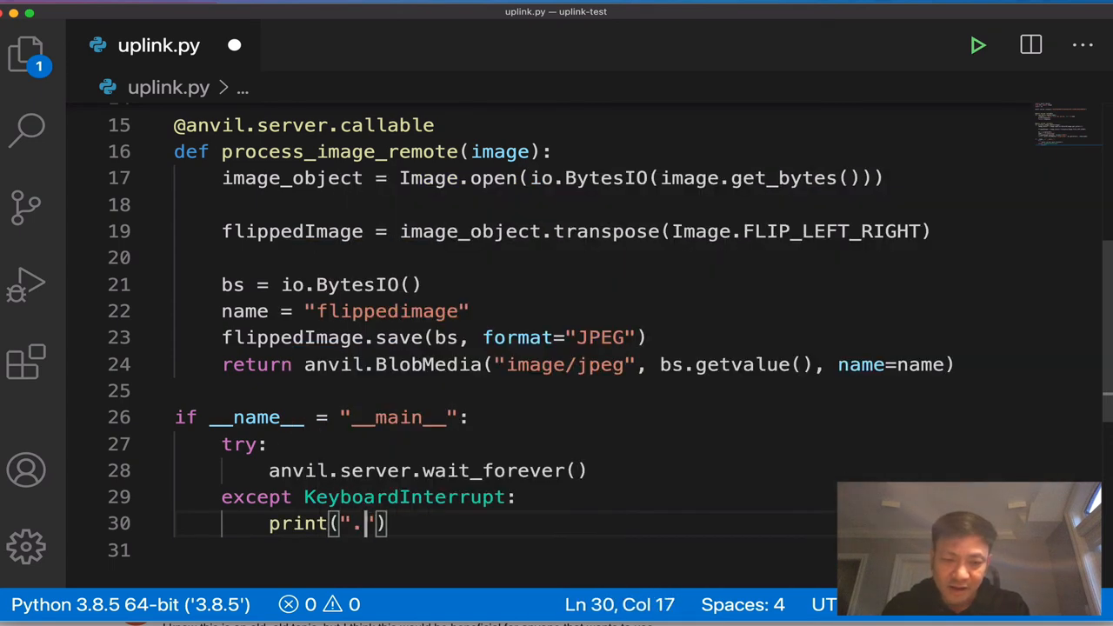
type(".. exiting.")
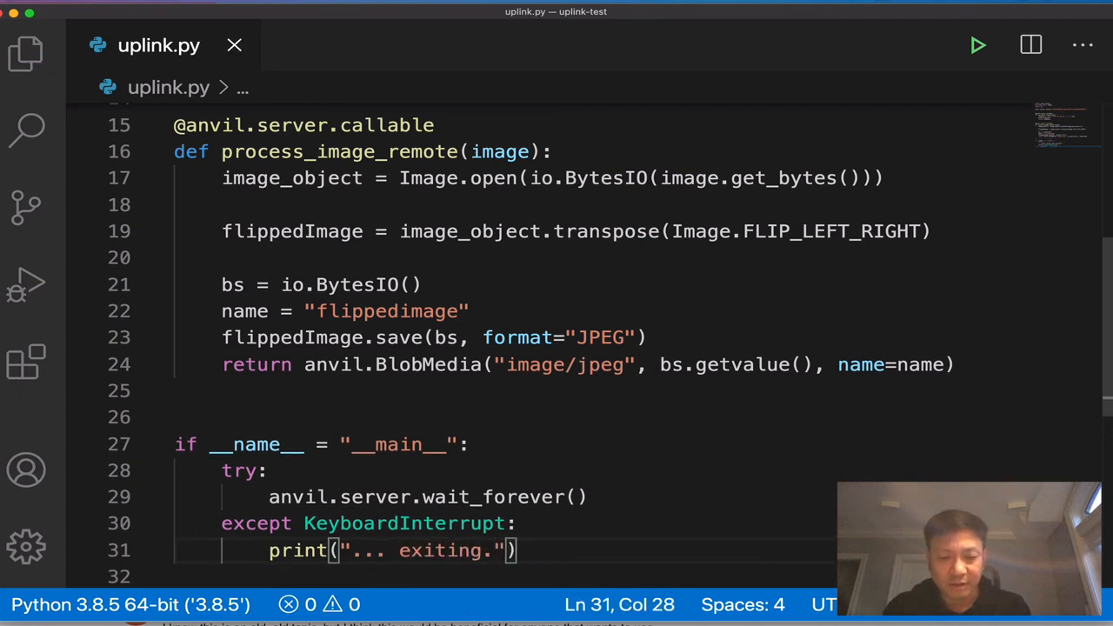
mouse_move(228, 471)
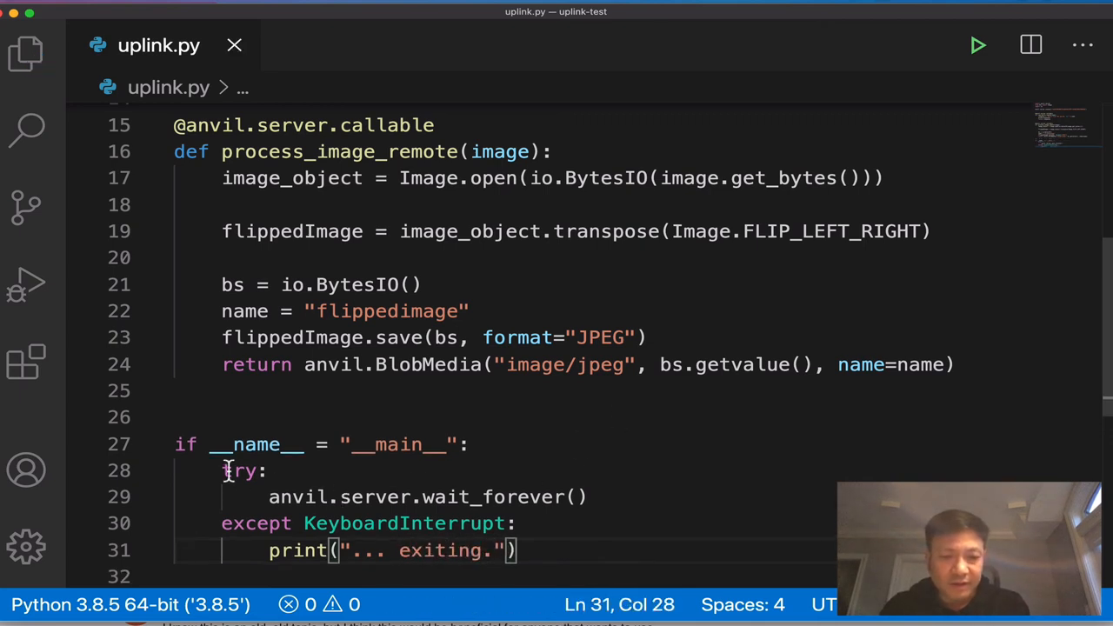
mouse_move(392, 496)
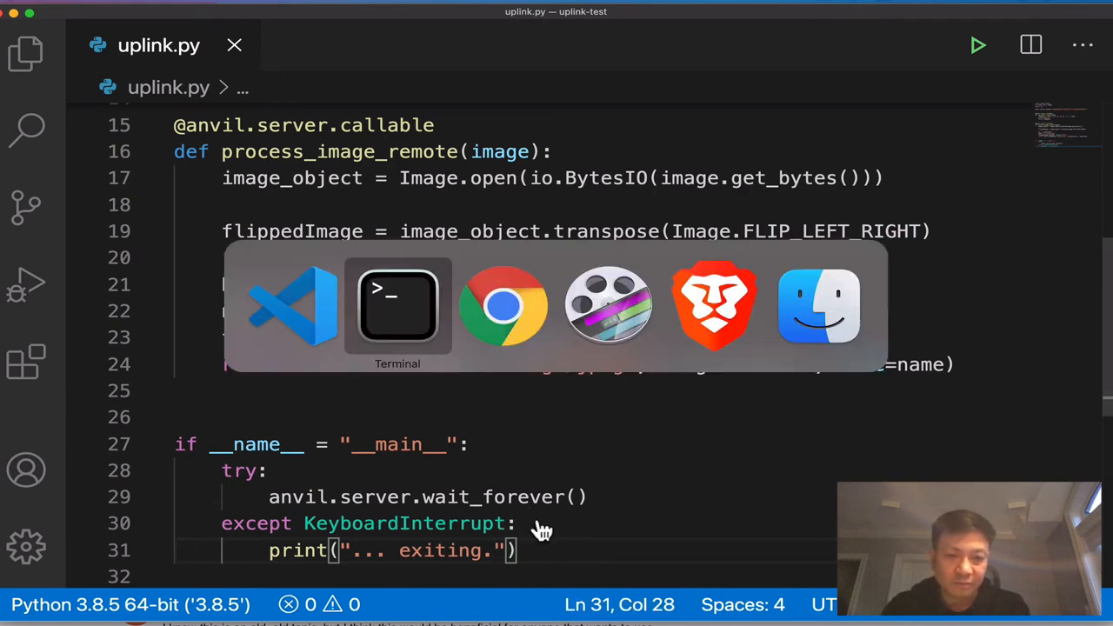
- Rerun uplink.py in Terminal and stop it with Ctrl+C, confirming it prints '... exiting.'
left_click(397, 304)
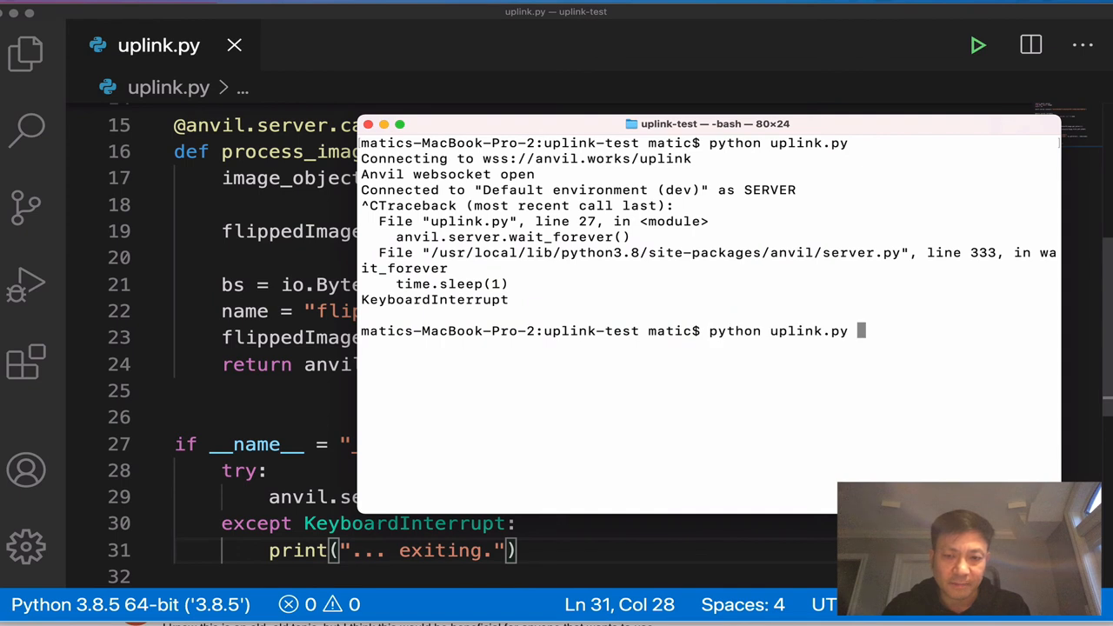
key("Return")
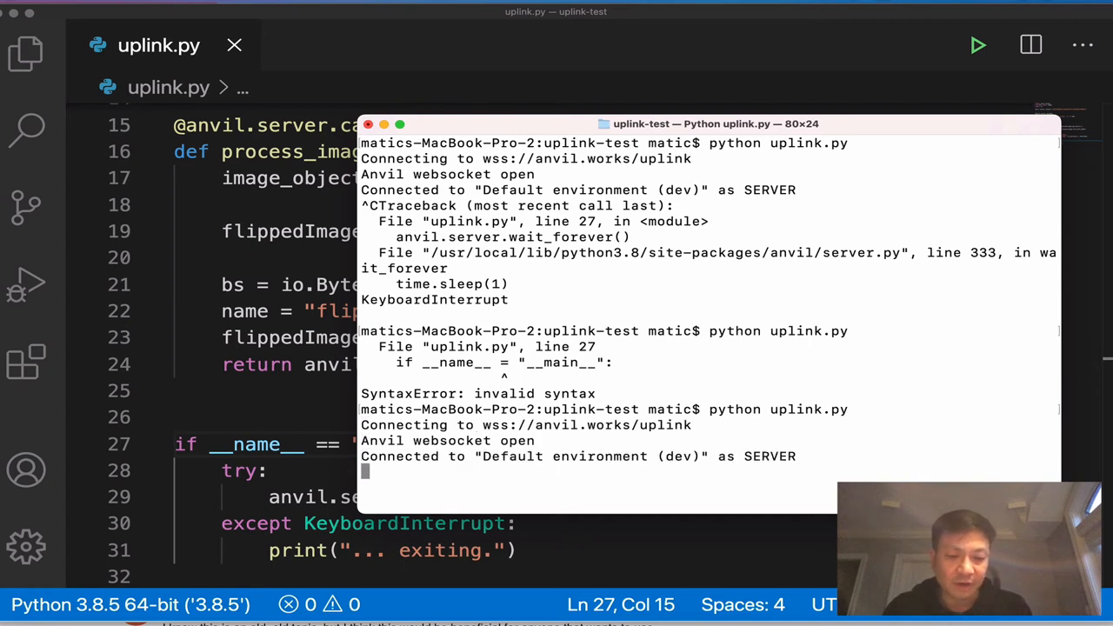
key("ctrl+c")
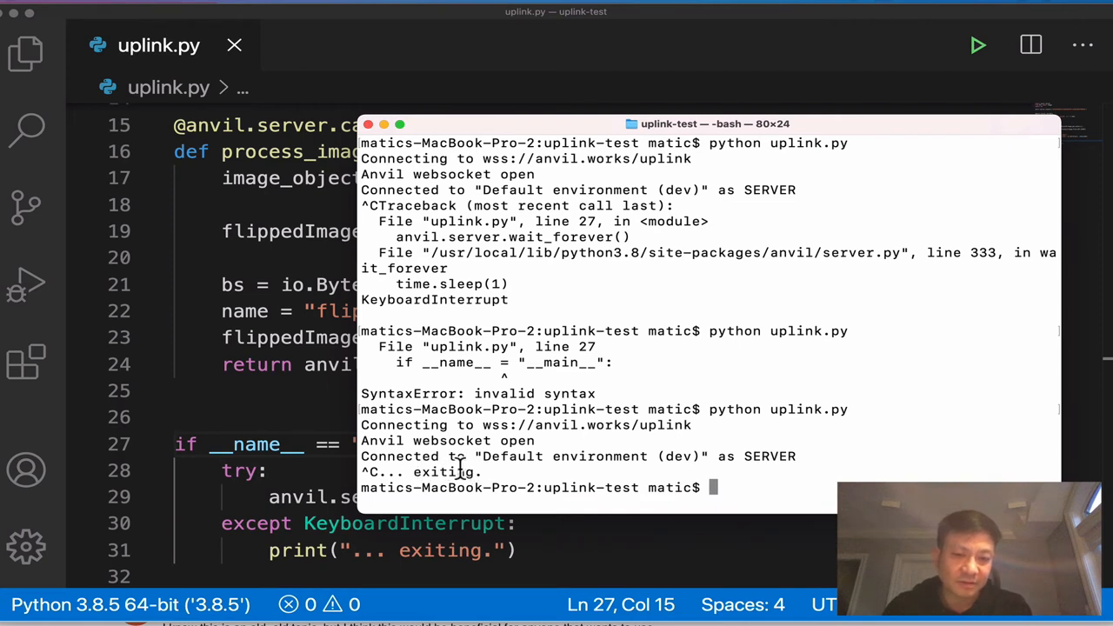
mouse_move(526, 286)
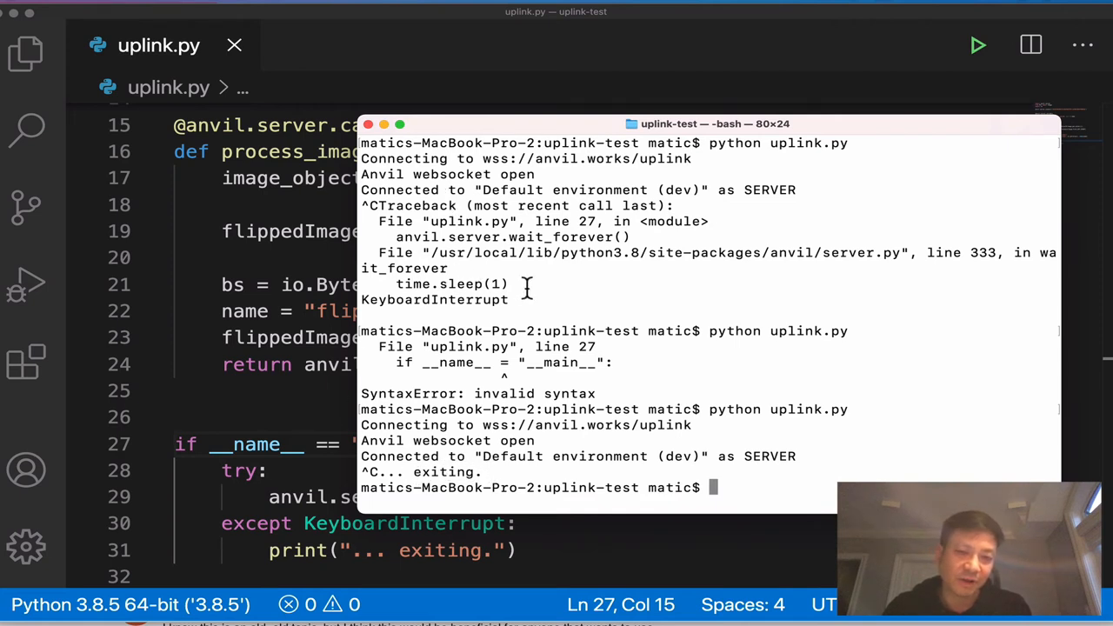
mouse_move(512, 461)
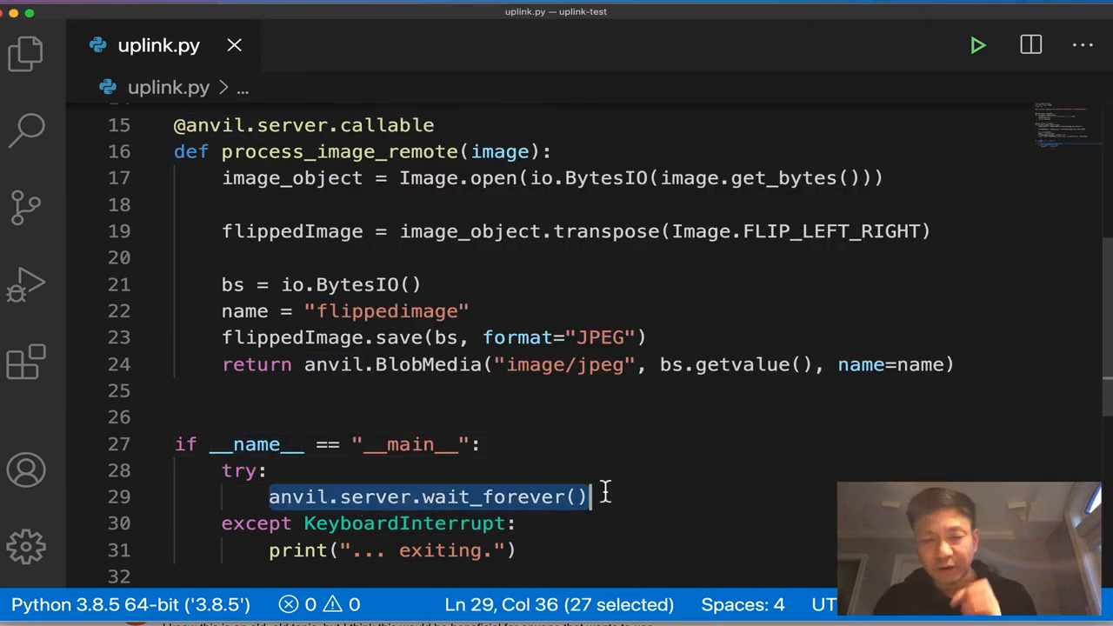
left_click(556, 387)
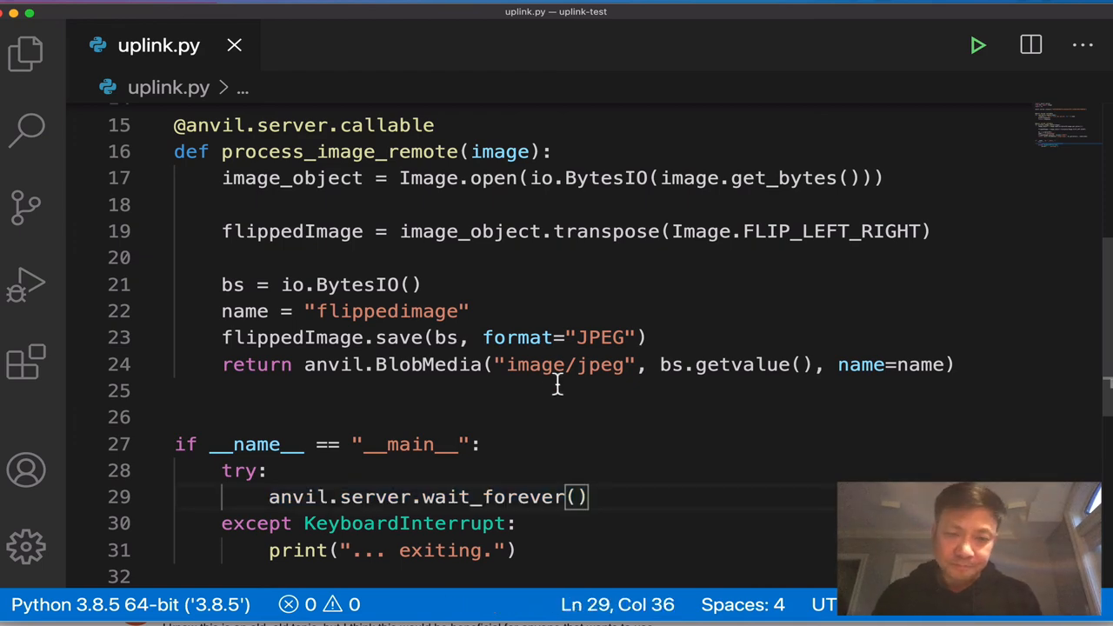
scroll("up", 3)
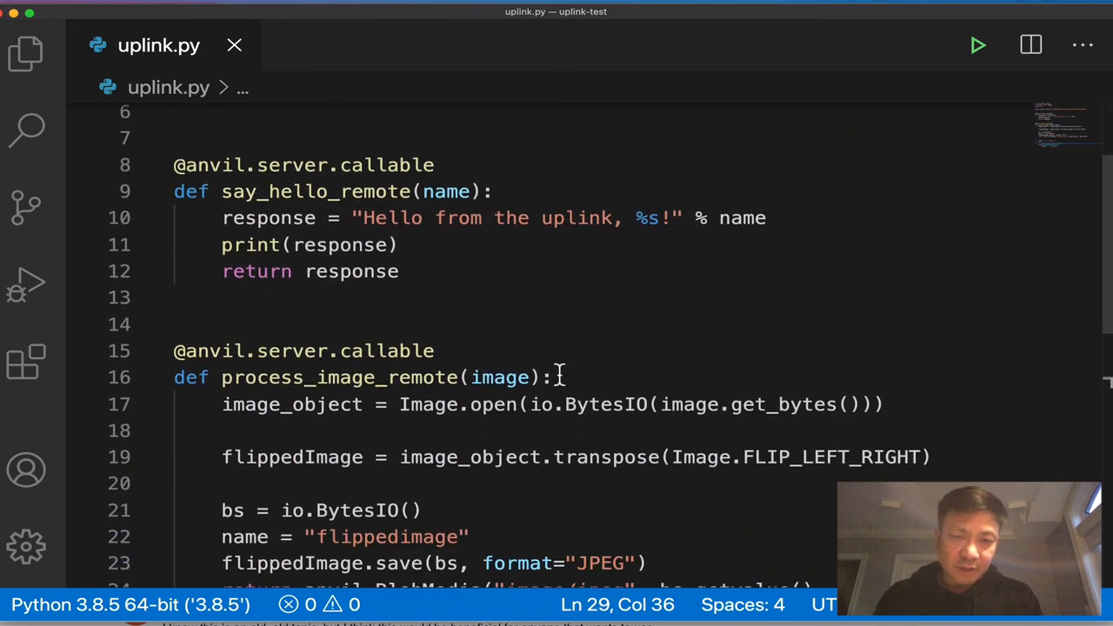
scroll("down", 3)
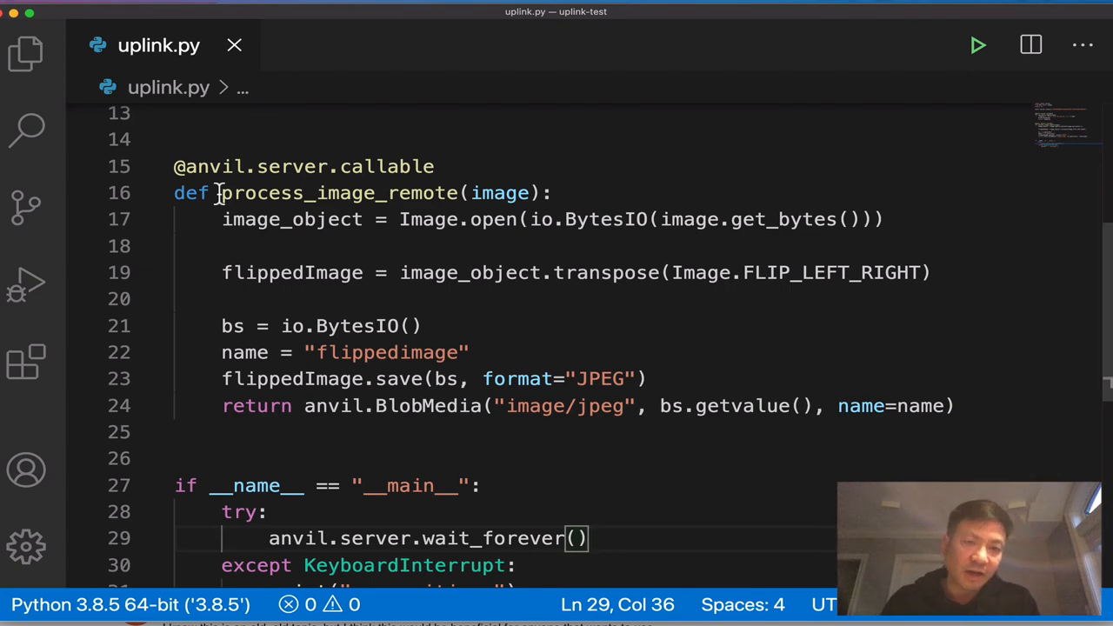
double_click(338, 192)
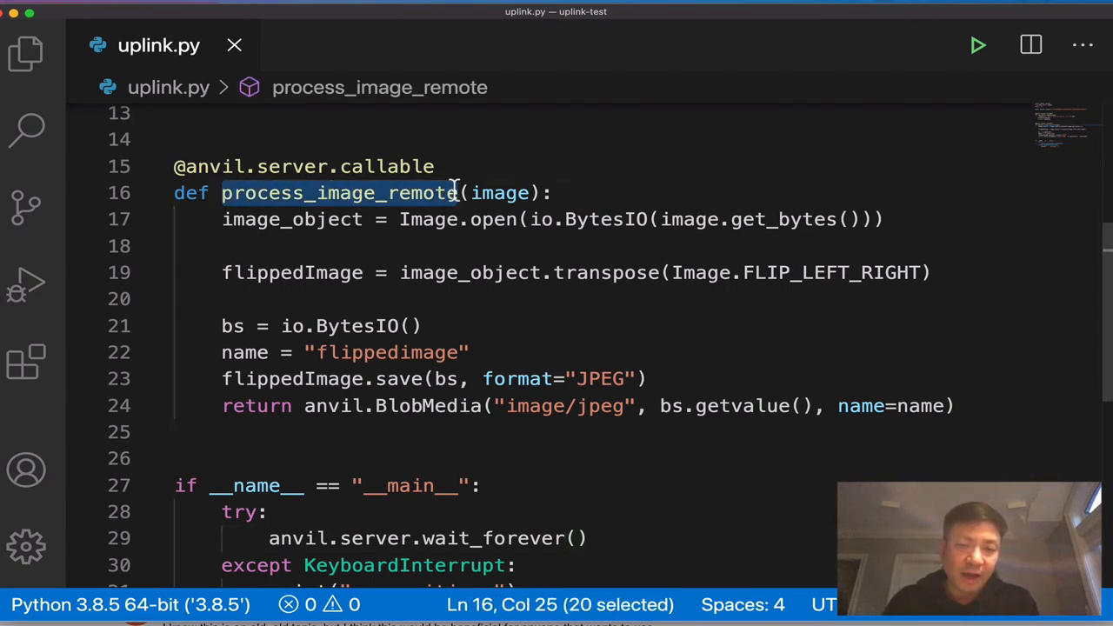
left_click(458, 261)
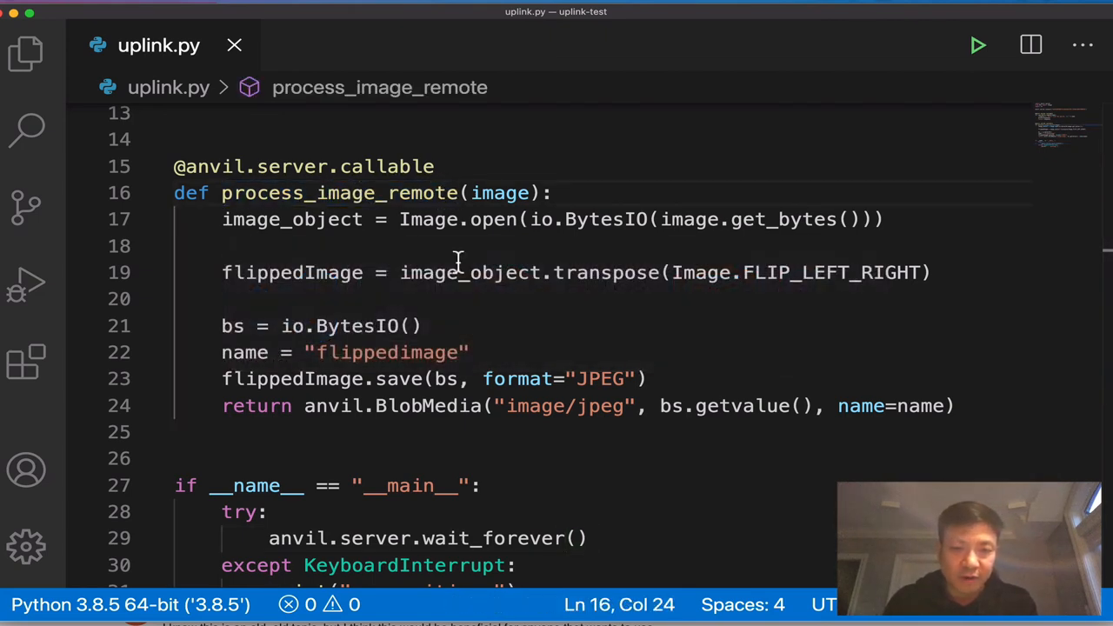
scroll("up", 3)
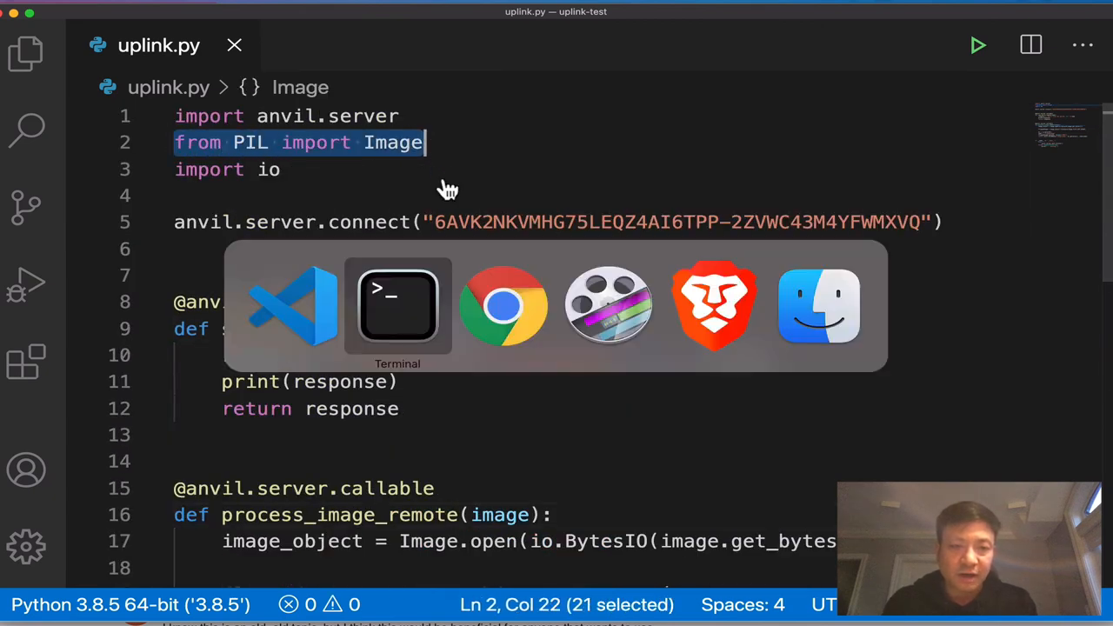
- Activate the project's venv virtual environment with . venv/bin/activate
left_click(397, 304)
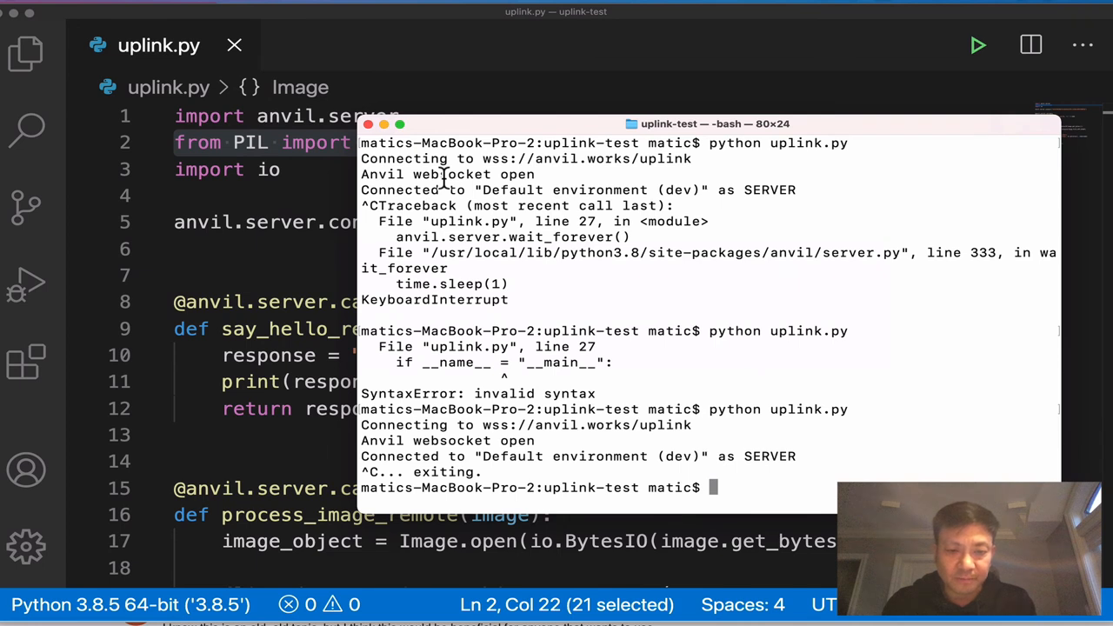
type(". ve")
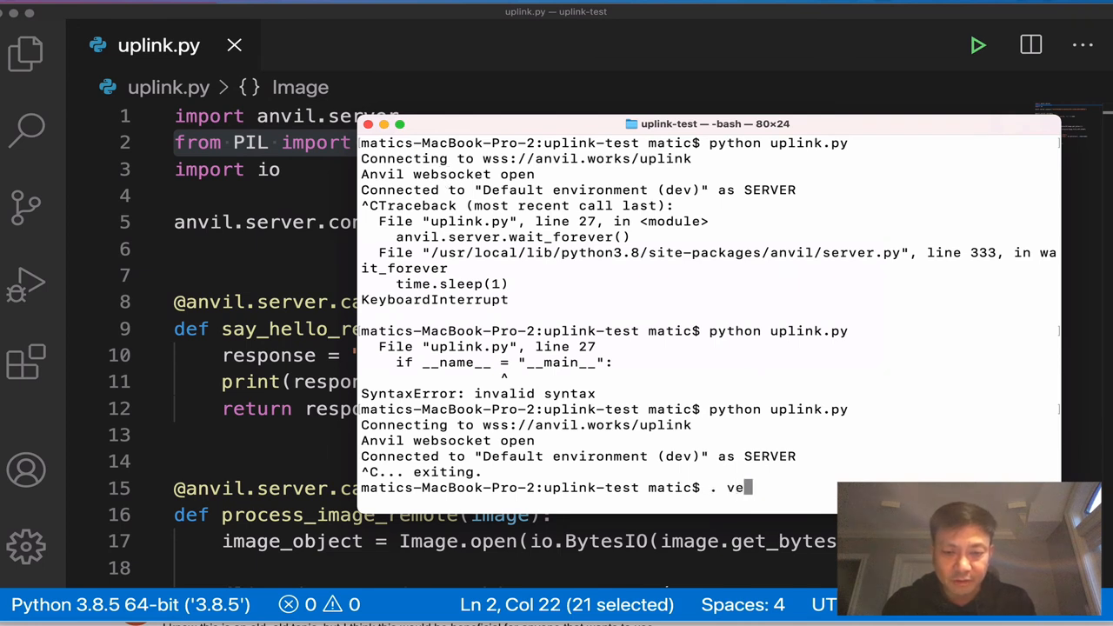
type("nv/")
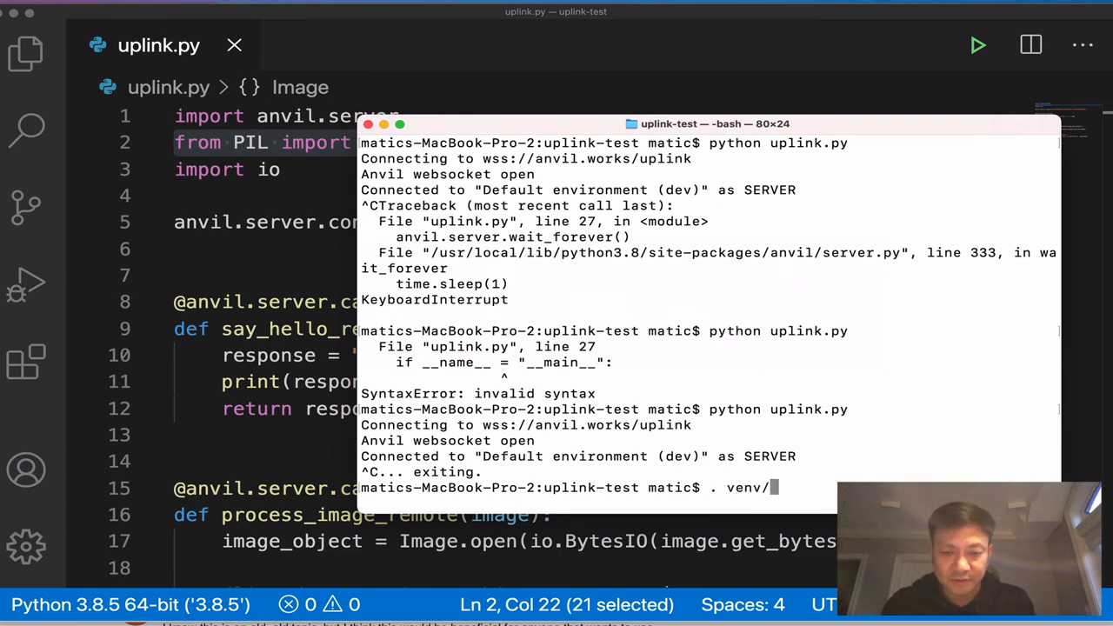
type("b")
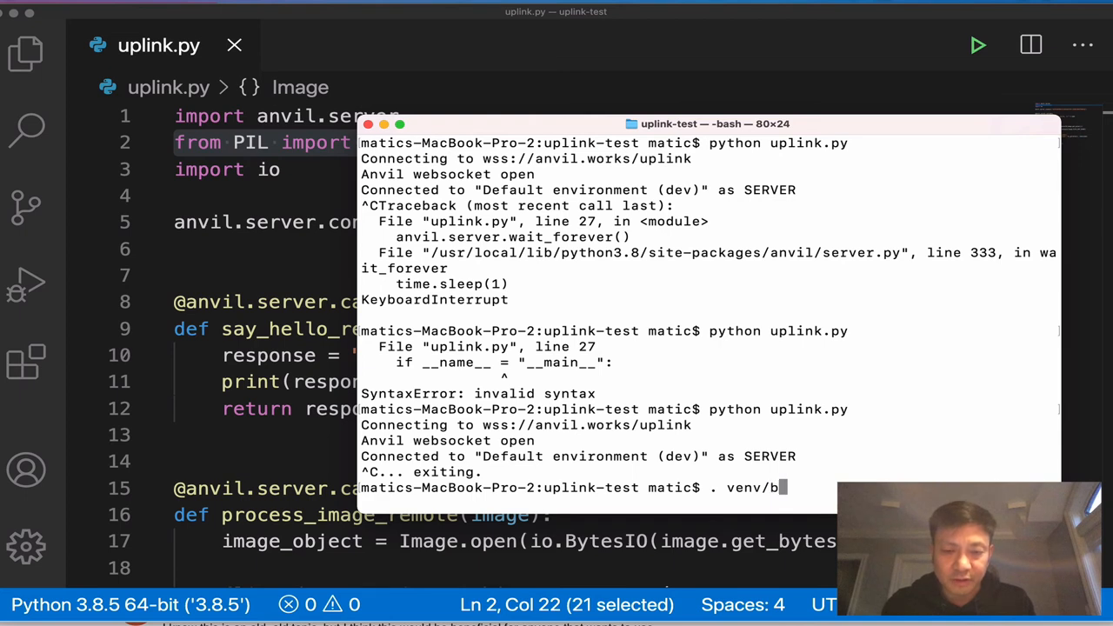
type("in/acti")
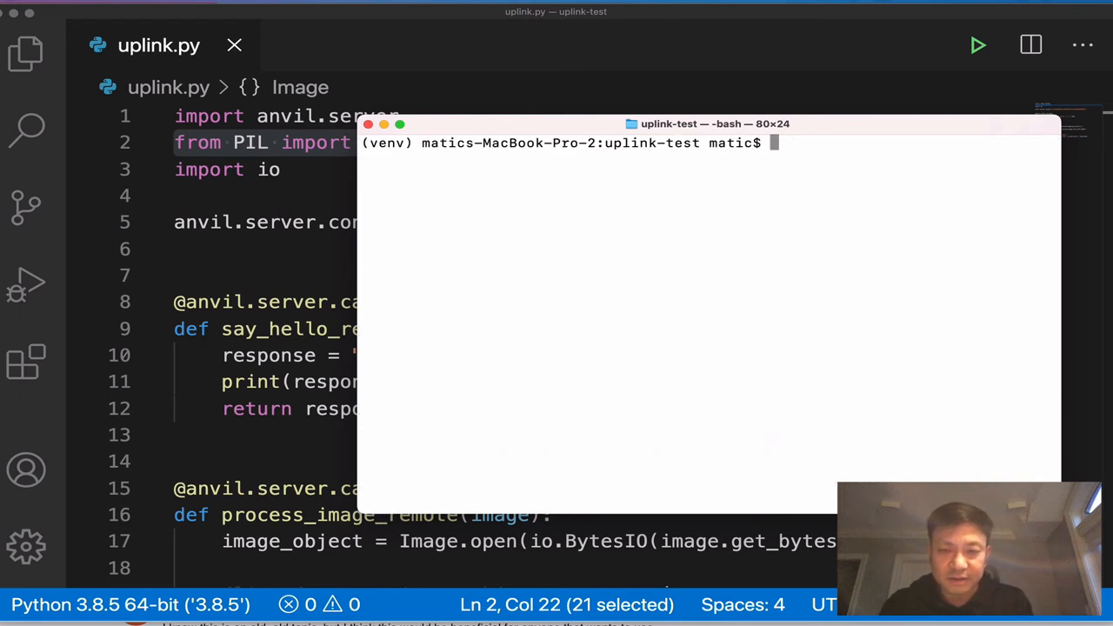
- Run pip install Pillow inside the activated environment
type("p")
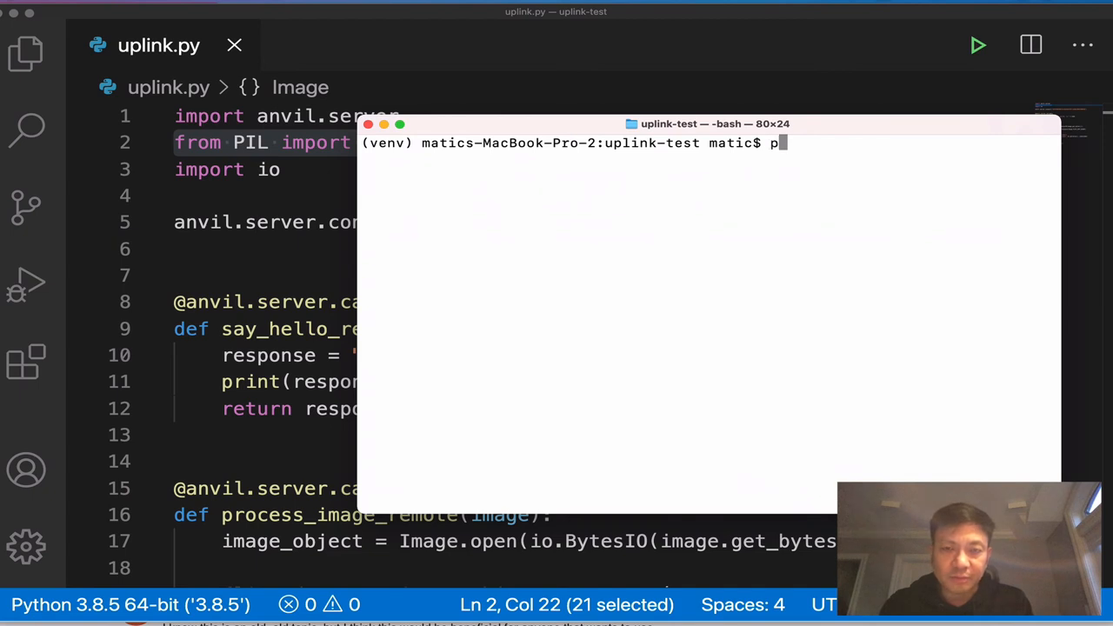
type("ip install Pillow")
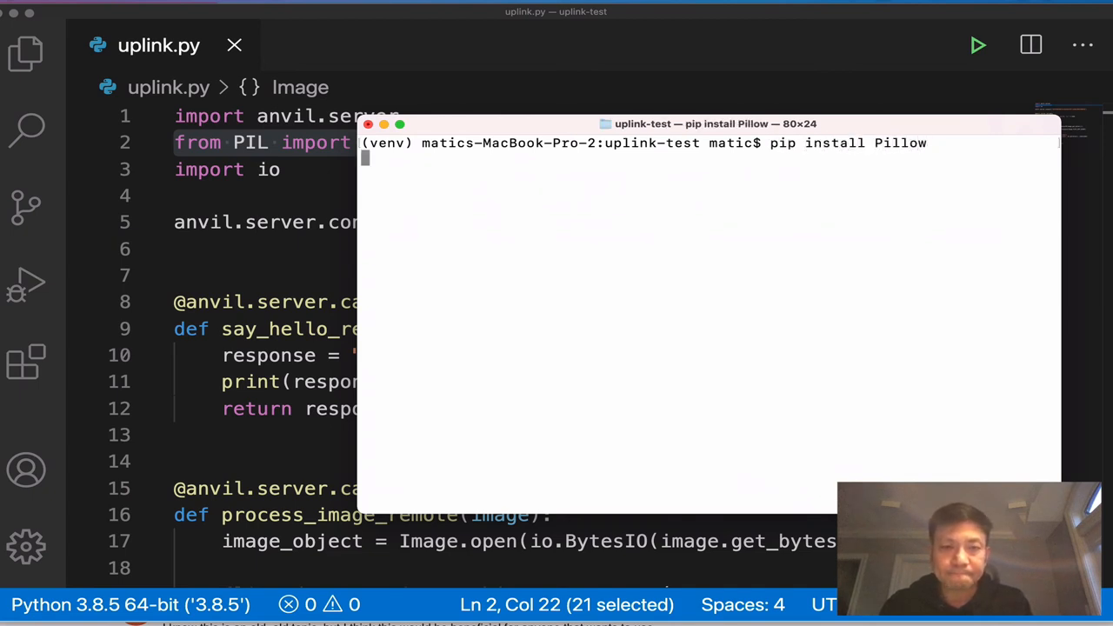
key("Return")
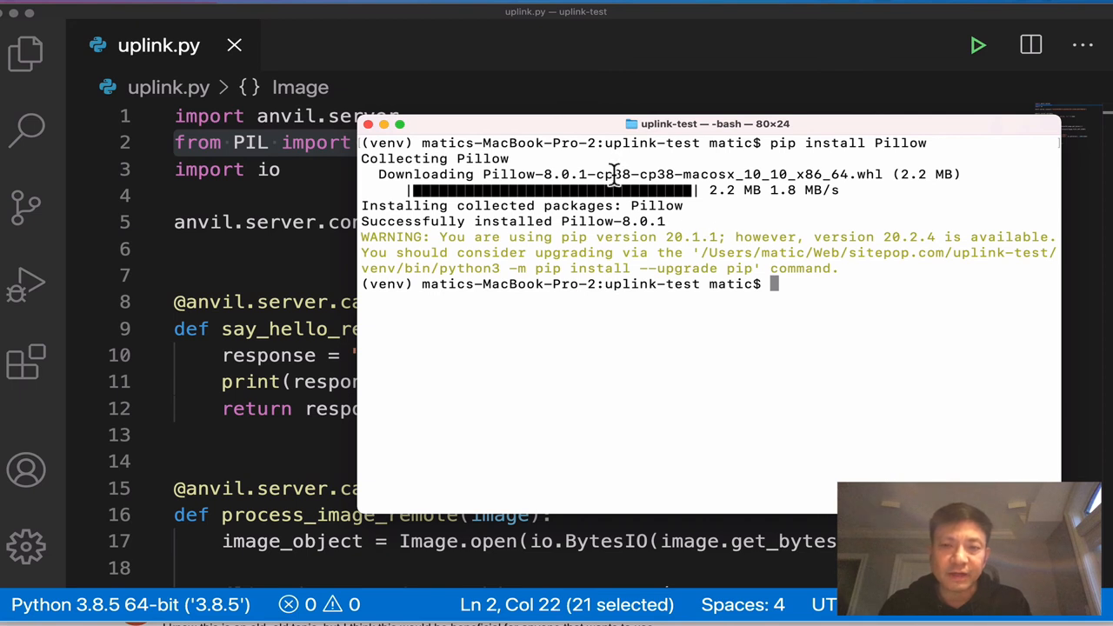
mouse_move(270, 148)
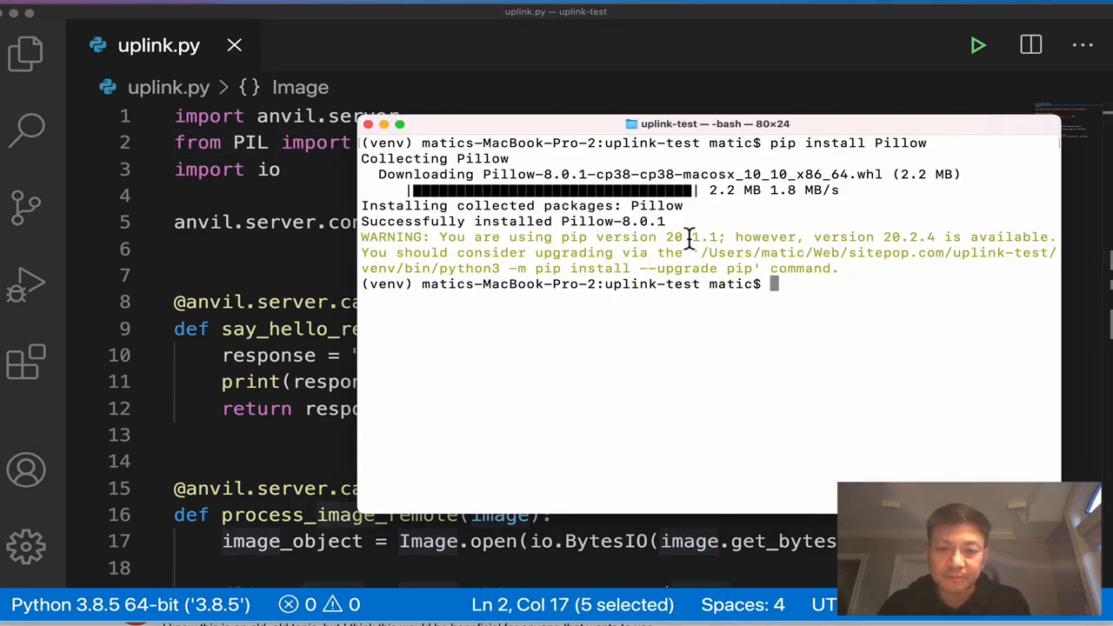
- Clear the terminal and relaunch python uplink.py inside the venv
type("s")
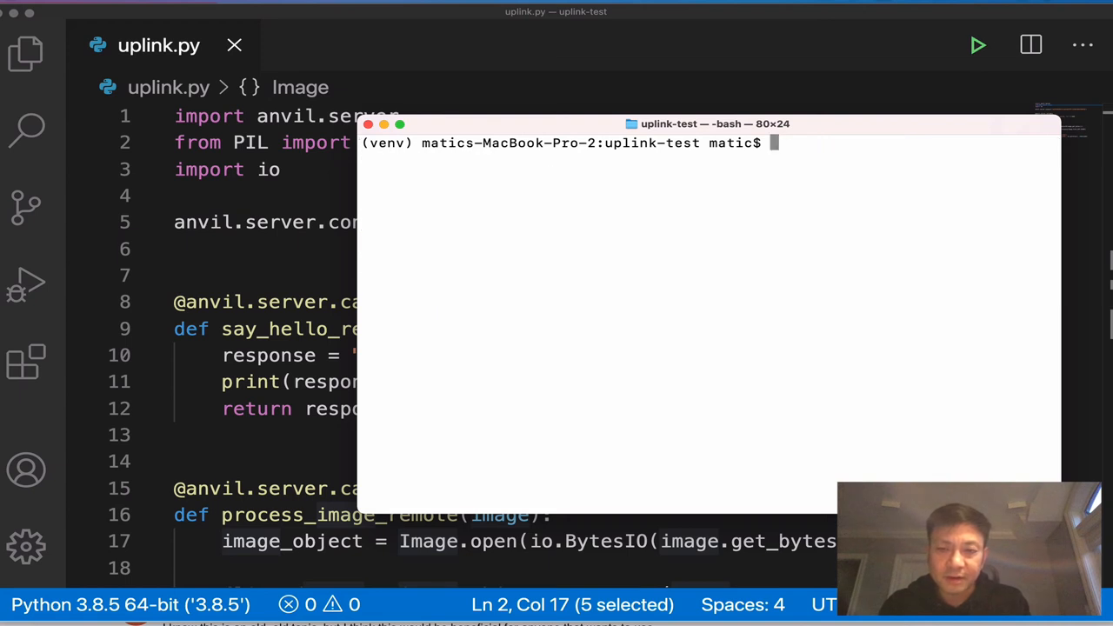
type("python up")
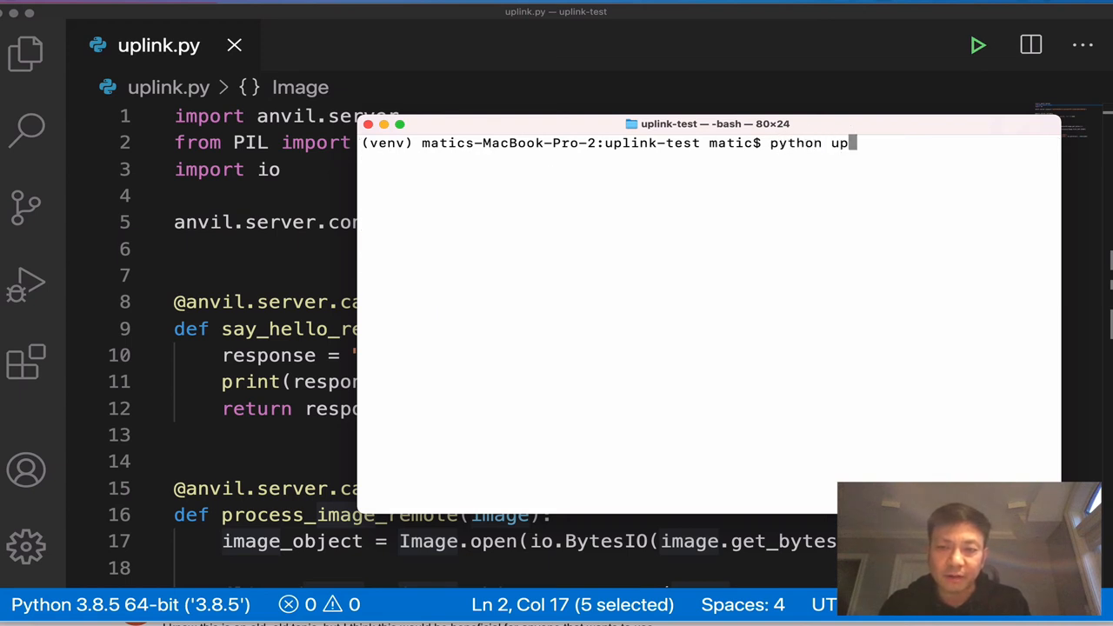
key("Return")
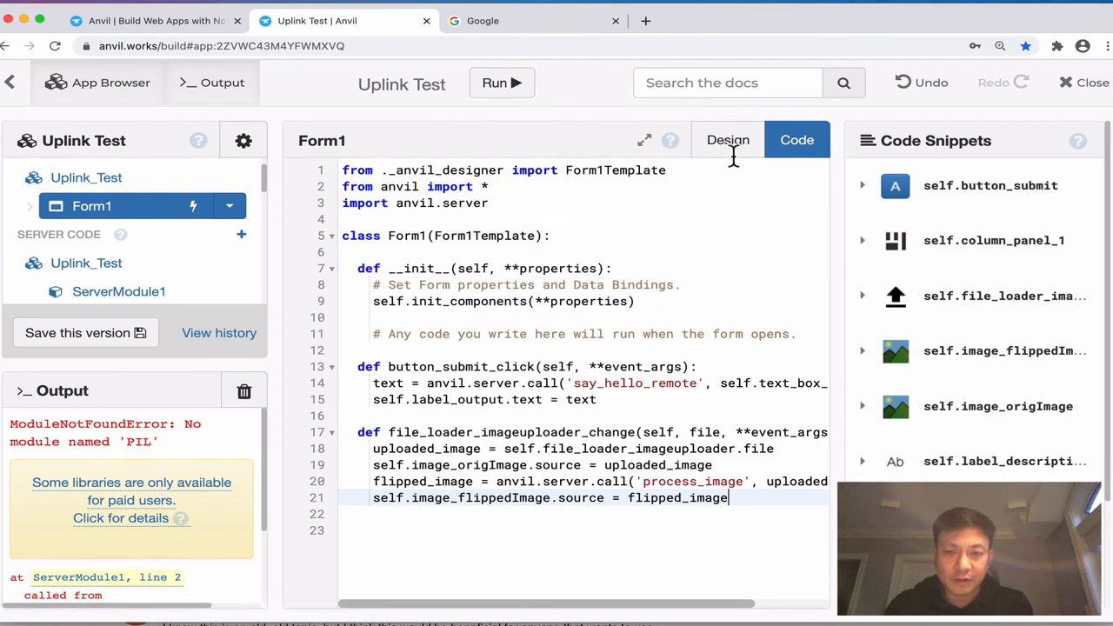
- Test-run the app with an image upload and select the unregistered process_image name in the error
left_click(502, 82)
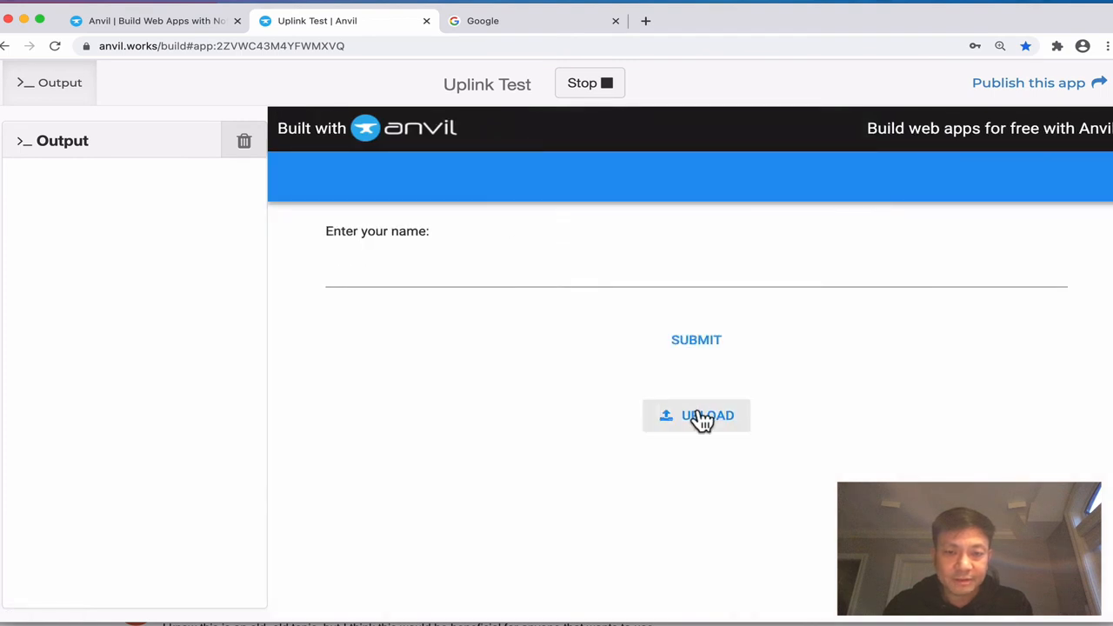
left_click(695, 416)
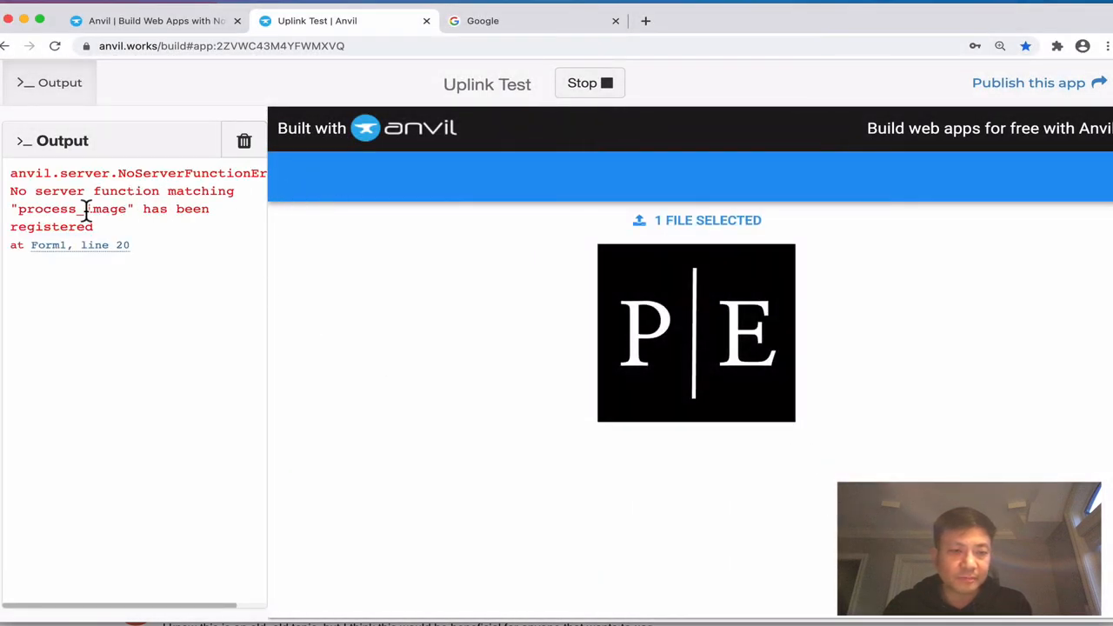
double_click(44, 209)
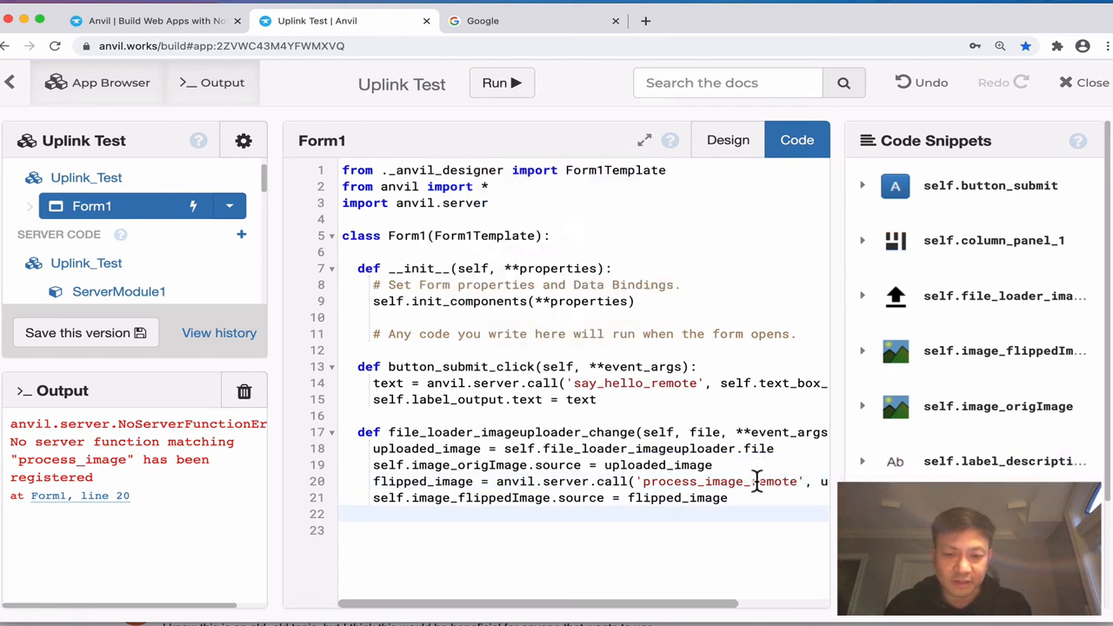
mouse_move(753, 157)
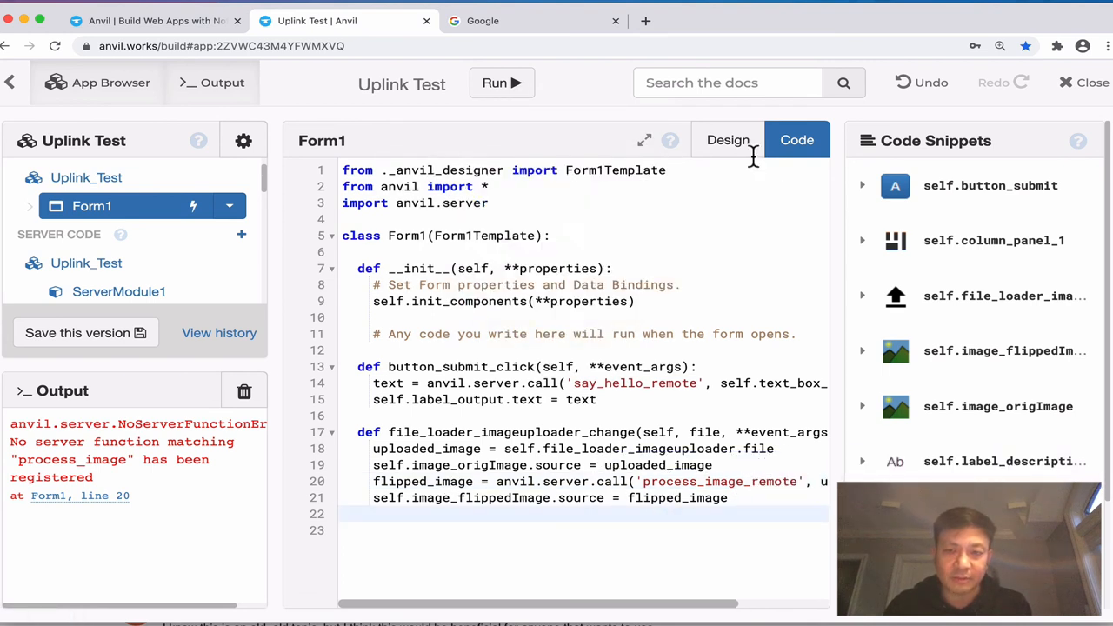
mouse_move(502, 82)
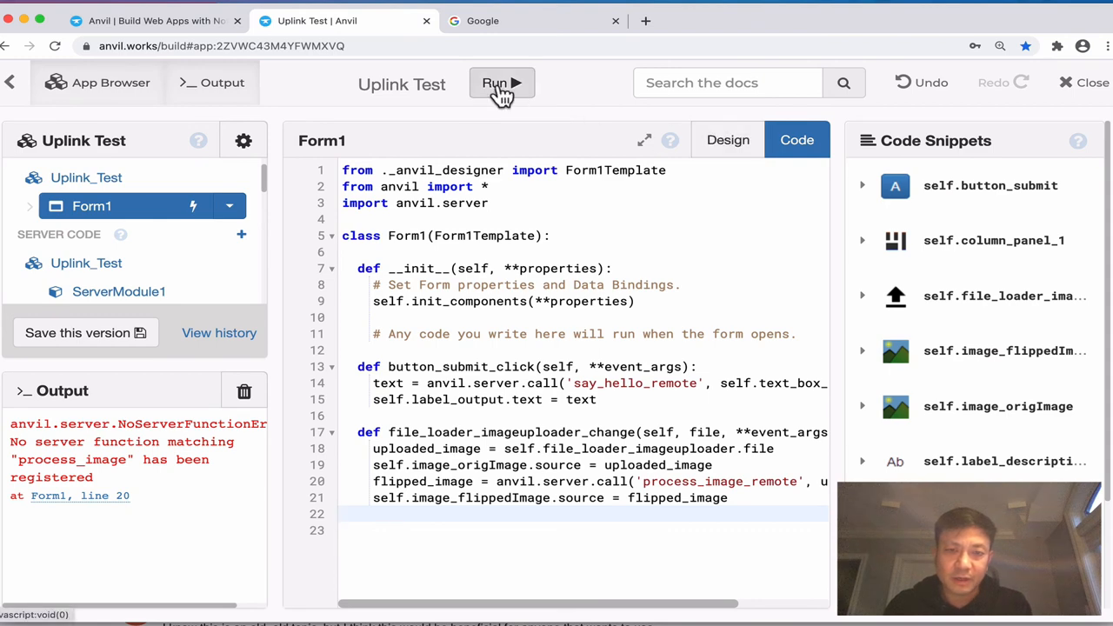
- Run Uplink Test, upload the P|E image, and scroll to its mirrored copy
left_click(502, 82)
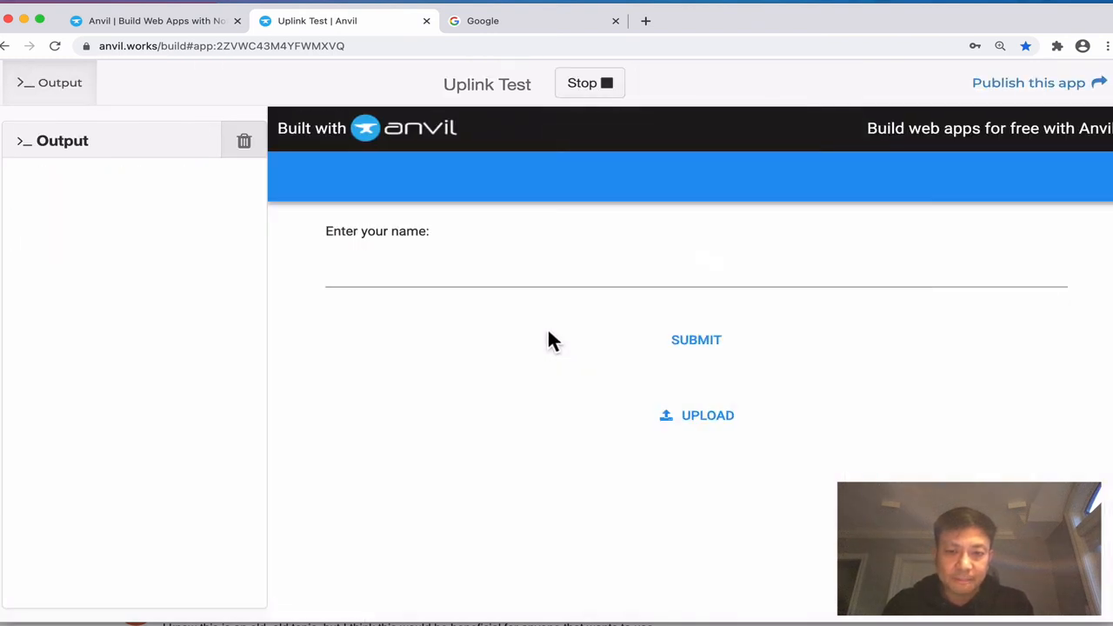
left_click(695, 414)
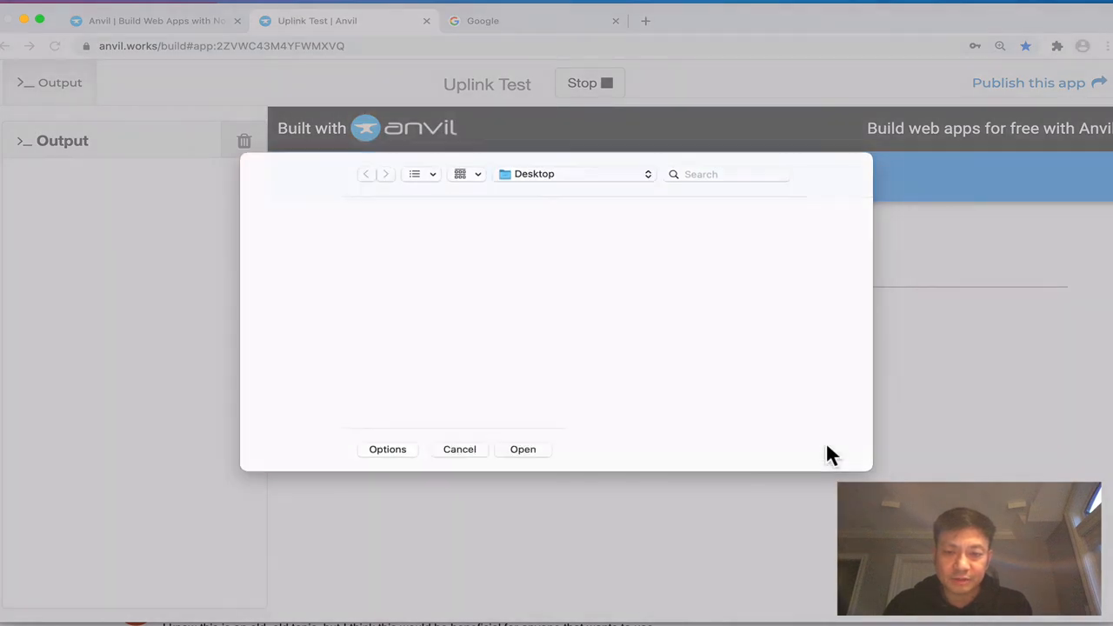
left_click(523, 449)
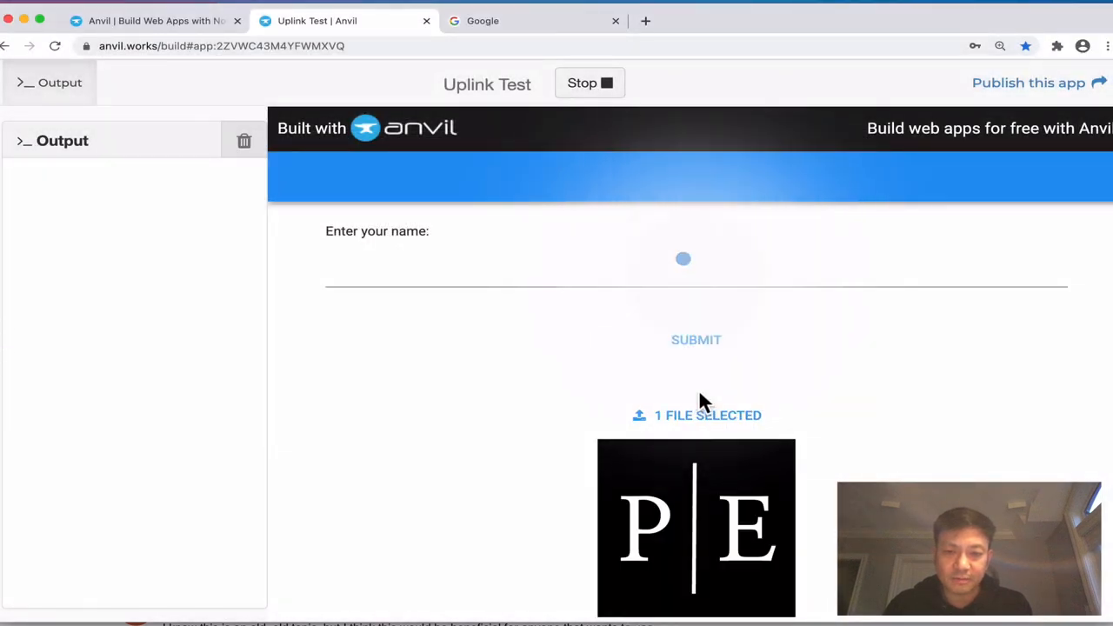
scroll("down", 3)
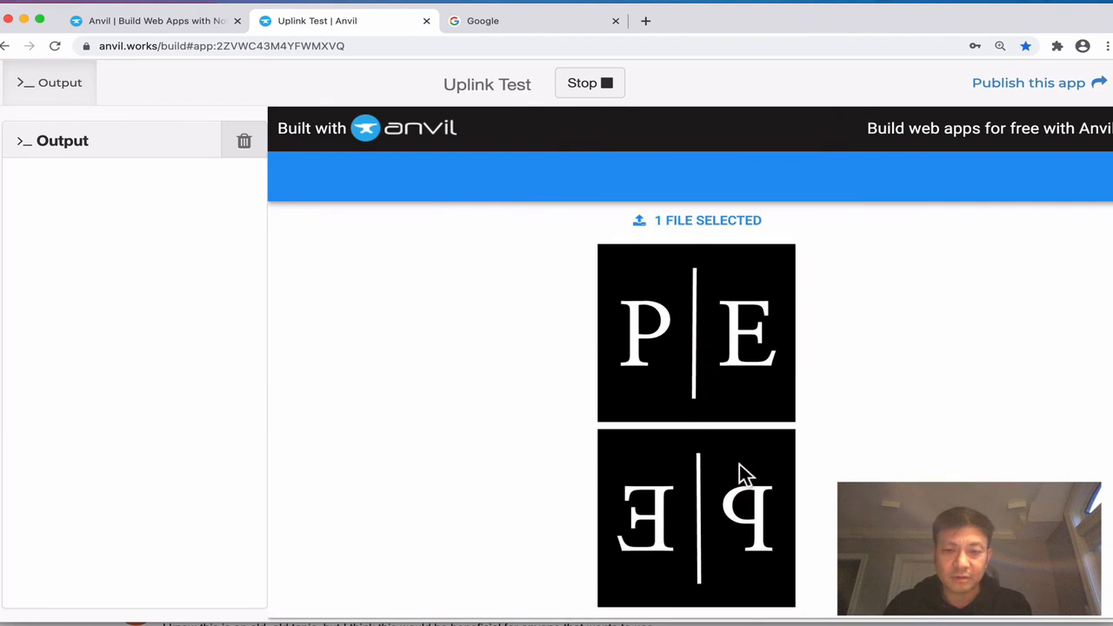
mouse_move(369, 241)
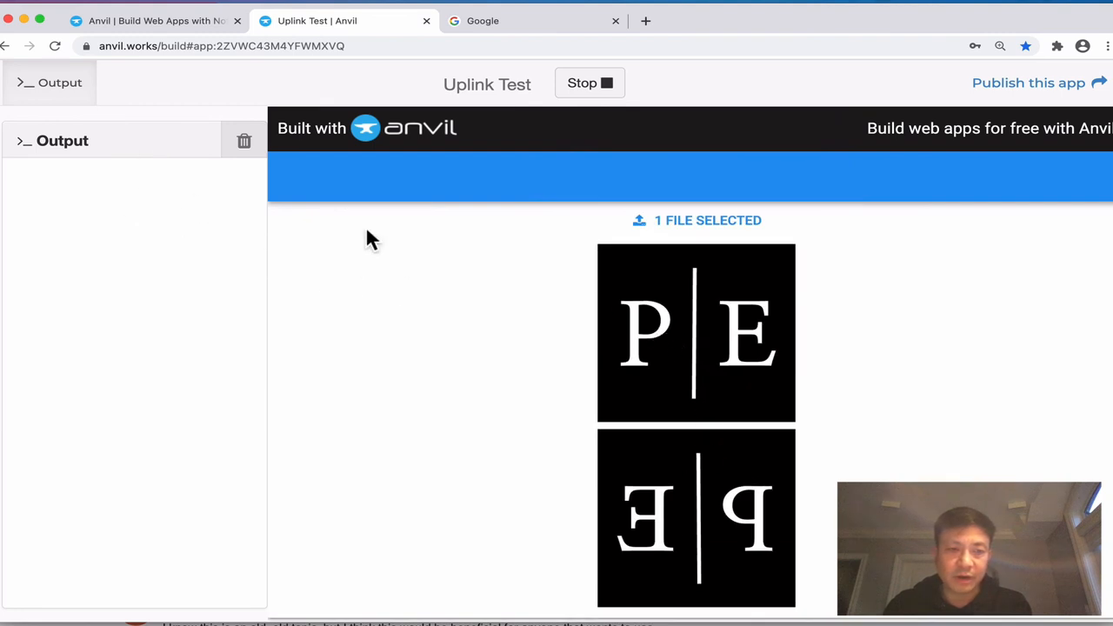
mouse_move(656, 326)
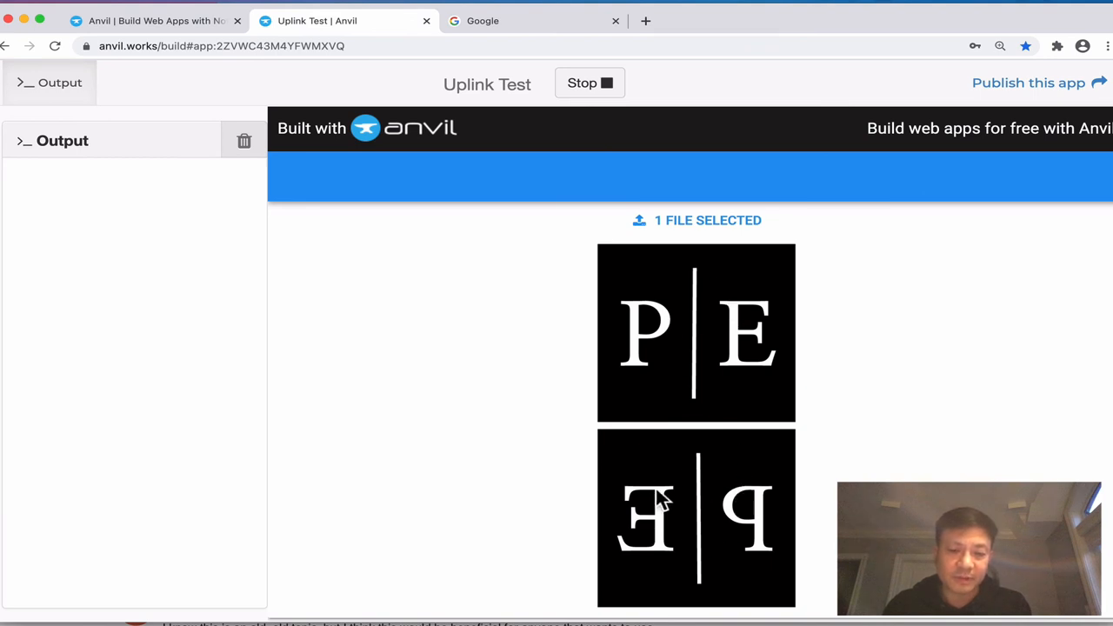
mouse_move(680, 513)
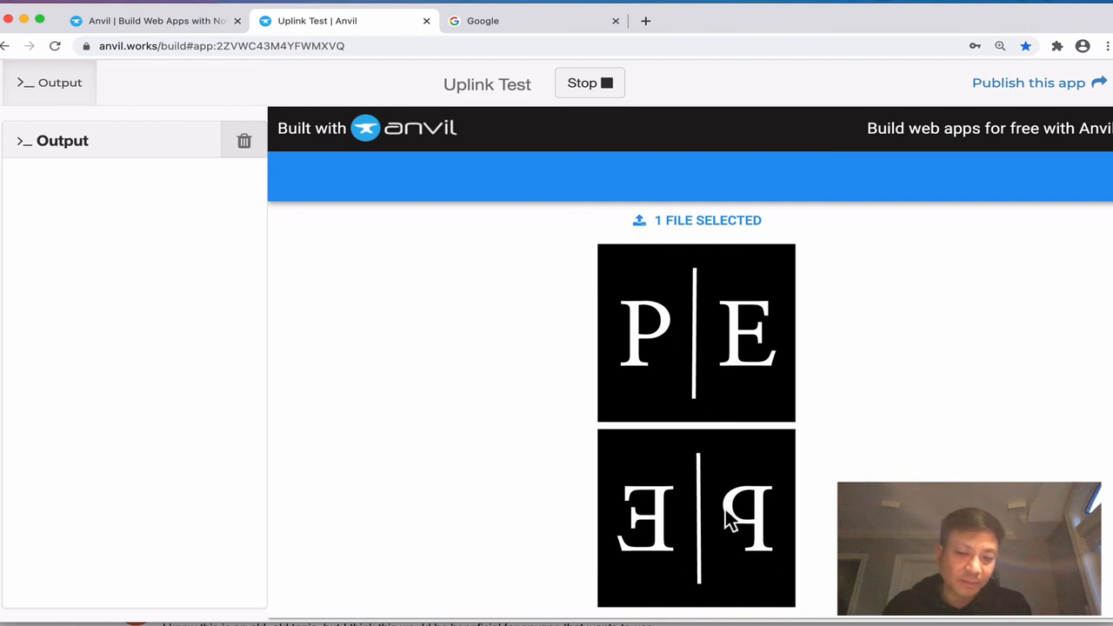
mouse_move(746, 512)
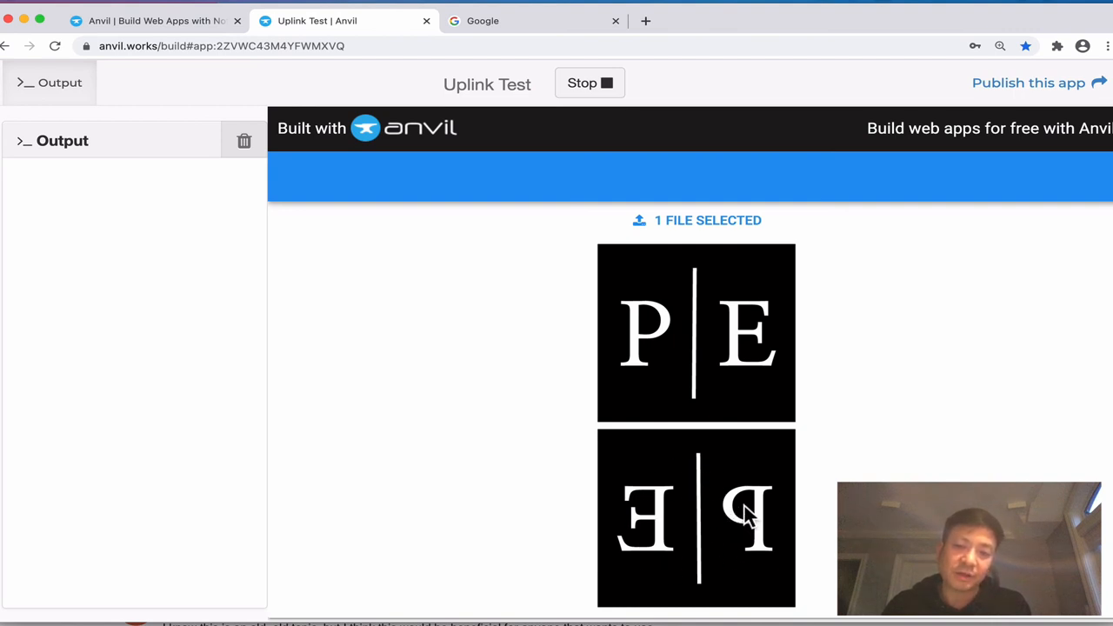
mouse_move(679, 508)
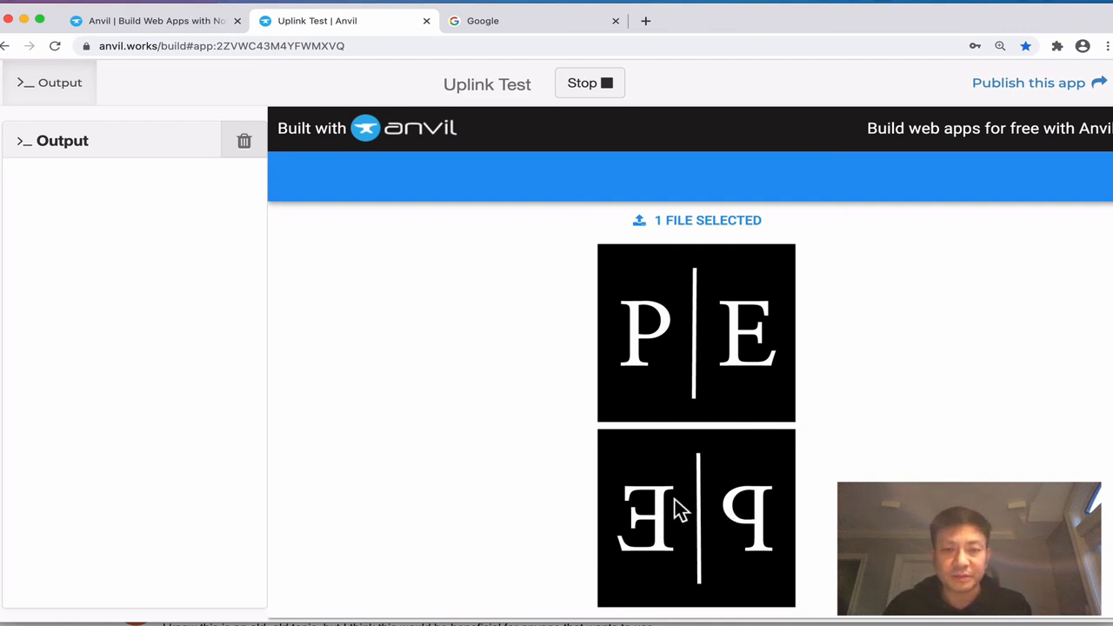
mouse_move(485, 37)
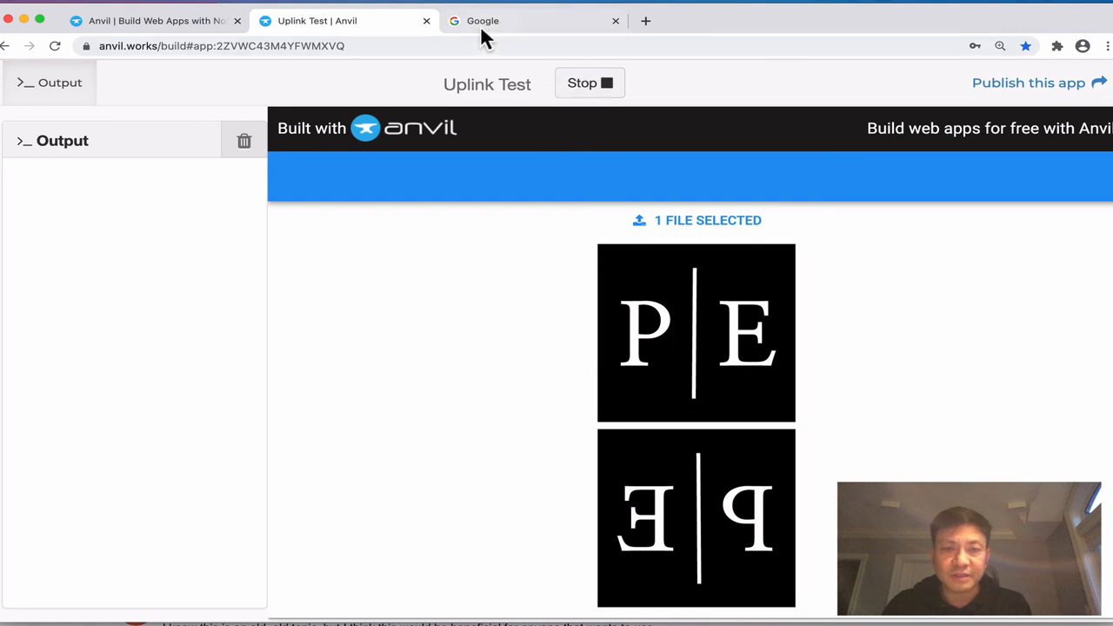
mouse_move(157, 20)
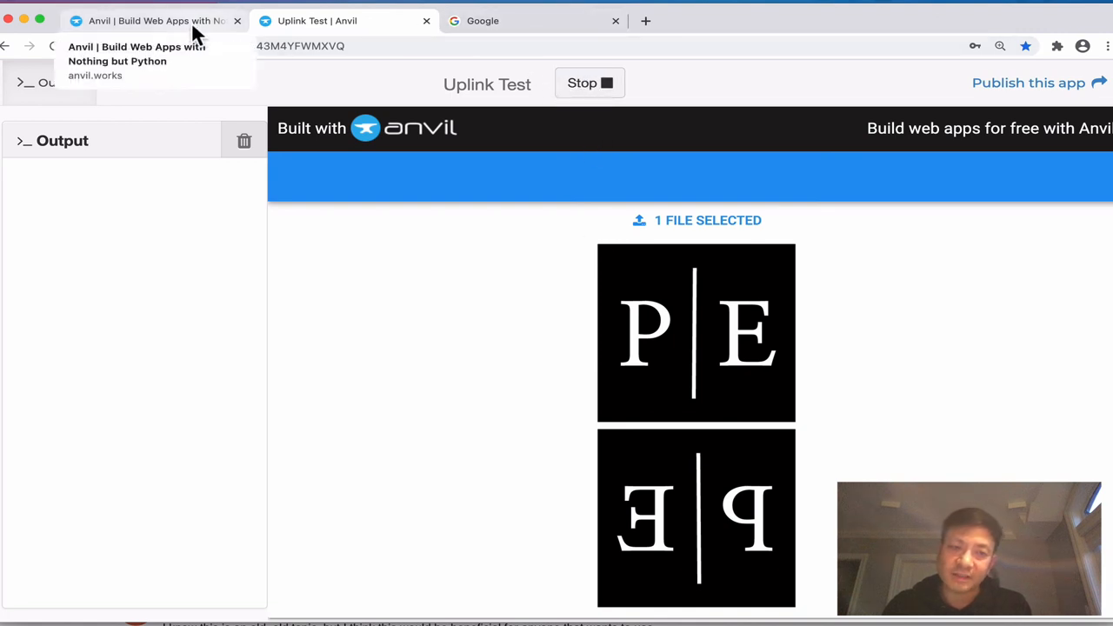
mouse_move(274, 148)
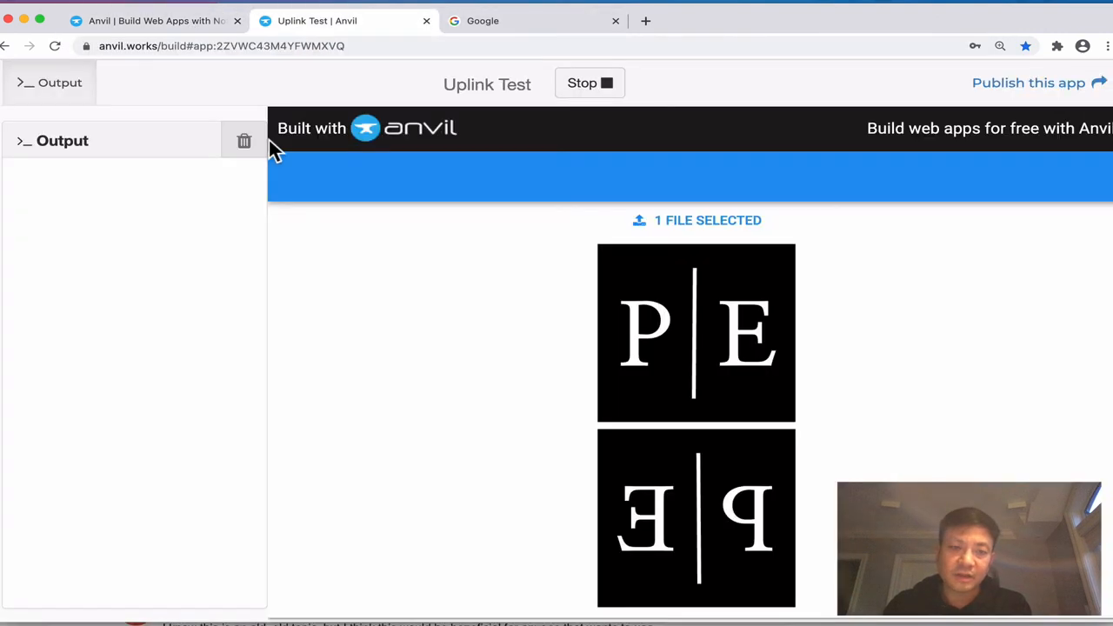
- Stop the app, open ServerModule1, and view its Basic Python 3 runtime options
left_click(589, 82)
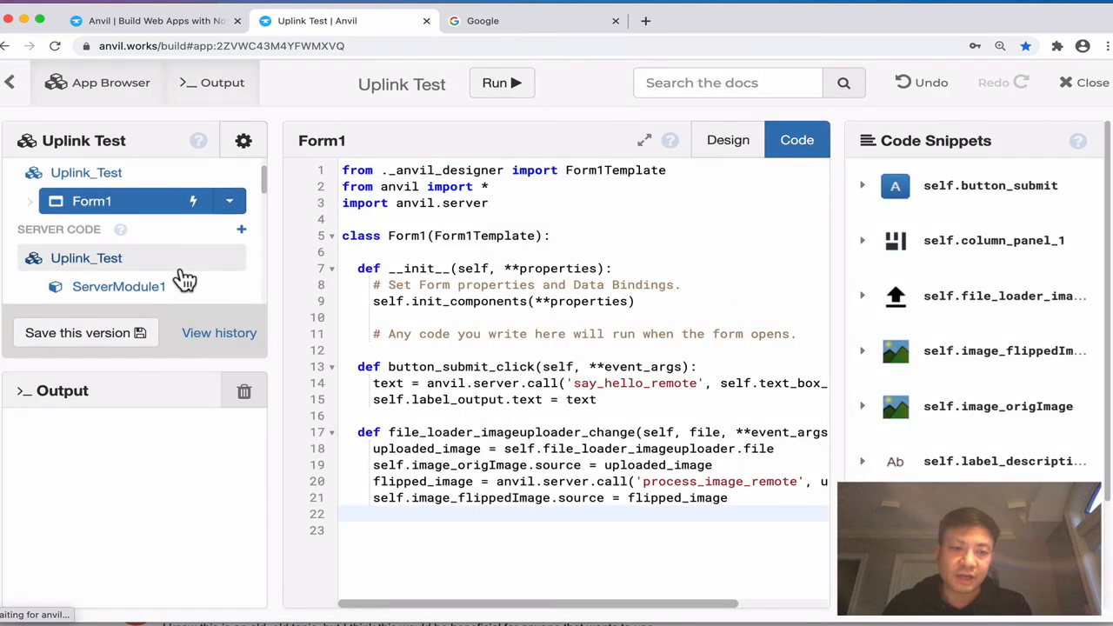
left_click(119, 286)
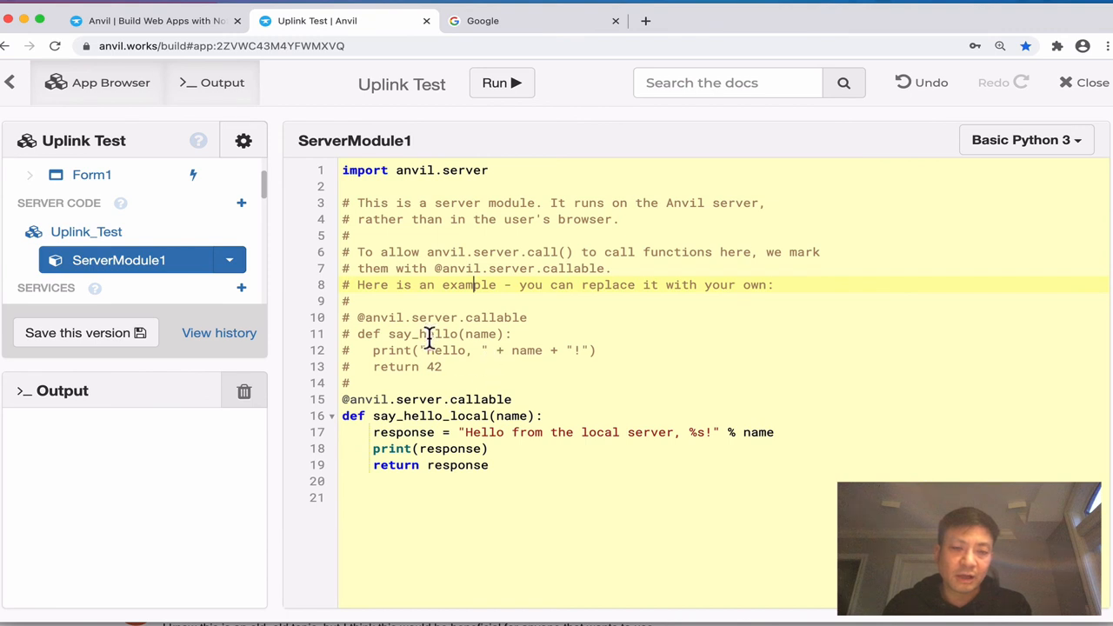
mouse_move(515, 500)
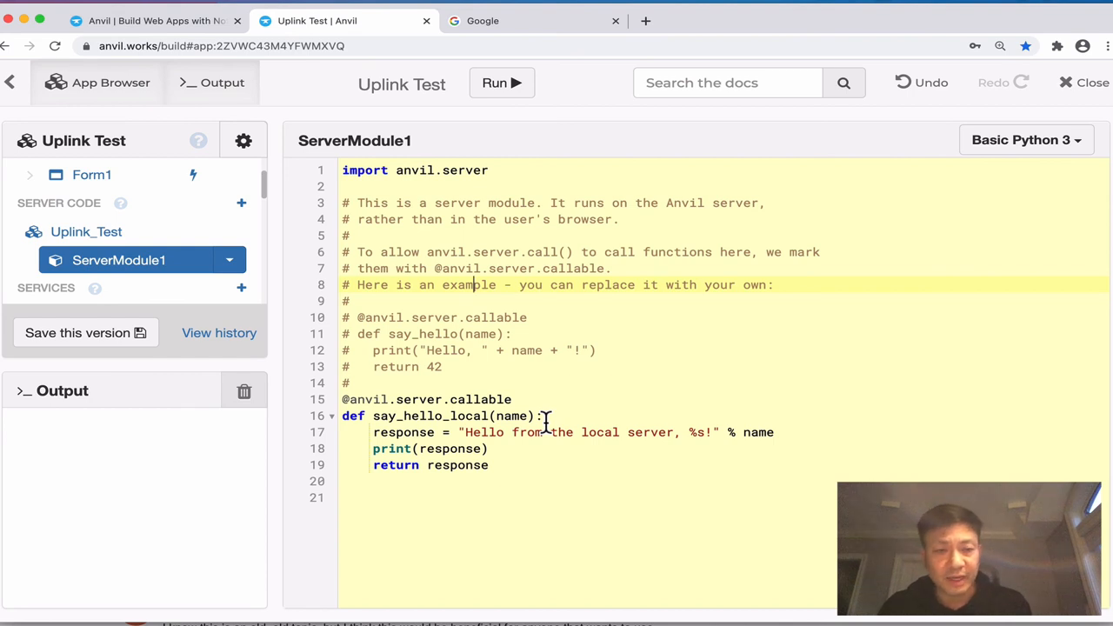
mouse_move(934, 217)
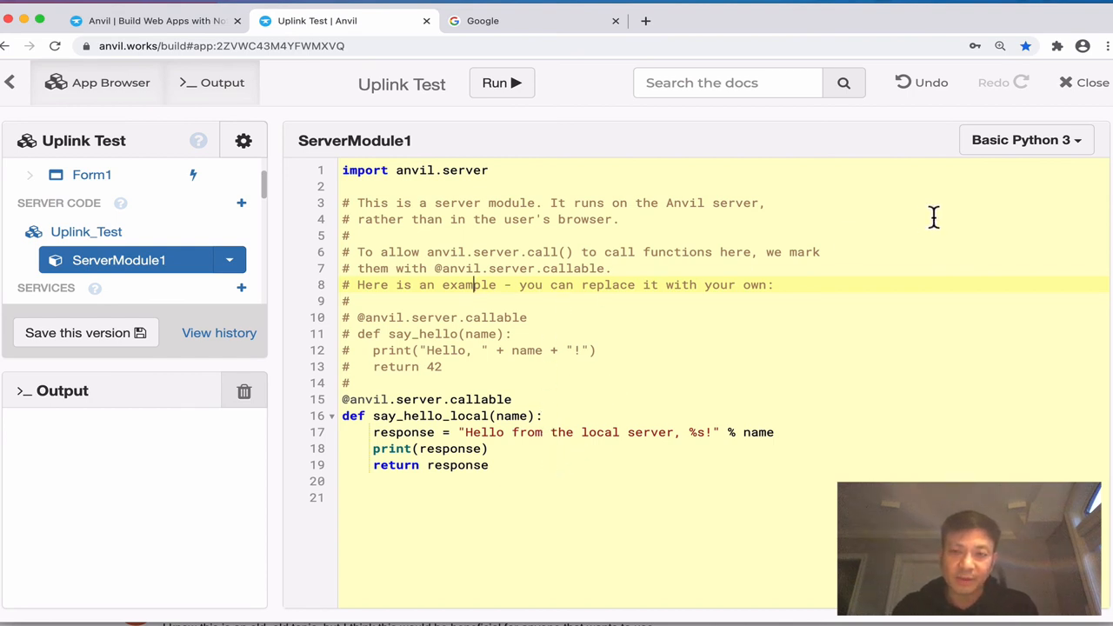
left_click(1026, 140)
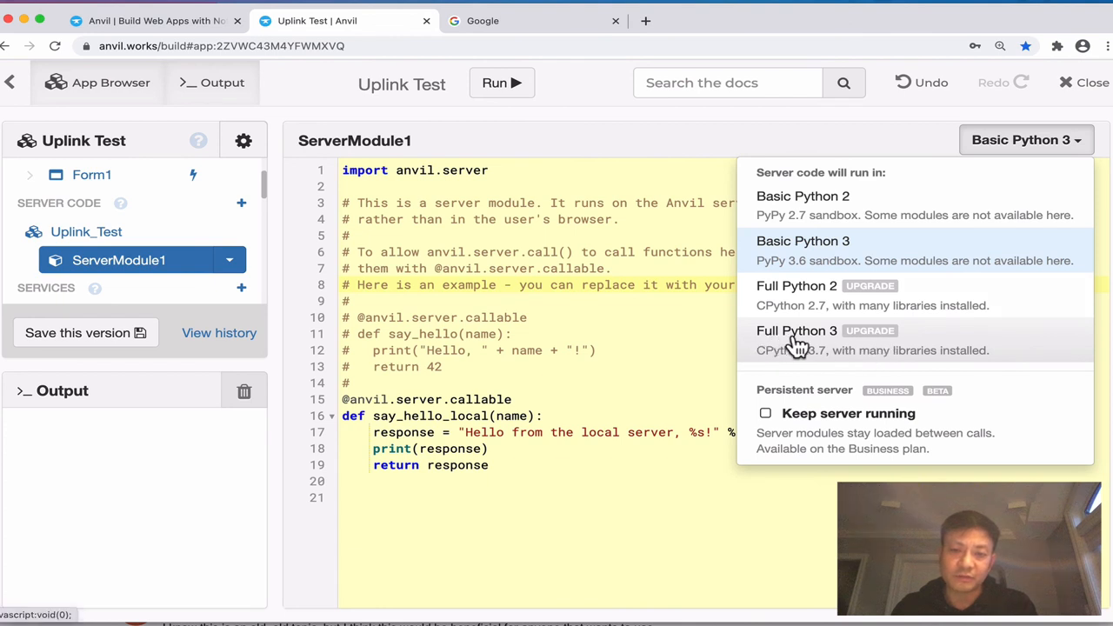
mouse_move(839, 374)
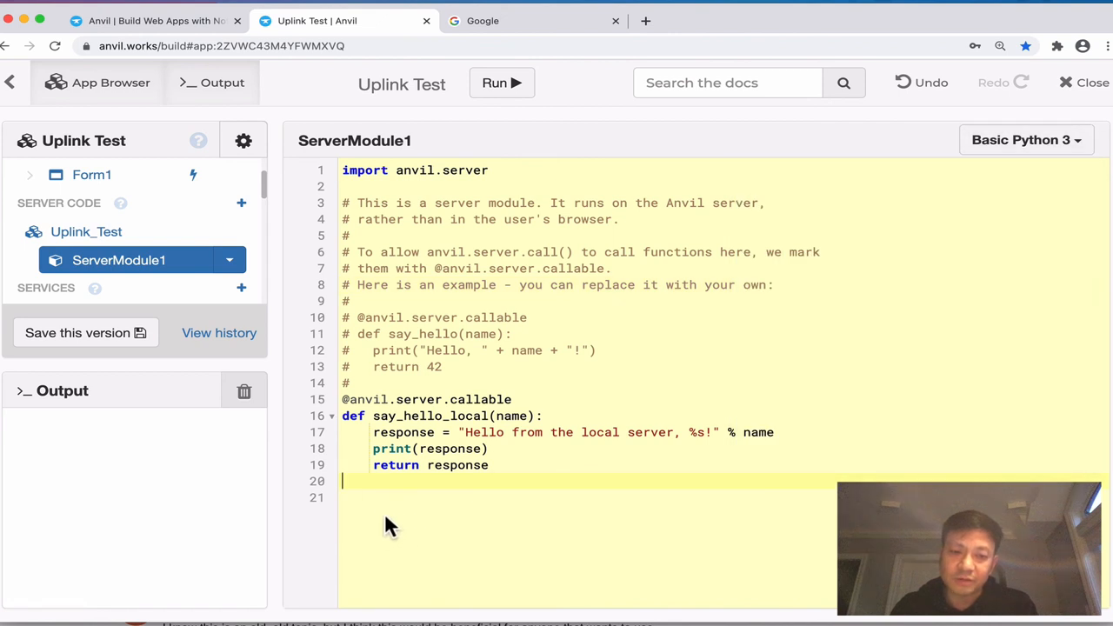
mouse_move(417, 518)
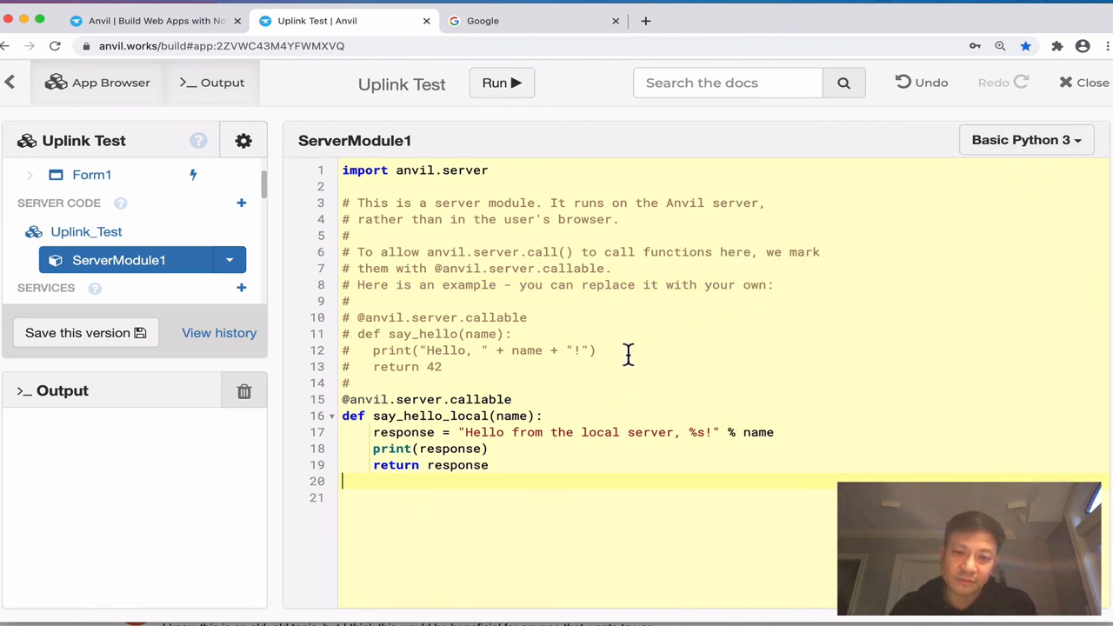
mouse_move(602, 350)
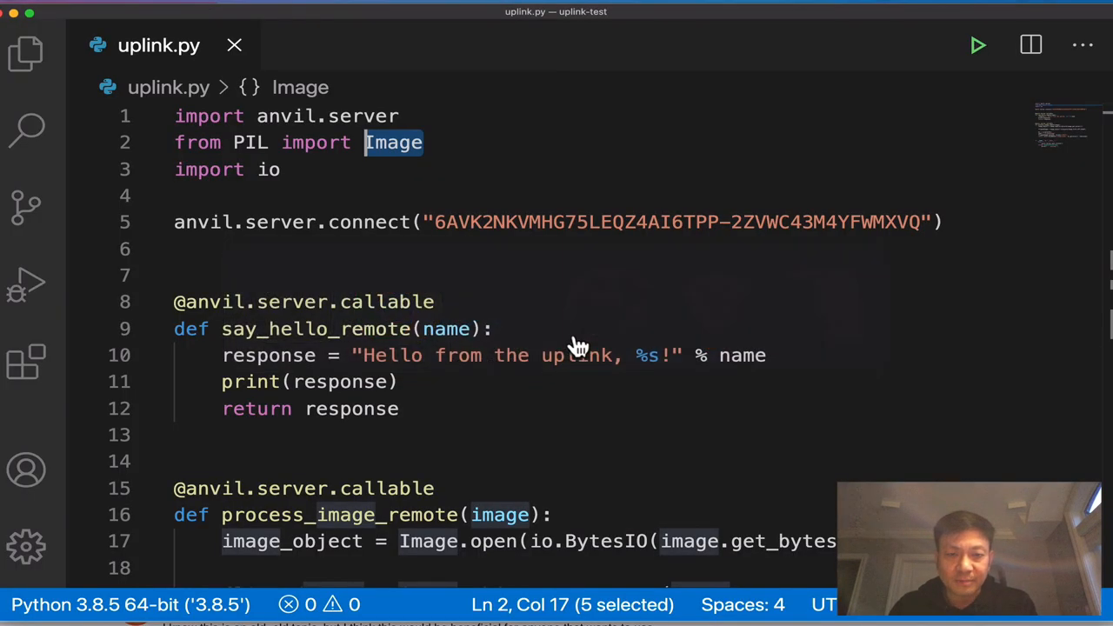
mouse_move(350, 181)
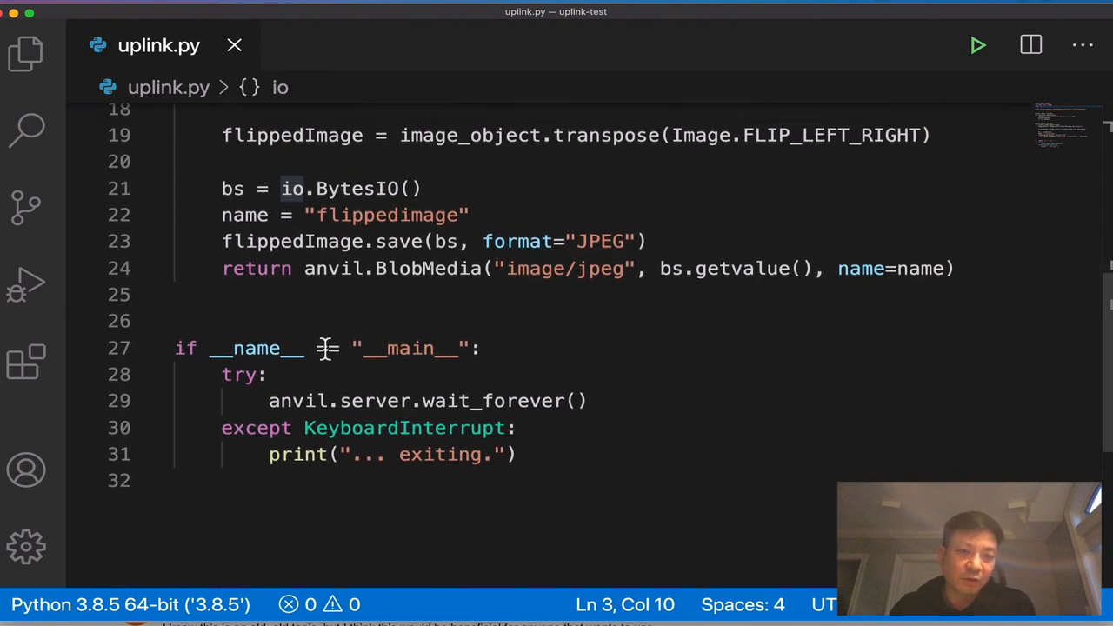
- Scroll through uplink.py in VS Code to review the process_image_remote function
scroll("up", 3)
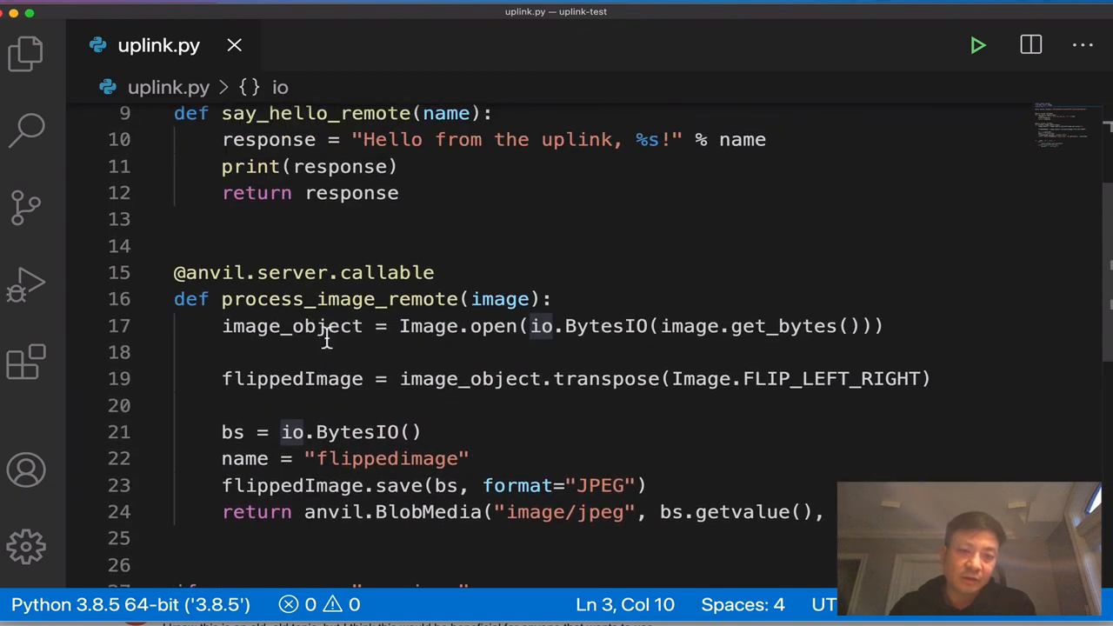
mouse_move(467, 364)
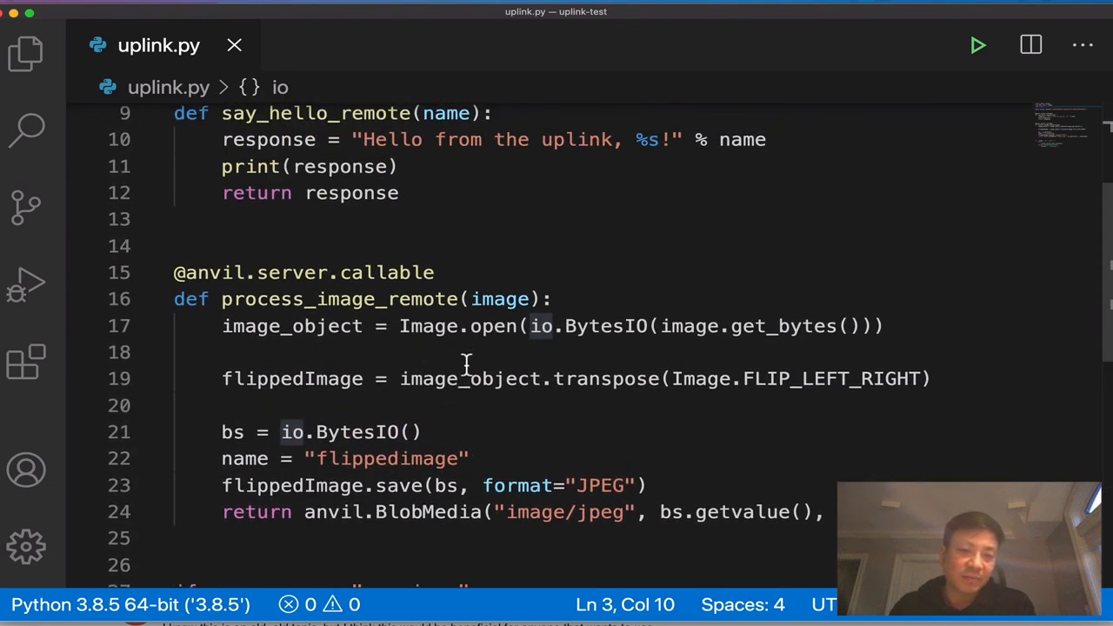
scroll("up", 3)
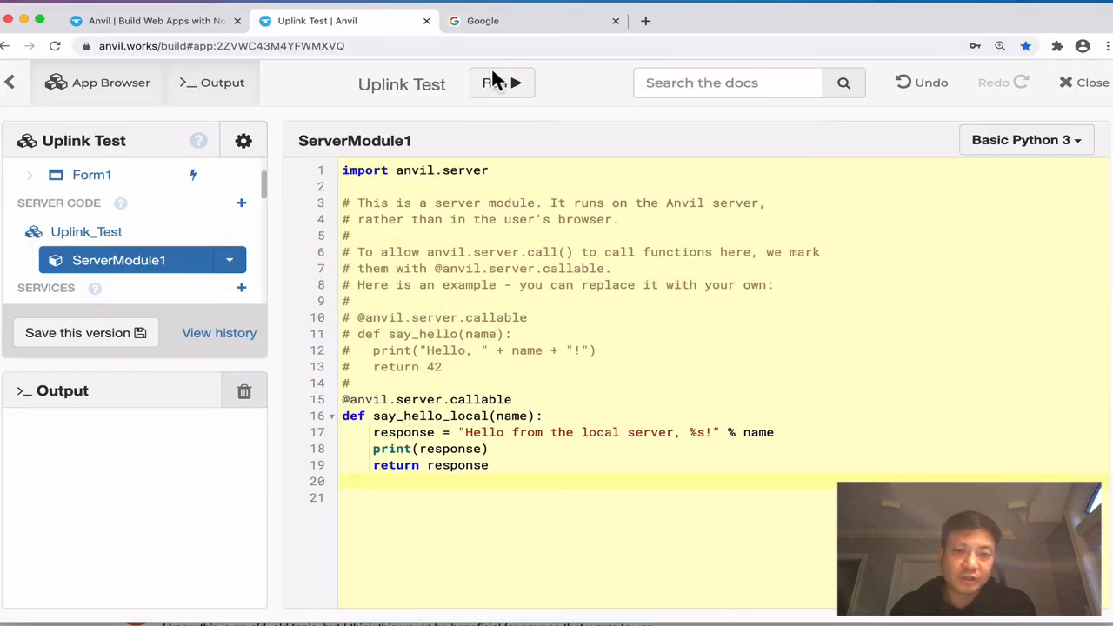
left_click(502, 83)
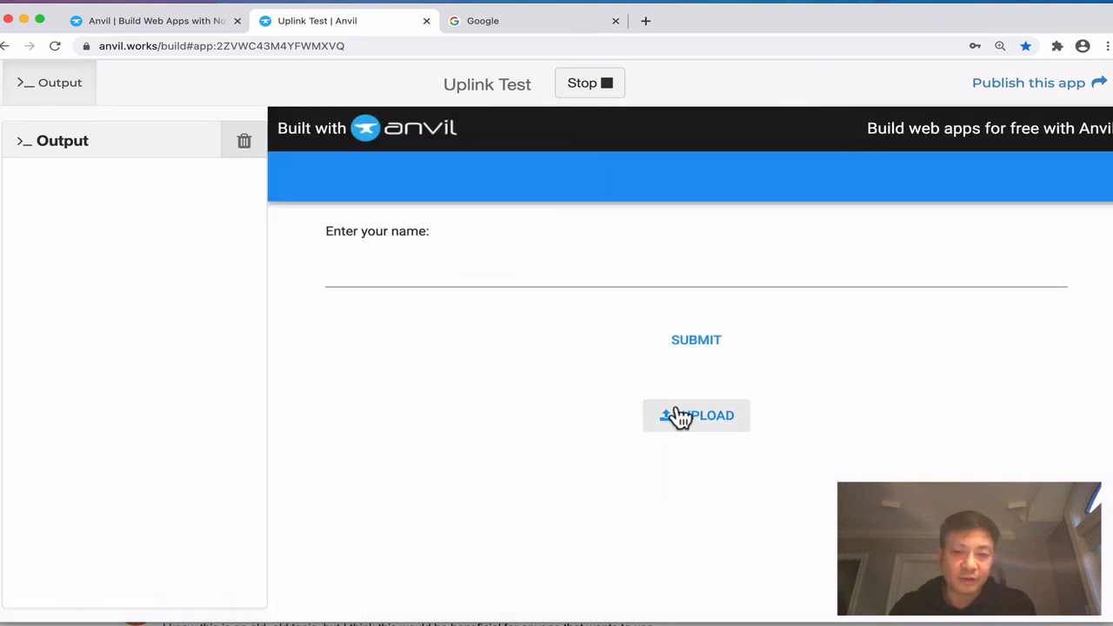
left_click(696, 415)
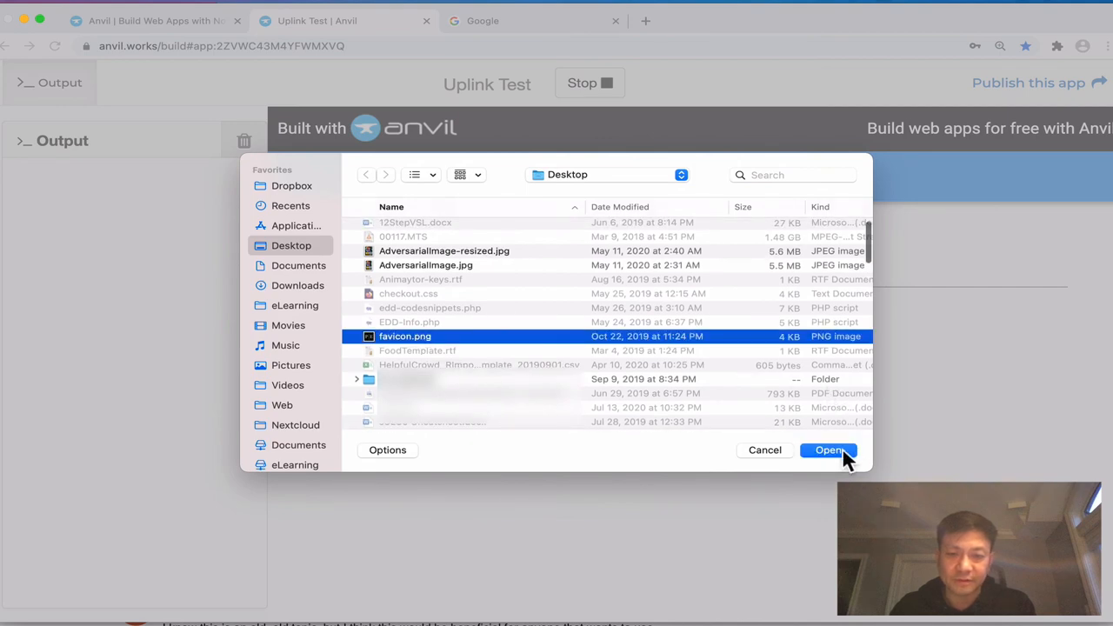
left_click(828, 450)
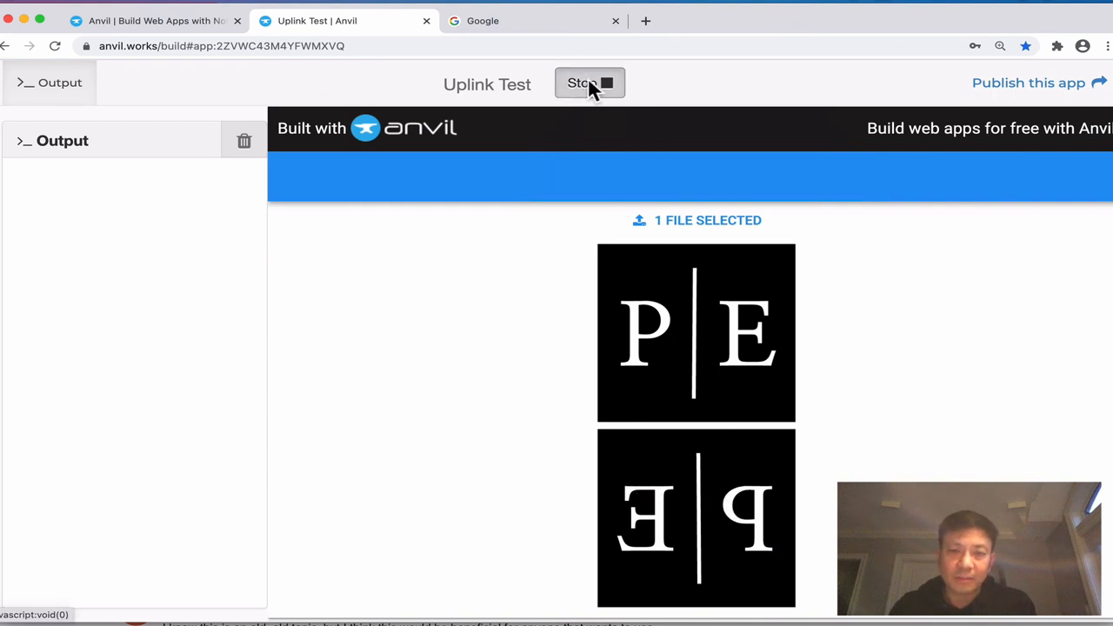
left_click(590, 83)
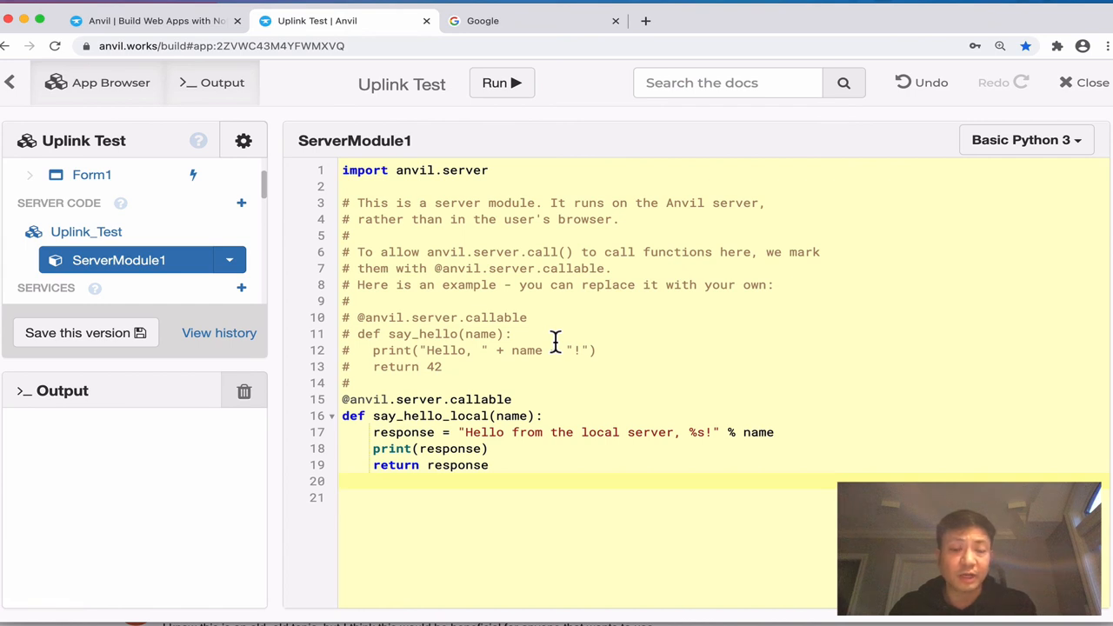